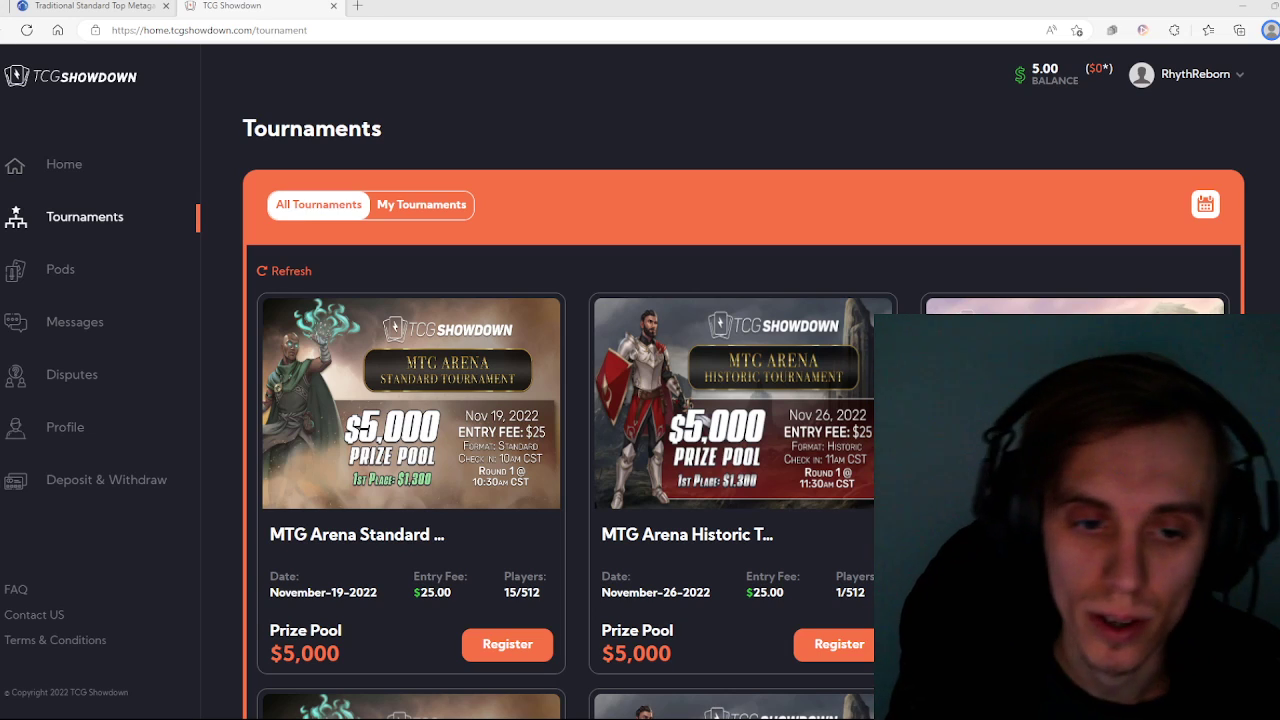
# Step: Switch to AetherHub's Traditional Standard metagame page and scroll to the Esper, Grixis, Mono Black rankings
pyautogui.scroll(-3)
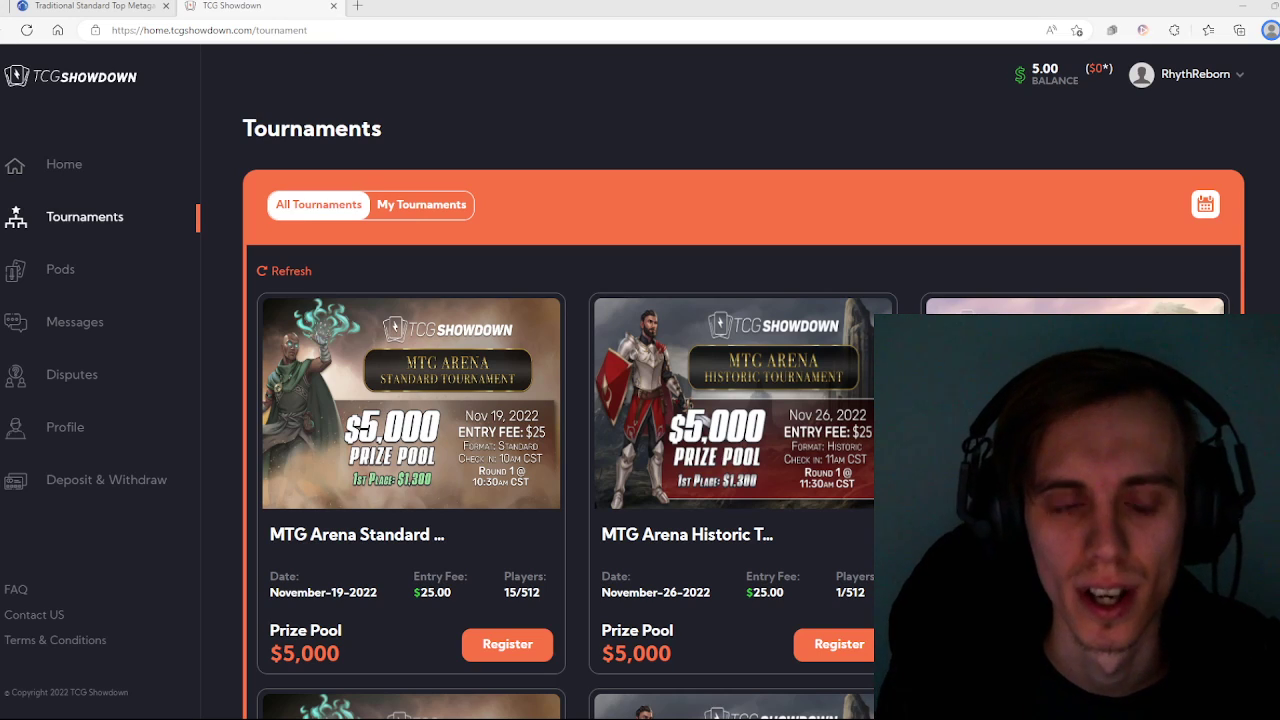
pyautogui.scroll(-3)
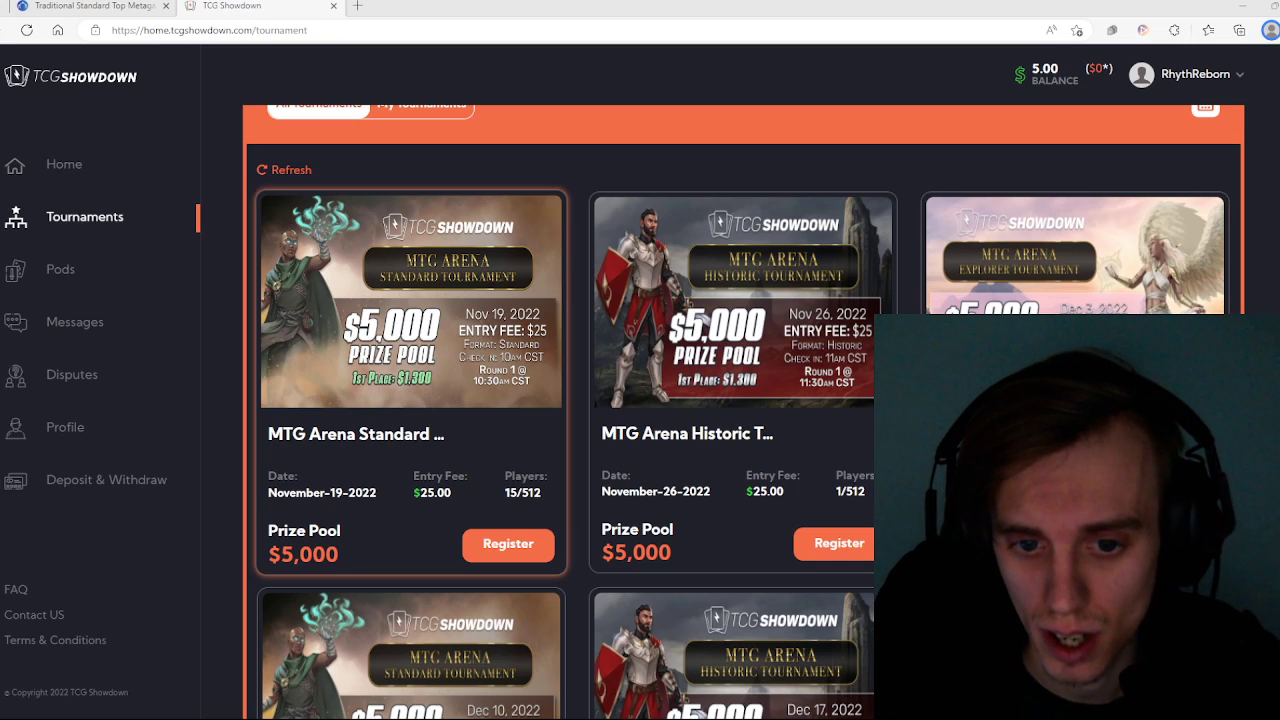
pyautogui.scroll(-3)
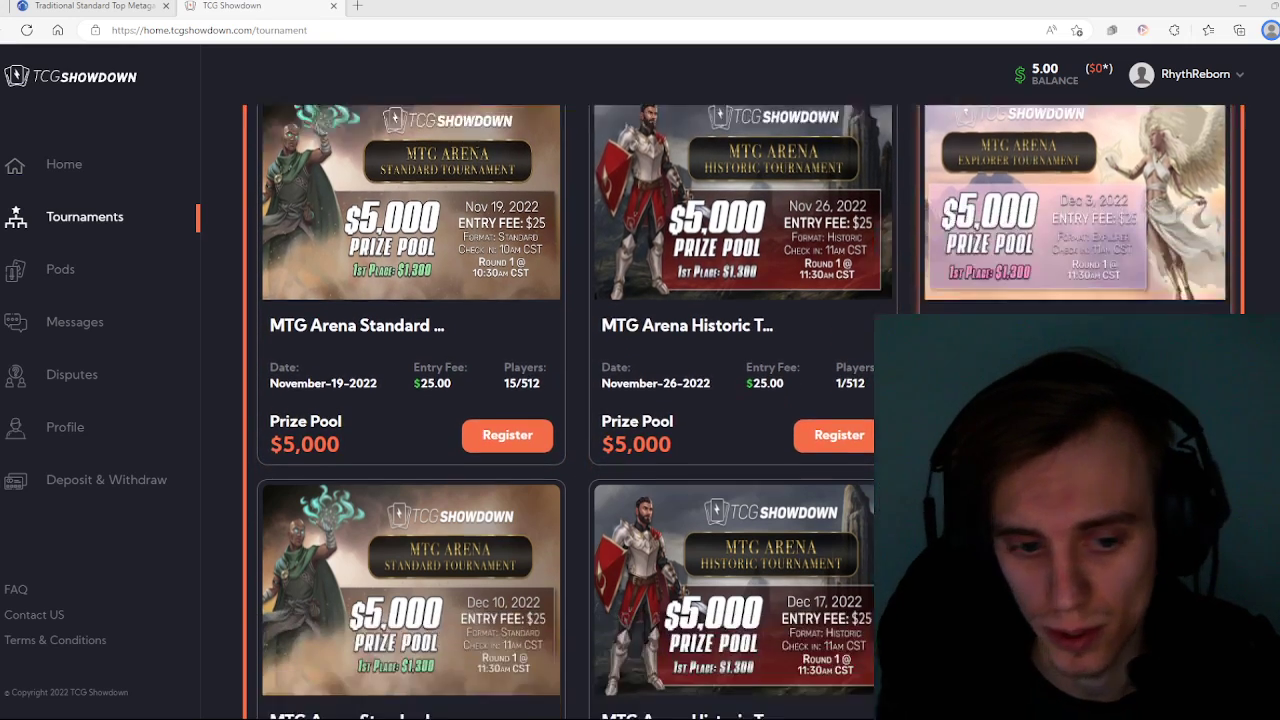
pyautogui.scroll(-3)
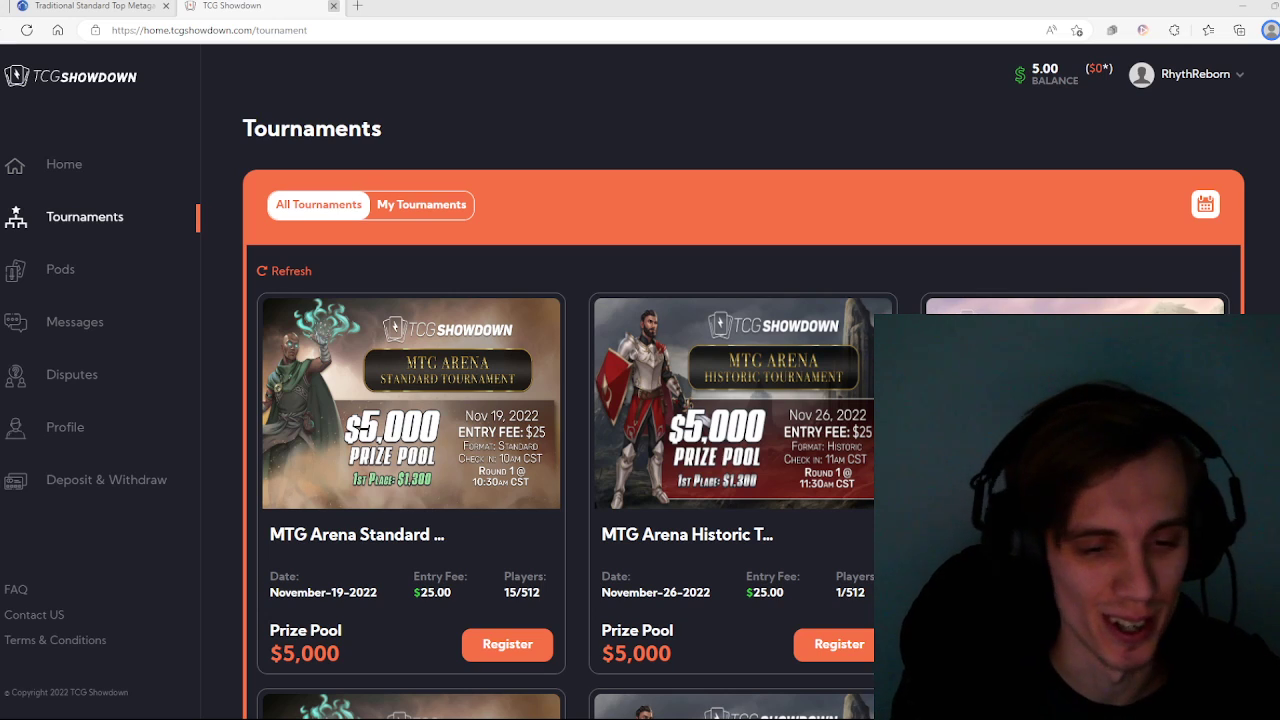
pyautogui.click(90, 6)
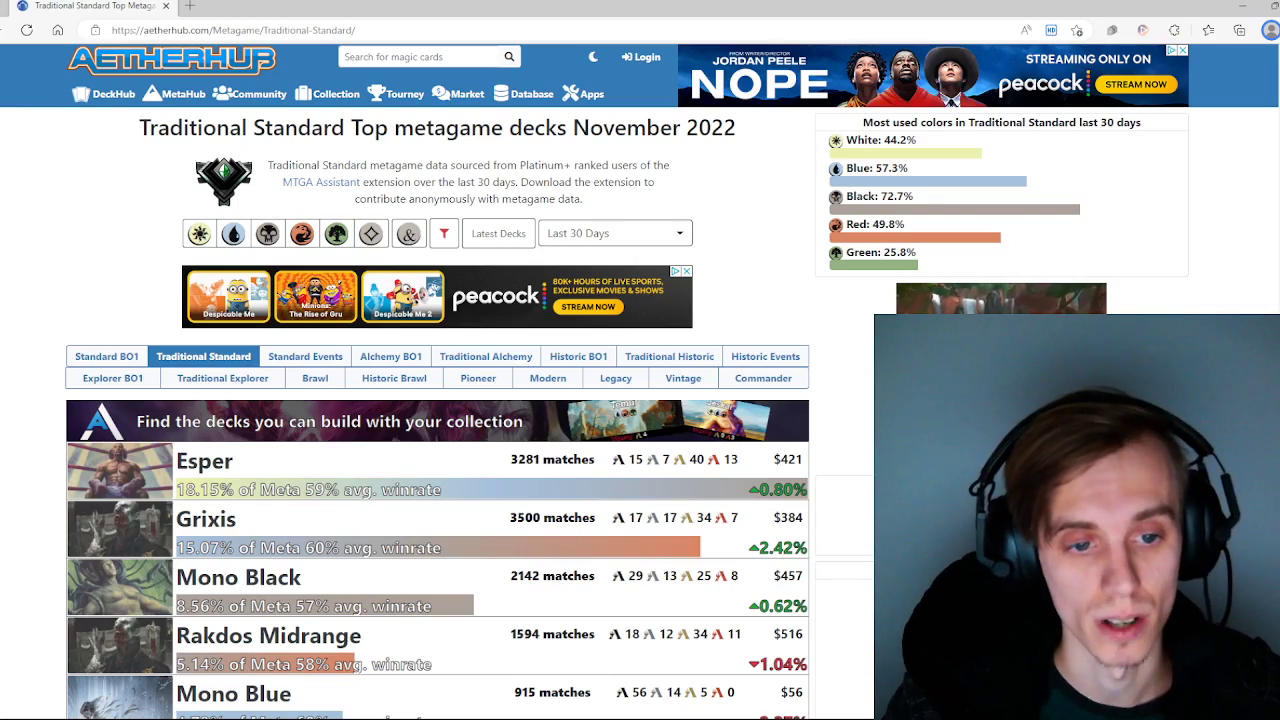
pyautogui.scroll(-3)
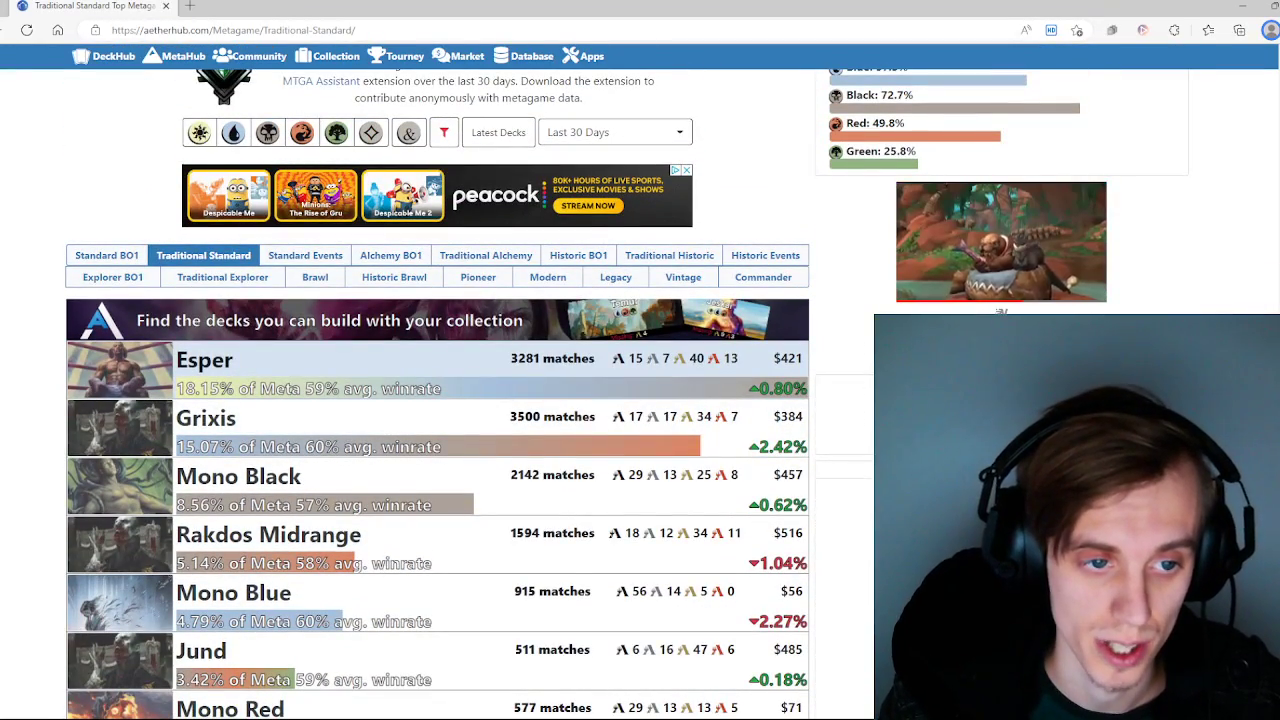
pyautogui.click(205, 359)
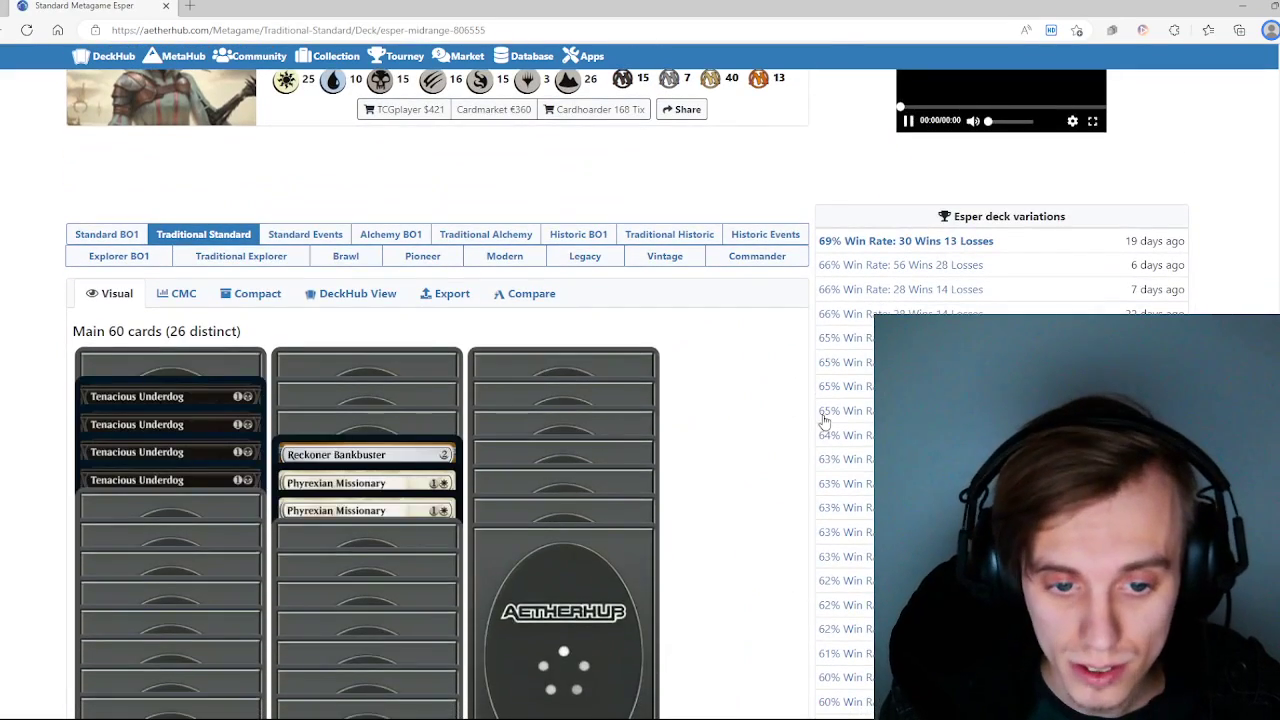
pyautogui.scroll(-3)
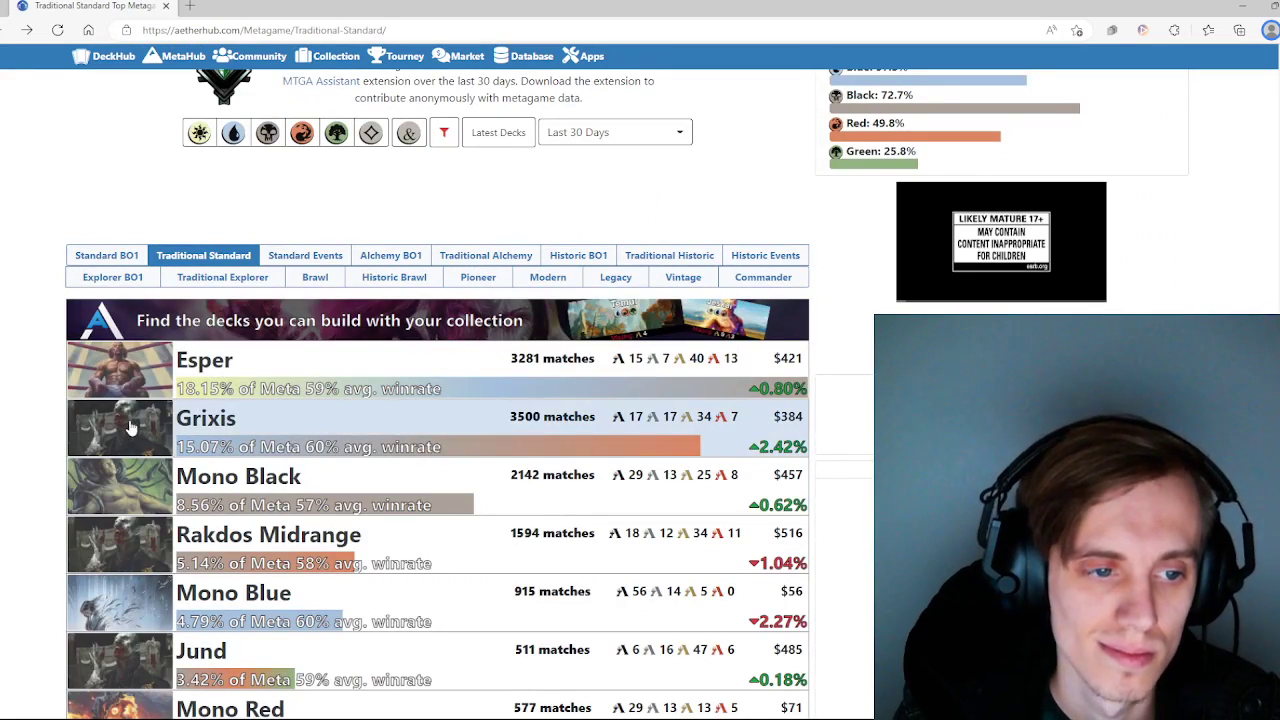
pyautogui.click(205, 417)
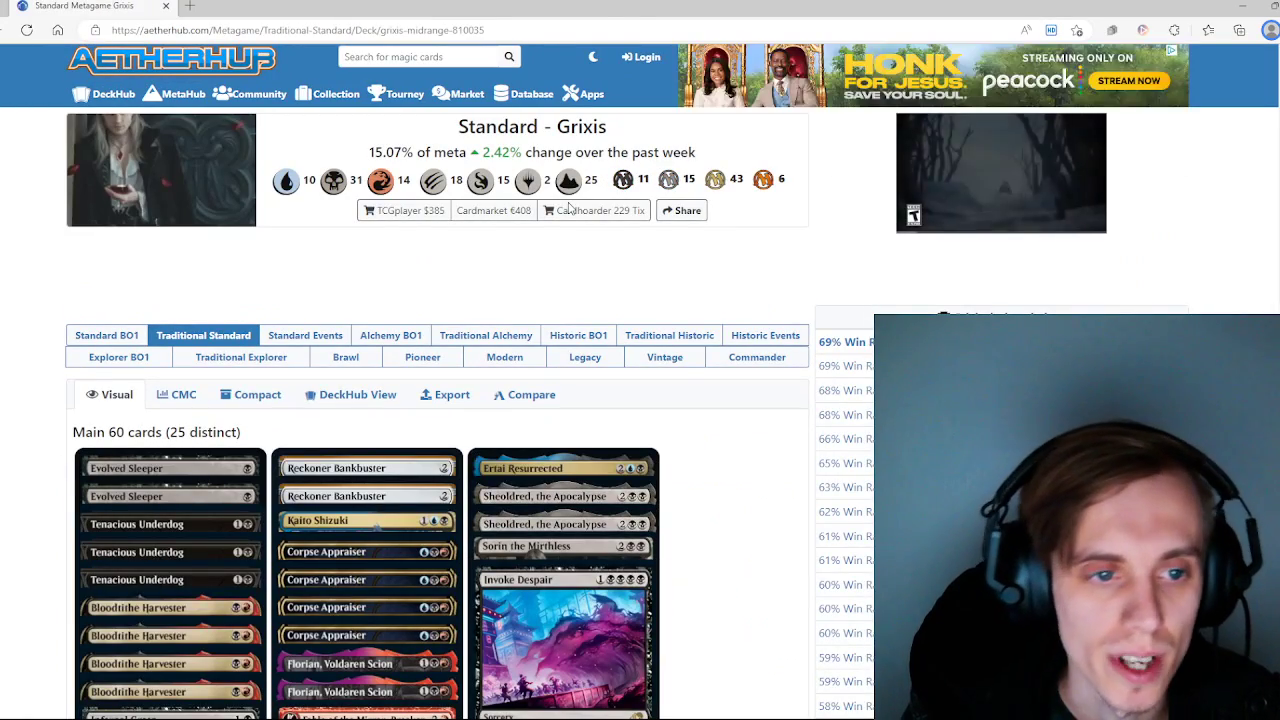
pyautogui.scroll(-3)
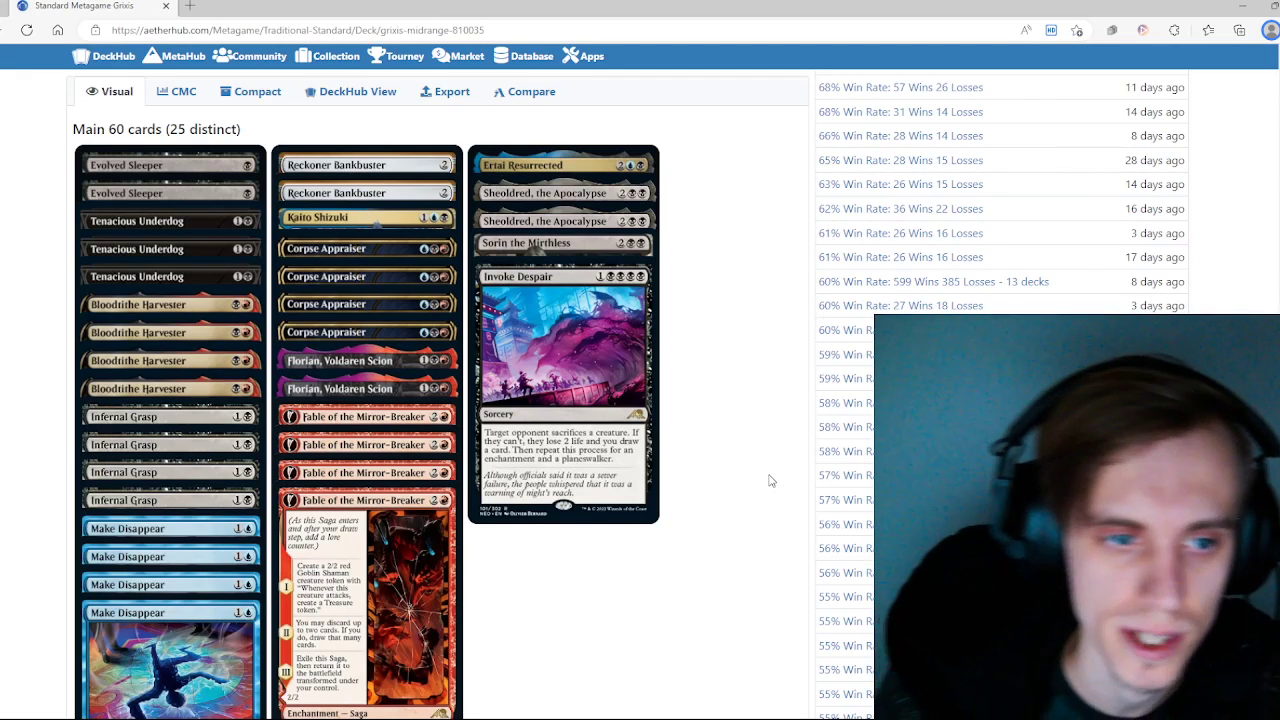
pyautogui.moveTo(718, 458)
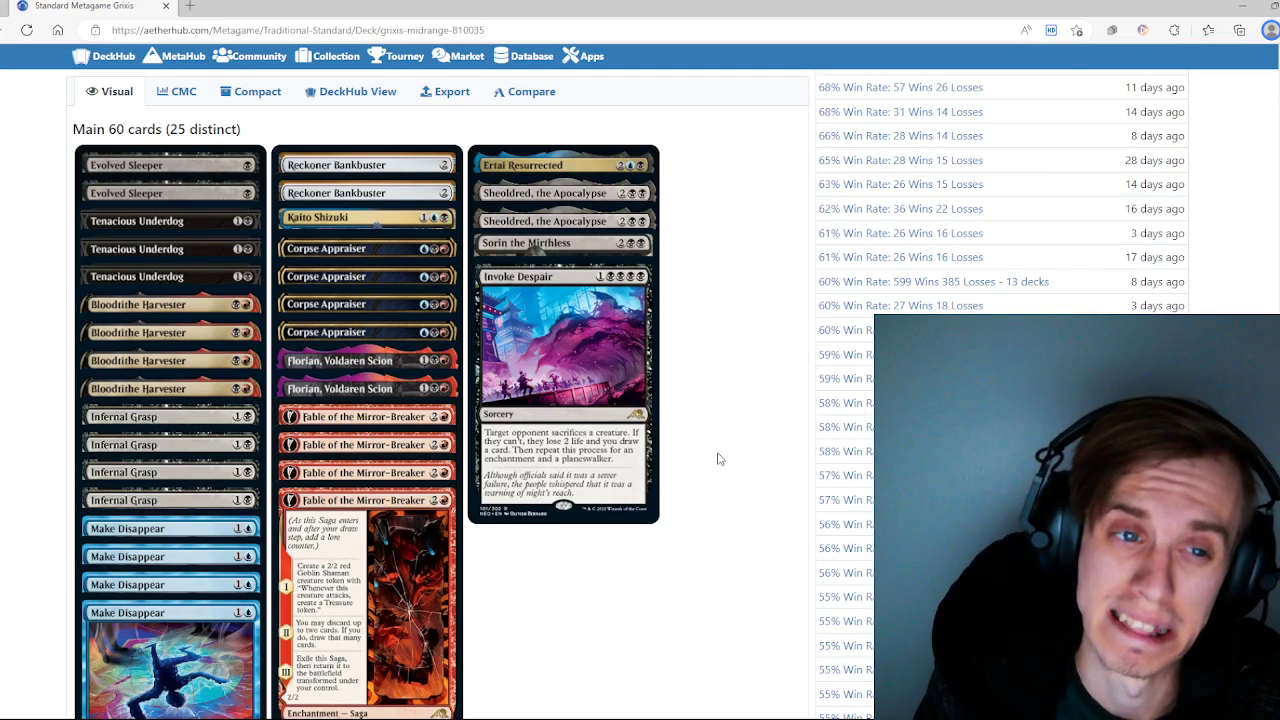
pyautogui.moveTo(155, 471)
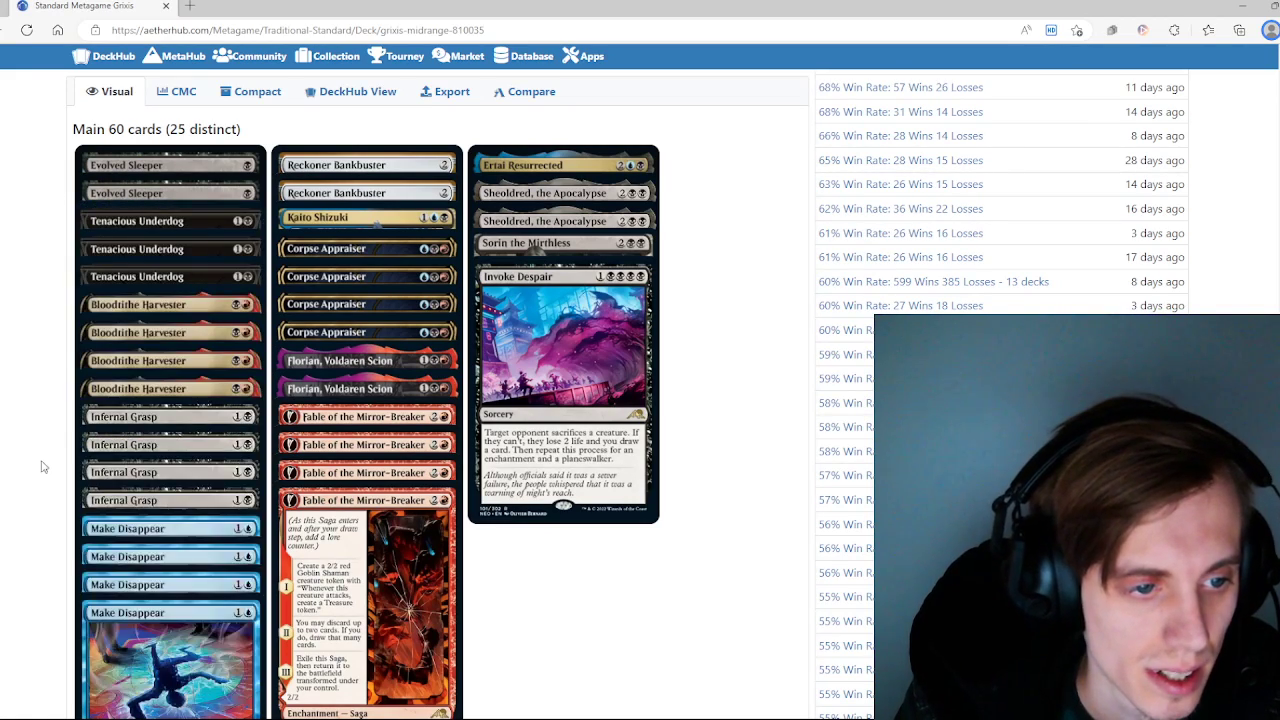
pyautogui.moveTo(145, 388)
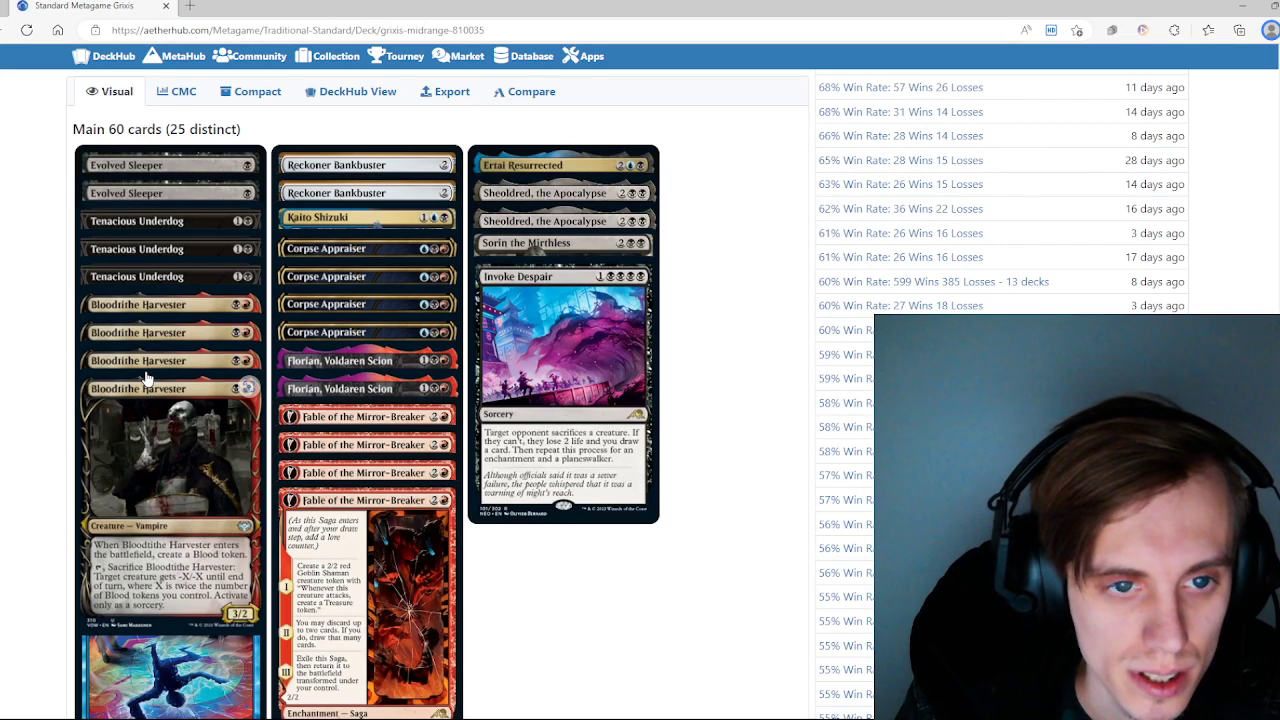
pyautogui.scroll(-3)
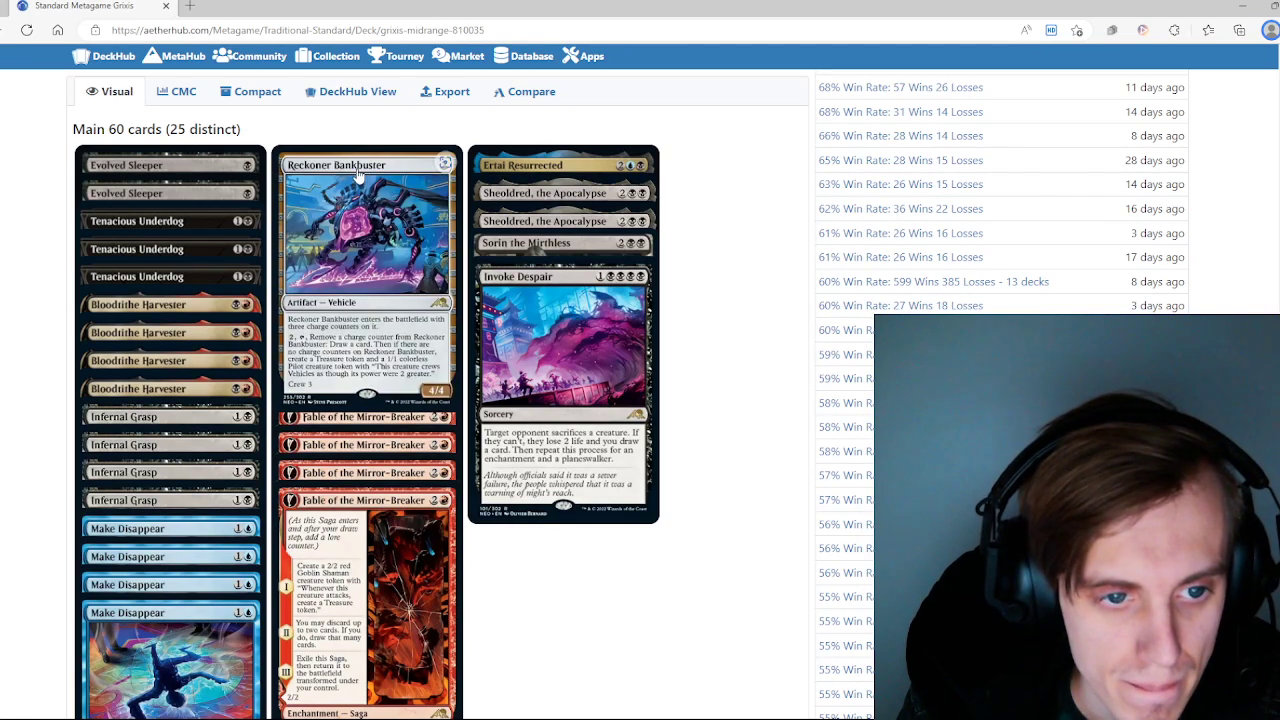
pyautogui.moveTo(340, 270)
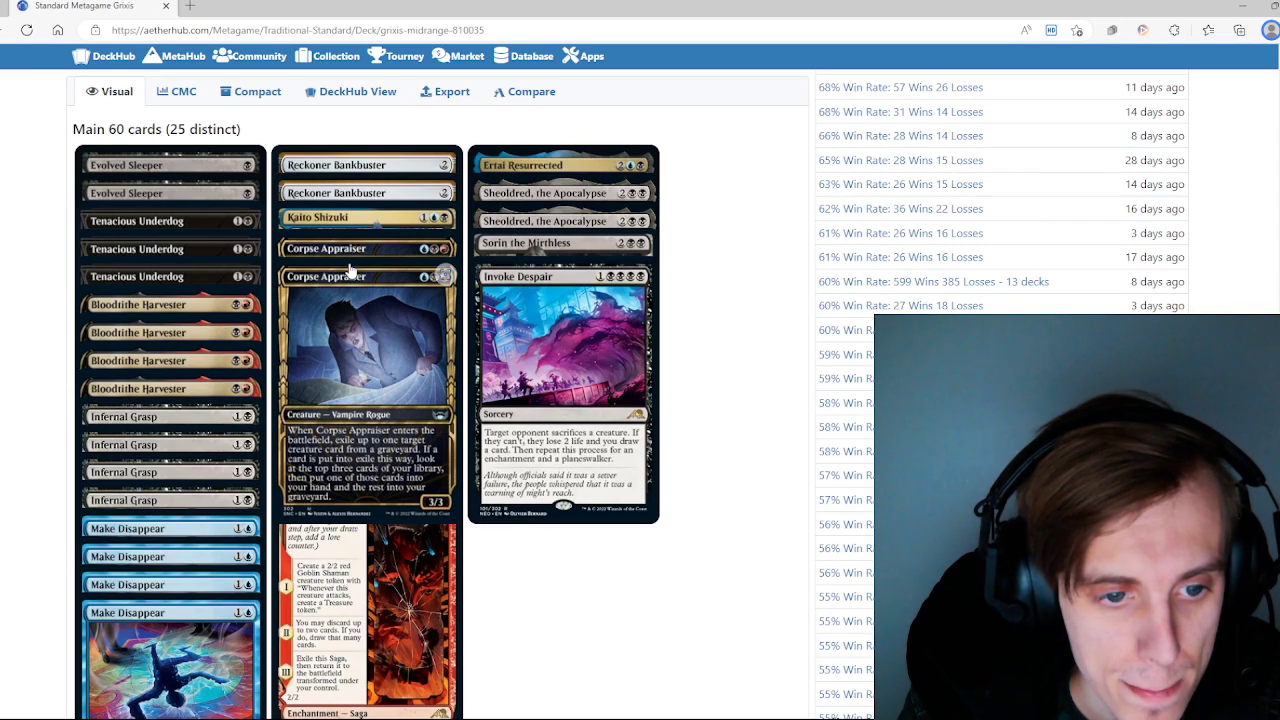
pyautogui.moveTo(150, 257)
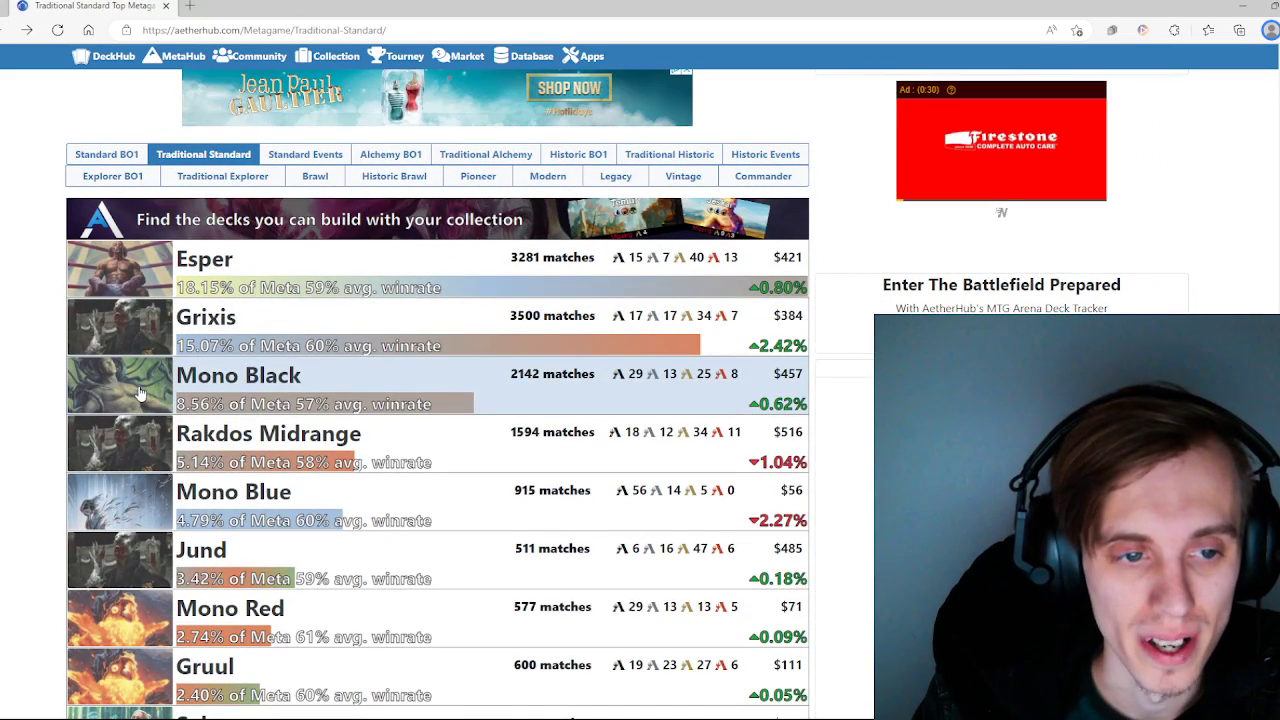
pyautogui.click(238, 375)
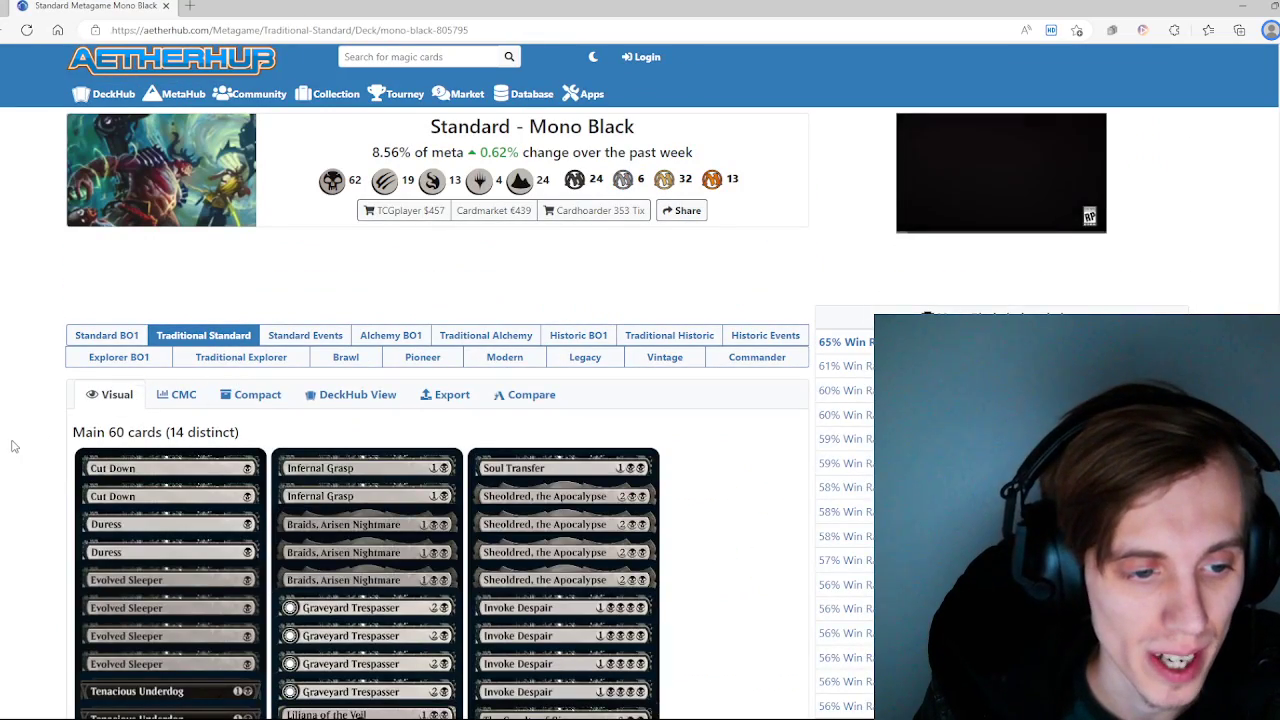
pyautogui.scroll(-3)
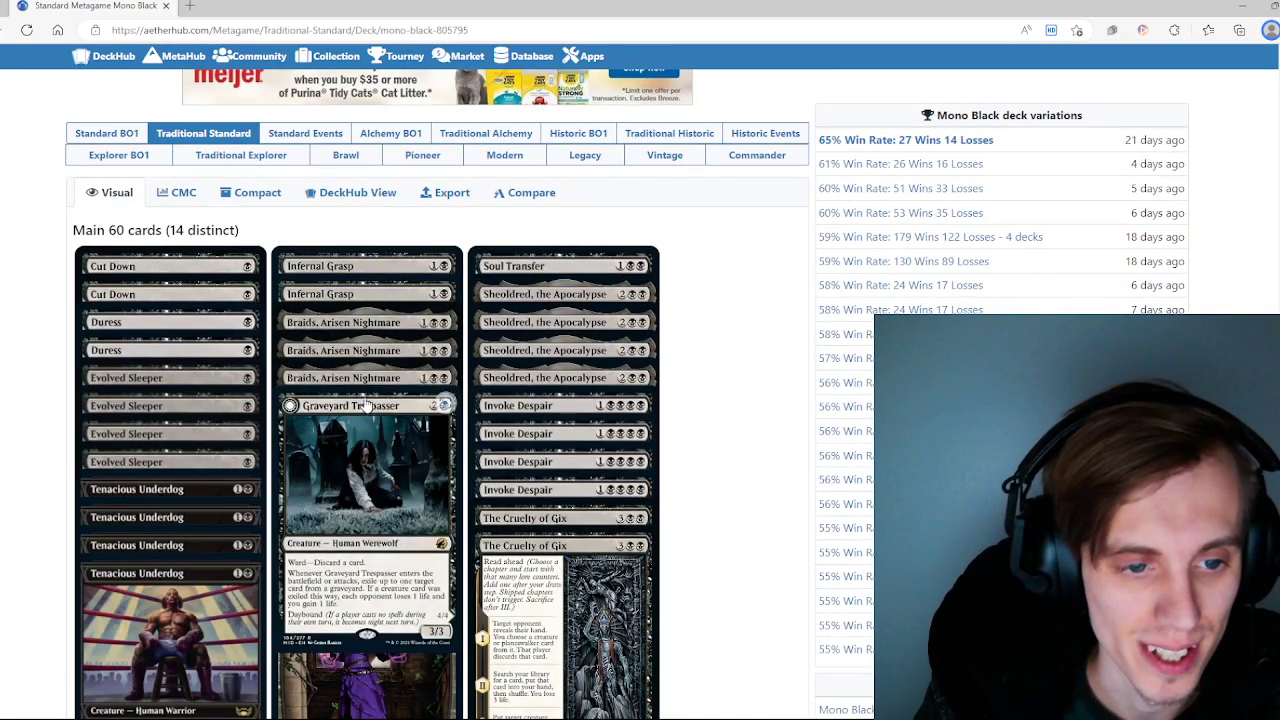
pyautogui.scroll(-3)
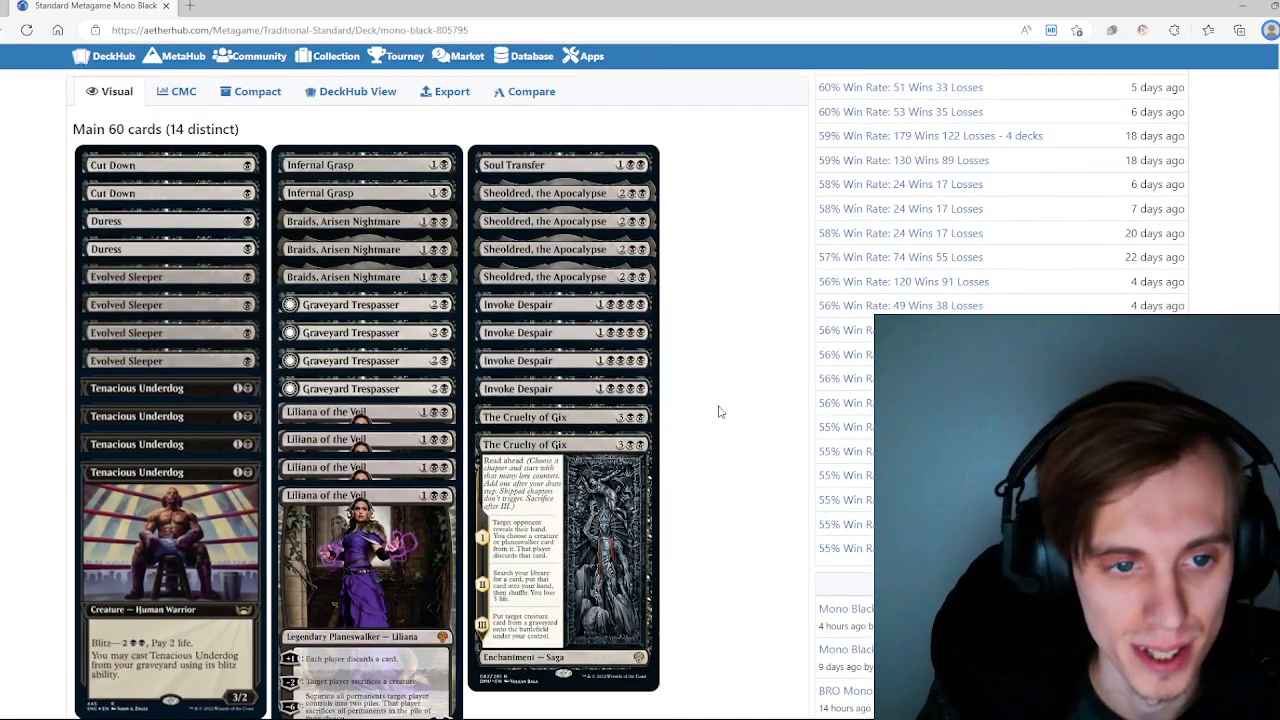
pyautogui.scroll(-3)
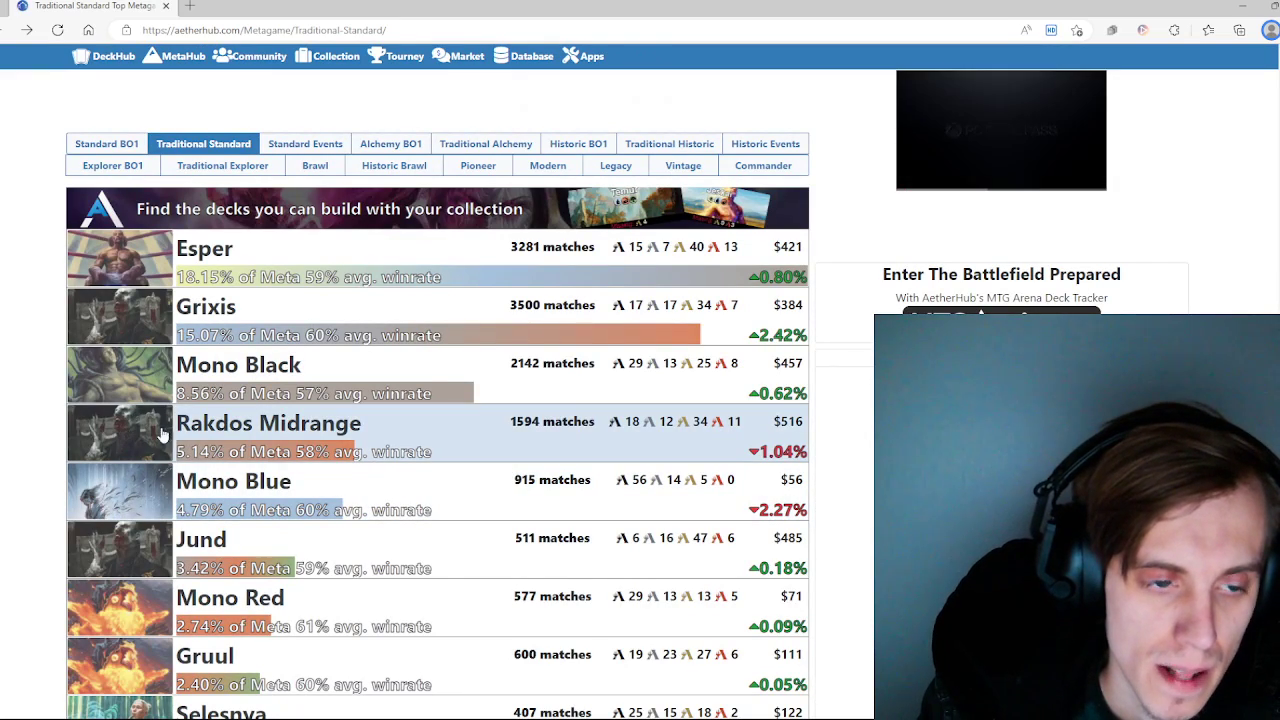
pyautogui.click(269, 423)
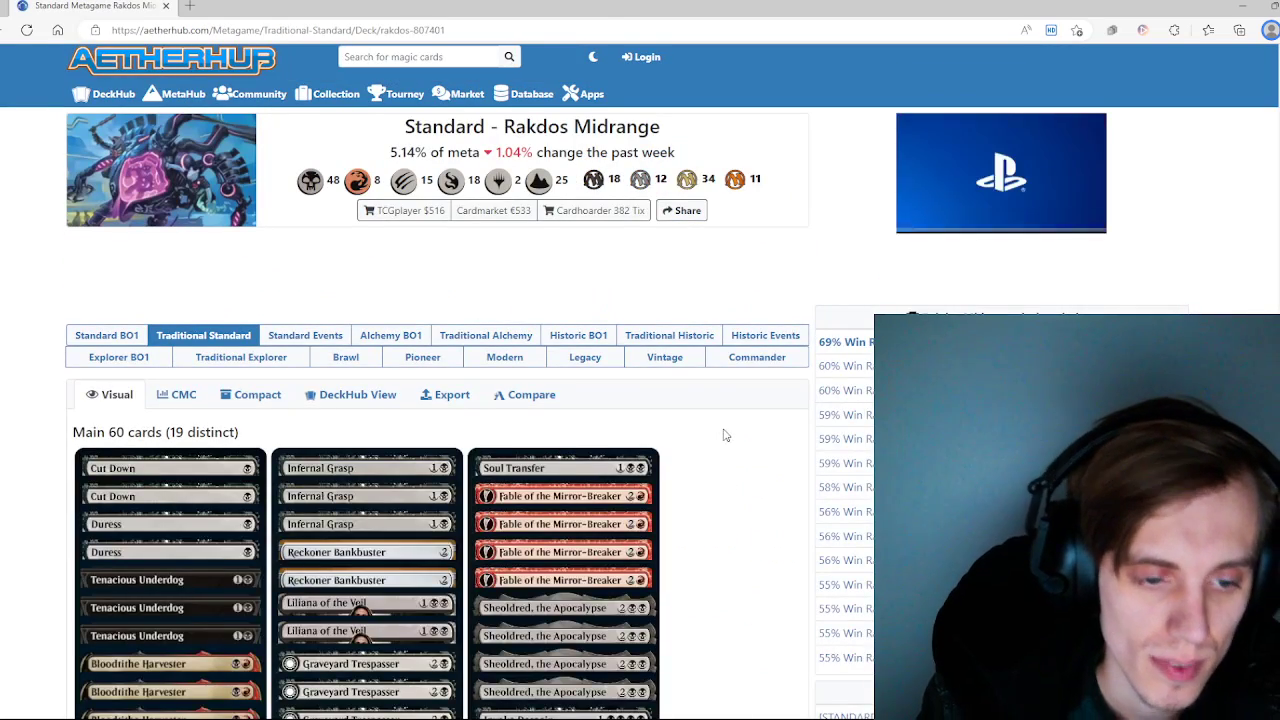
pyautogui.scroll(-3)
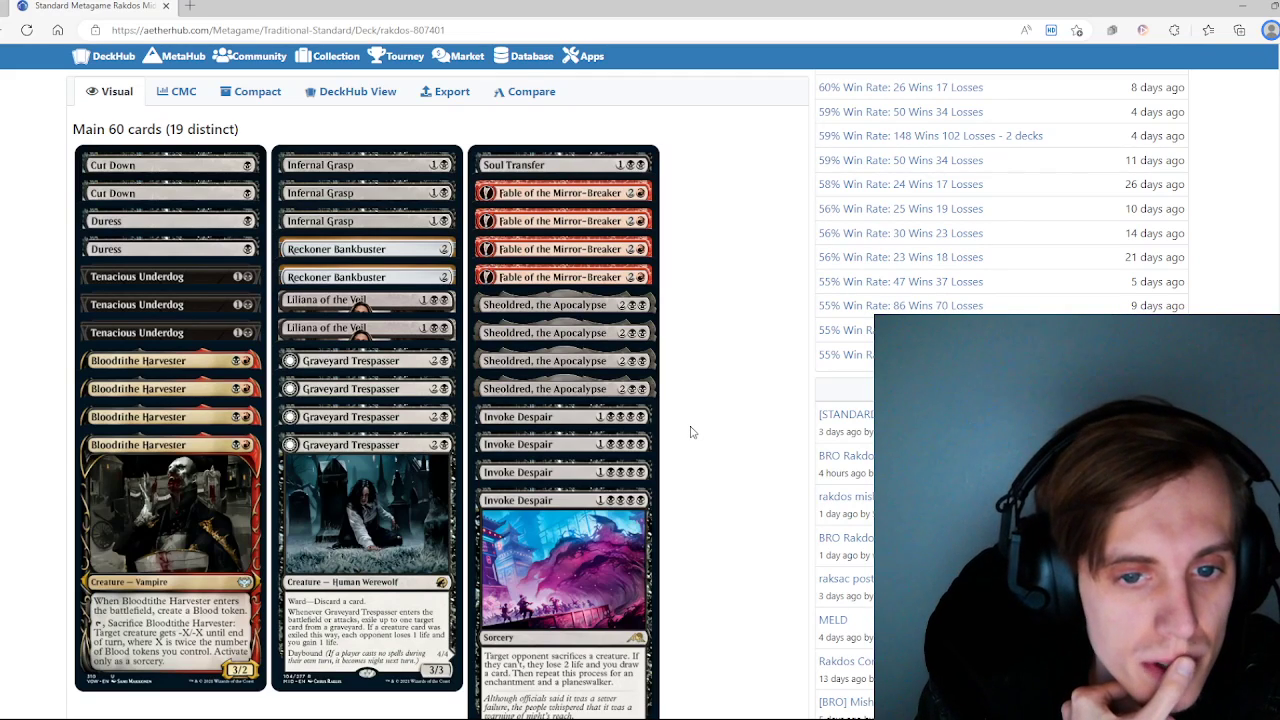
pyautogui.scroll(-3)
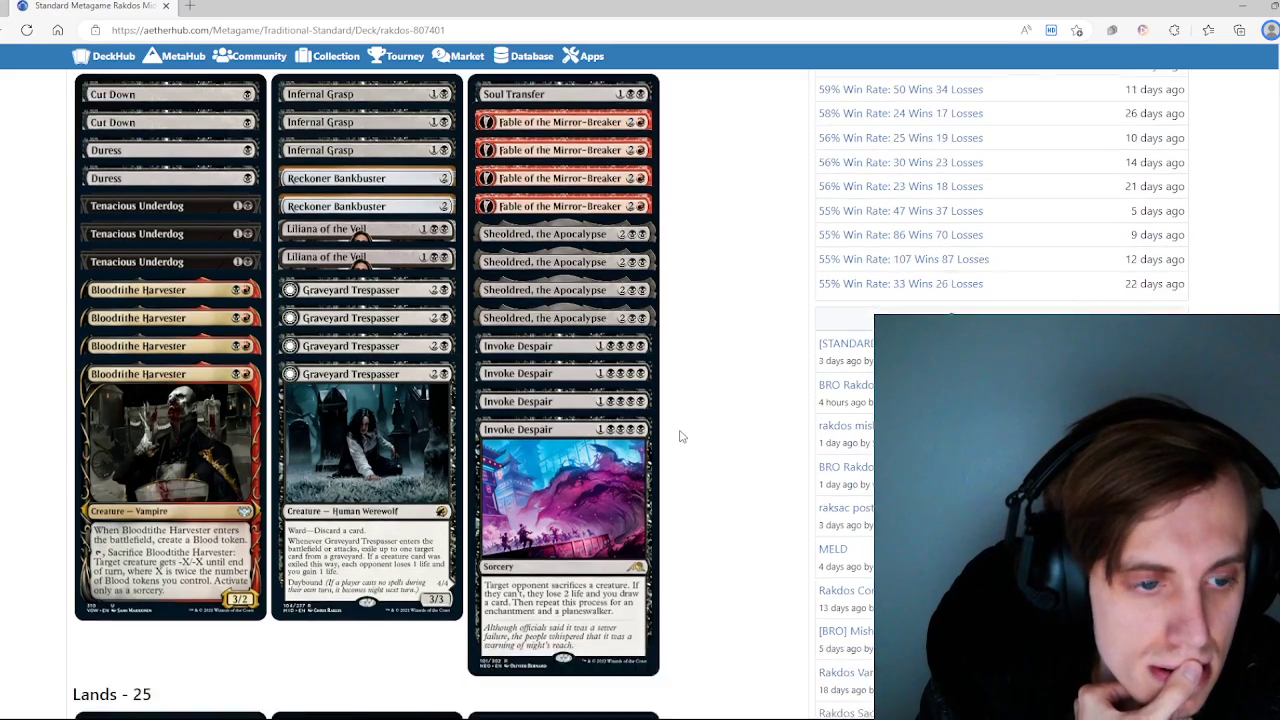
pyautogui.scroll(-3)
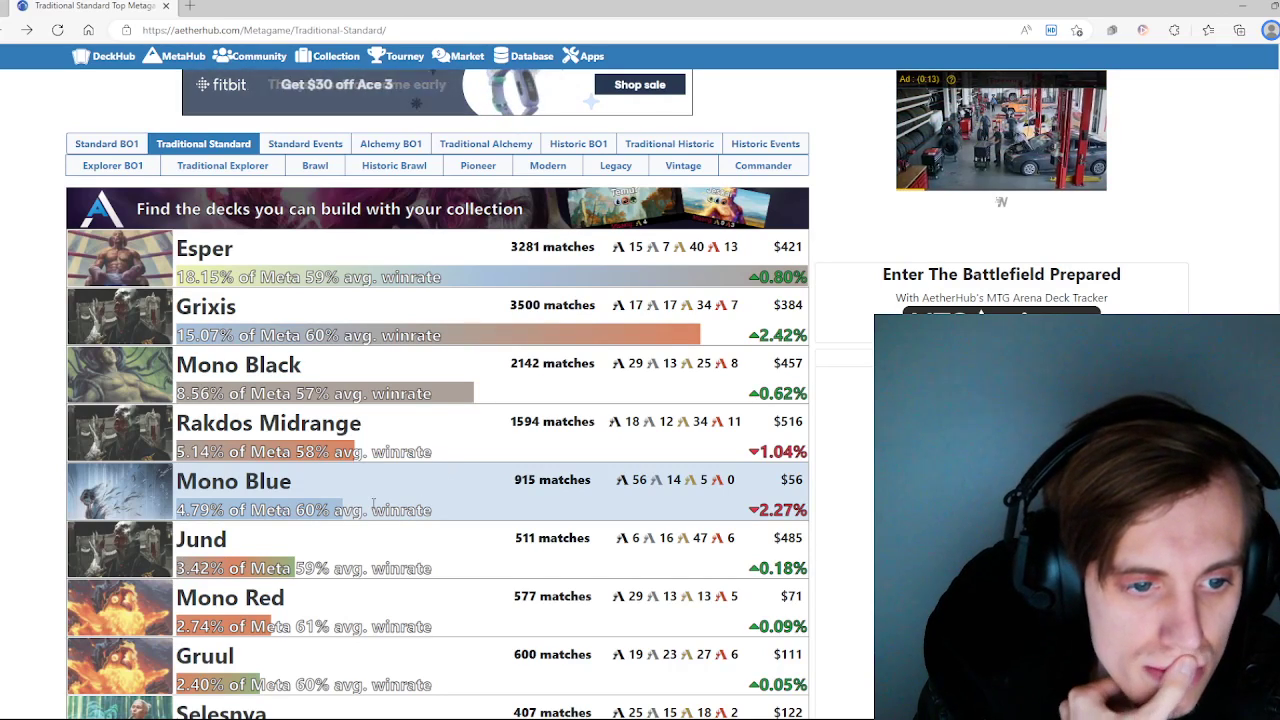
pyautogui.click(234, 481)
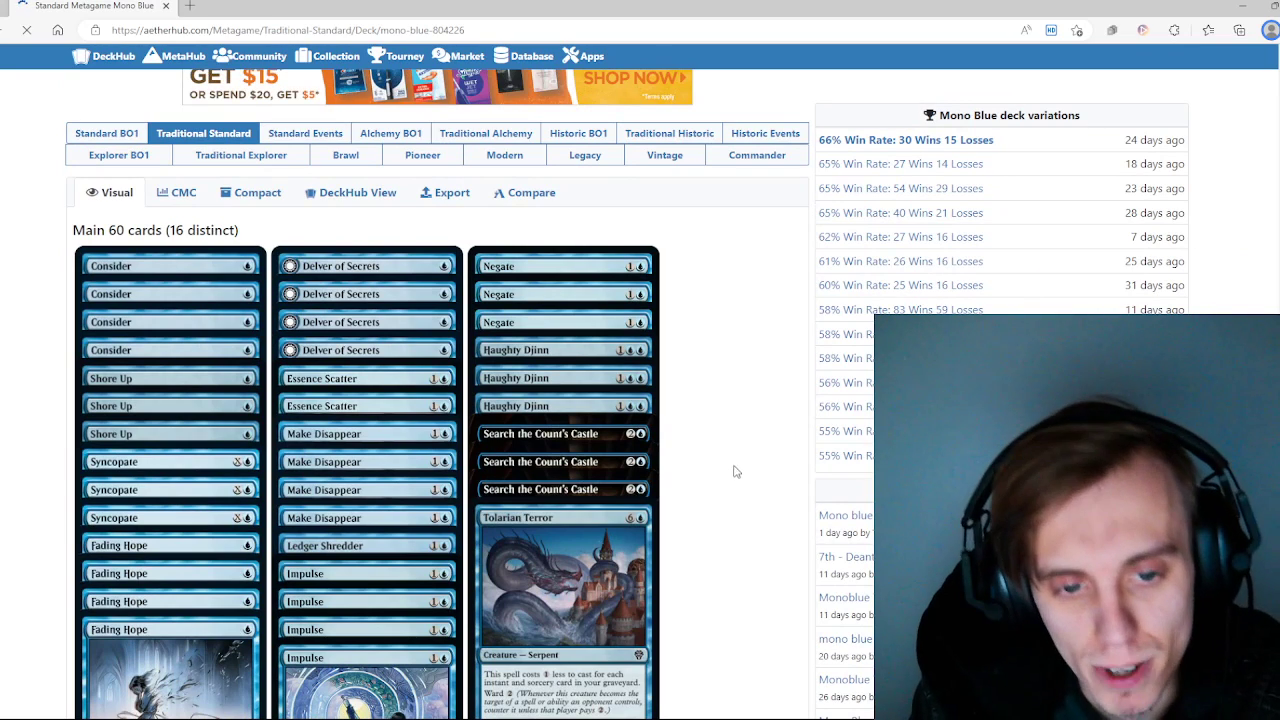
pyautogui.scroll(-3)
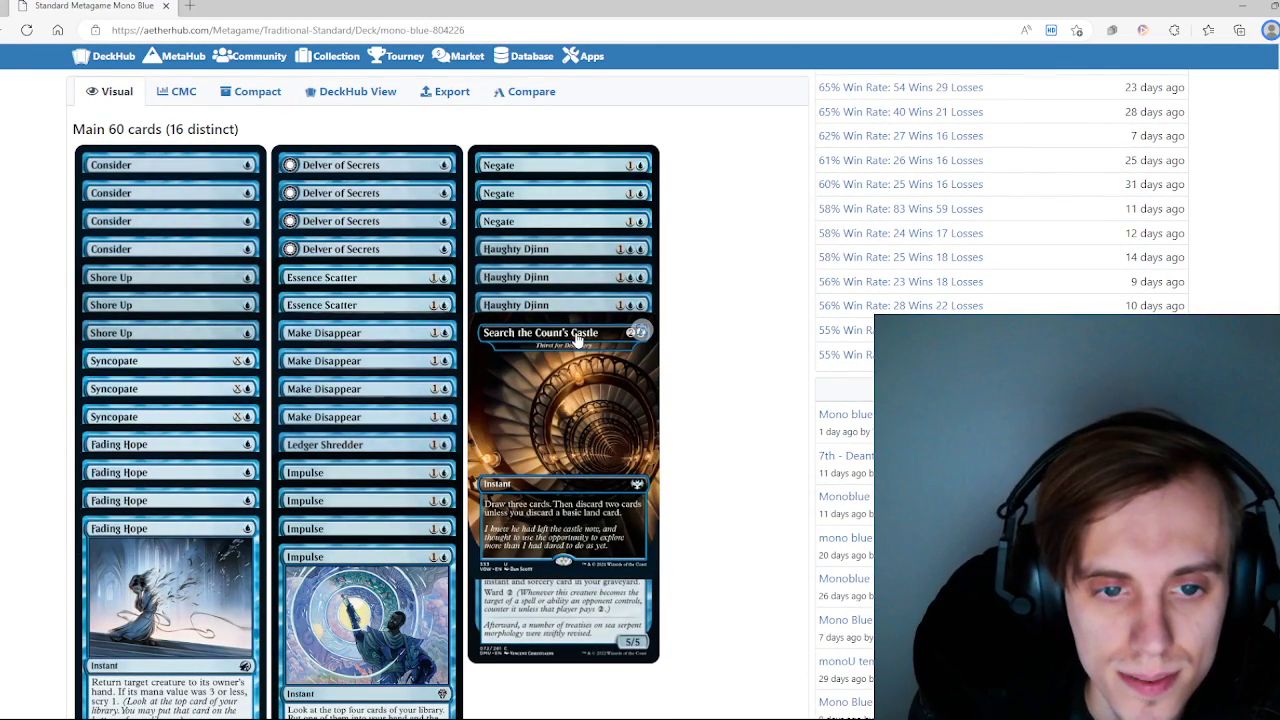
pyautogui.moveTo(618, 366)
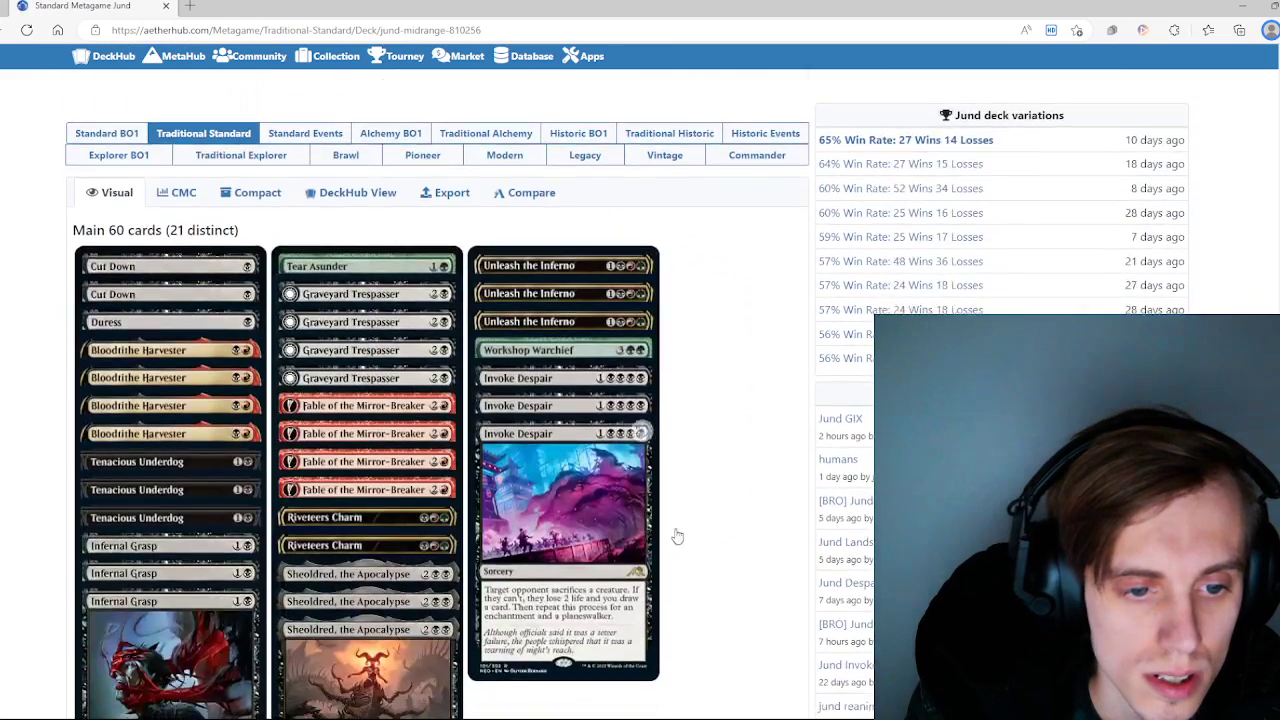
pyautogui.scroll(-3)
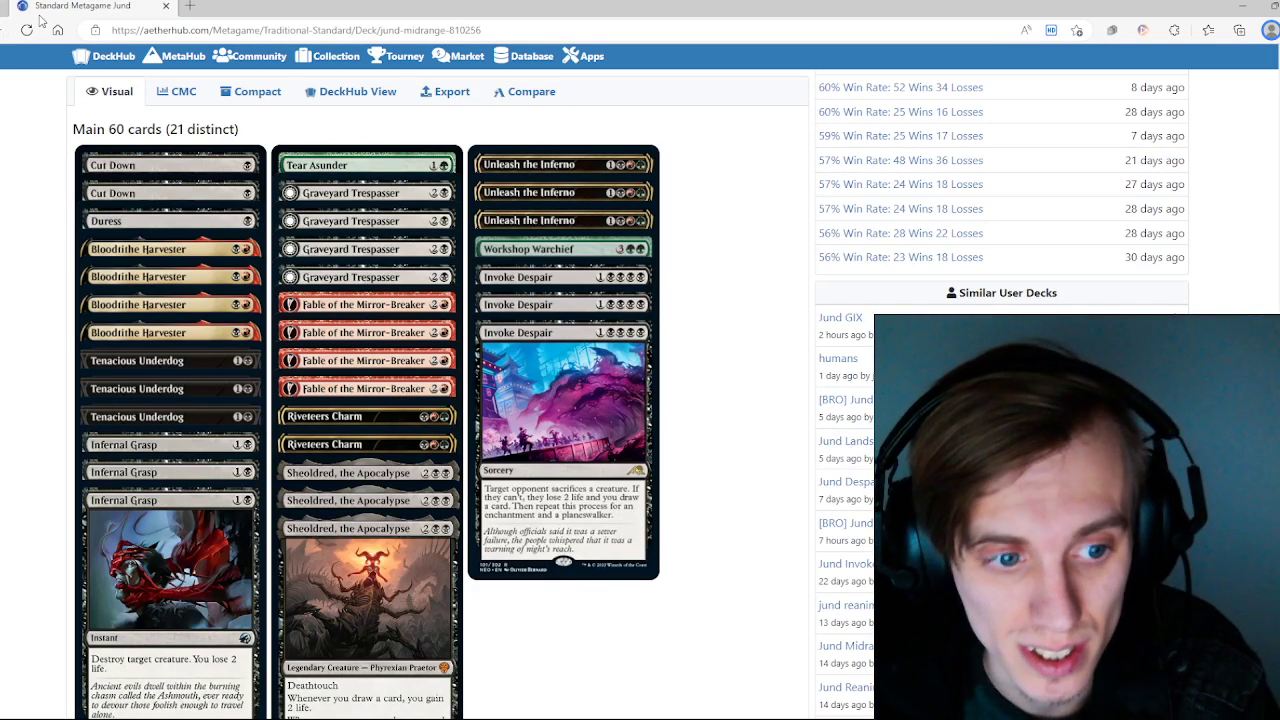
pyautogui.moveTo(365, 221)
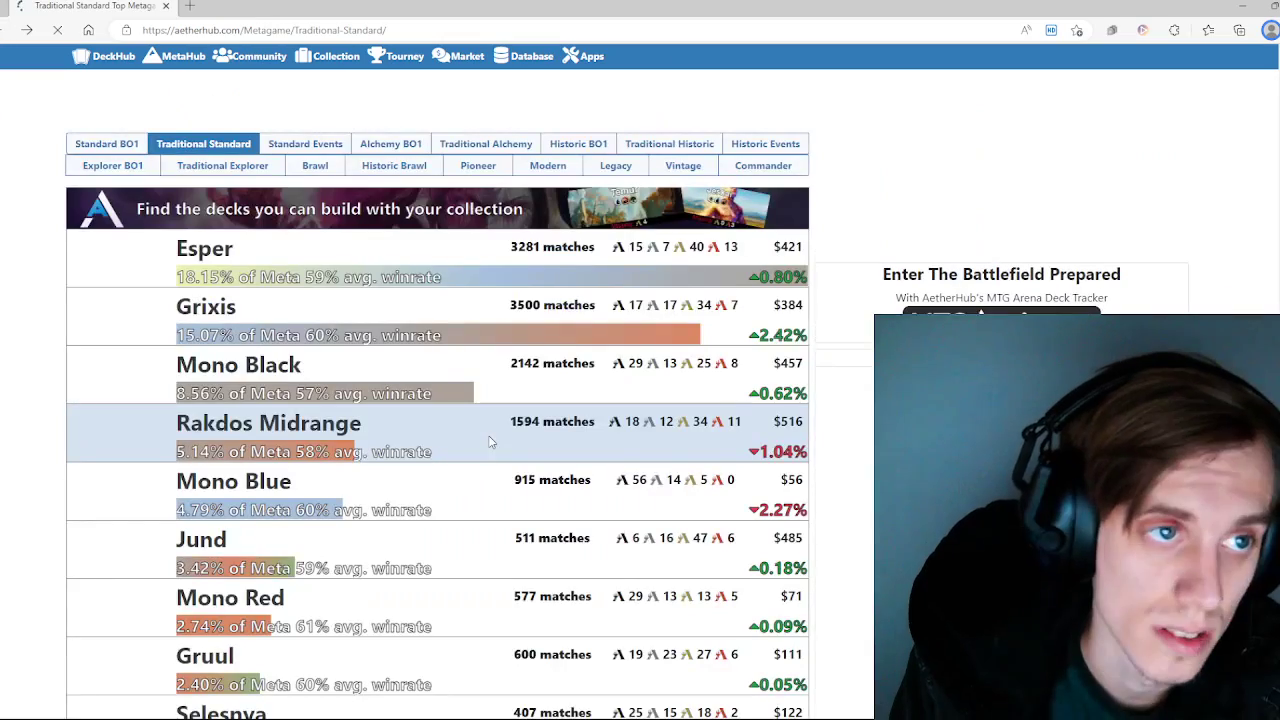
# Step: Open the Mono Red deck and scroll through its 60-card, 15-distinct-card main deck
pyautogui.scroll(-3)
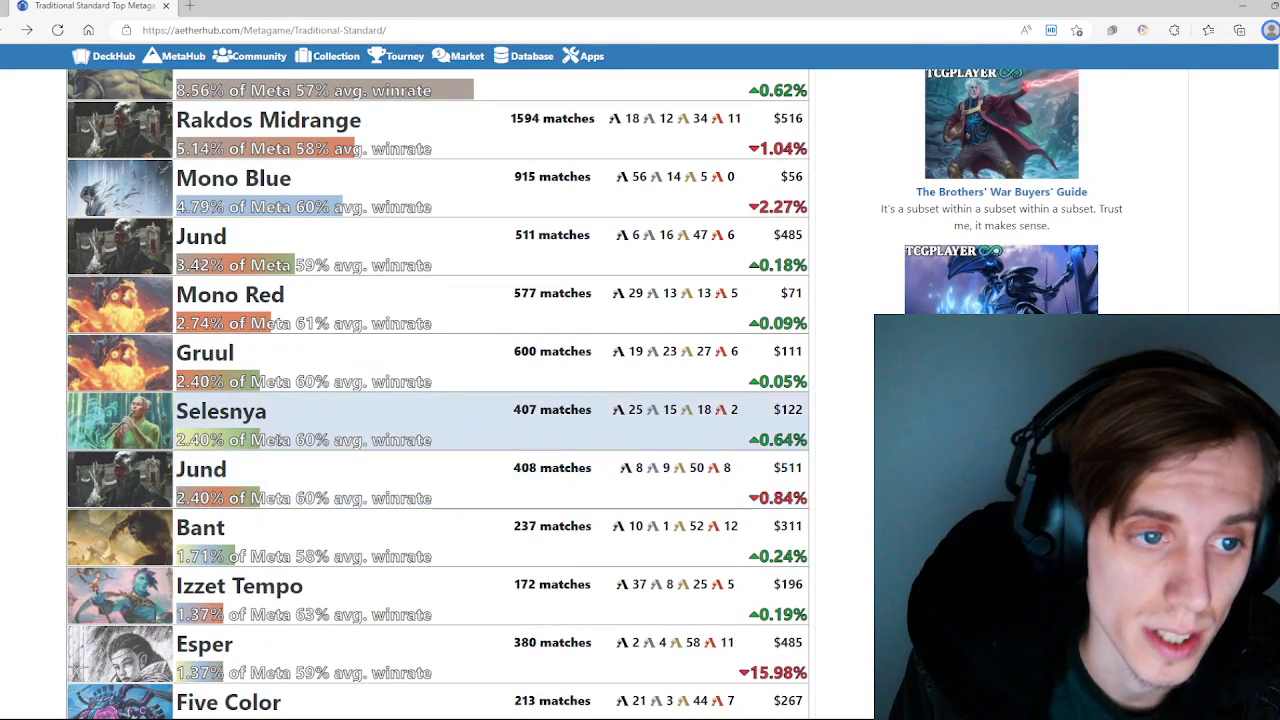
pyautogui.moveTo(117, 303)
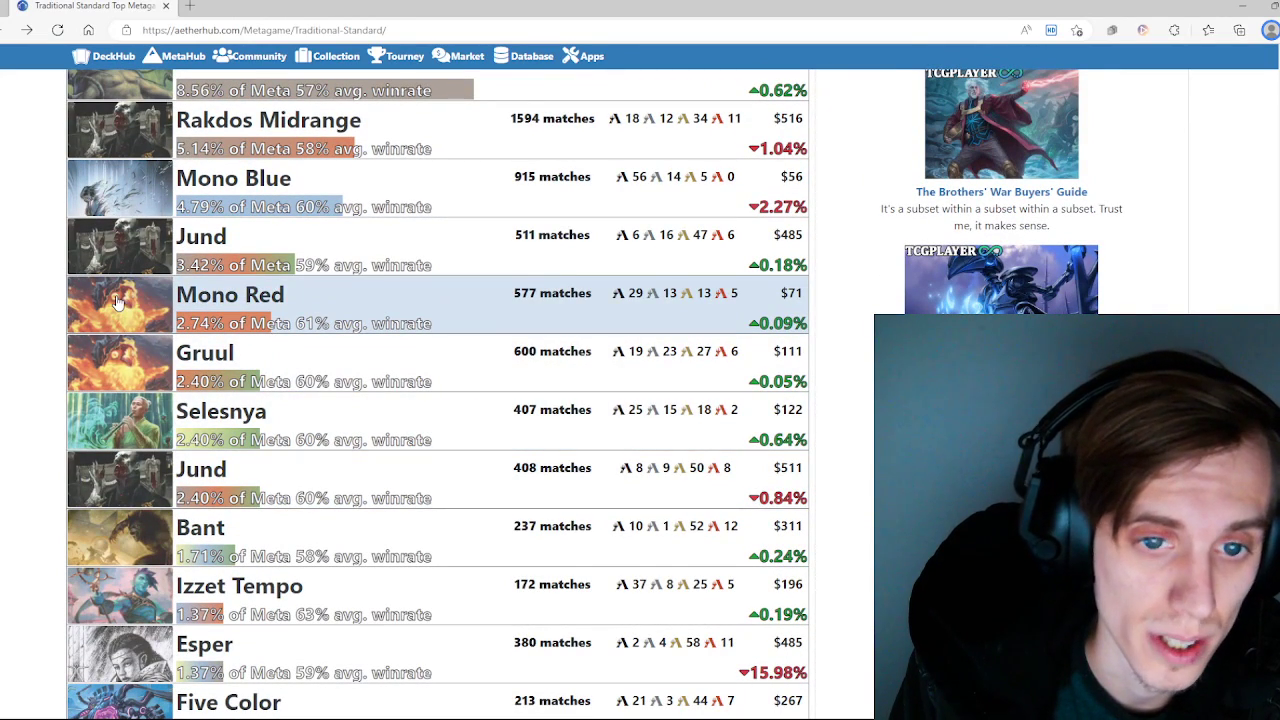
pyautogui.click(230, 294)
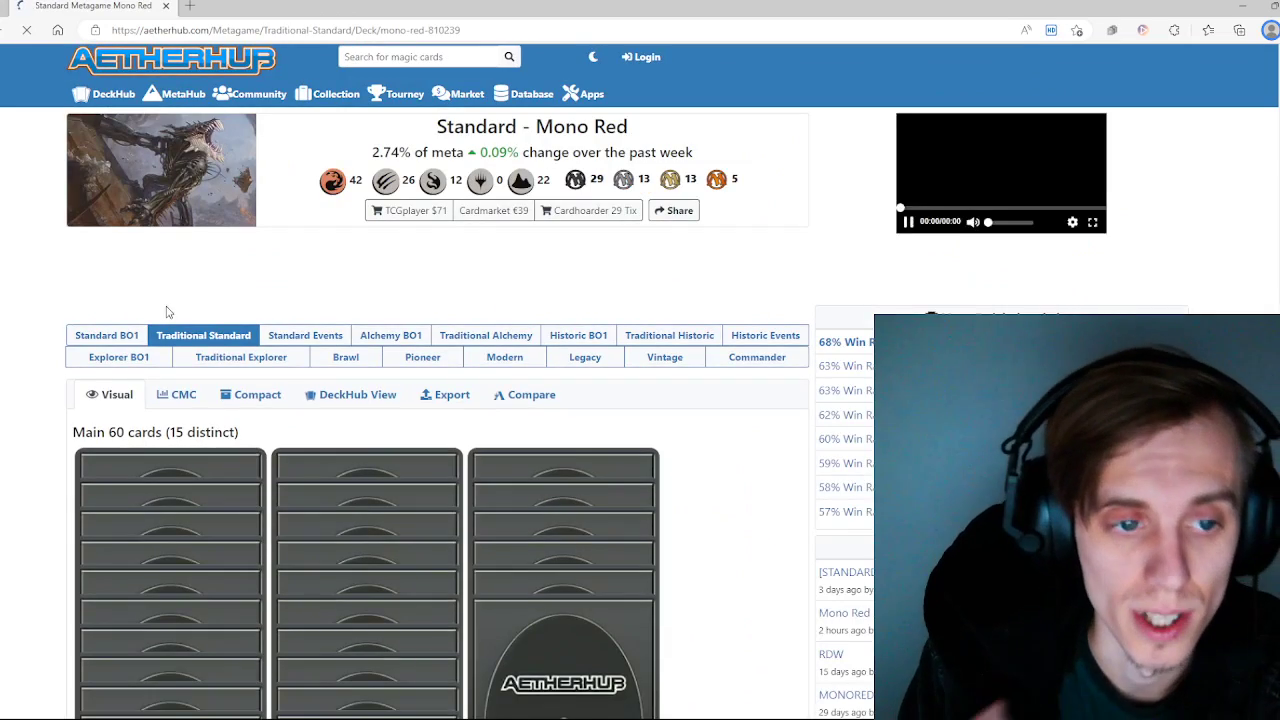
pyautogui.scroll(-3)
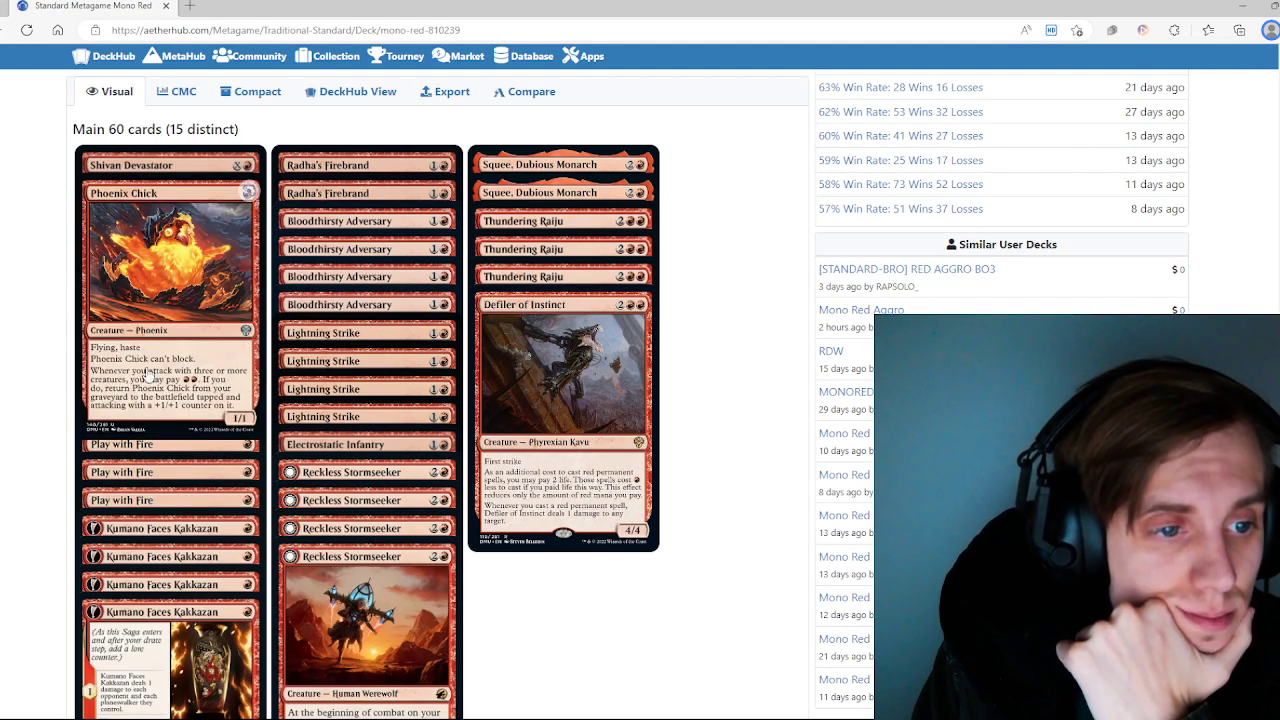
pyautogui.scroll(-3)
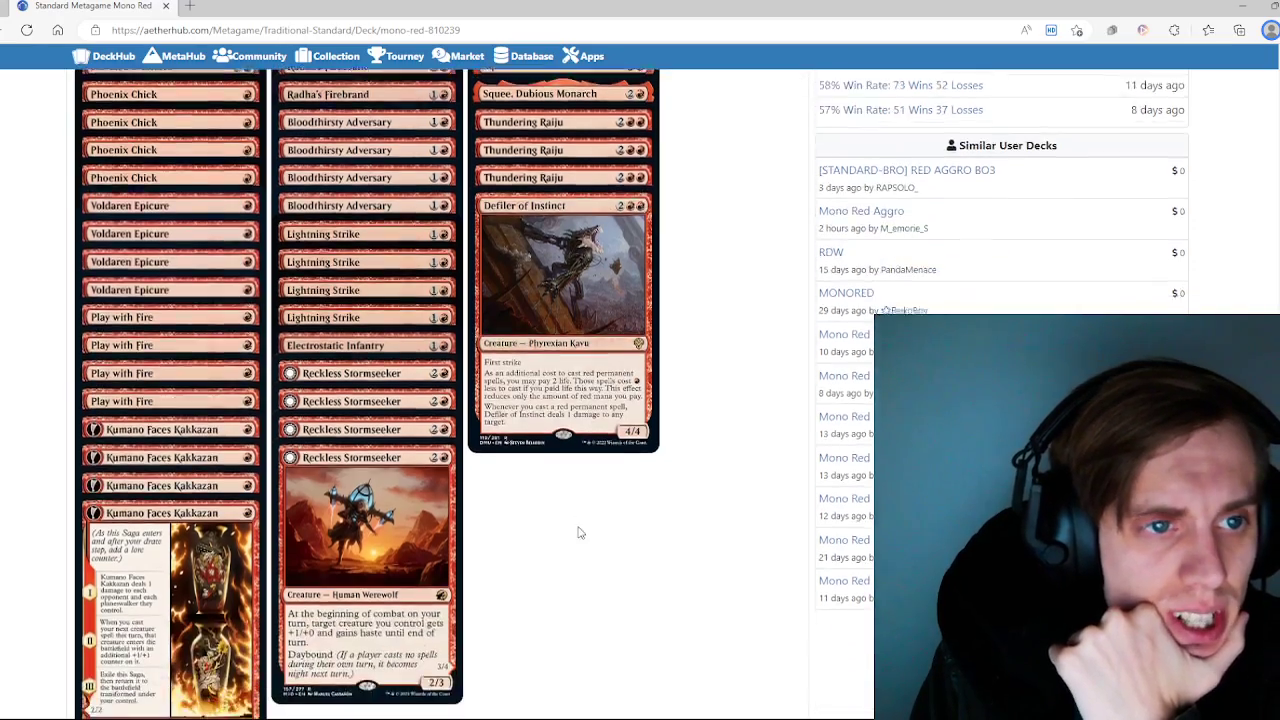
pyautogui.scroll(-3)
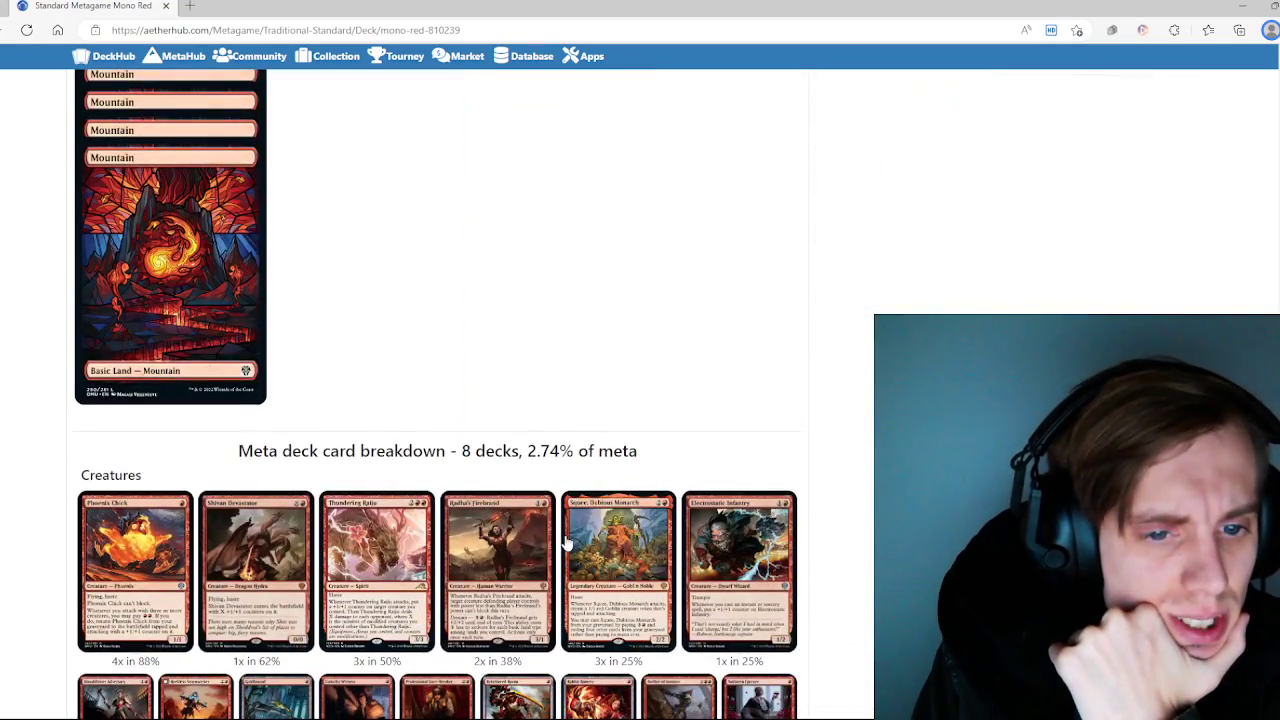
pyautogui.scroll(3)
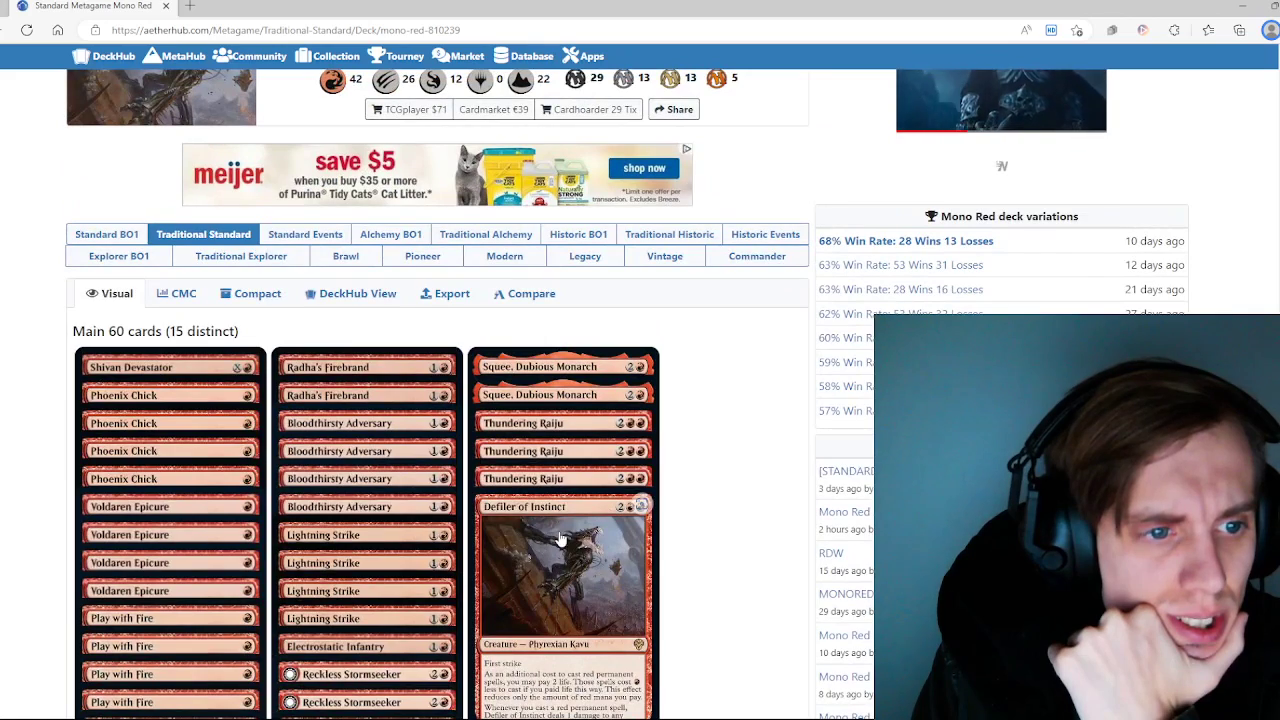
pyautogui.moveTo(545, 366)
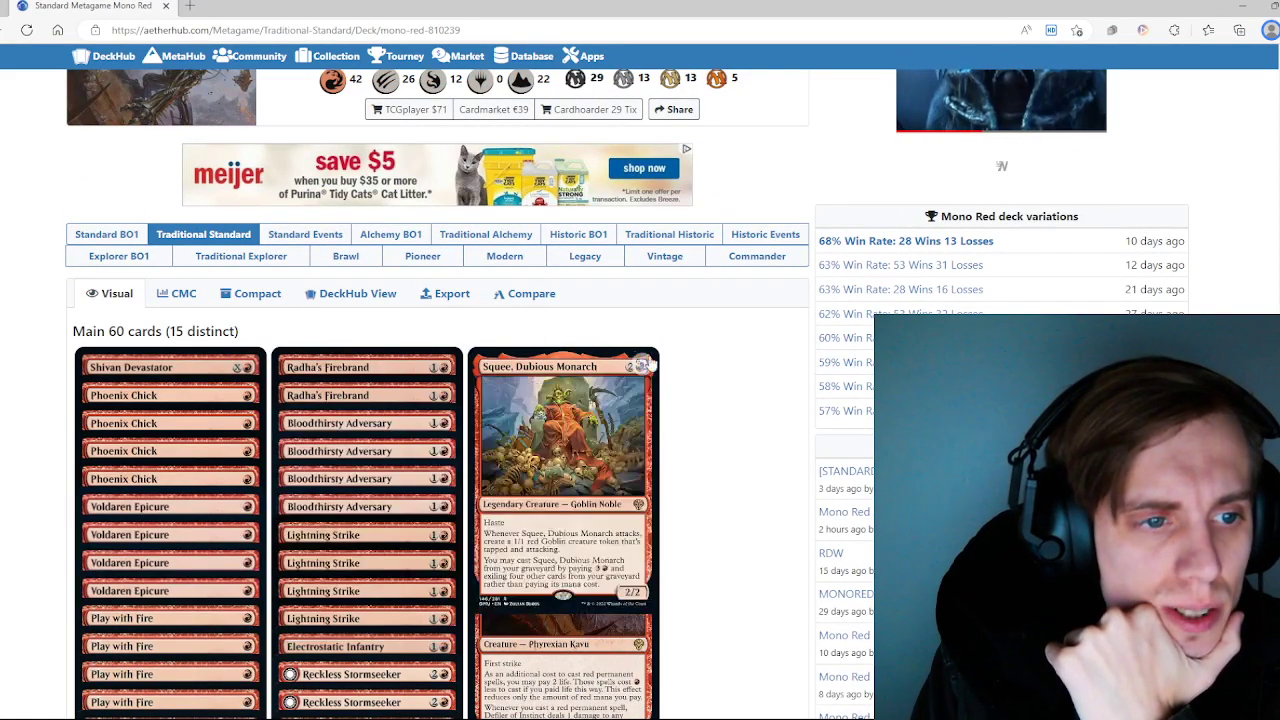
pyautogui.scroll(-3)
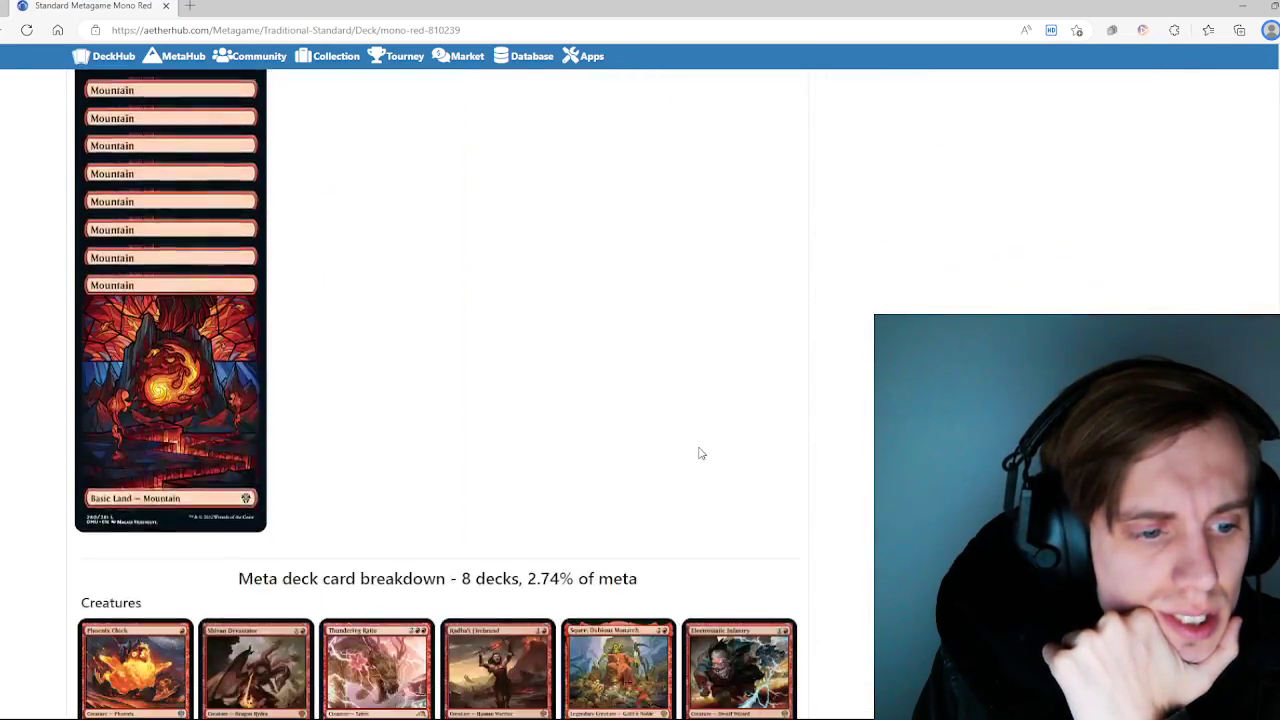
pyautogui.scroll(-3)
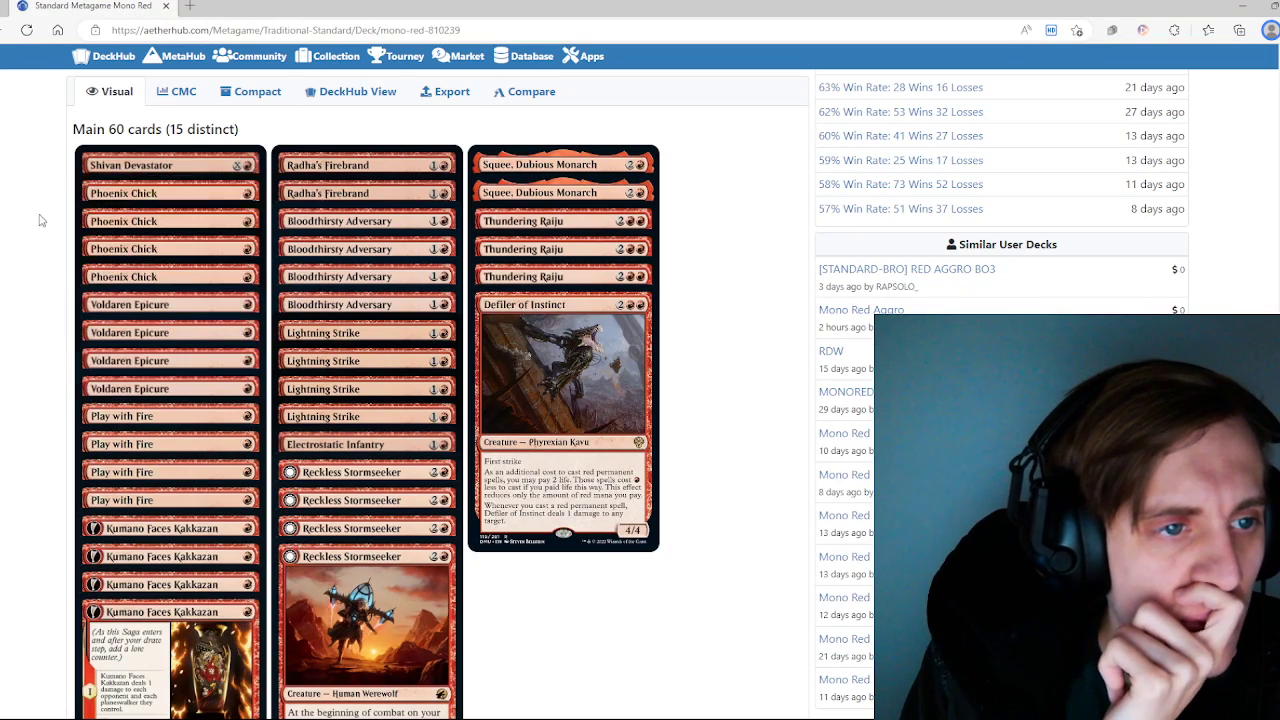
pyautogui.moveTo(9, 219)
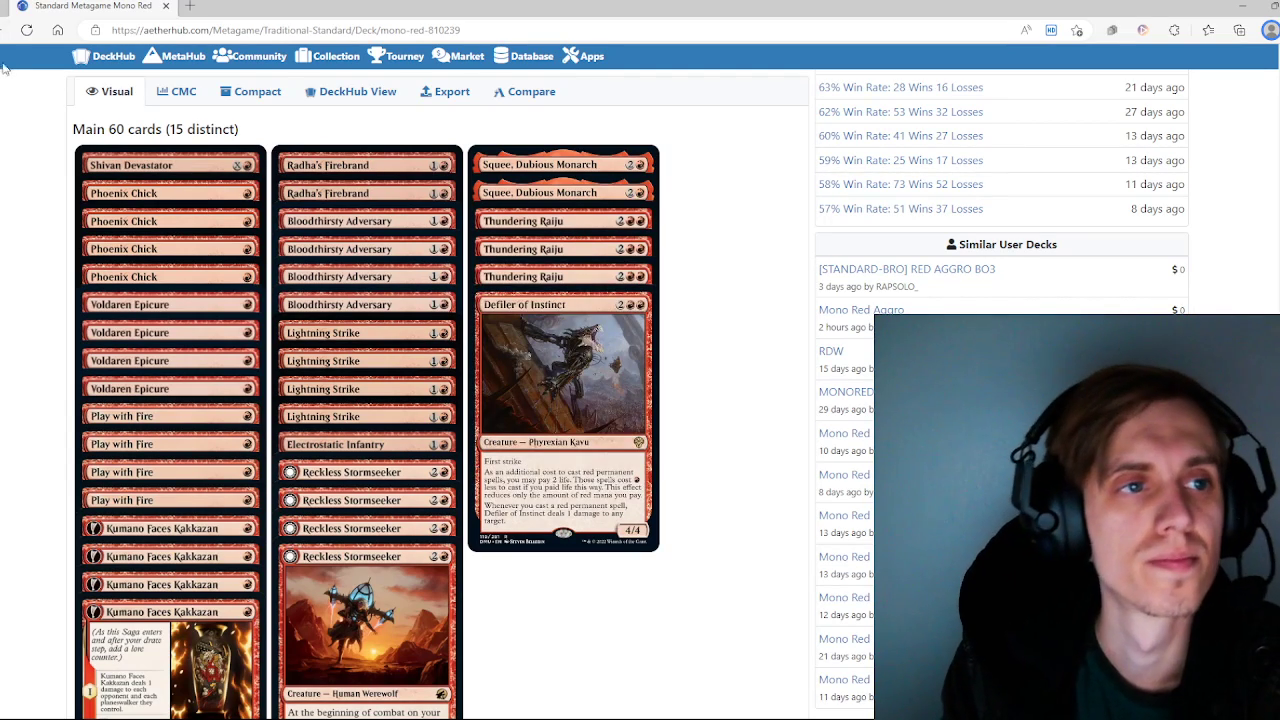
# Step: Go back to the rankings, open the Gruul deck and scroll to its Main 60 cards
pyautogui.click(25, 29)
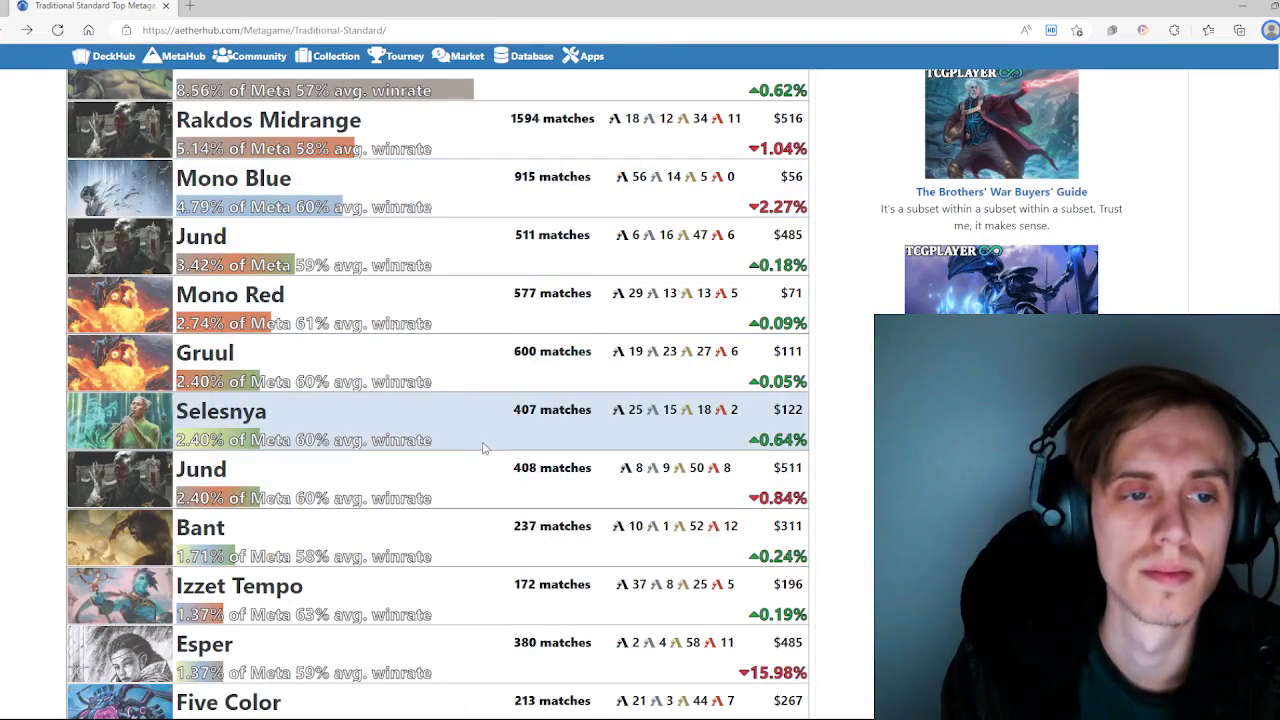
pyautogui.click(205, 352)
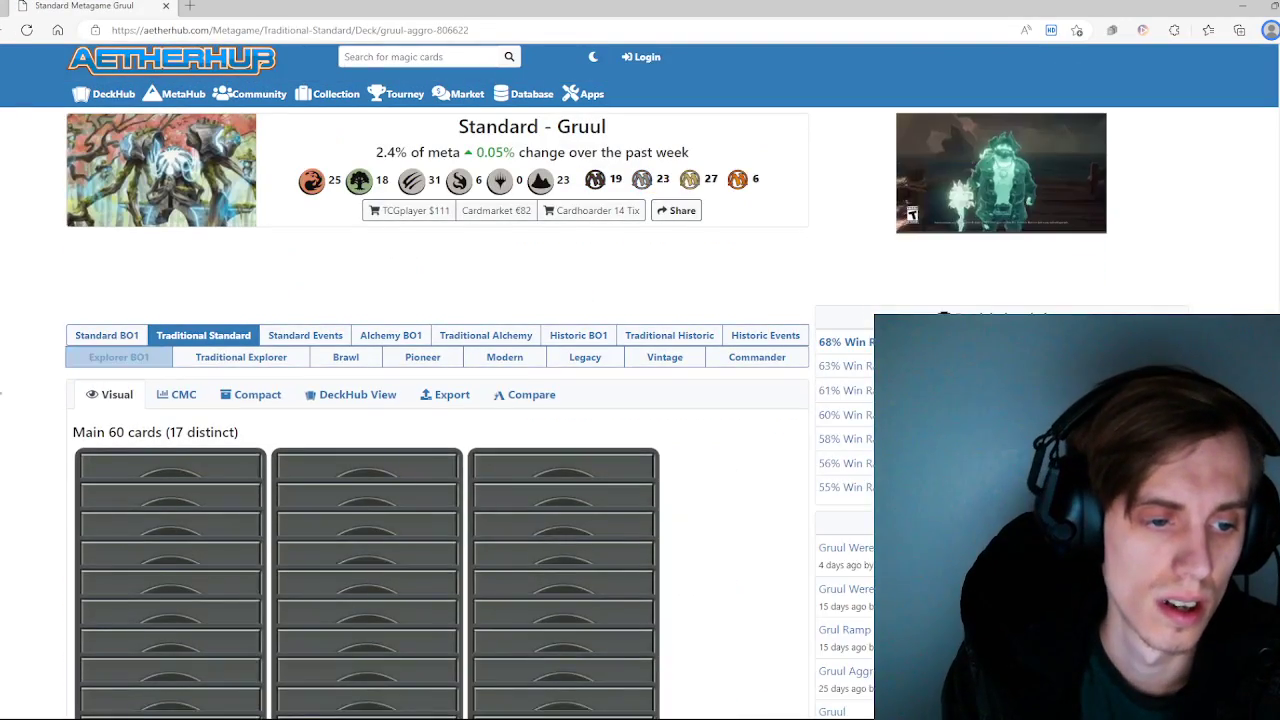
pyautogui.scroll(-3)
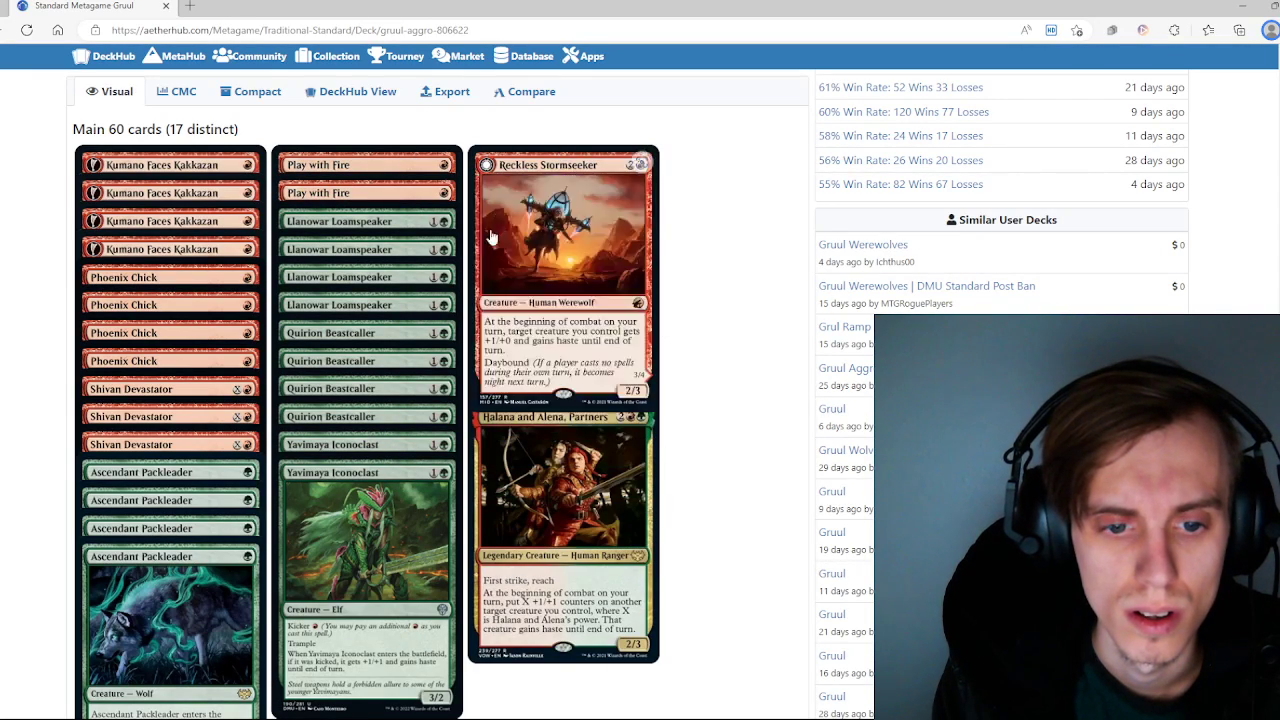
pyautogui.scroll(-3)
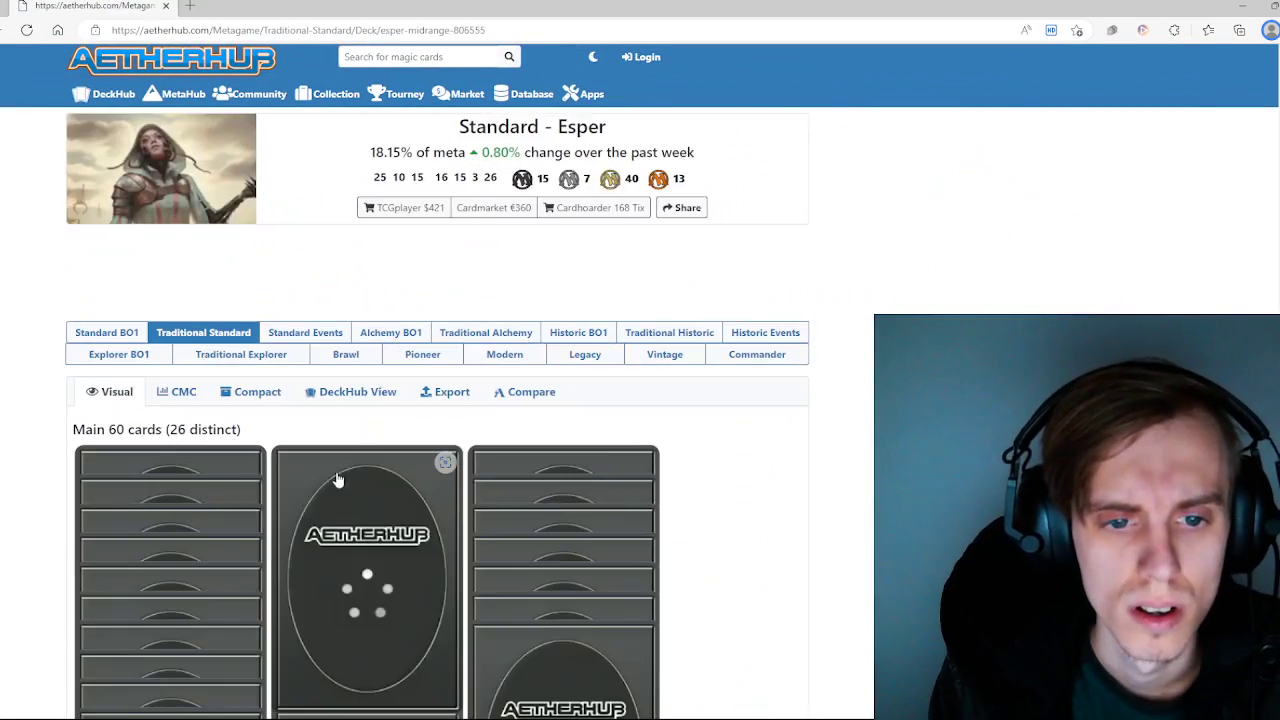
# Step: Scroll down the Traditional Standard metagame list to the lower-ranked archetypes
pyautogui.scroll(-3)
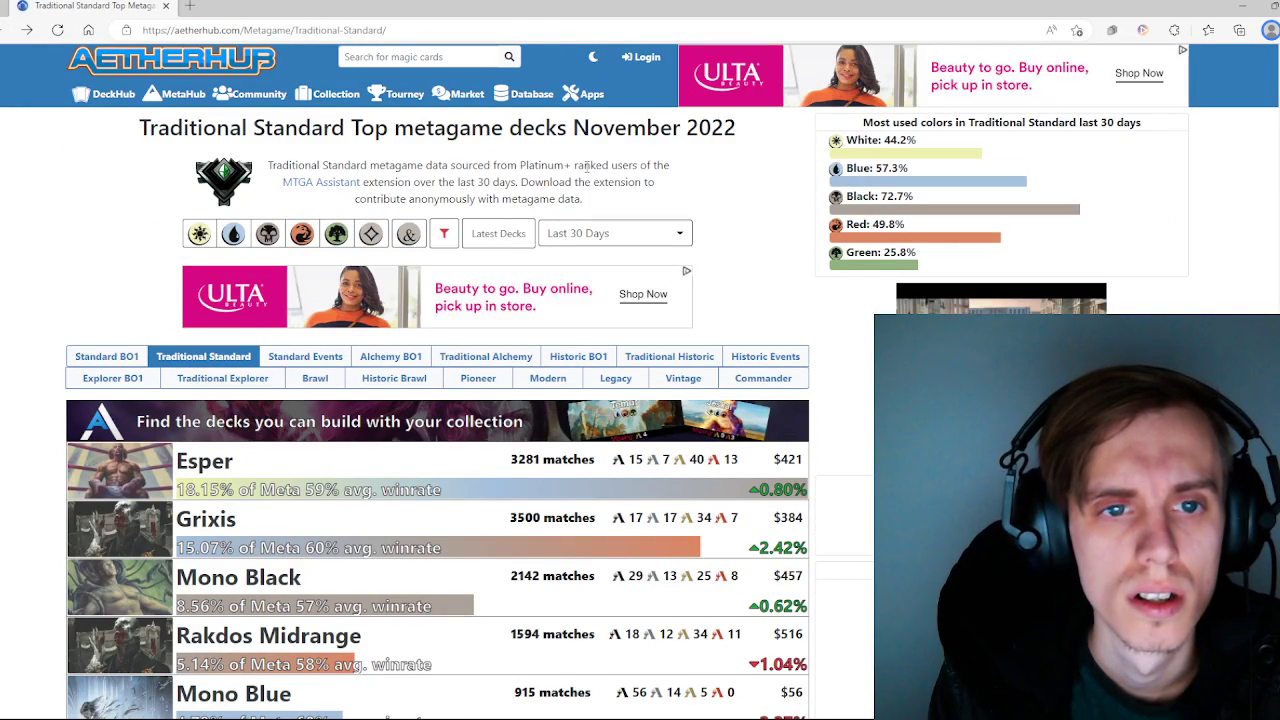
pyautogui.moveTo(672, 448)
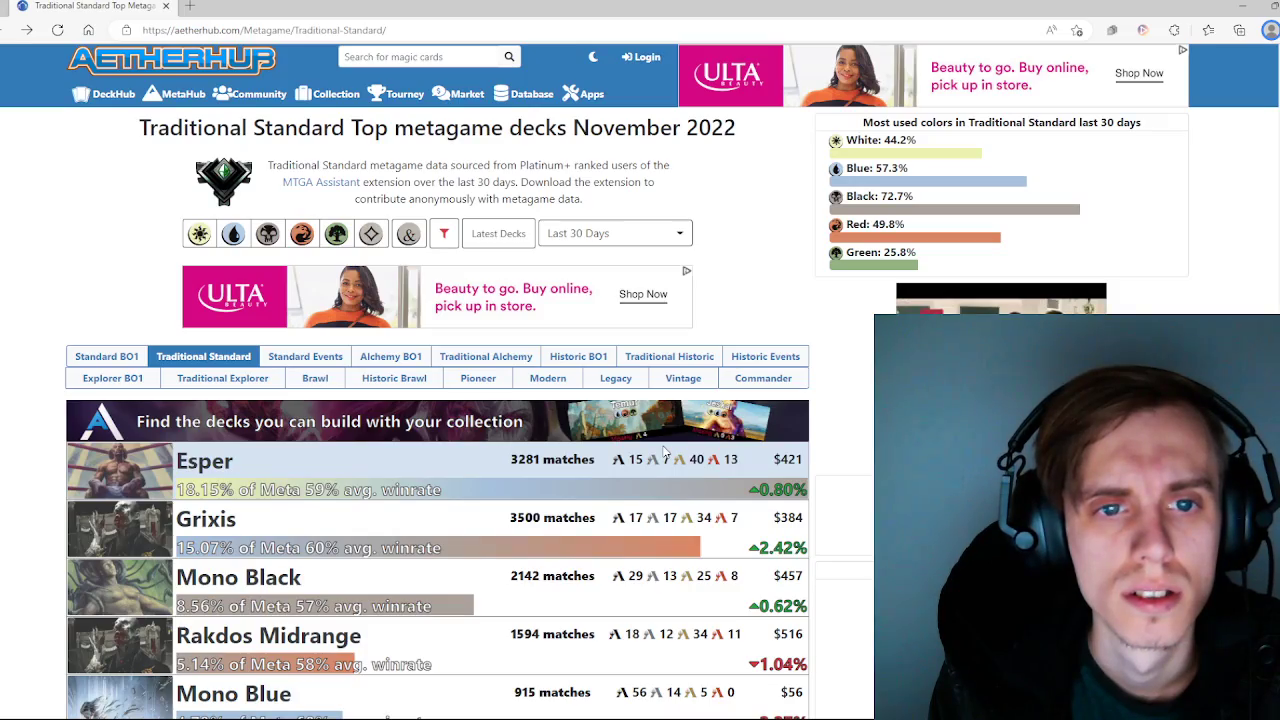
pyautogui.scroll(-3)
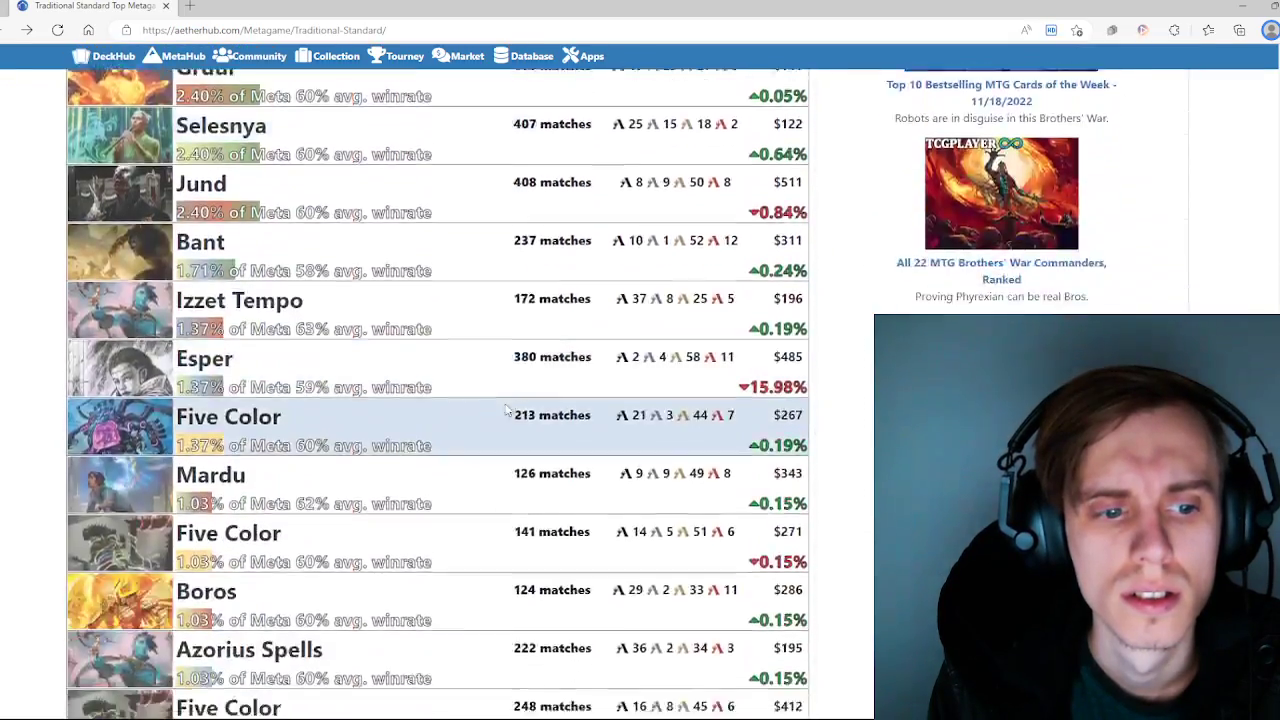
pyautogui.scroll(-3)
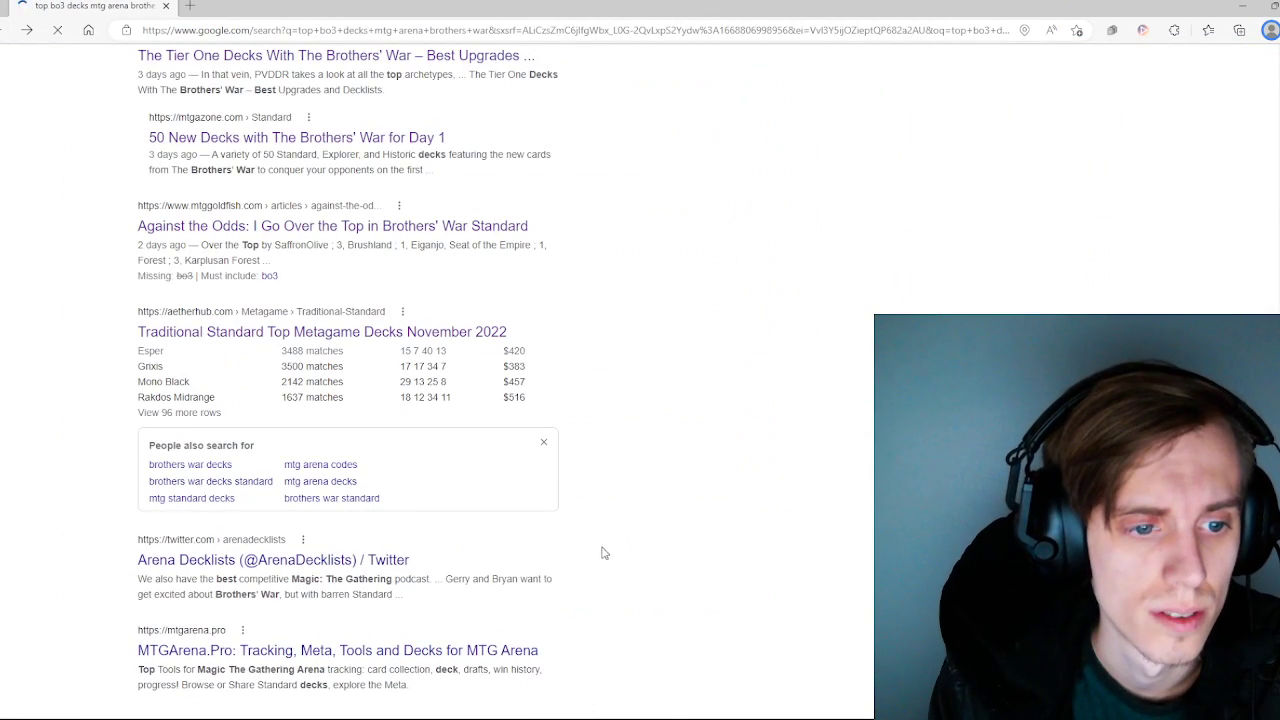
pyautogui.scroll(-3)
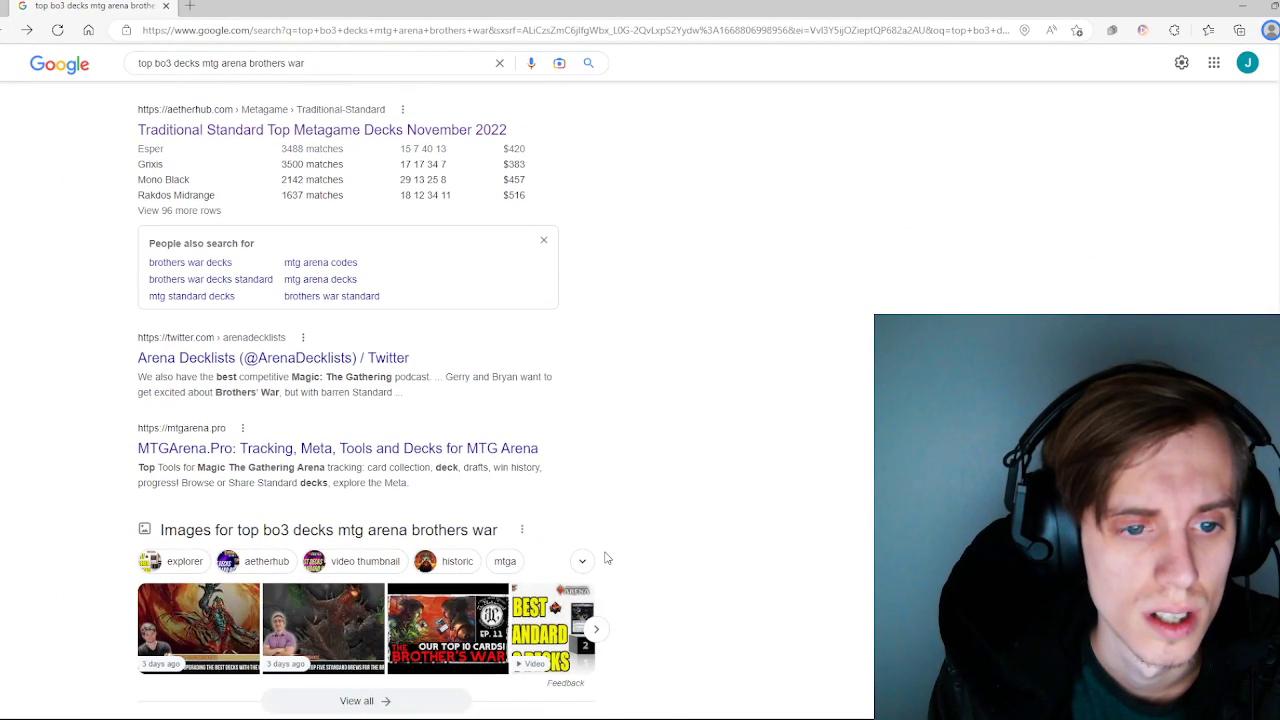
pyautogui.scroll(-3)
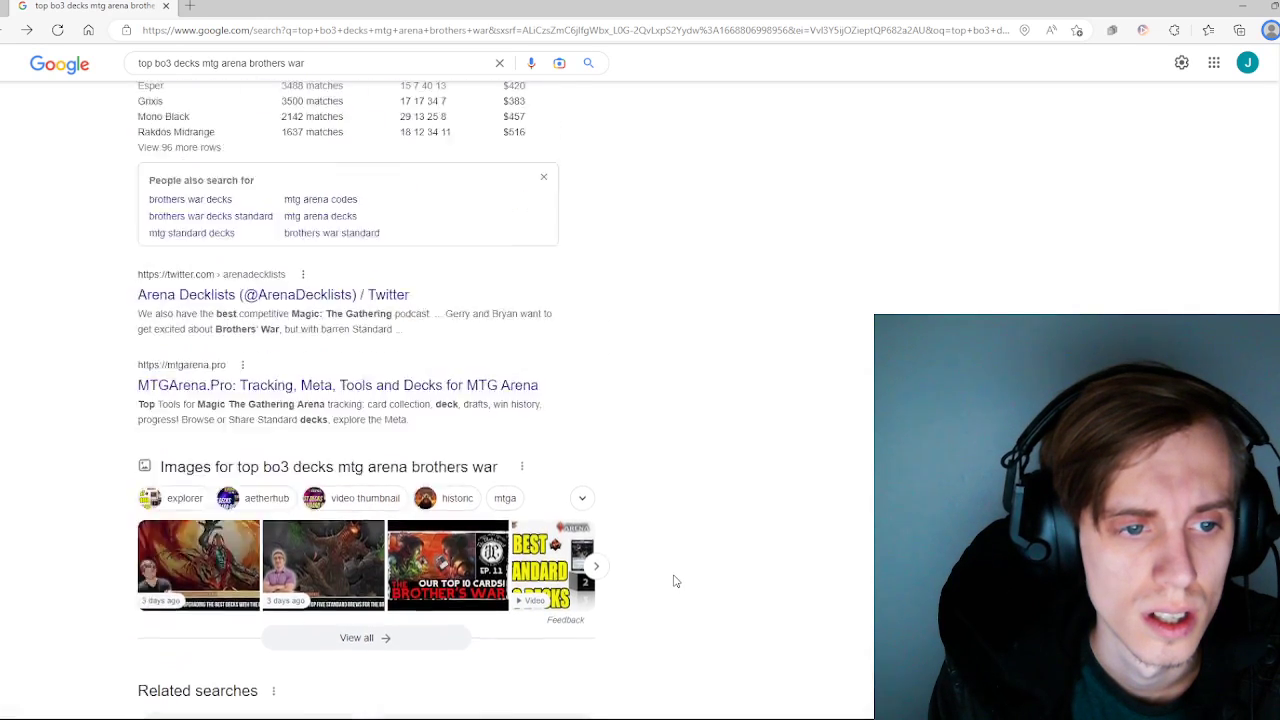
pyautogui.scroll(-3)
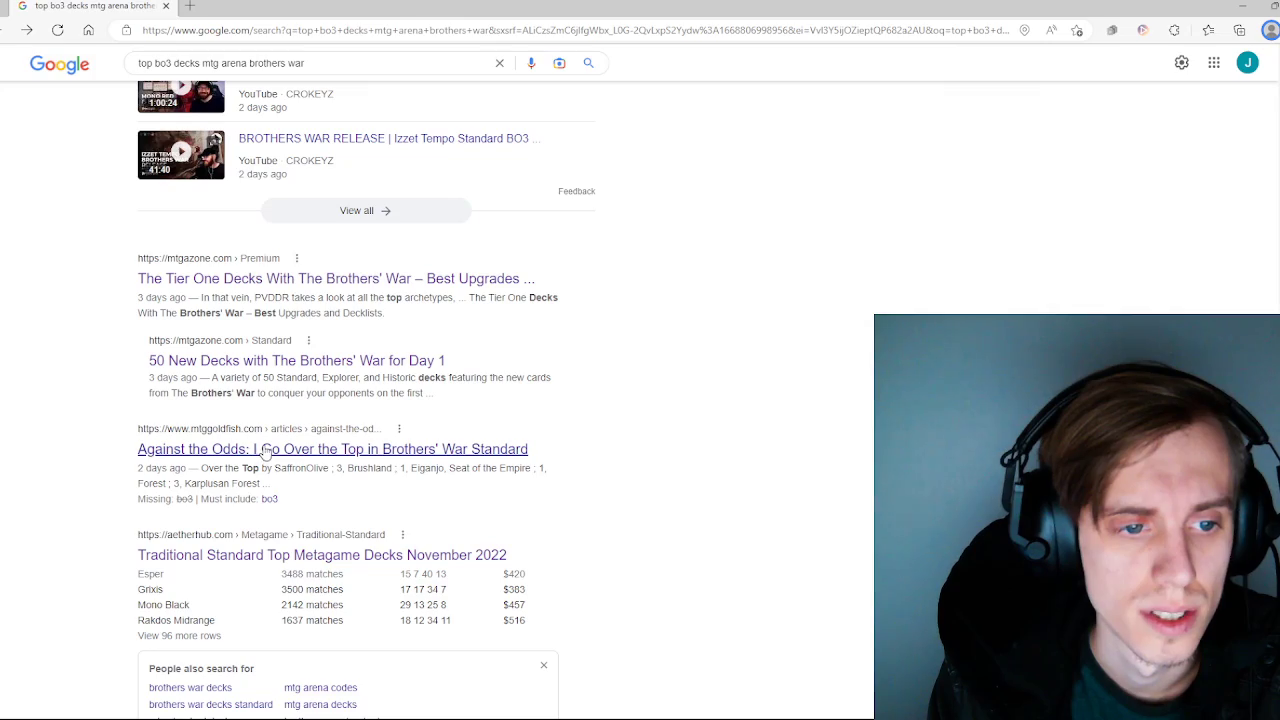
pyautogui.click(332, 449)
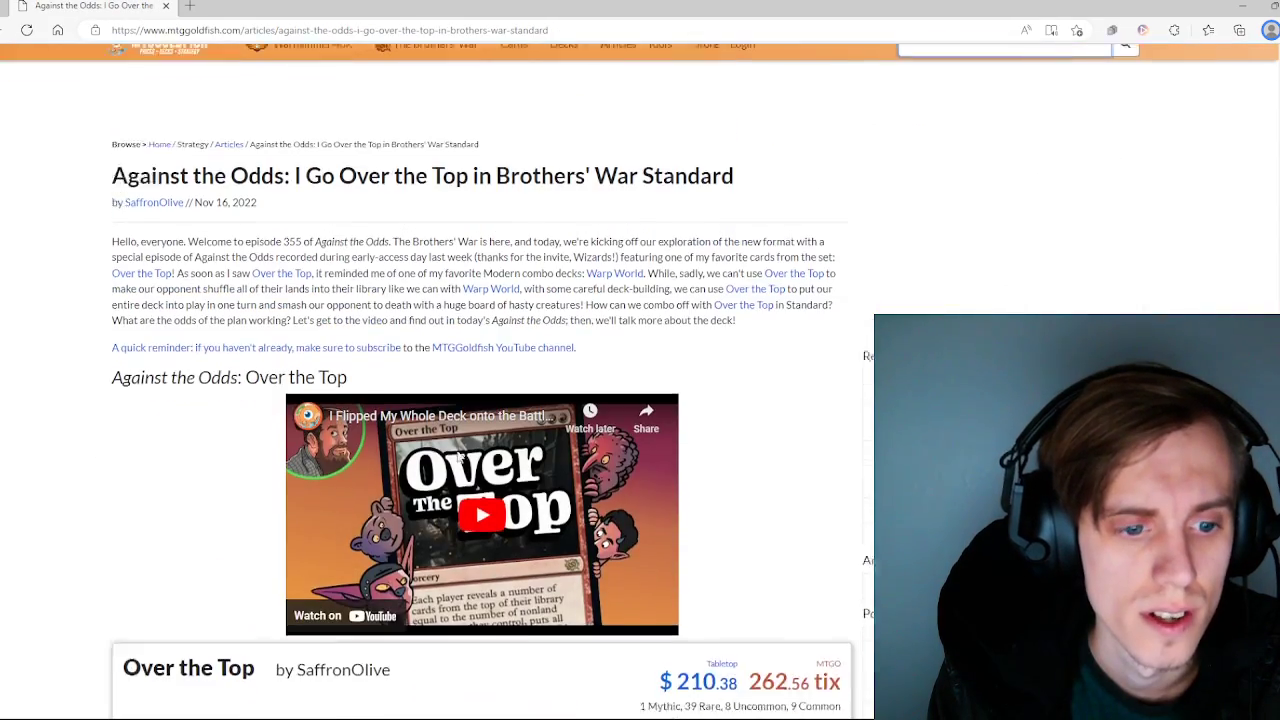
pyautogui.scroll(-3)
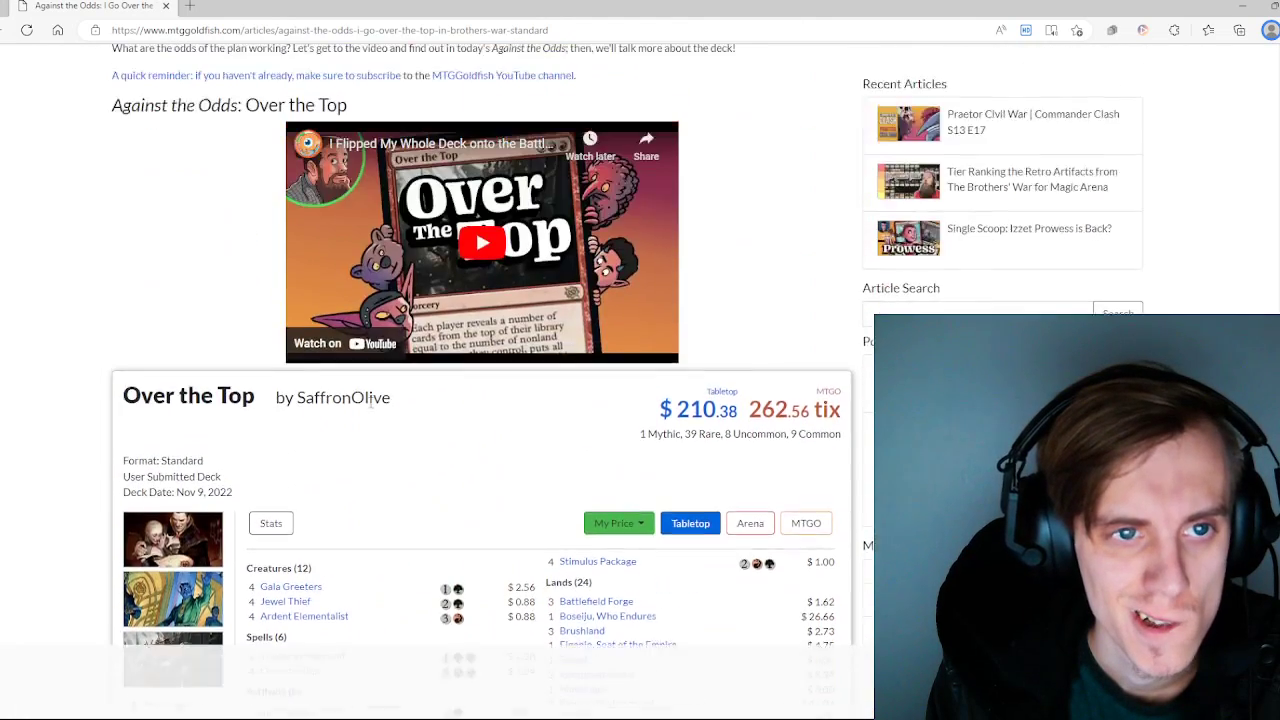
pyautogui.scroll(-3)
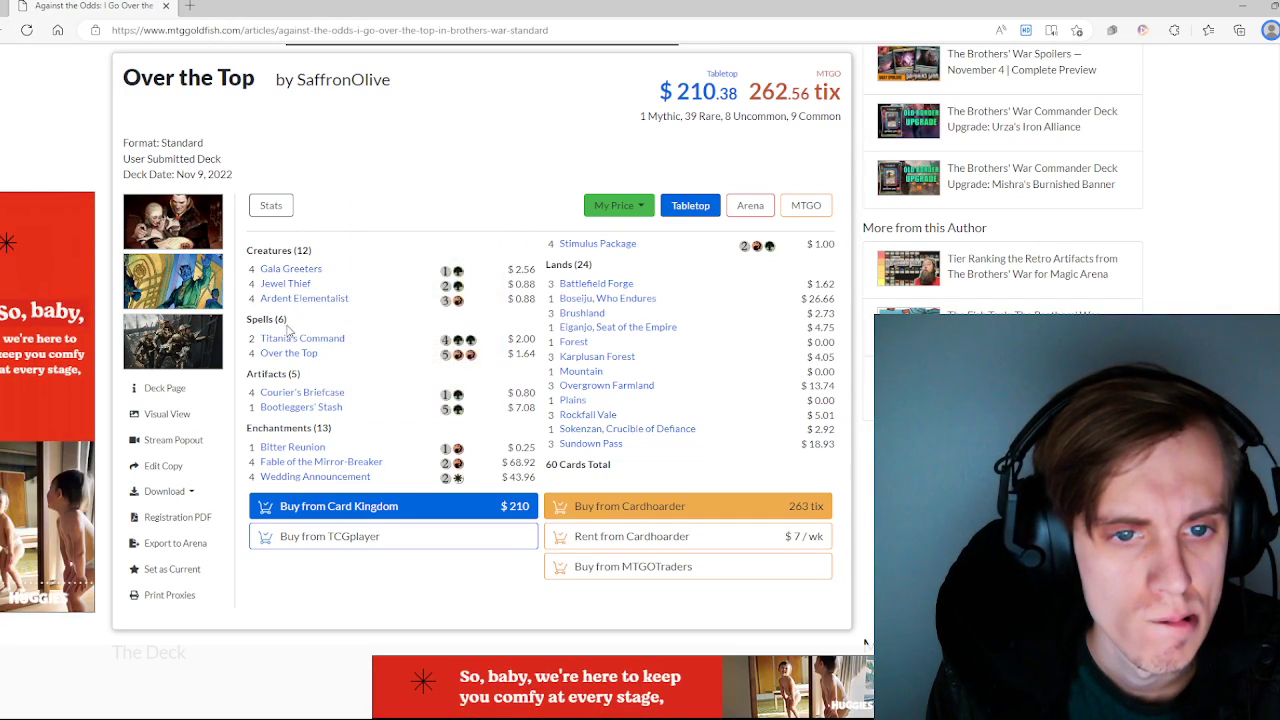
pyautogui.moveTo(302, 338)
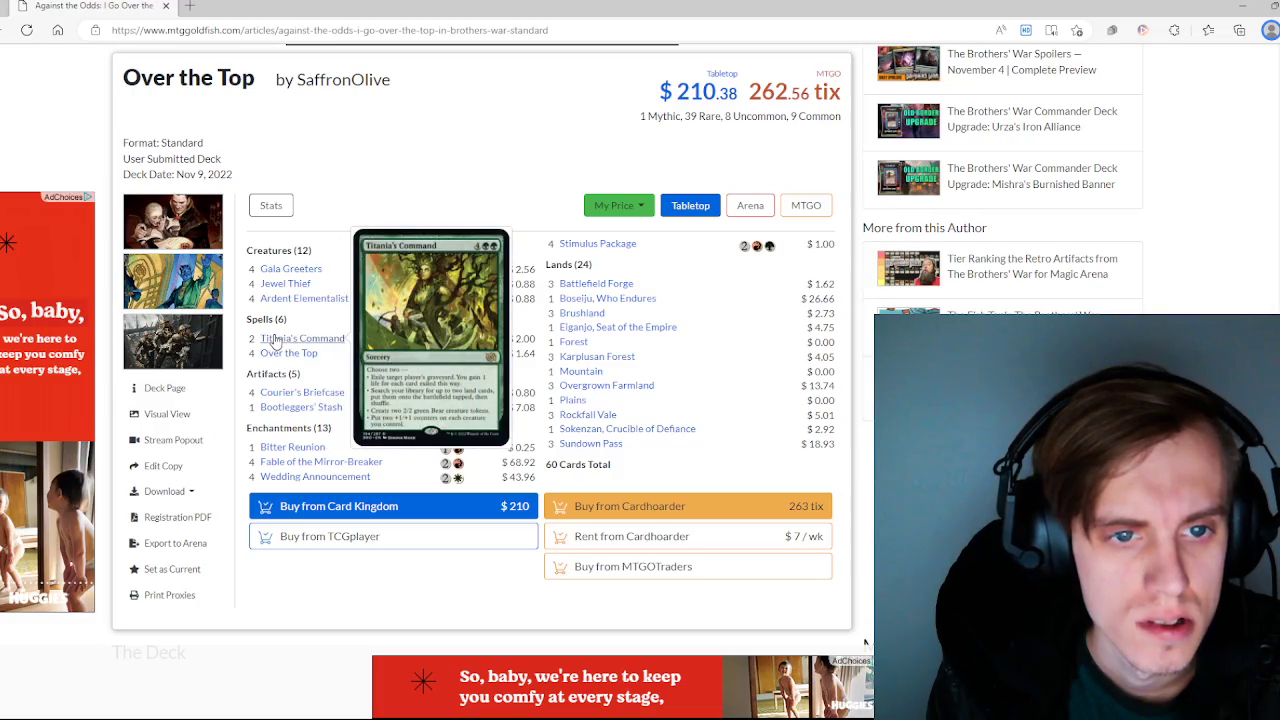
pyautogui.scroll(-3)
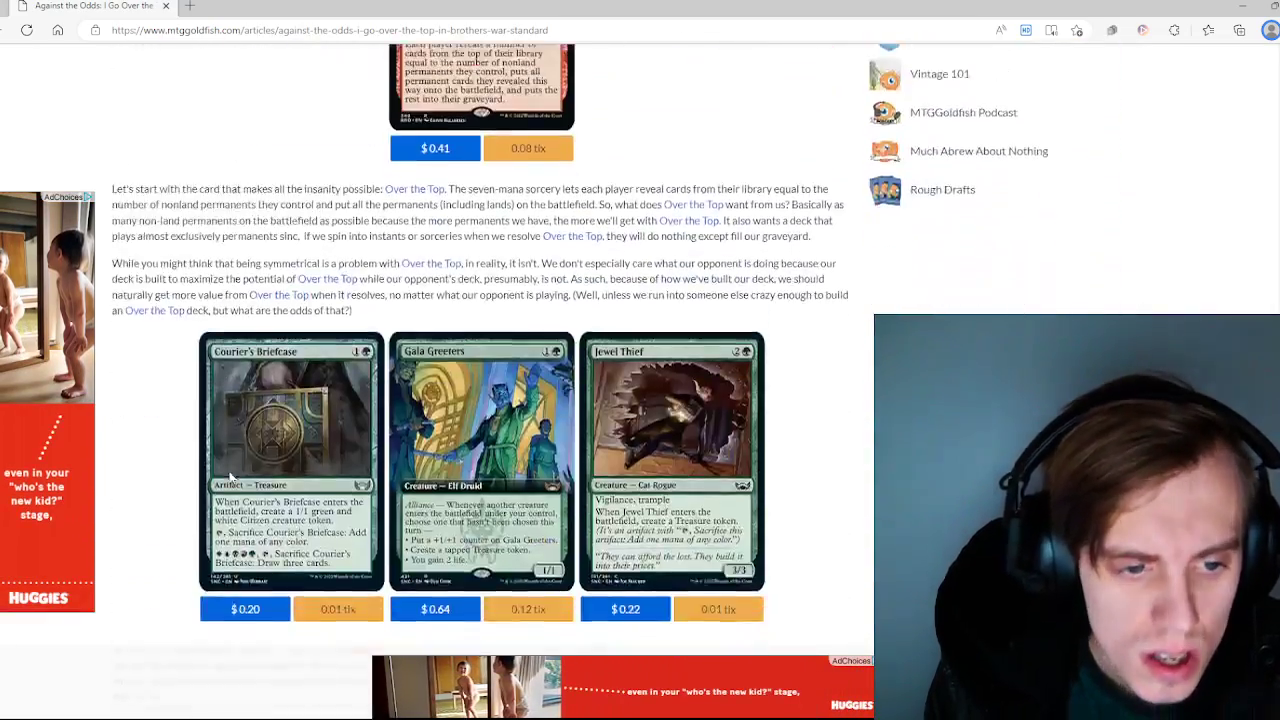
pyautogui.scroll(-3)
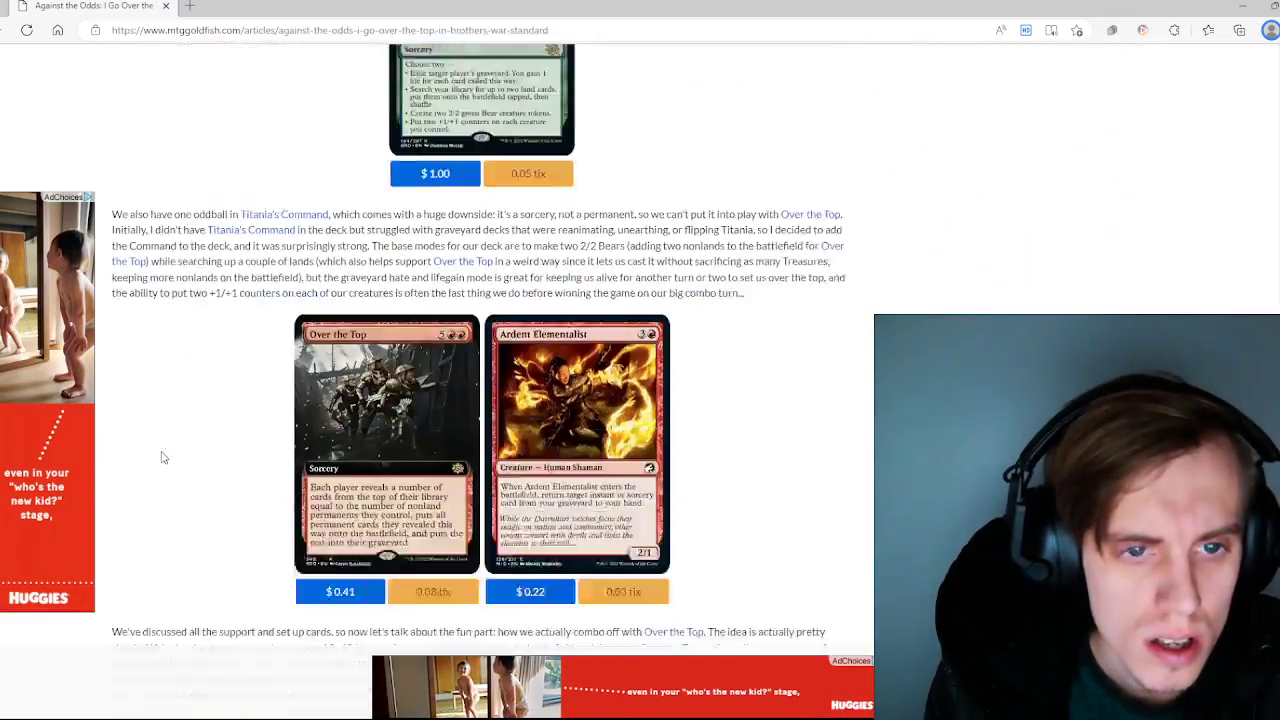
pyautogui.scroll(-3)
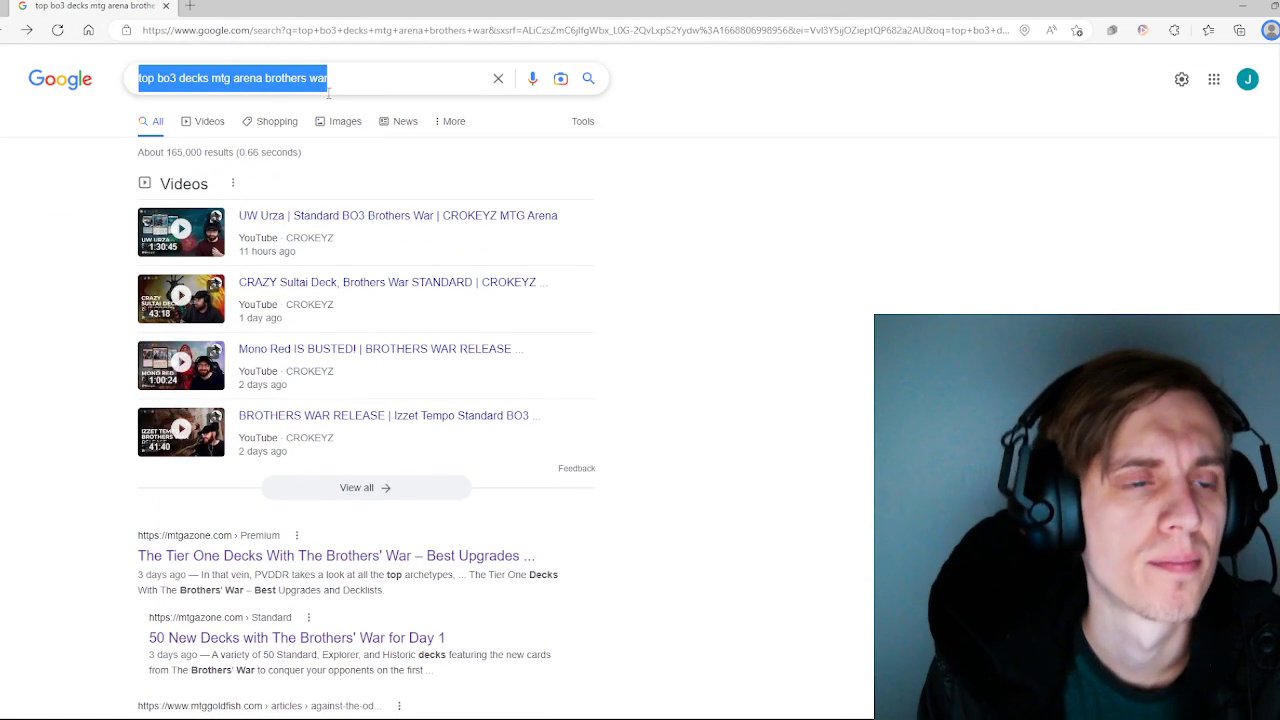
# Step: Search 'mtg brothers war standard decks' and open the MTGAzone '50 New Decks' article
pyautogui.write('mtga brother')
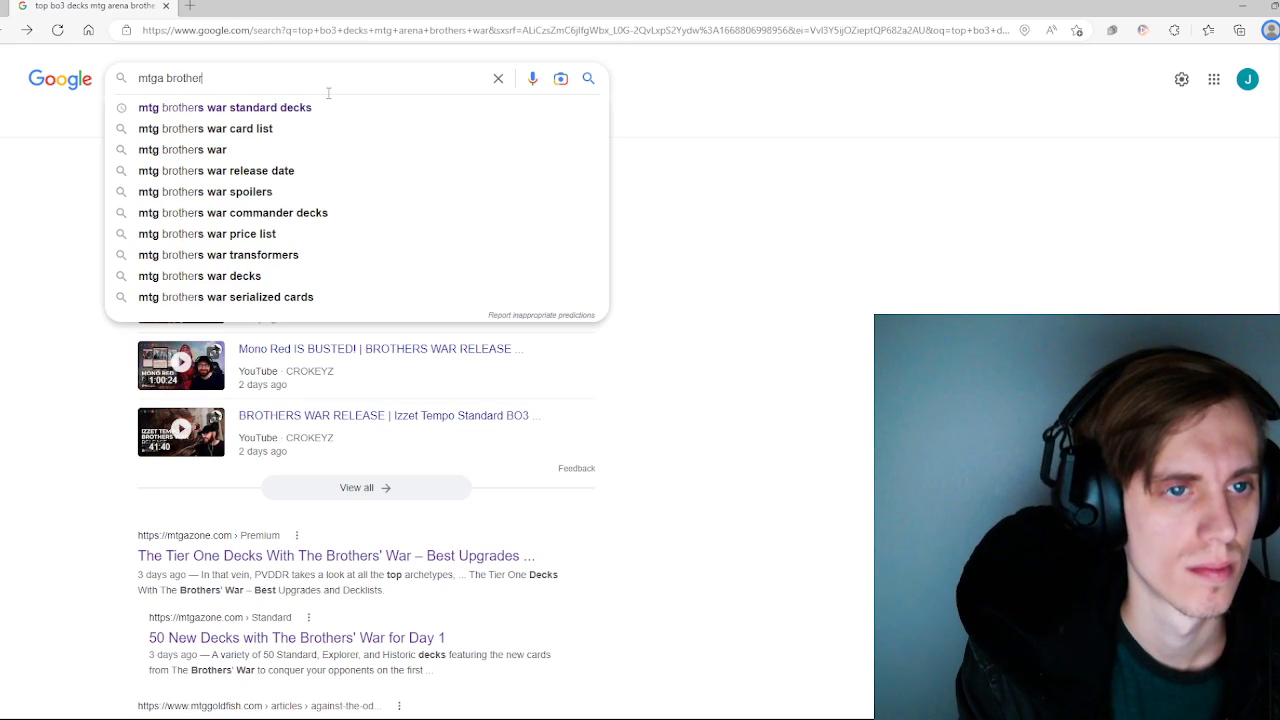
pyautogui.click(224, 107)
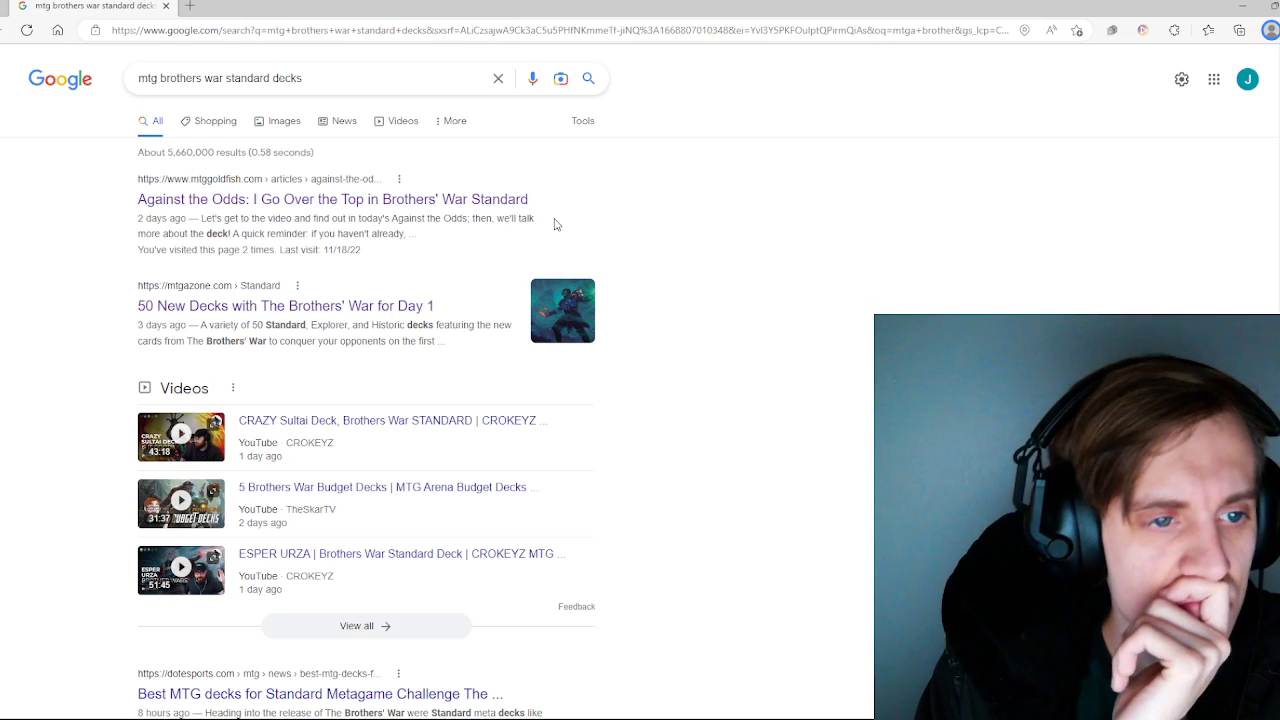
pyautogui.click(285, 305)
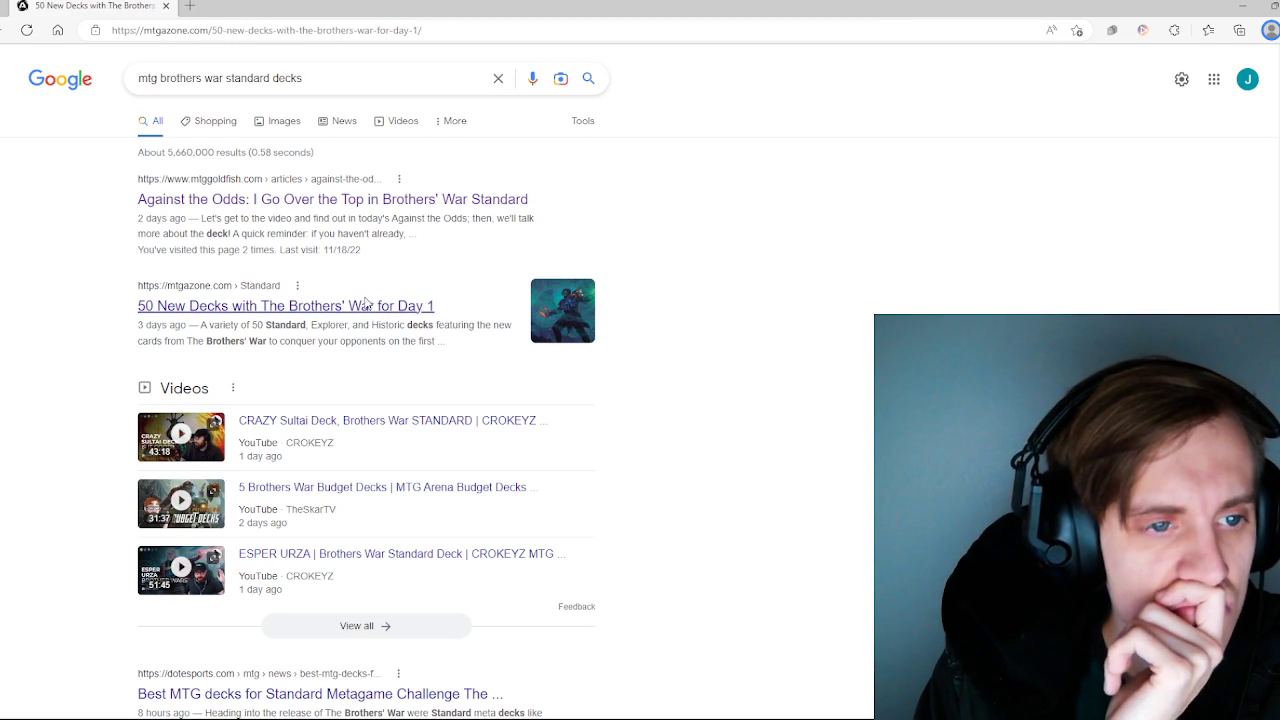
# Step: Browse the article's Standard Brothers' War decks section down to the Esper Legends entry
pyautogui.click(285, 305)
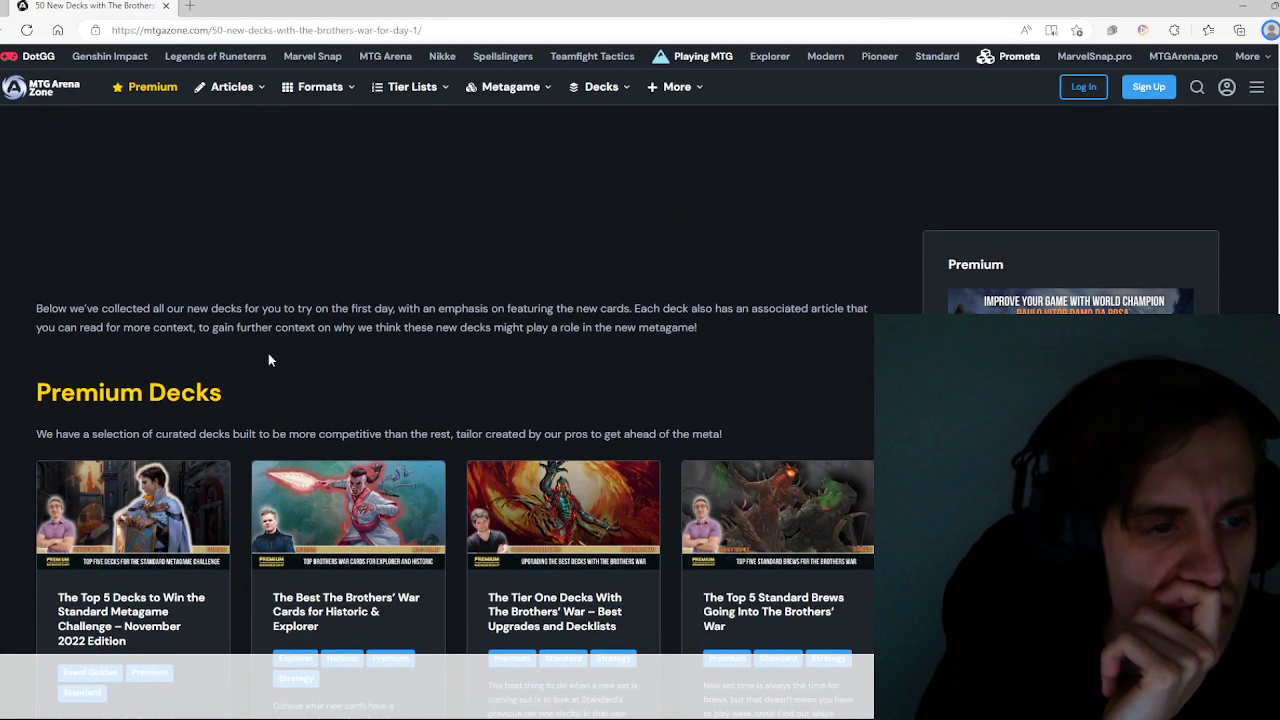
pyautogui.scroll(-3)
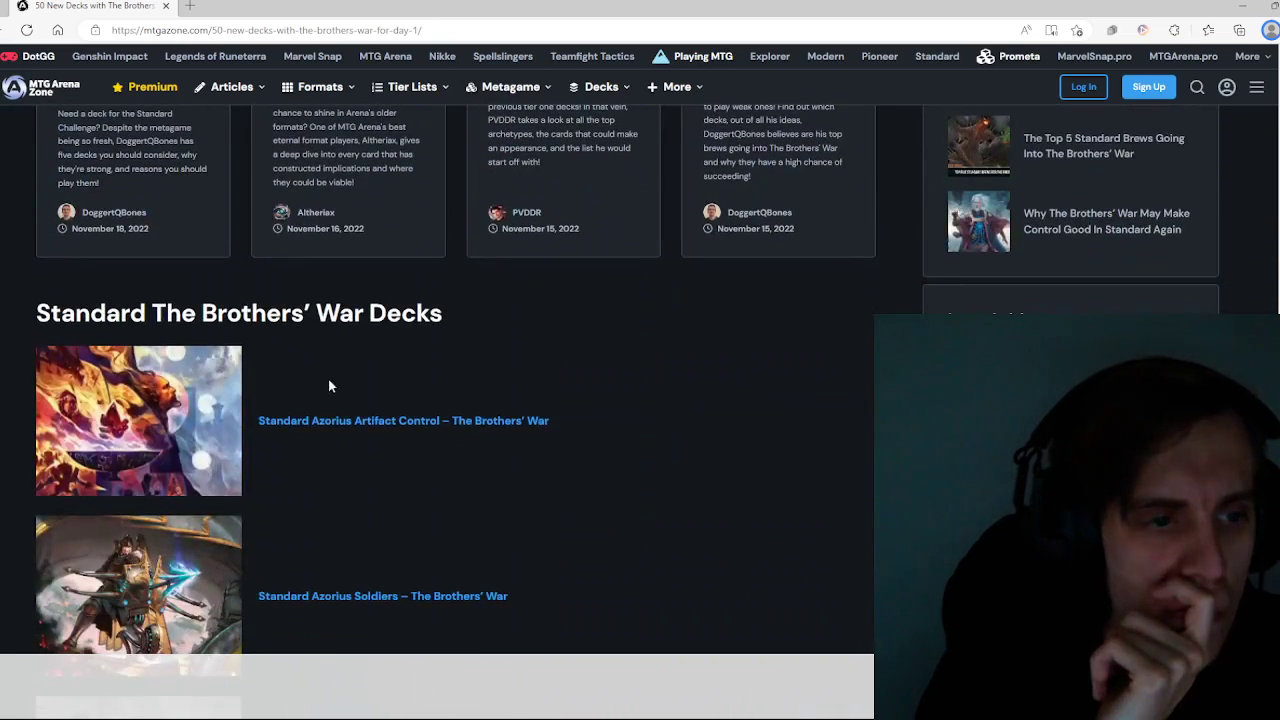
pyautogui.scroll(-3)
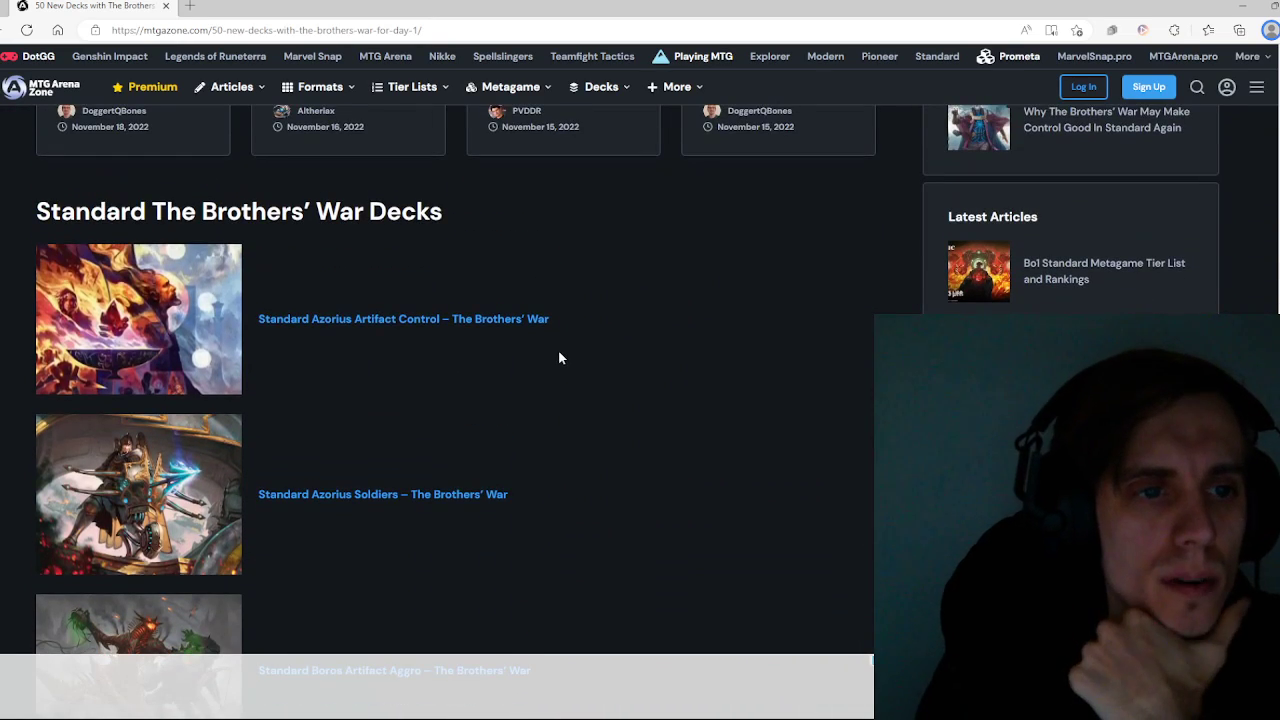
pyautogui.scroll(-3)
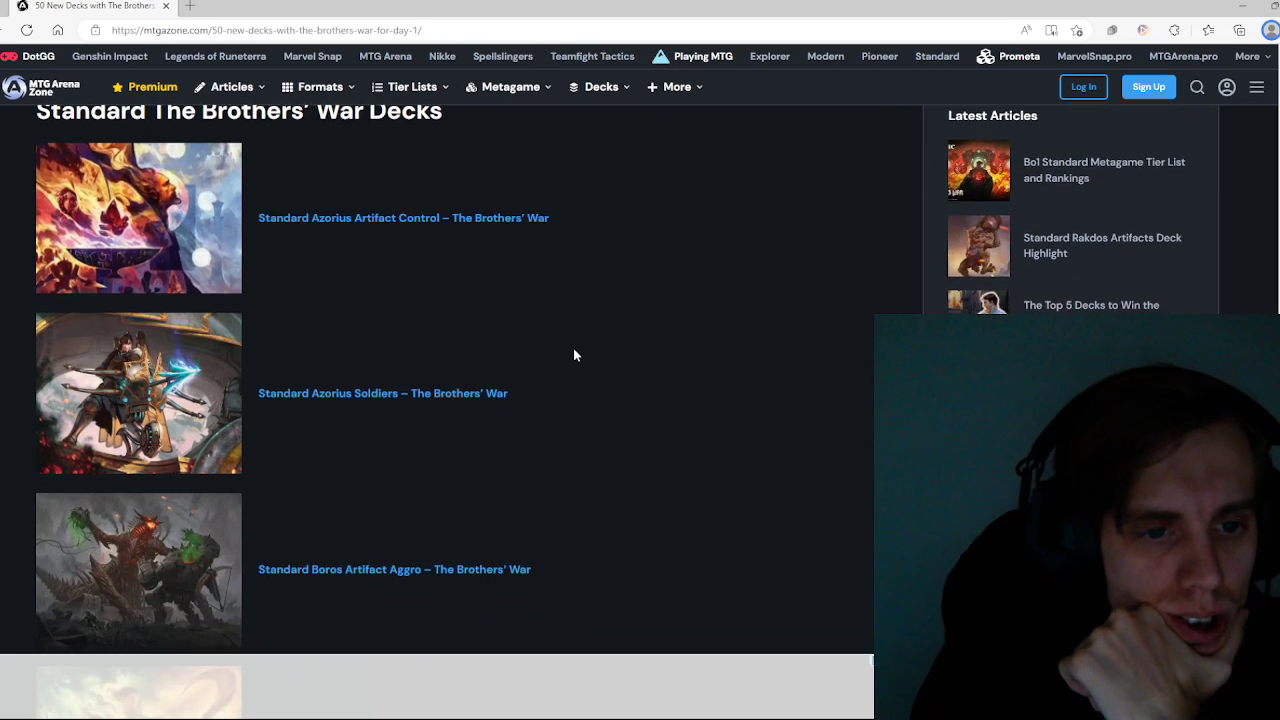
pyautogui.scroll(-3)
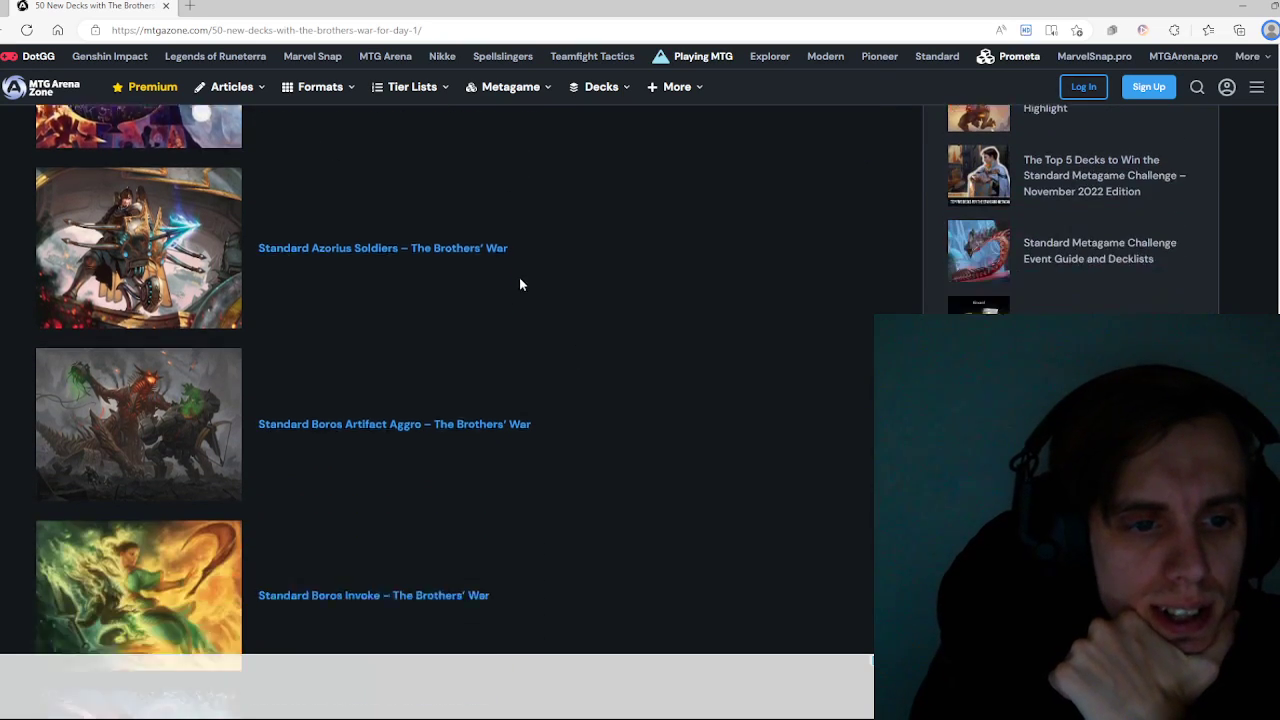
pyautogui.scroll(-3)
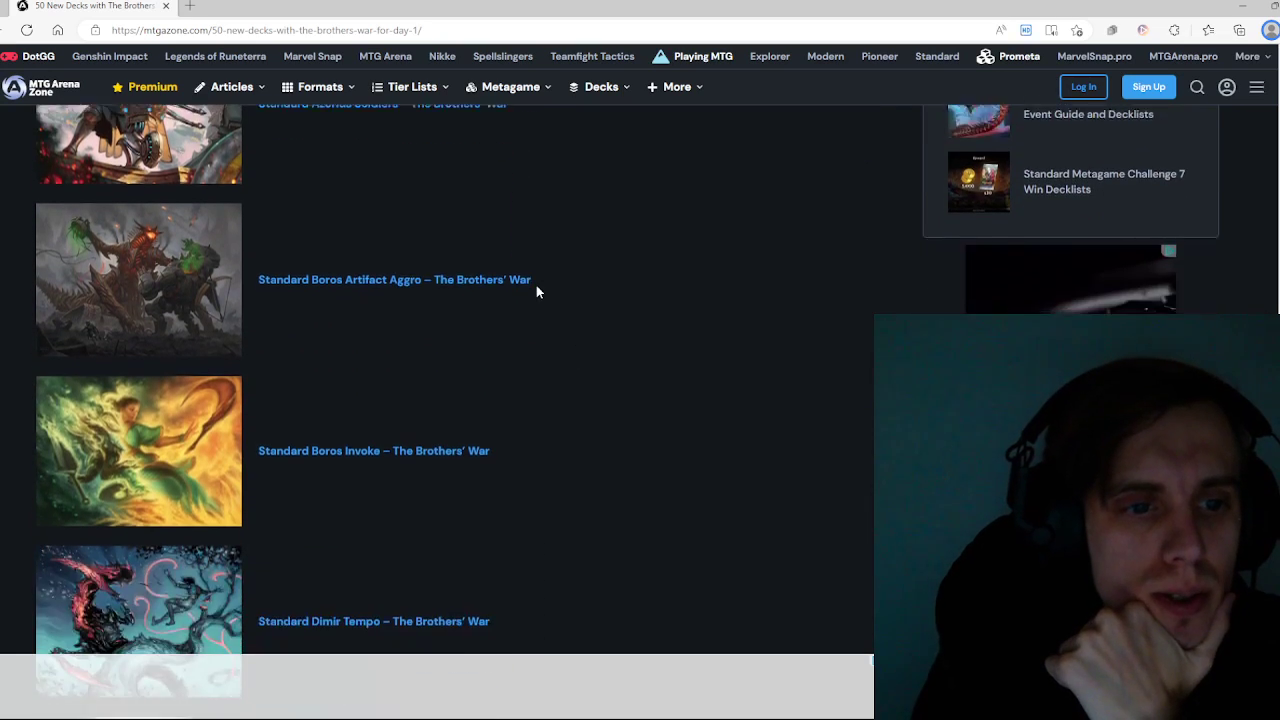
pyautogui.scroll(3)
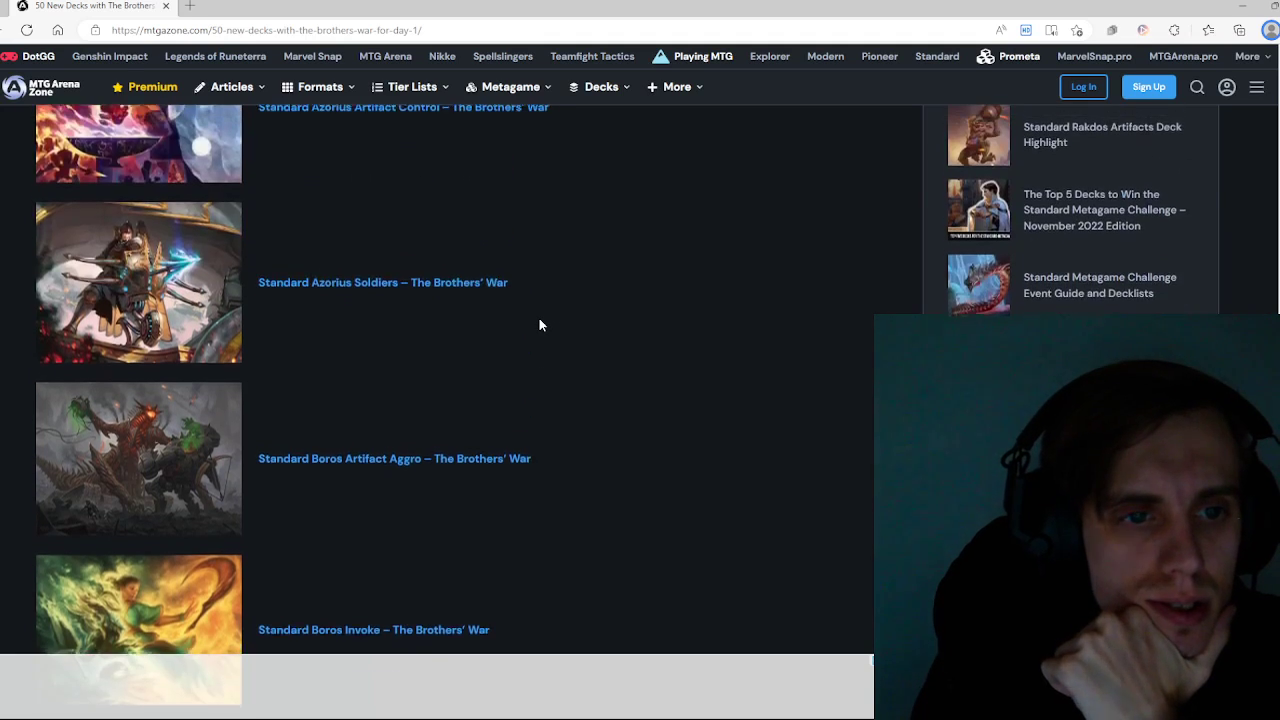
pyautogui.doubleClick(382, 292)
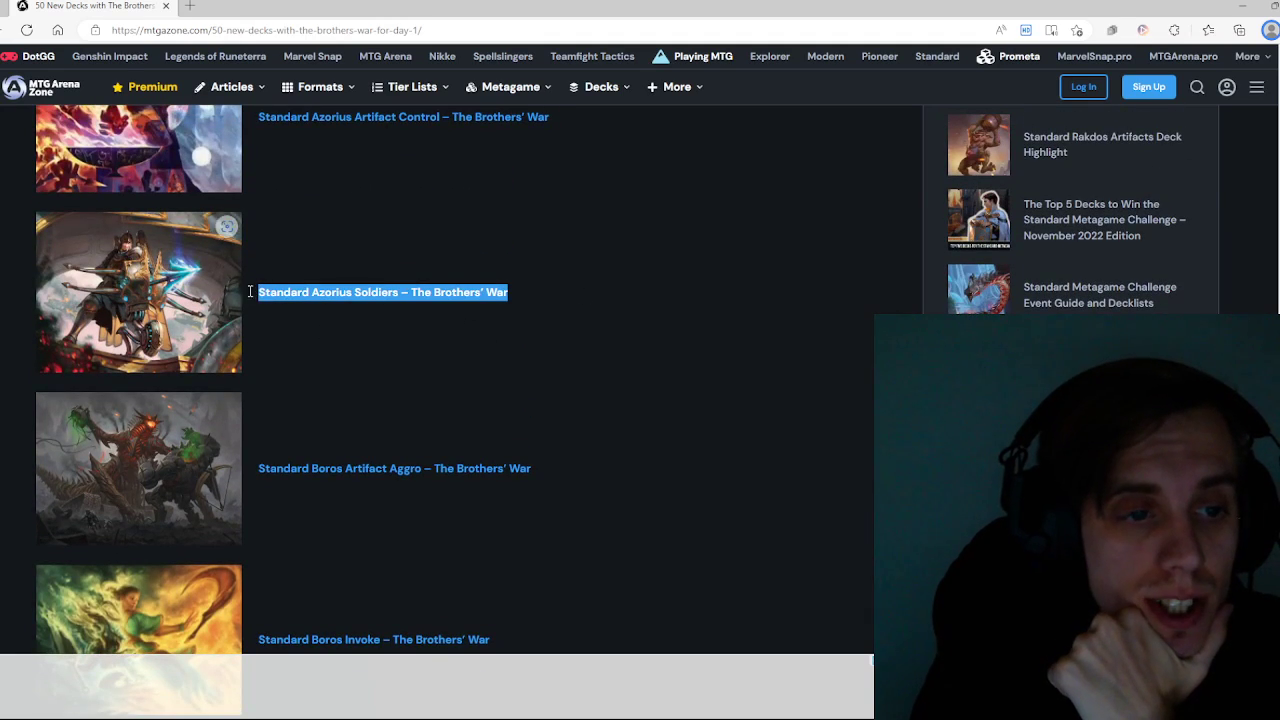
pyautogui.scroll(-3)
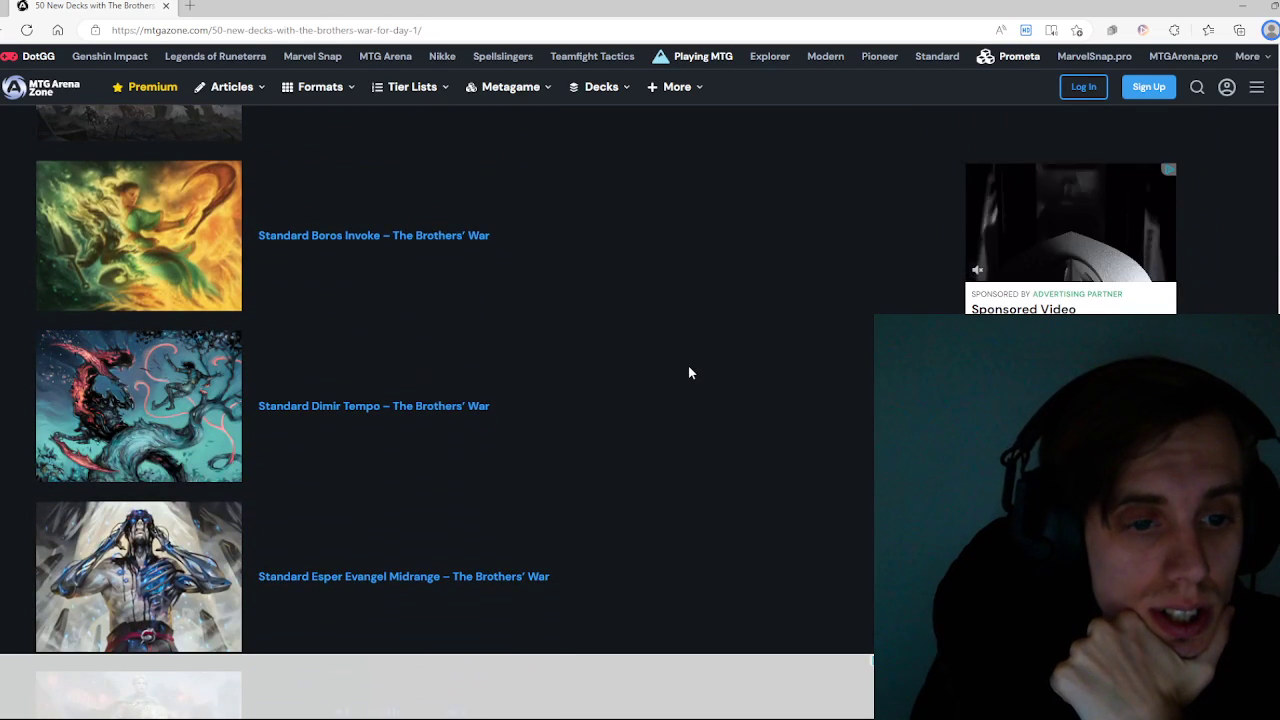
pyautogui.scroll(-3)
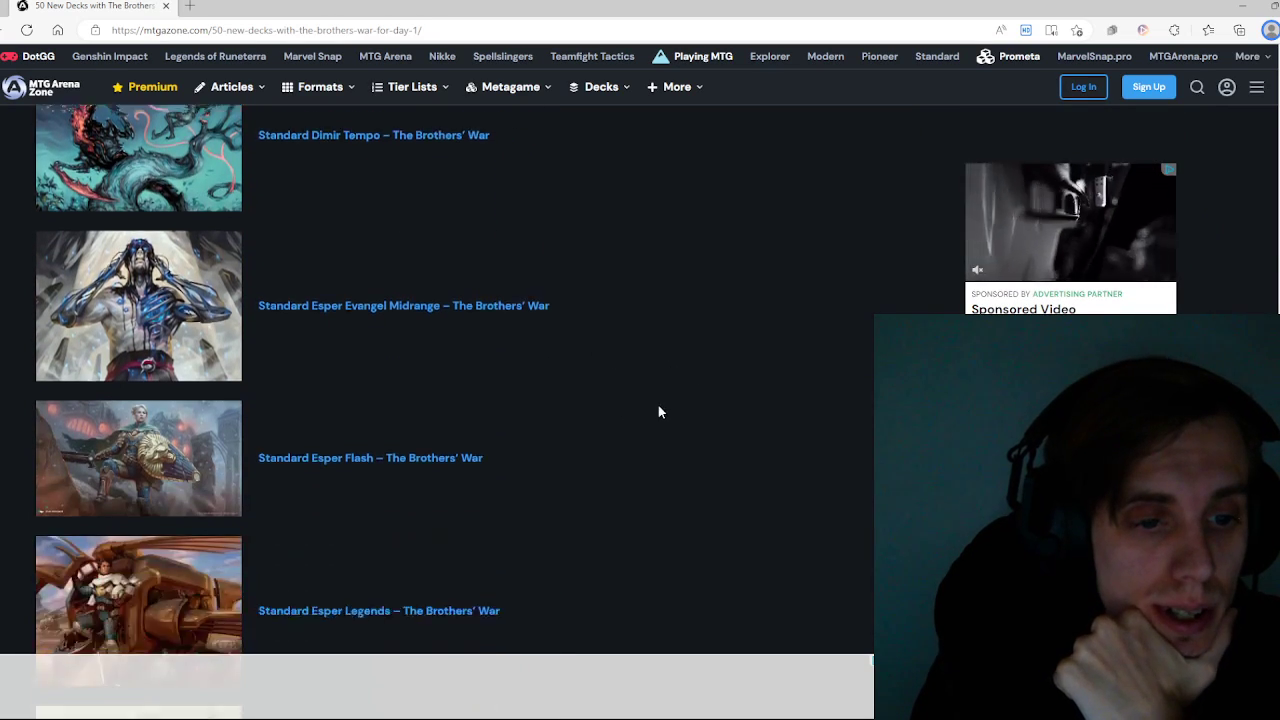
pyautogui.scroll(-3)
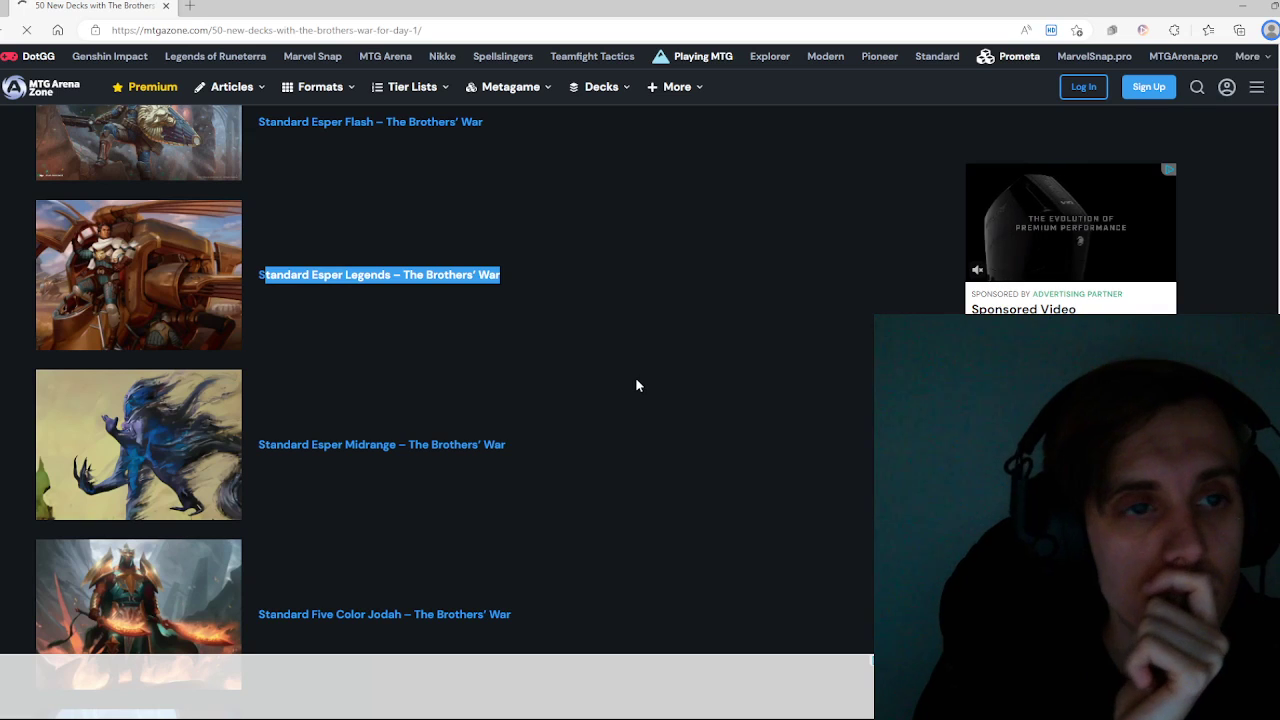
pyautogui.moveTo(548, 360)
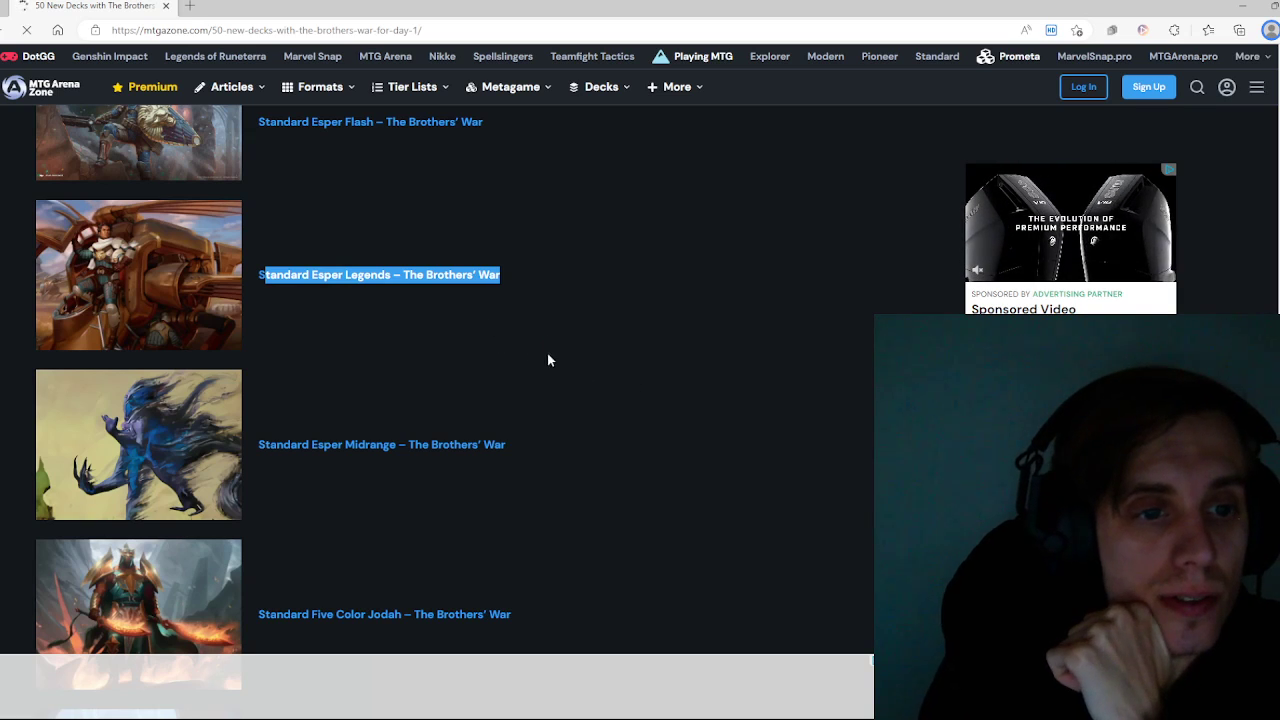
# Step: Open the Standard Esper Legends deck page with its 60-card, $418.12 list
pyautogui.click(378, 274)
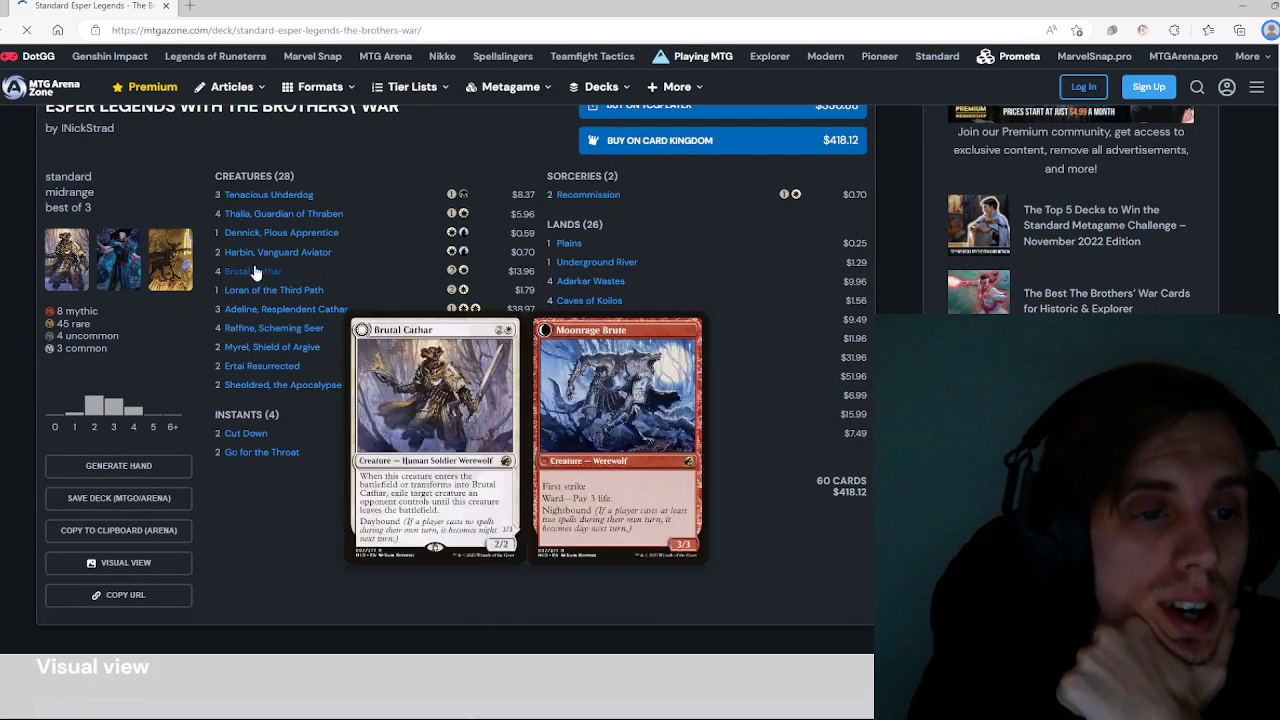
pyautogui.moveTo(273, 290)
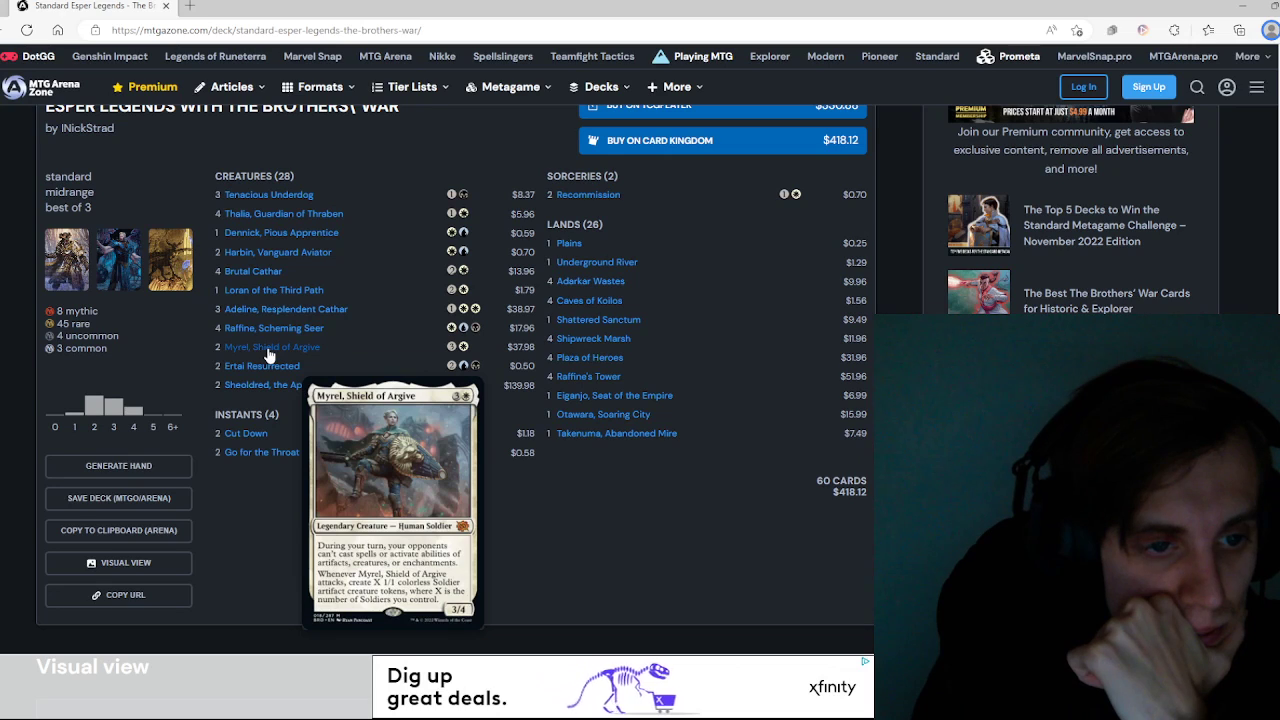
pyautogui.moveTo(283, 213)
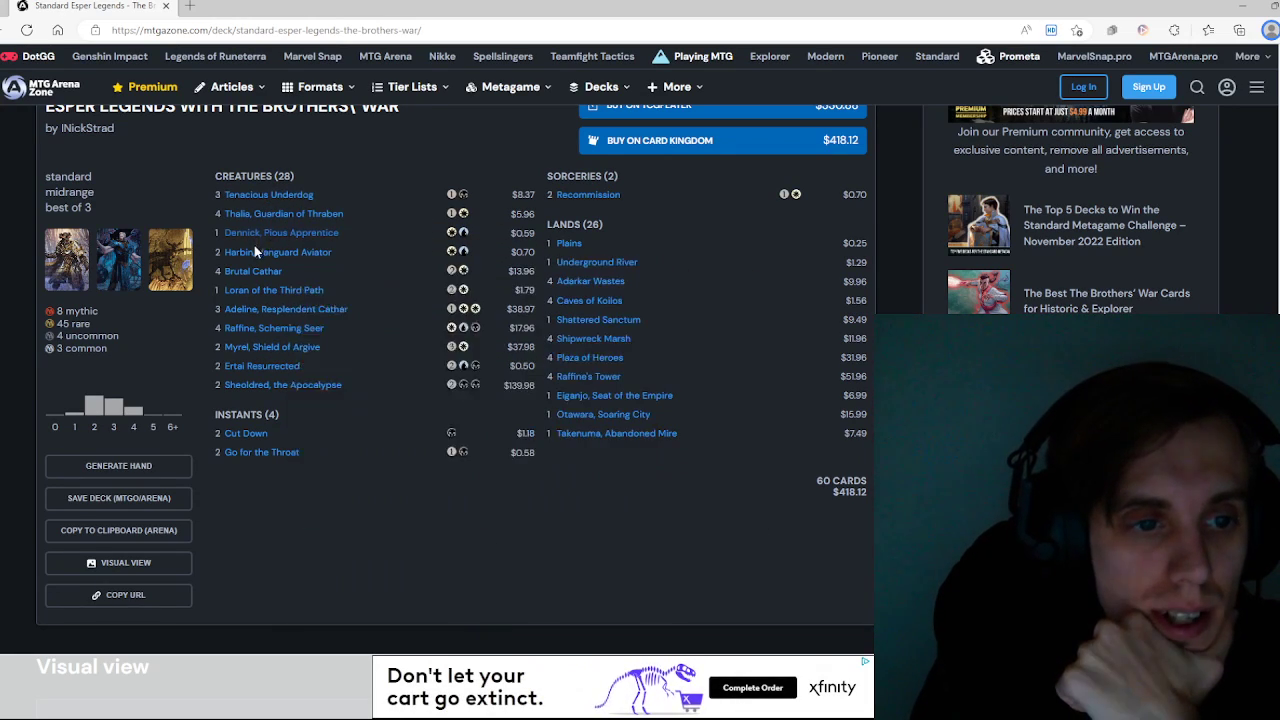
pyautogui.moveTo(281, 232)
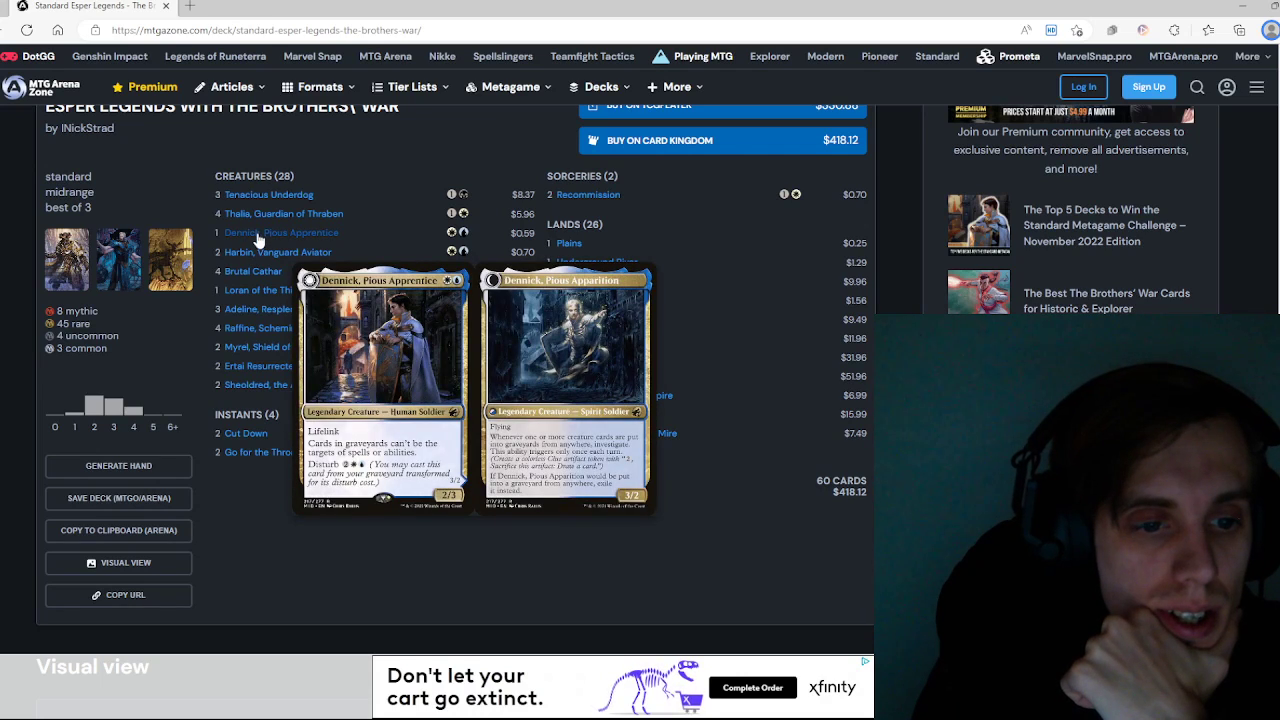
pyautogui.moveTo(277, 252)
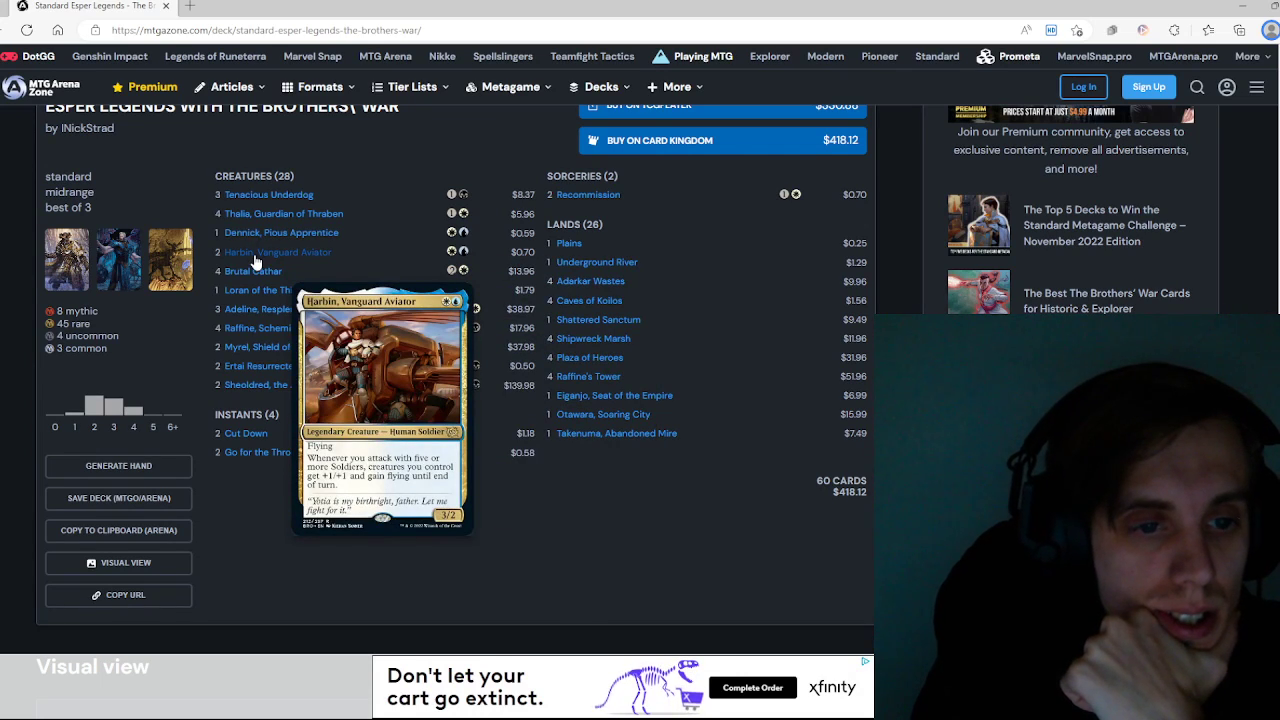
pyautogui.moveTo(284, 213)
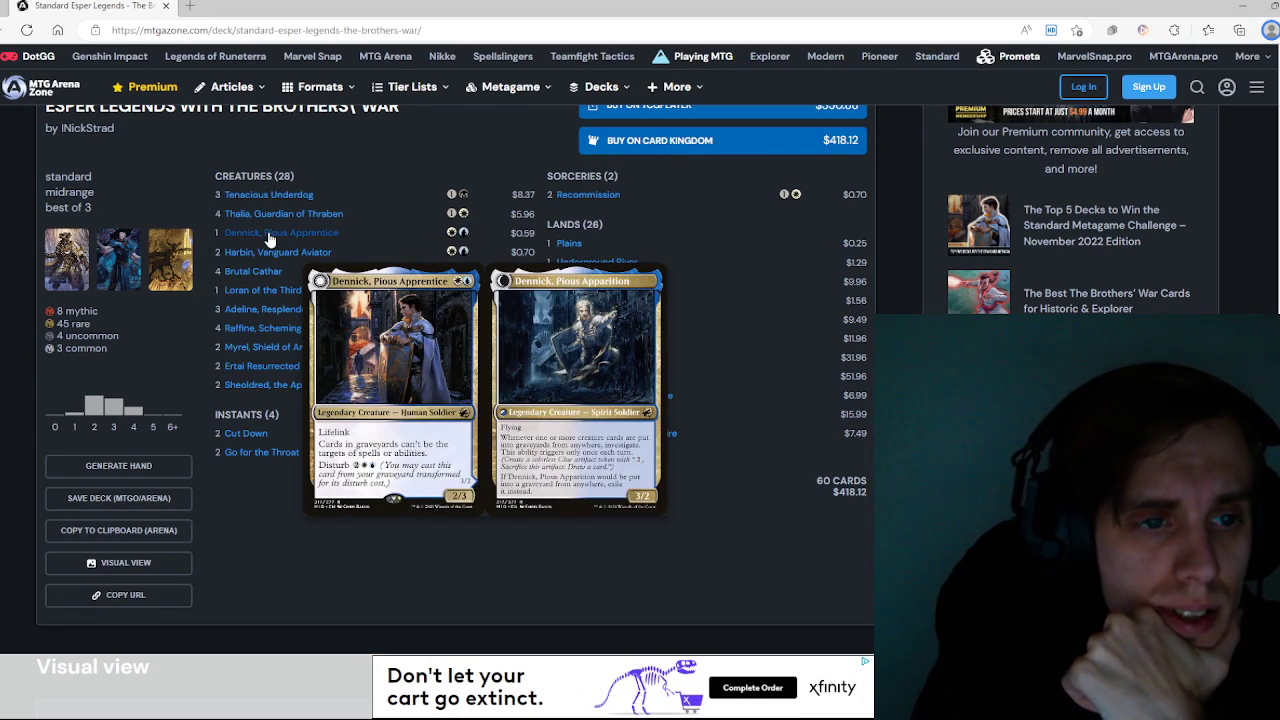
pyautogui.moveTo(277, 252)
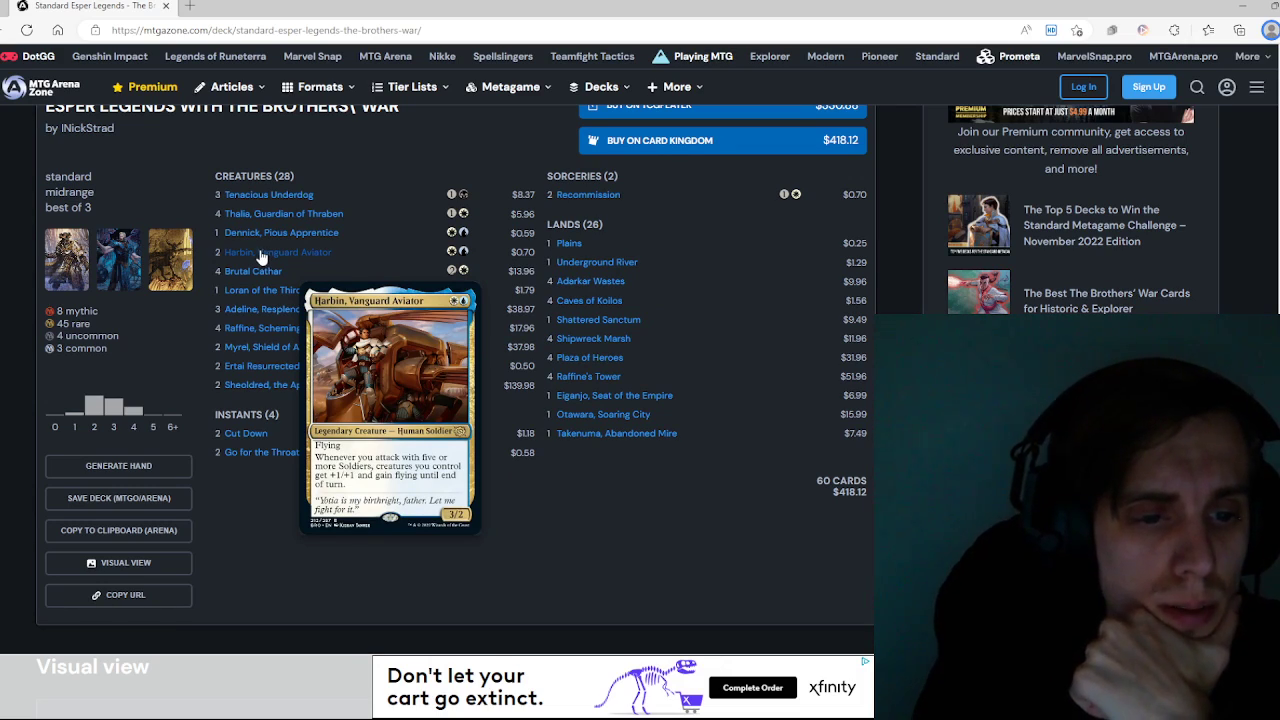
pyautogui.moveTo(253, 271)
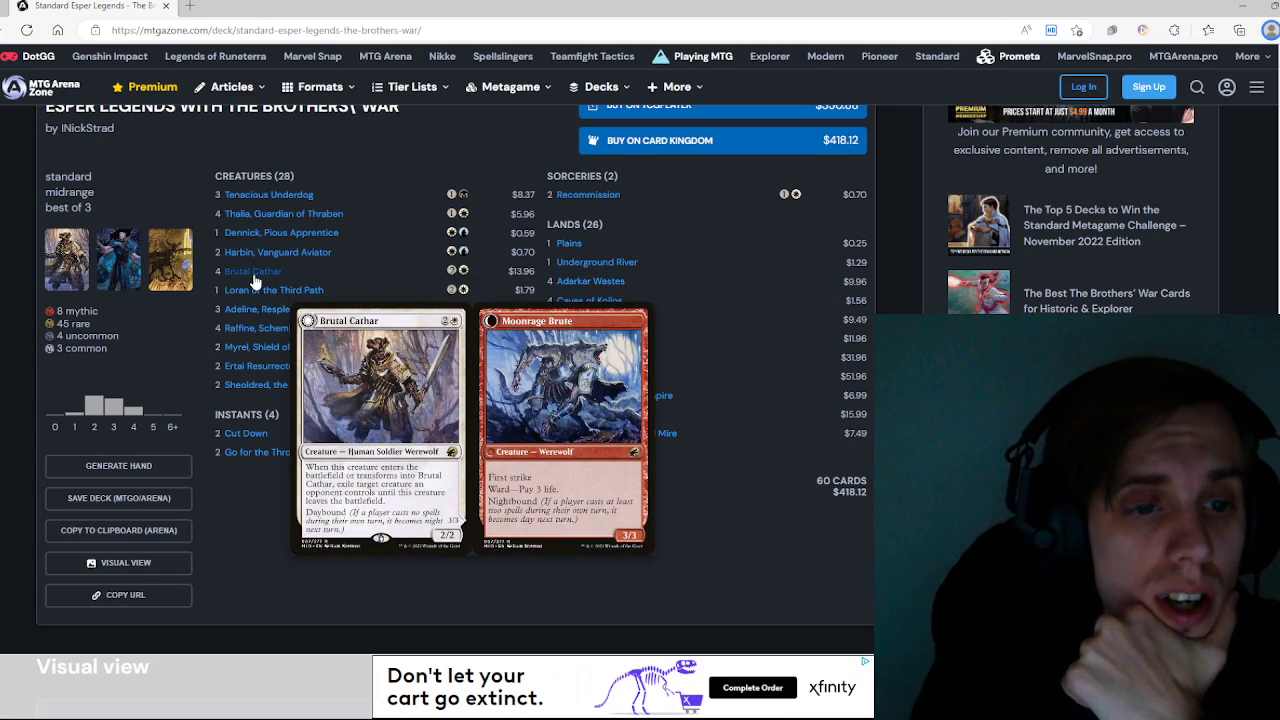
pyautogui.moveTo(273, 290)
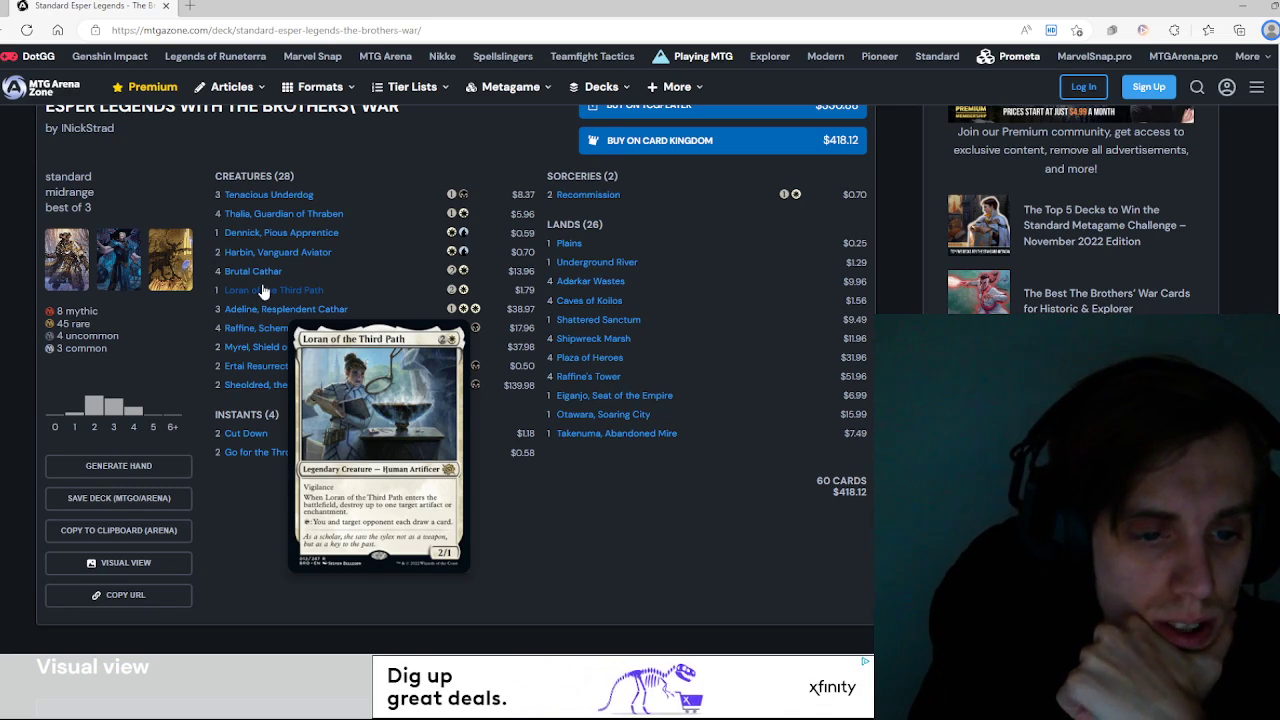
pyautogui.moveTo(287, 309)
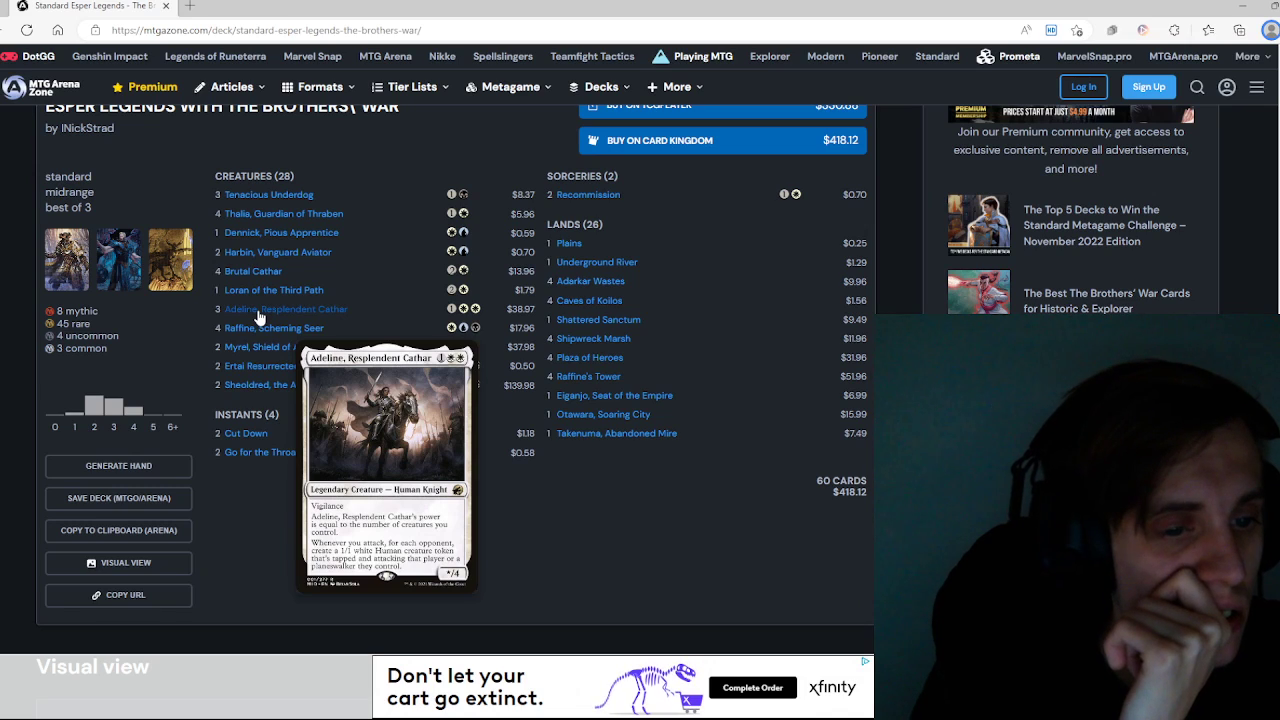
pyautogui.moveTo(265, 328)
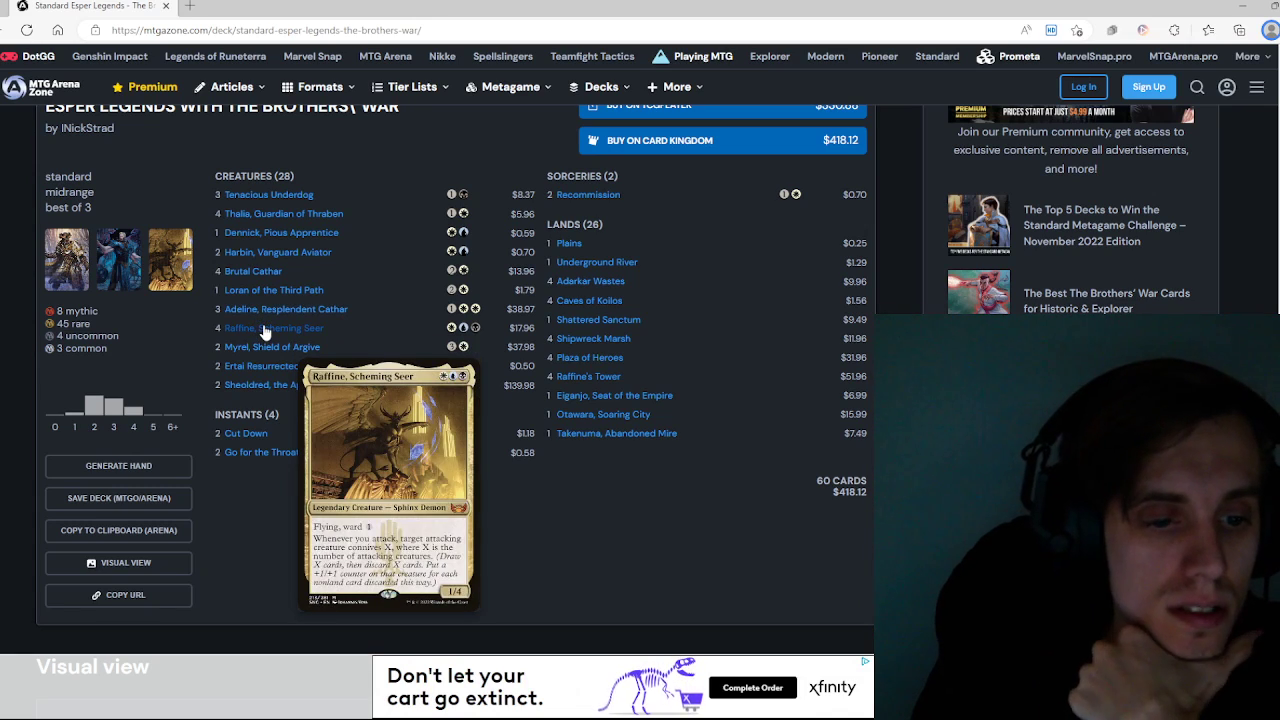
pyautogui.moveTo(271, 347)
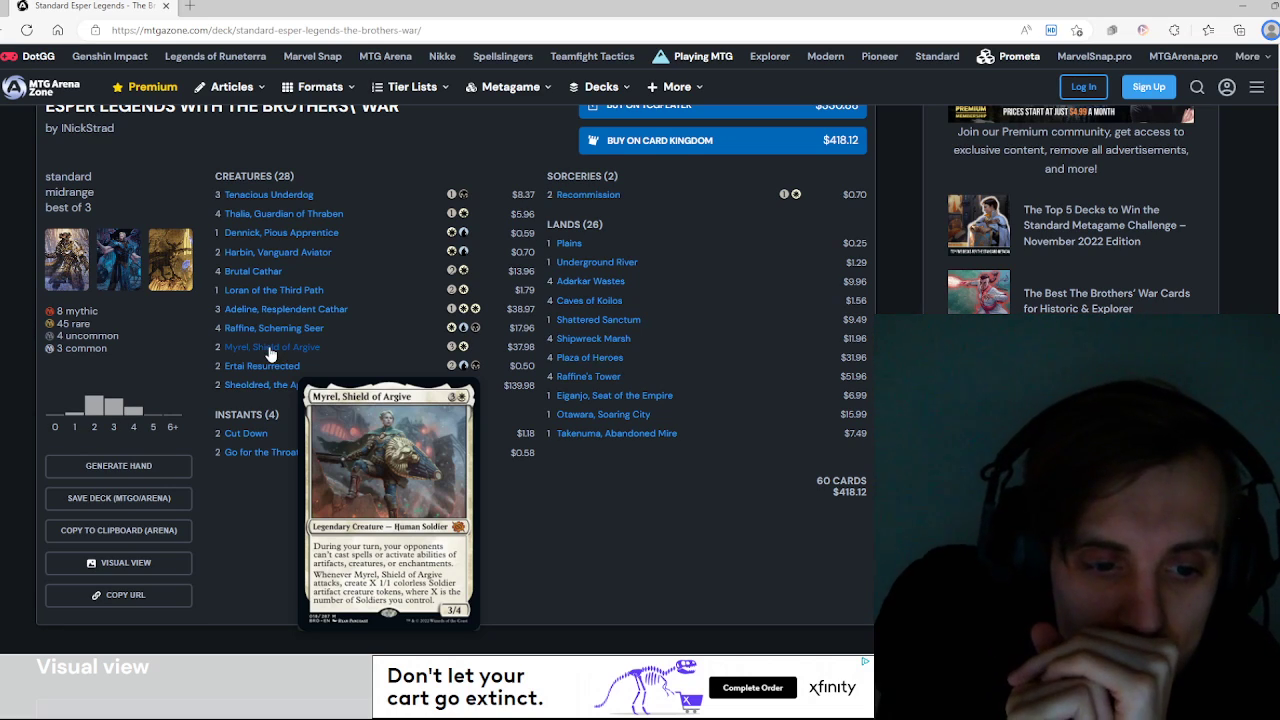
pyautogui.moveTo(283, 340)
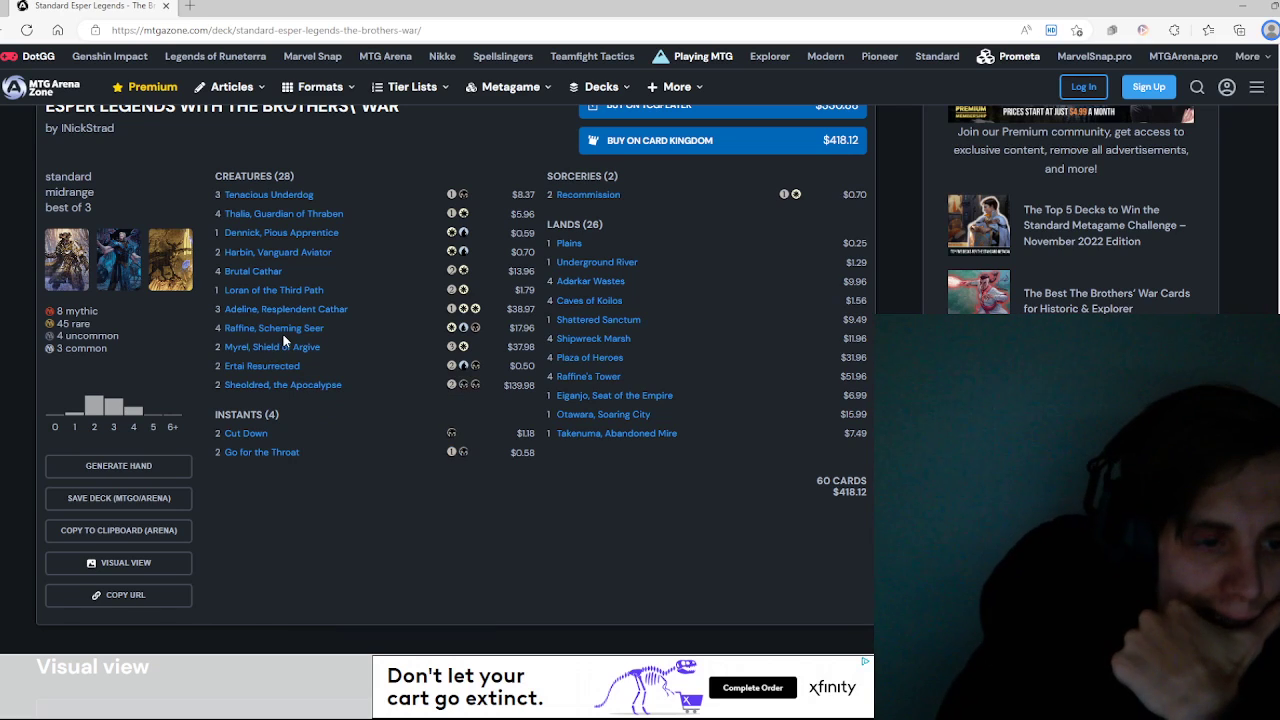
pyautogui.moveTo(348, 500)
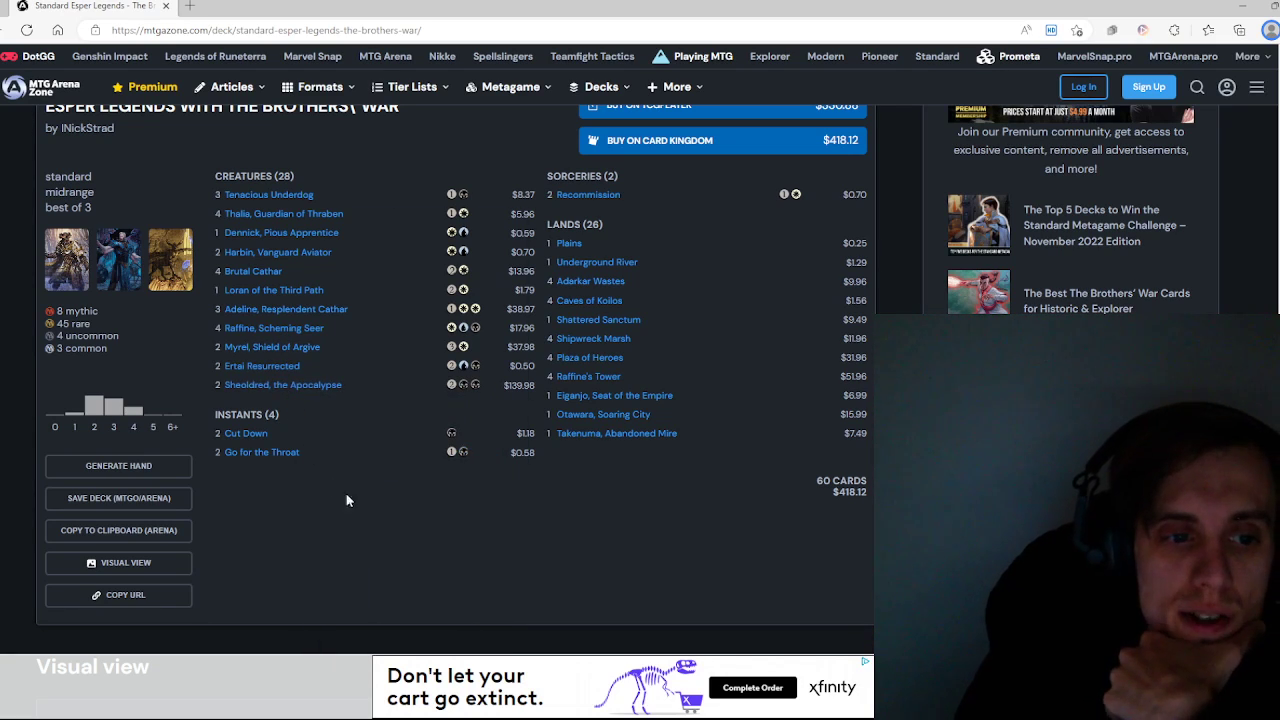
pyautogui.moveTo(588, 194)
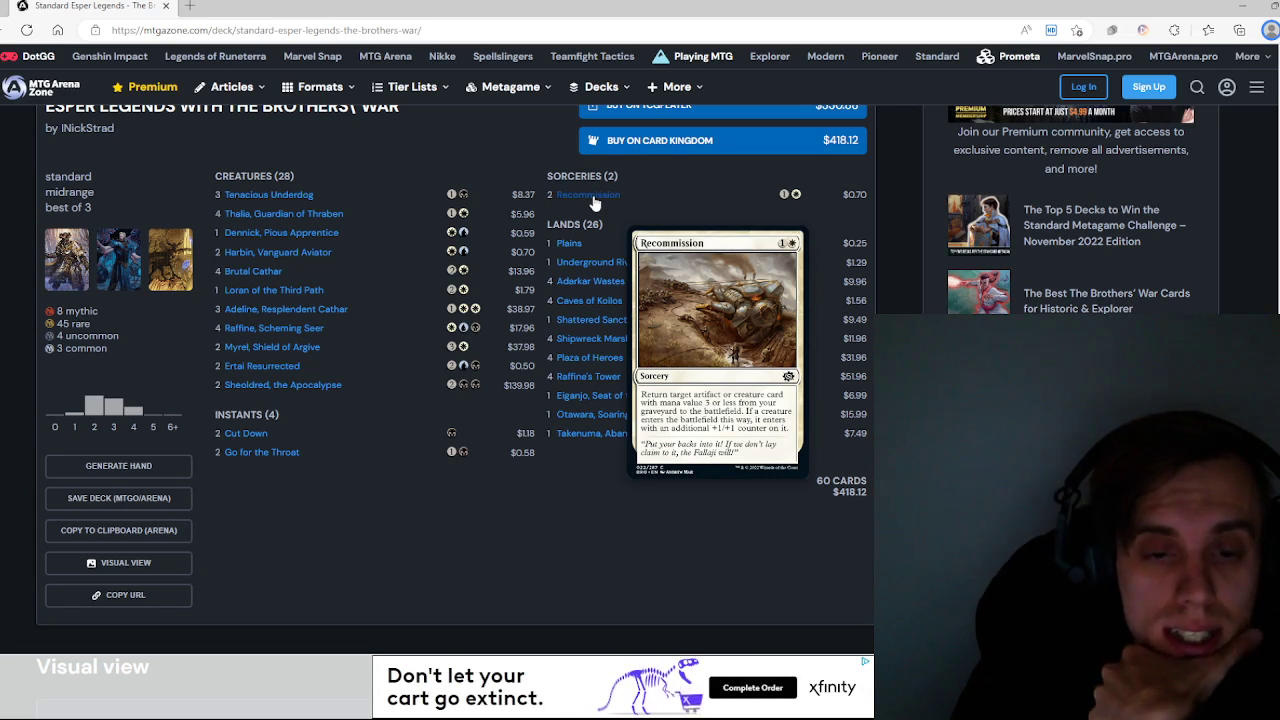
pyautogui.moveTo(616, 497)
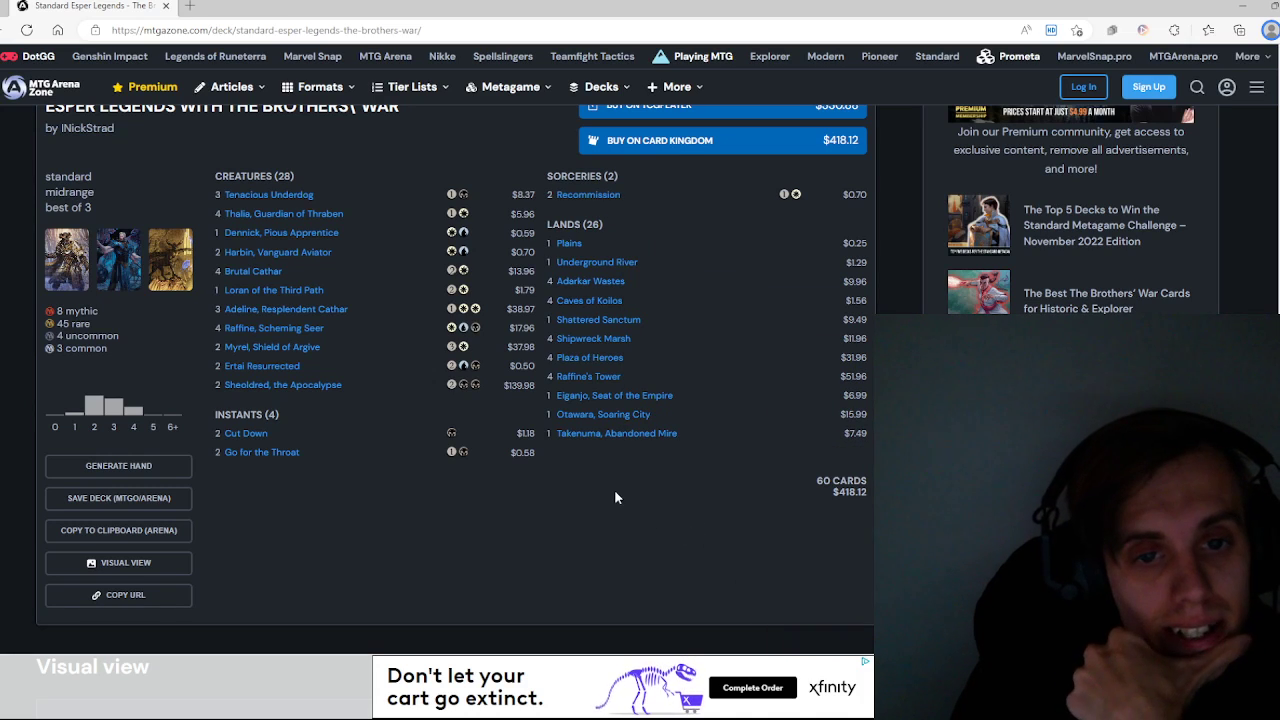
# Step: Scroll the '50 New Decks' list past Gruul to the Izzet Artifacts and Izzet Control entries
pyautogui.scroll(-3)
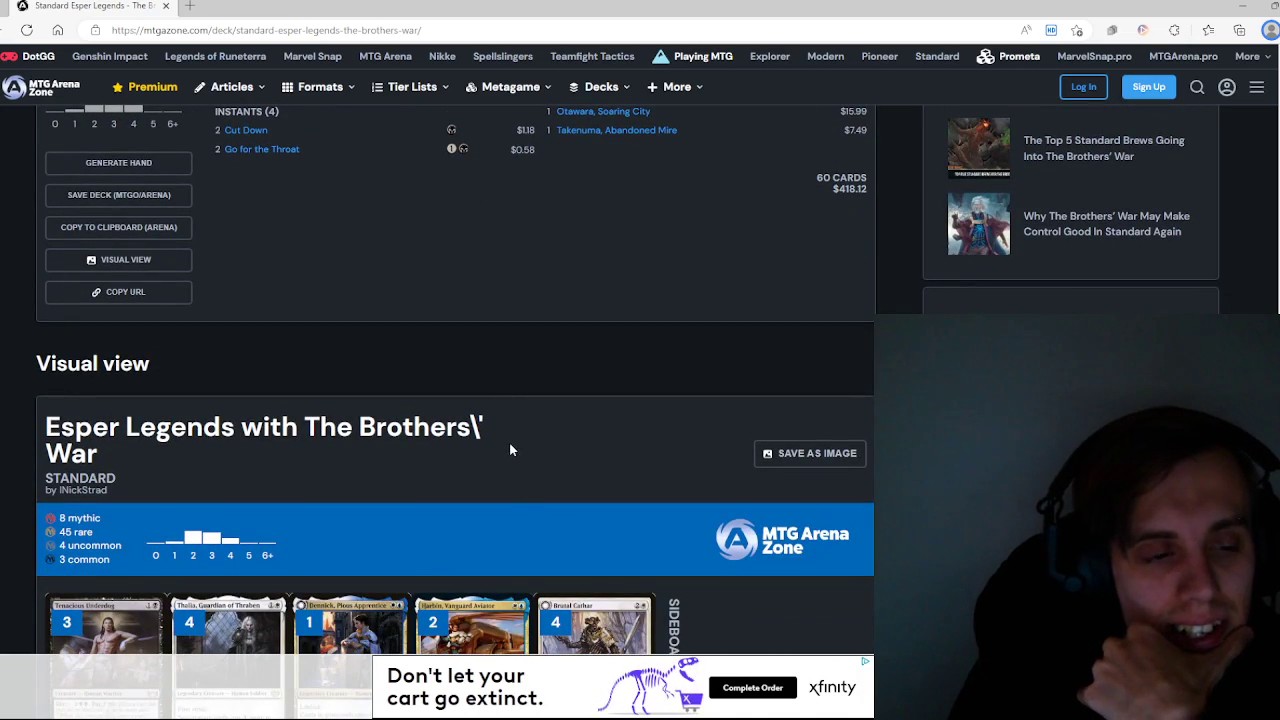
pyautogui.scroll(-3)
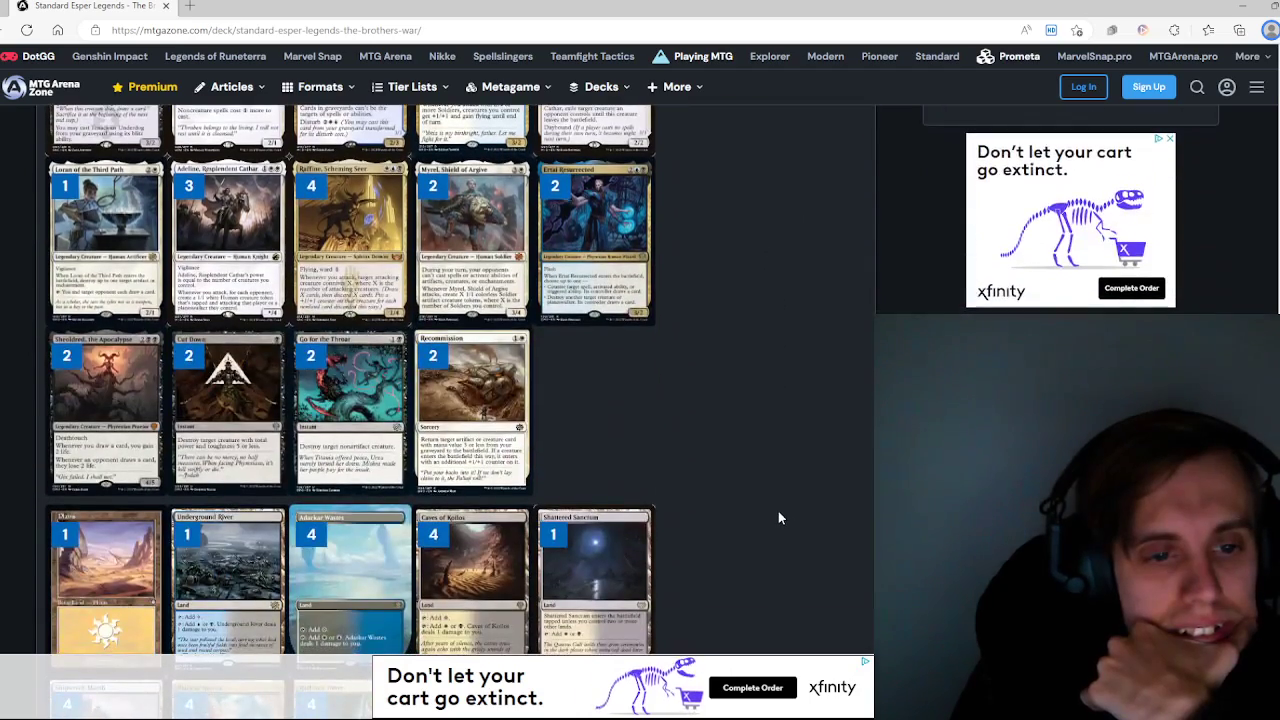
pyautogui.scroll(3)
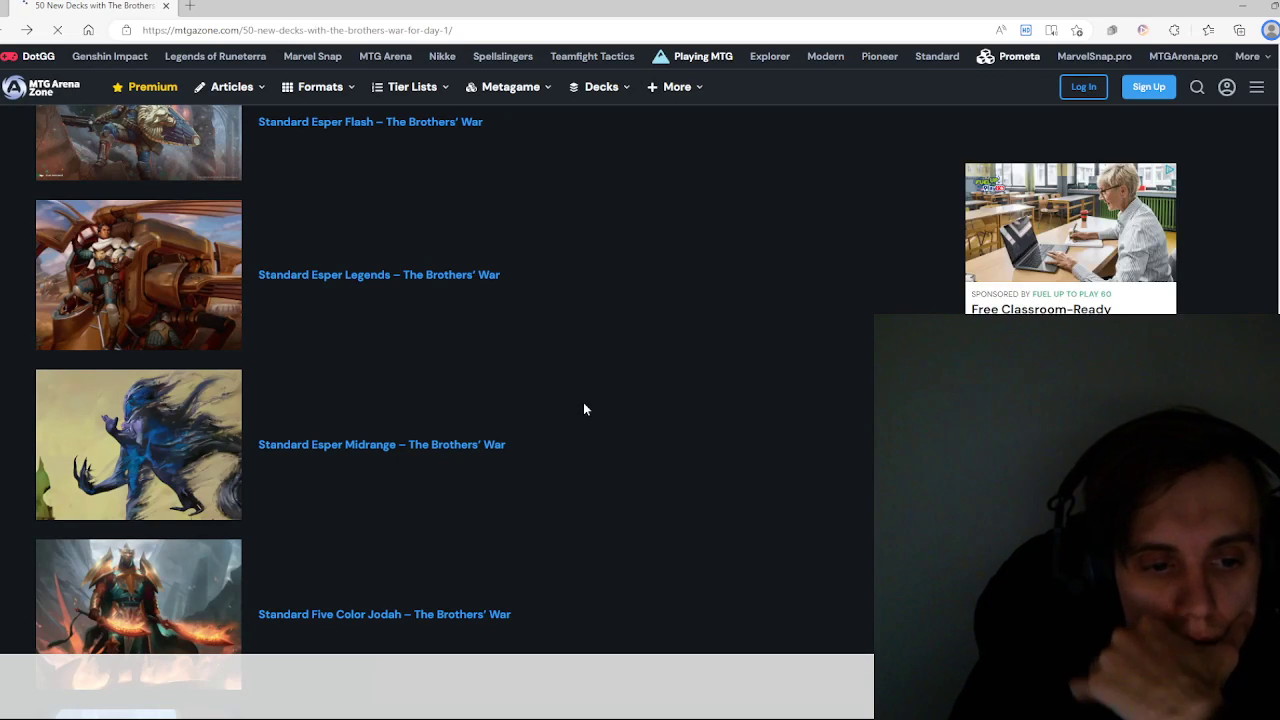
pyautogui.scroll(-3)
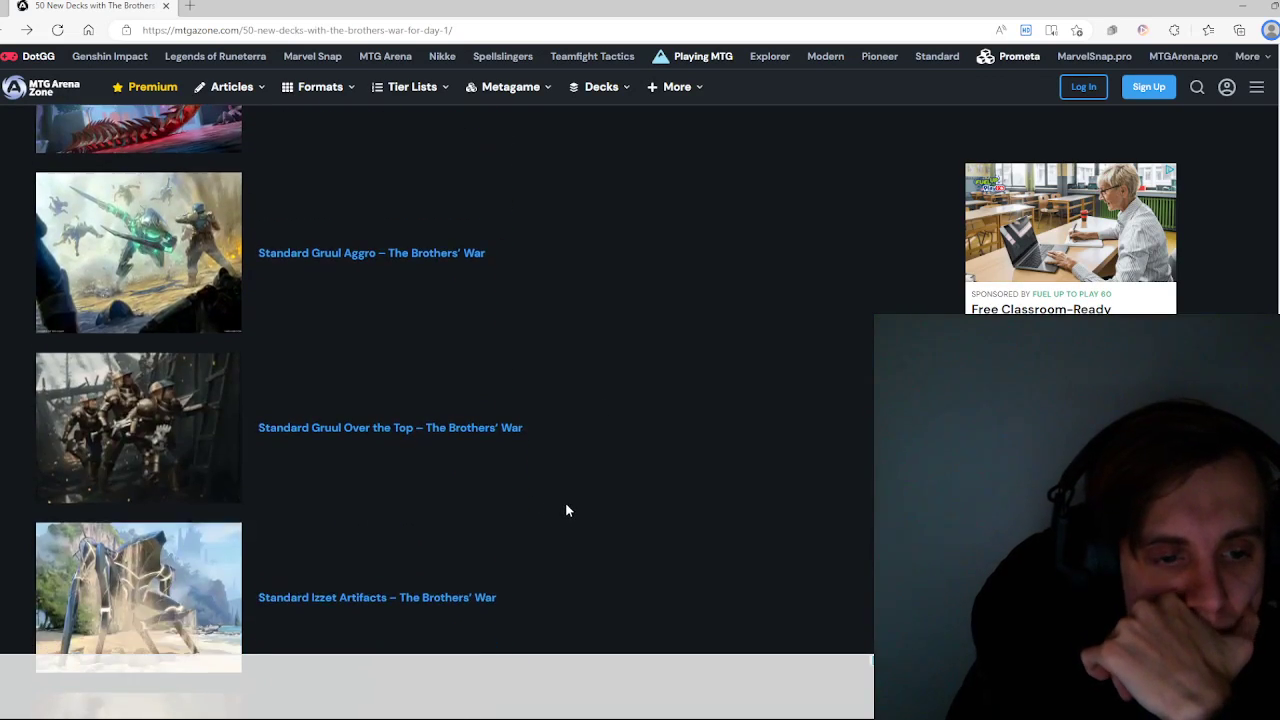
pyautogui.scroll(-3)
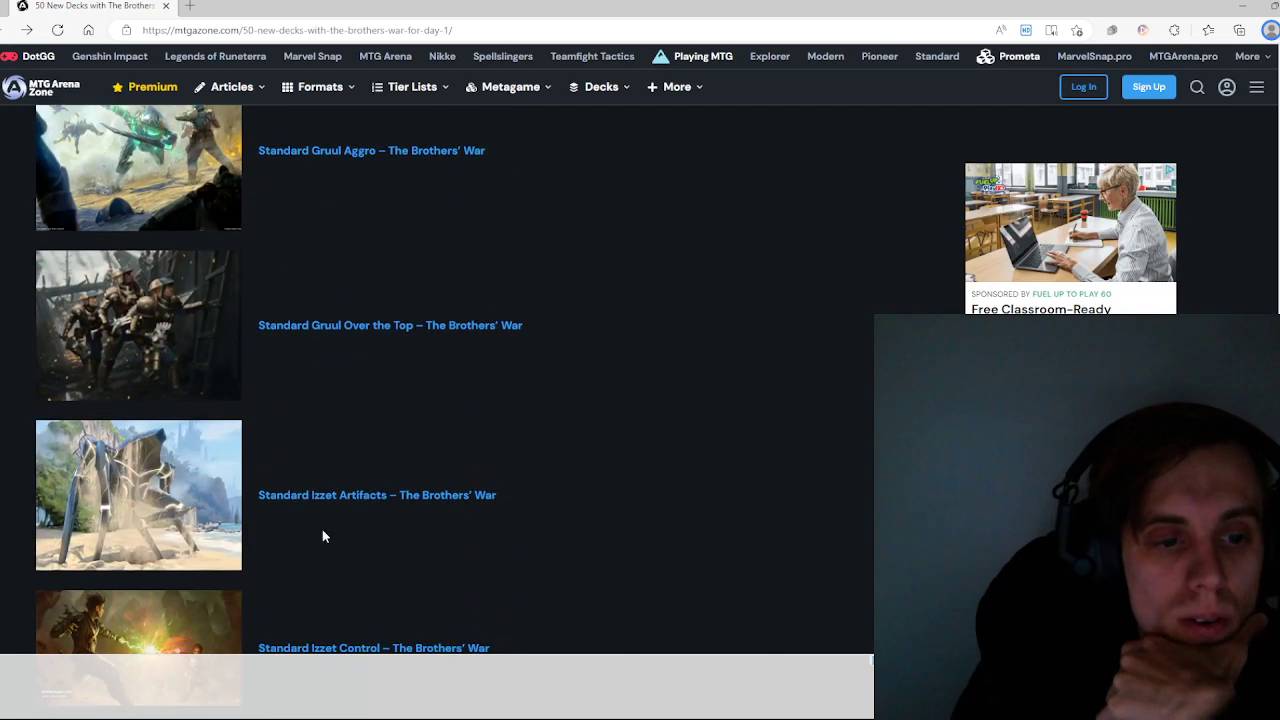
pyautogui.click(374, 648)
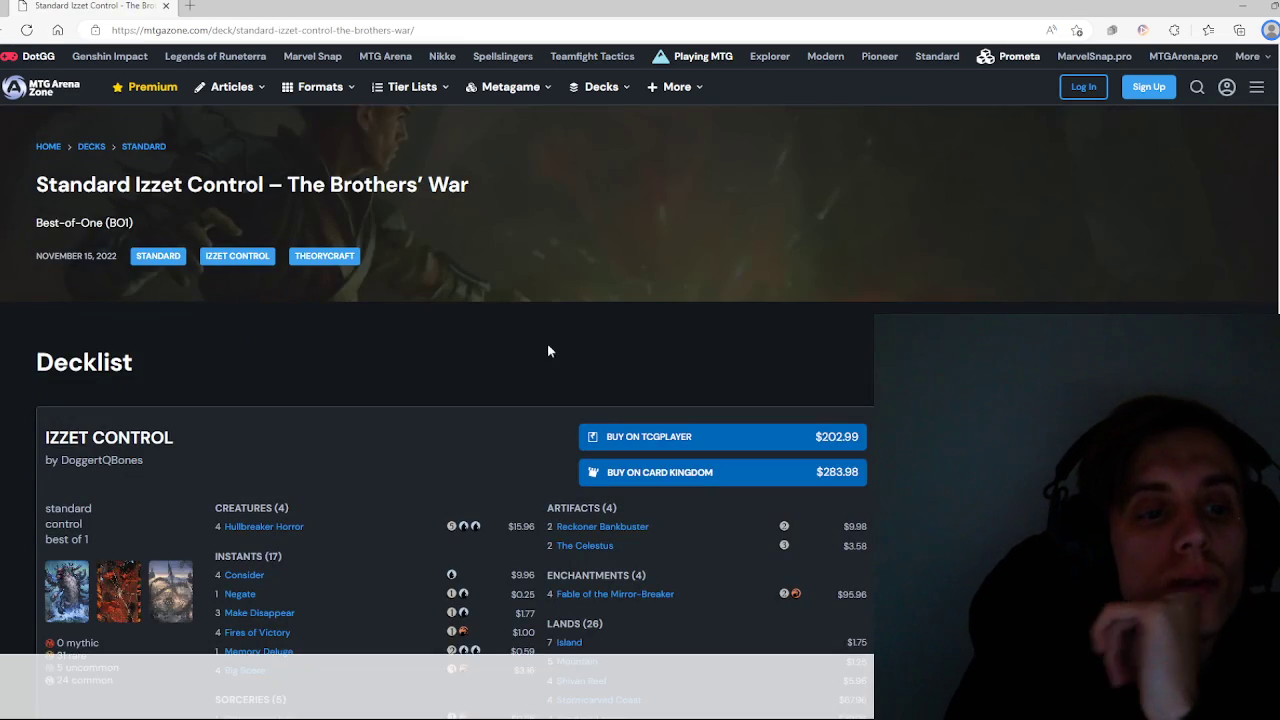
pyautogui.scroll(-3)
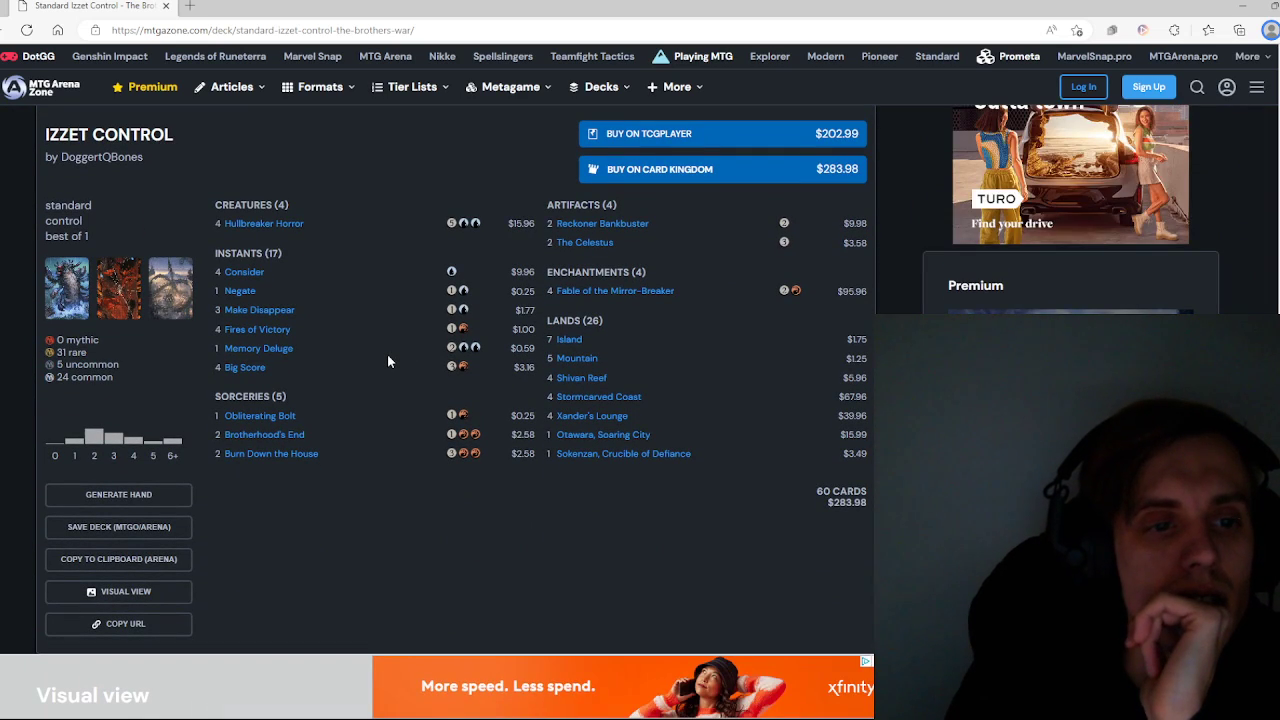
pyautogui.moveTo(306, 328)
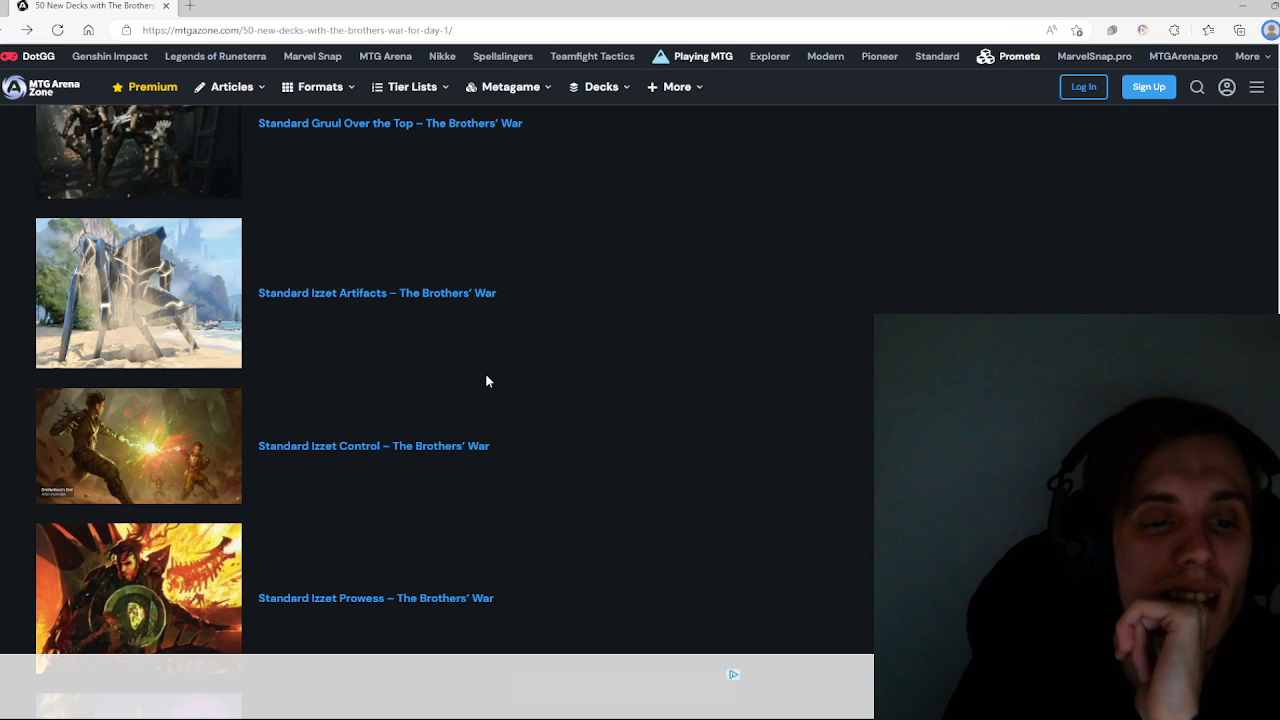
pyautogui.click(375, 597)
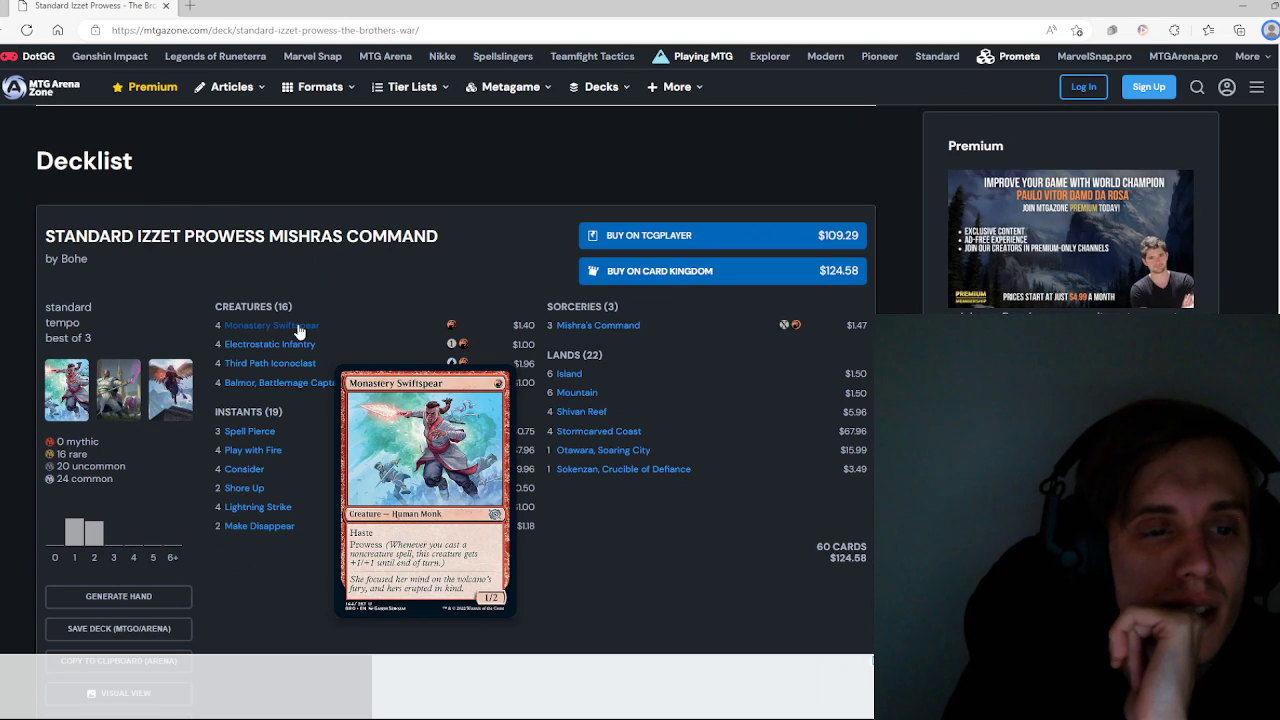
pyautogui.moveTo(270, 363)
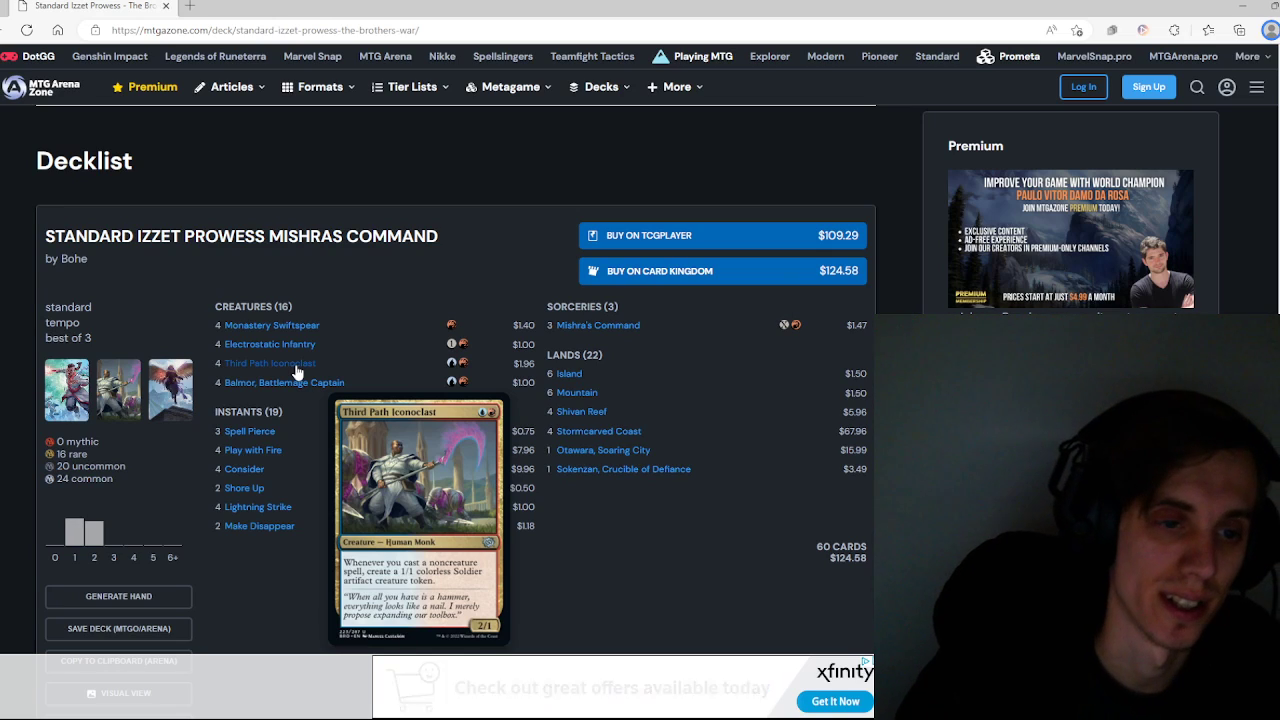
pyautogui.moveTo(284, 382)
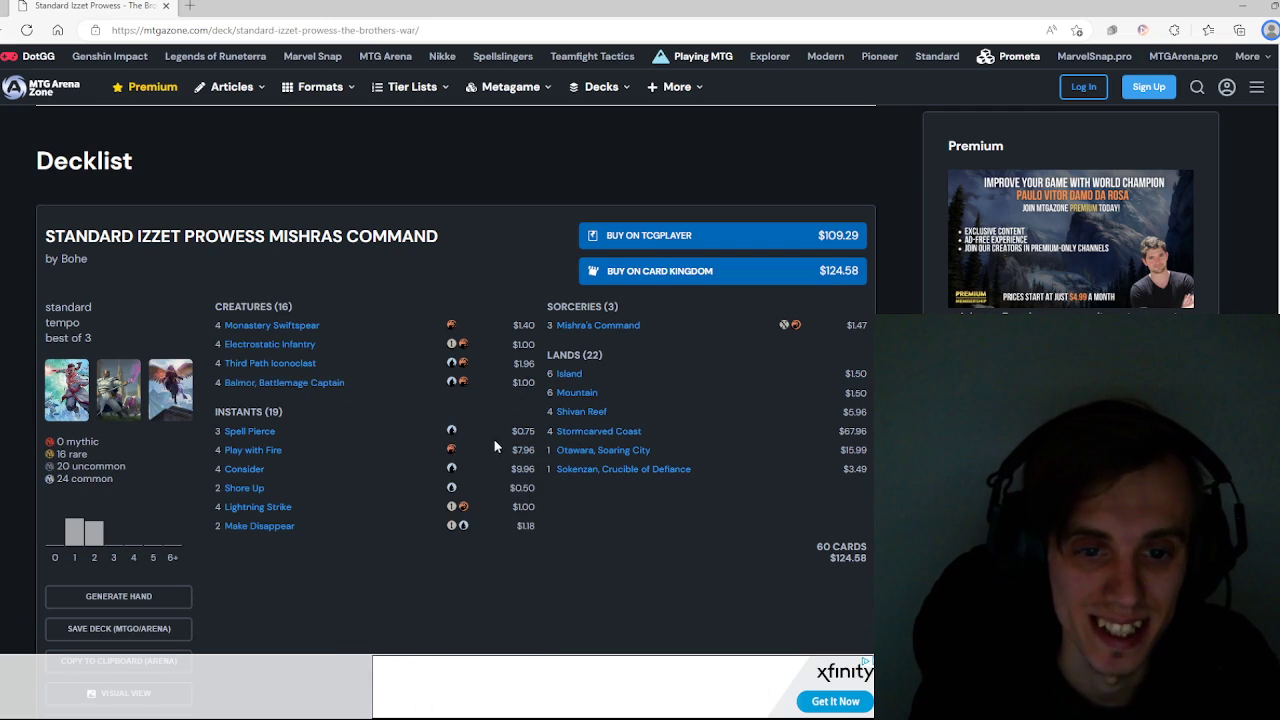
pyautogui.moveTo(510, 625)
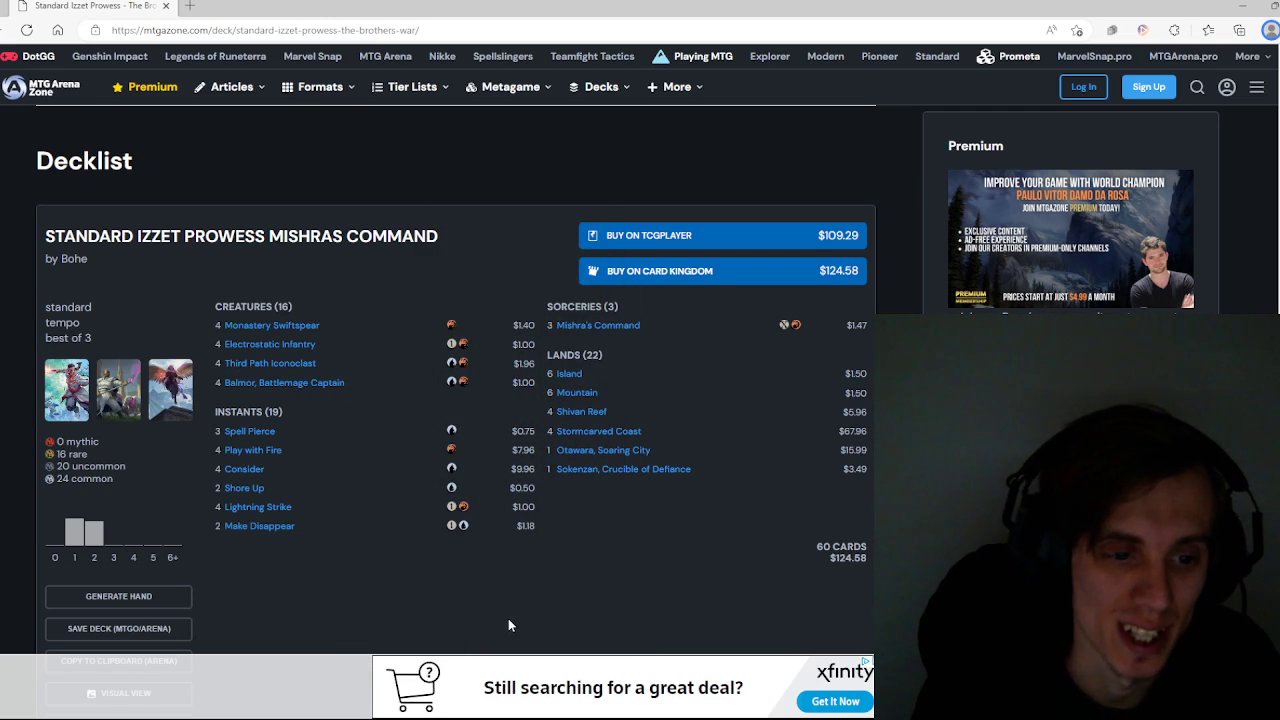
pyautogui.moveTo(525, 561)
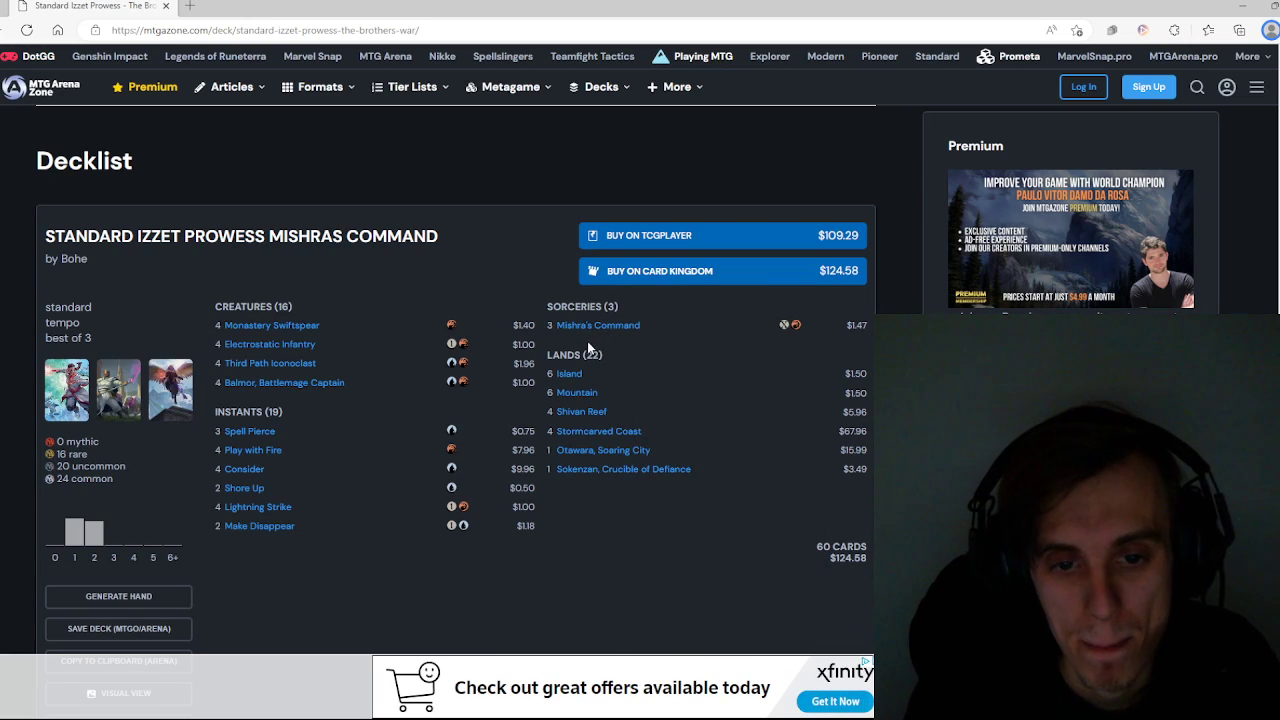
pyautogui.click(118, 693)
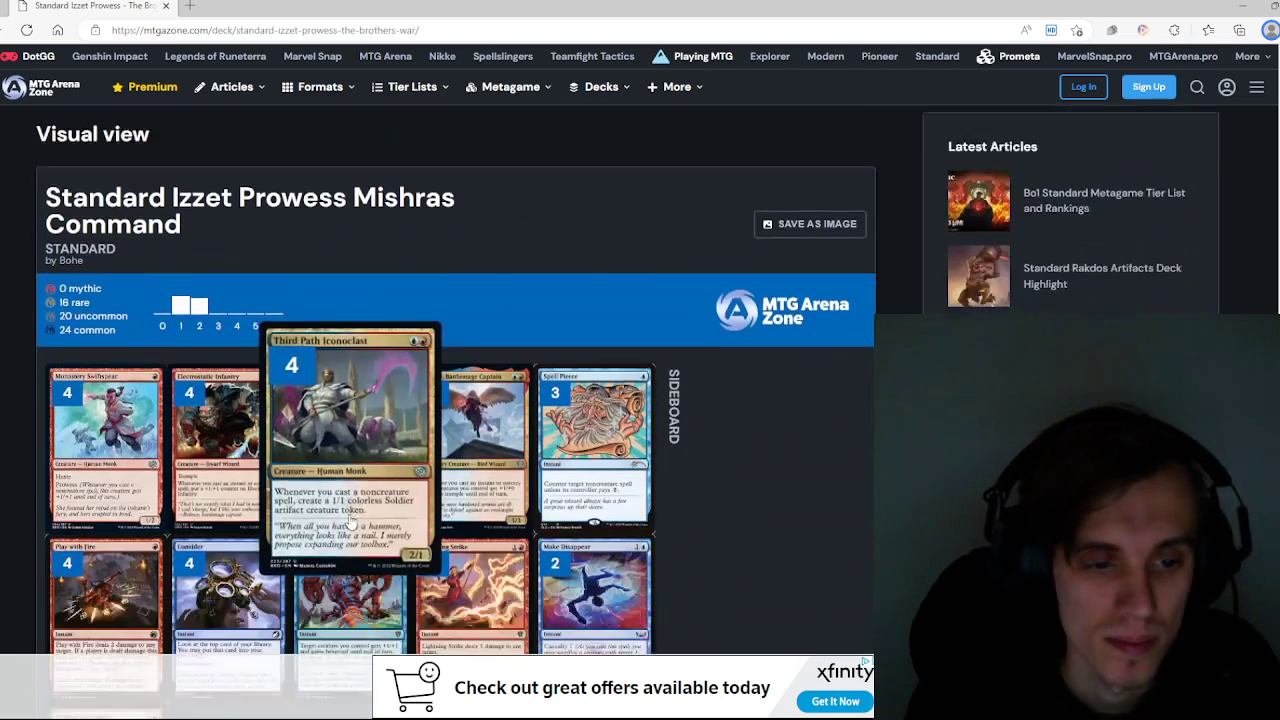
pyautogui.scroll(-3)
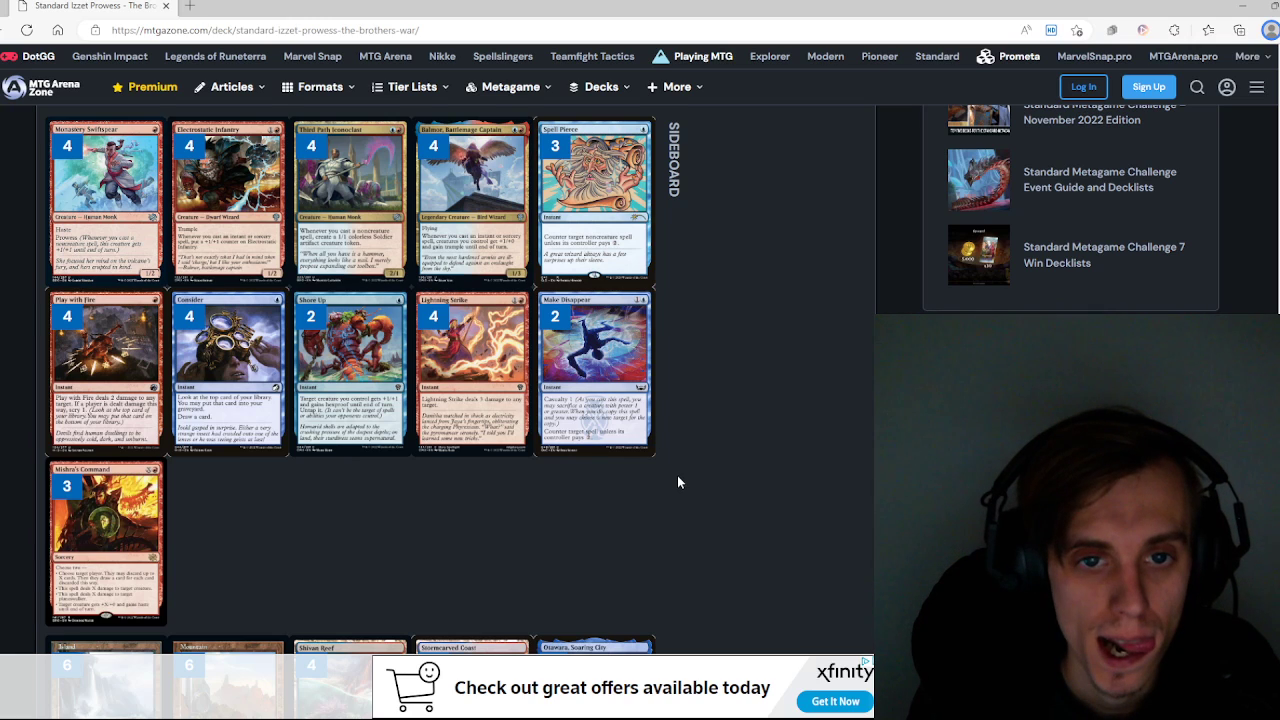
pyautogui.scroll(-3)
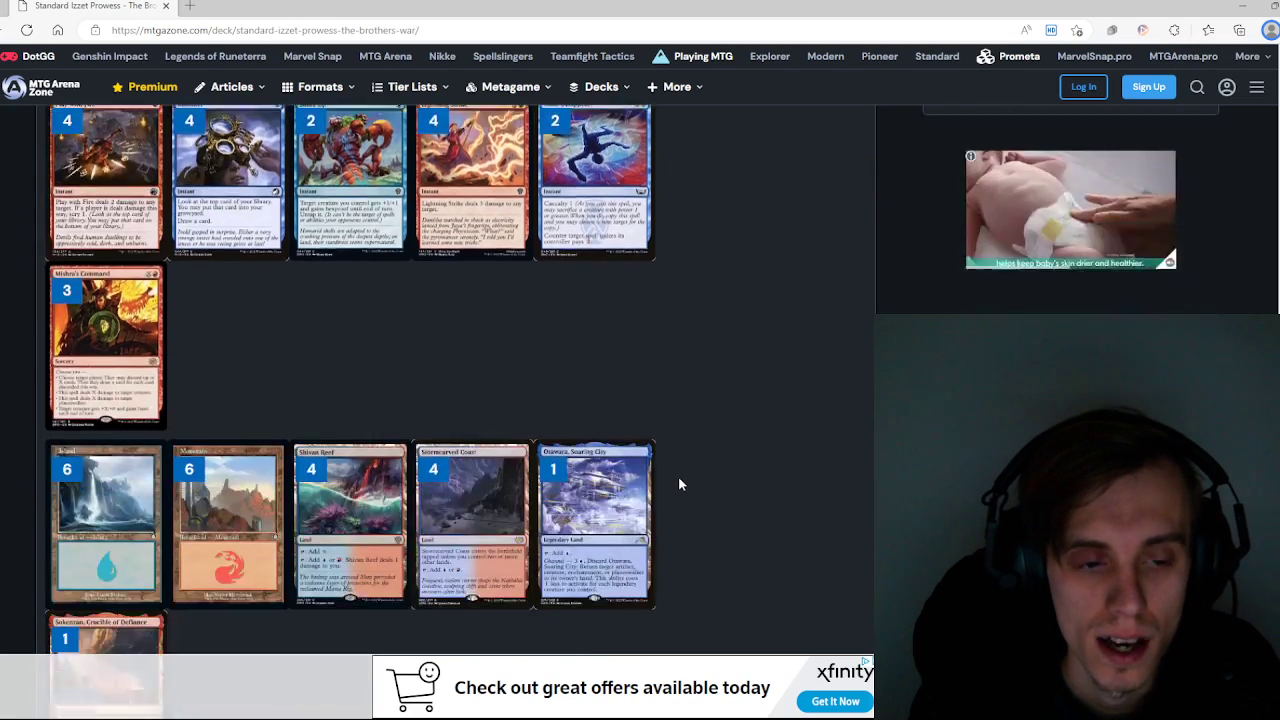
pyautogui.scroll(-3)
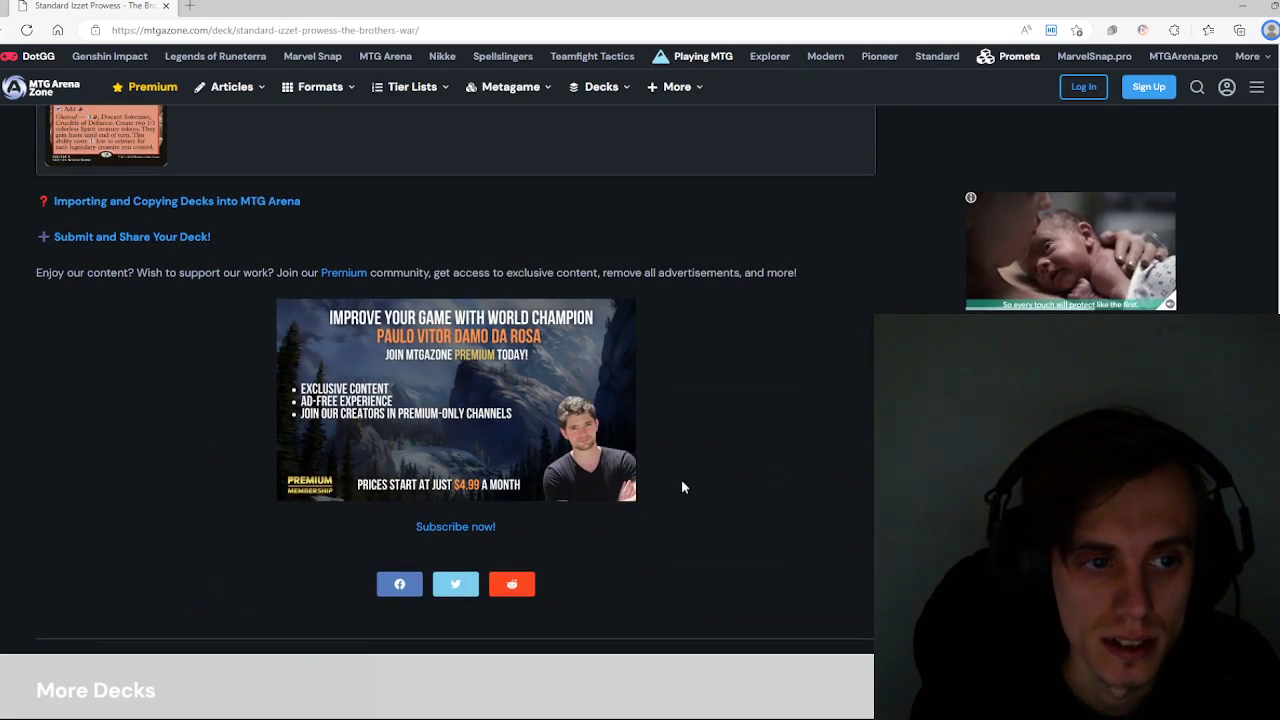
pyautogui.scroll(-3)
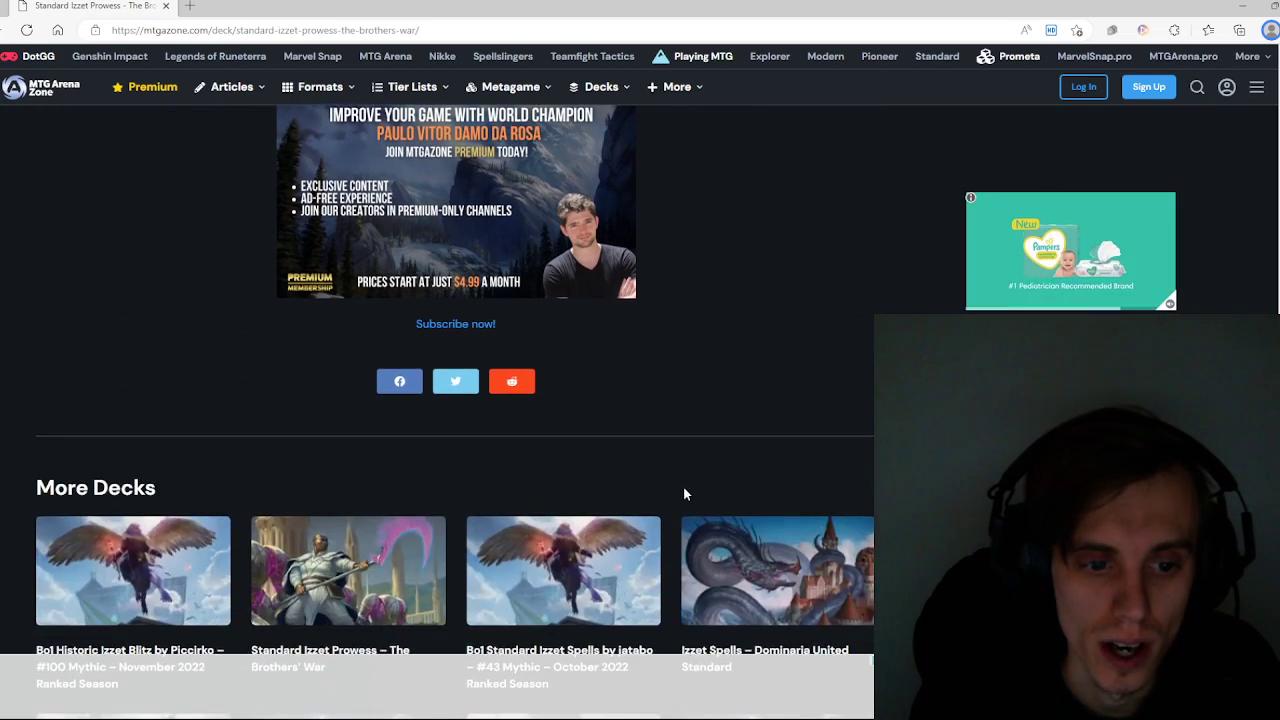
pyautogui.scroll(3)
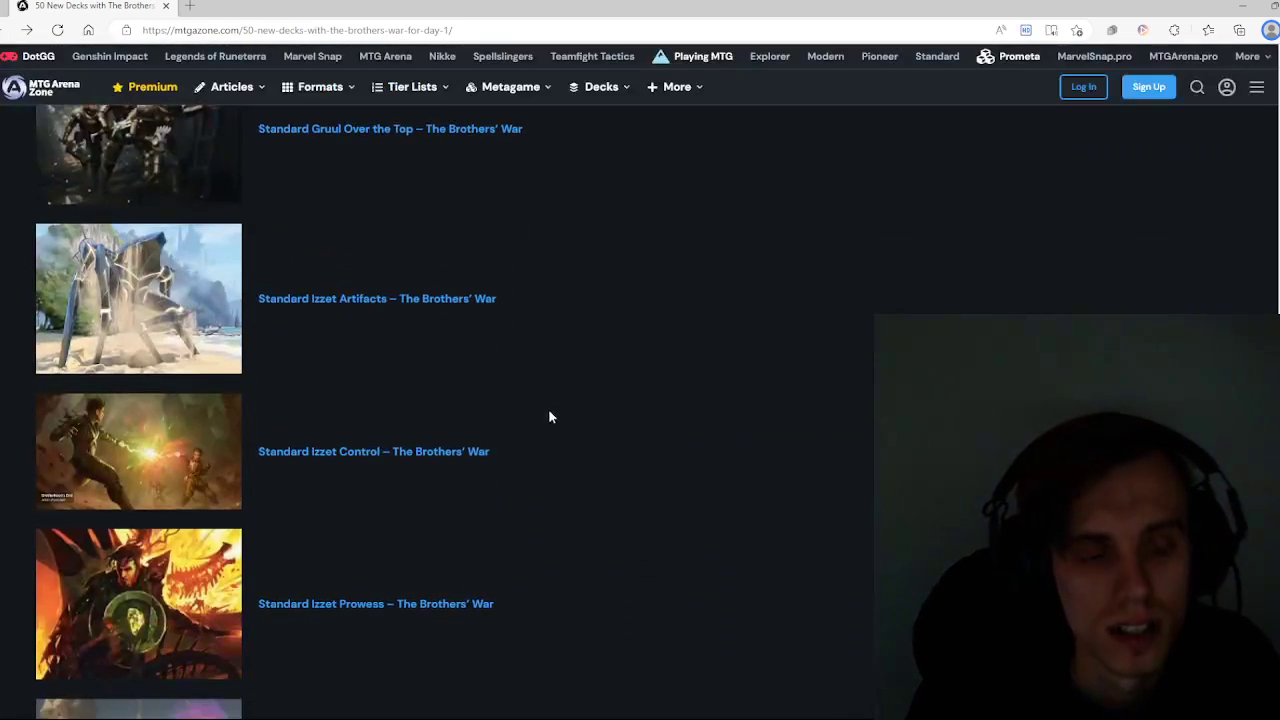
# Step: Scroll the article list past Izzet Prowess and Jeskai Soldiers to the Jund entries
pyautogui.scroll(-3)
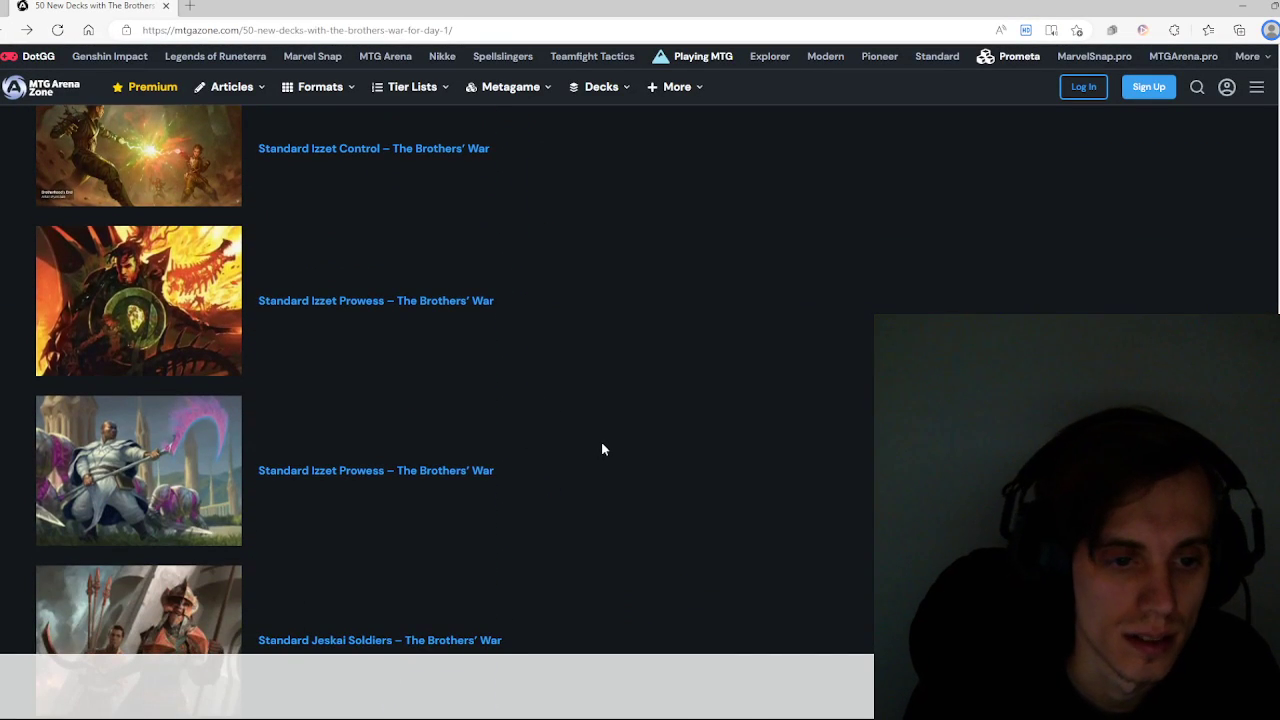
pyautogui.scroll(-3)
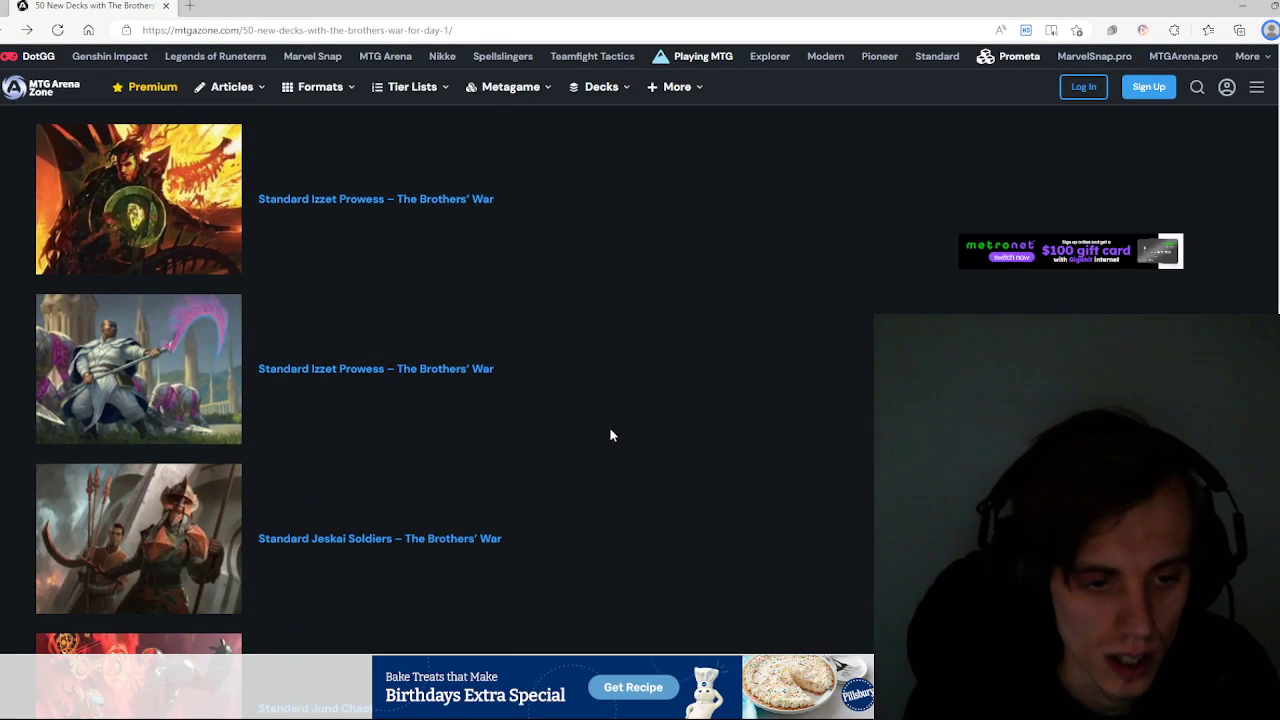
pyautogui.scroll(-3)
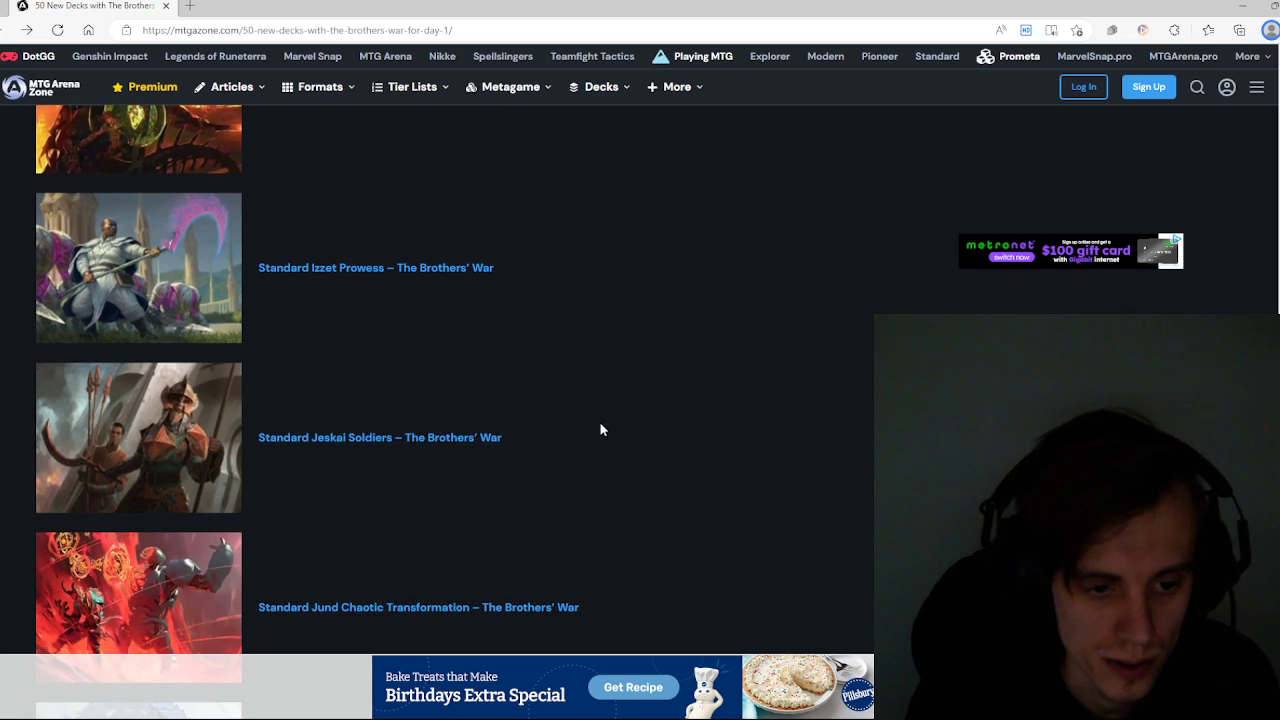
pyautogui.moveTo(564, 435)
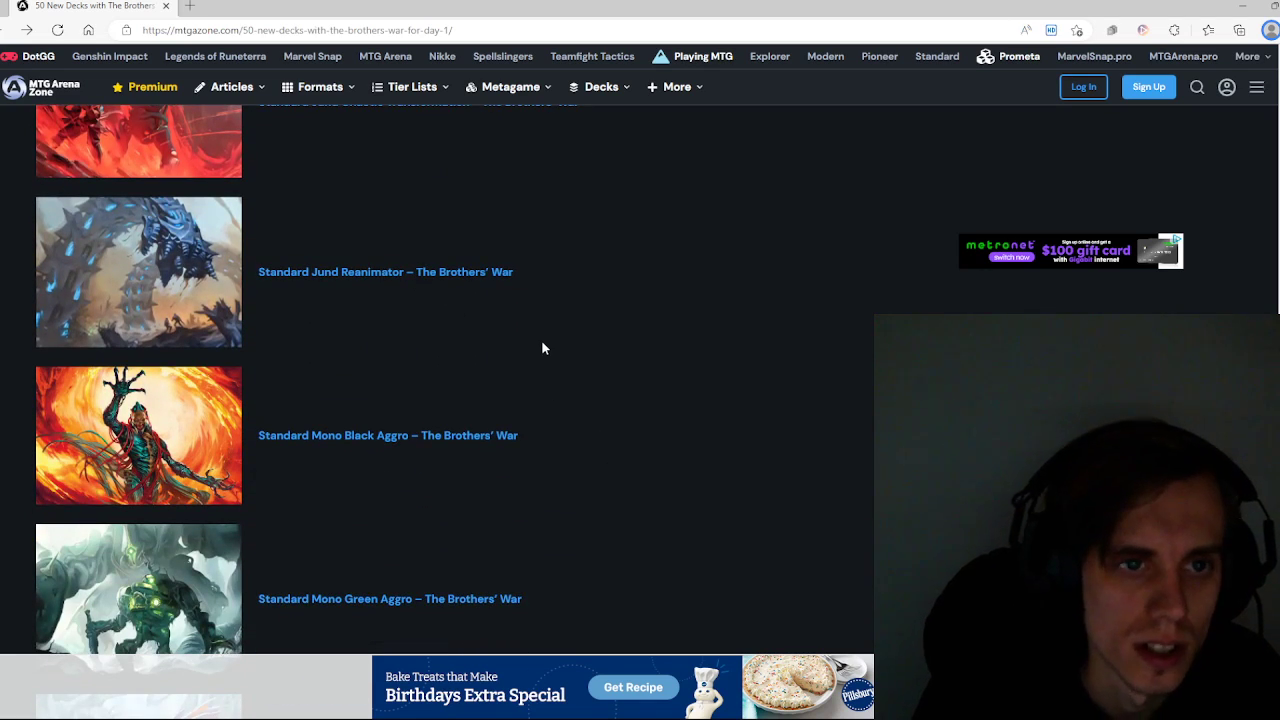
pyautogui.click(385, 272)
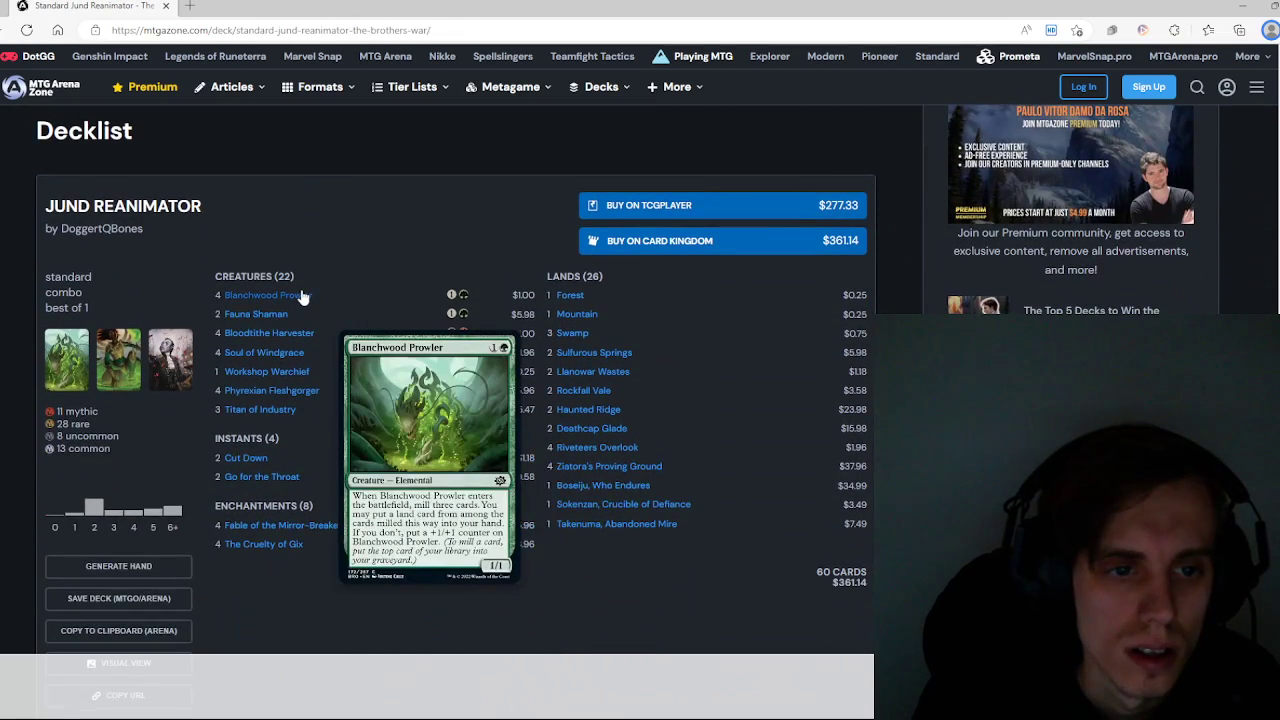
pyautogui.moveTo(255, 314)
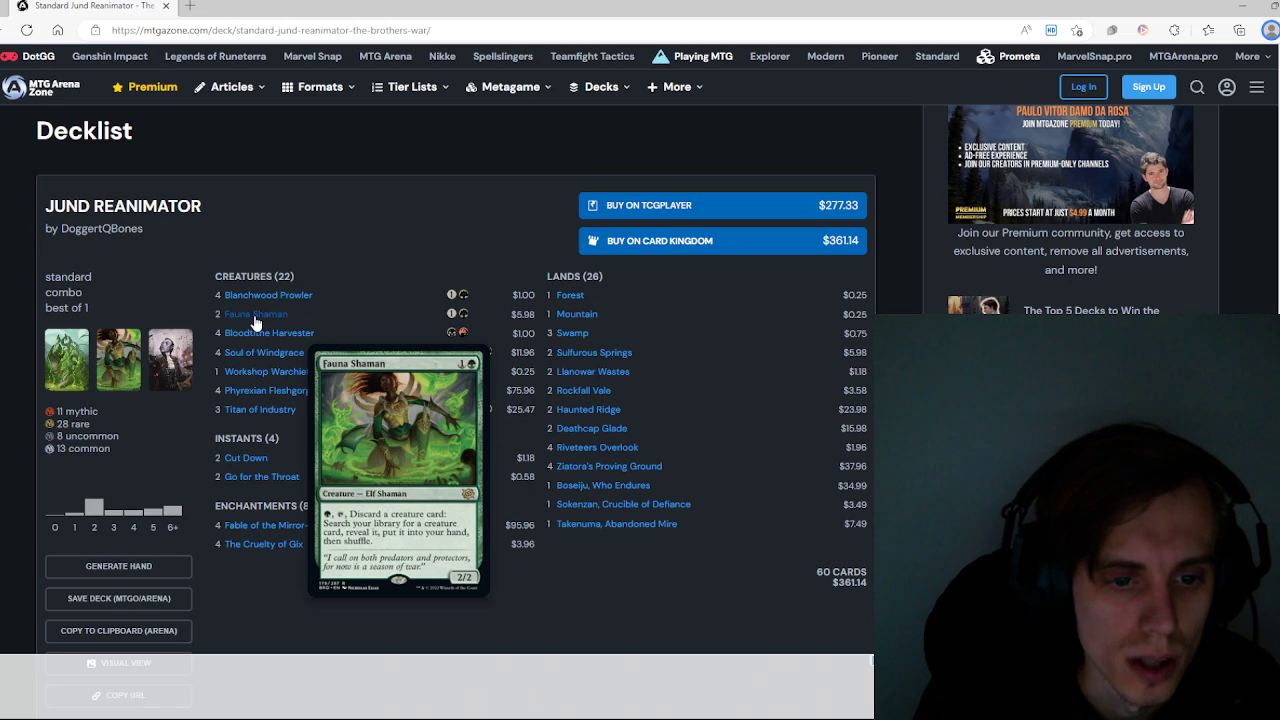
pyautogui.moveTo(255, 347)
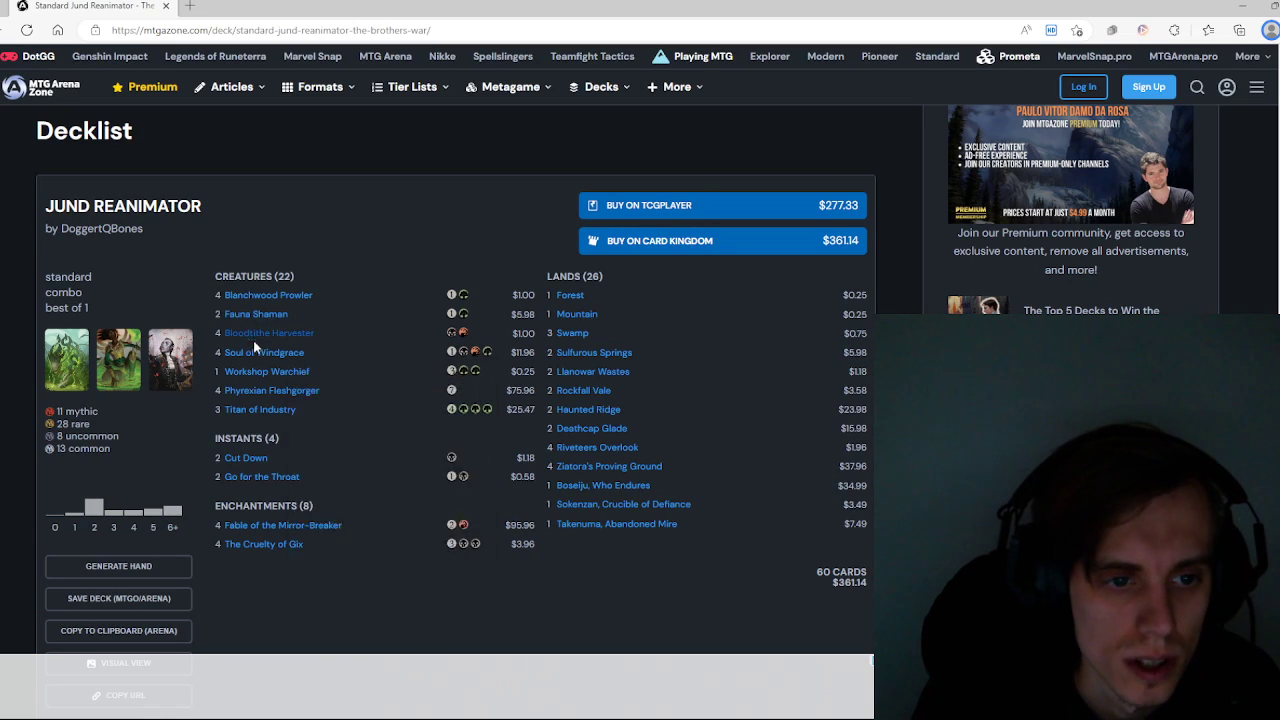
pyautogui.moveTo(266, 371)
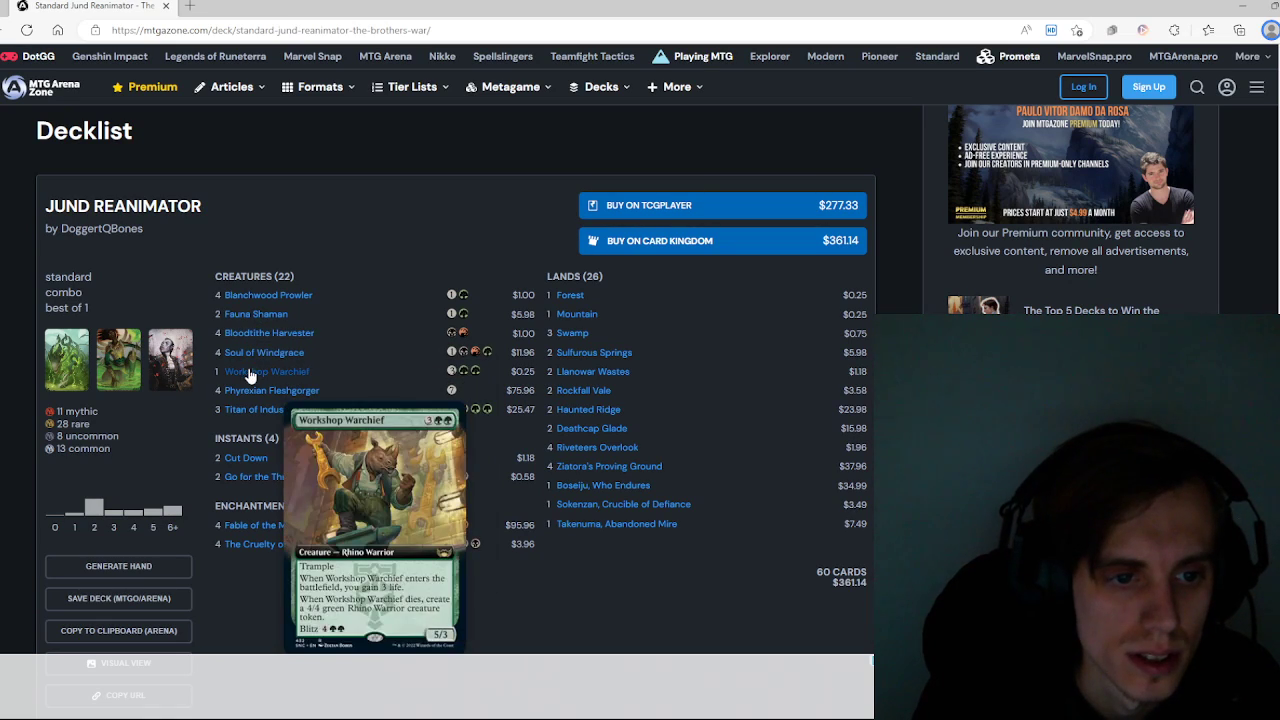
pyautogui.moveTo(271, 390)
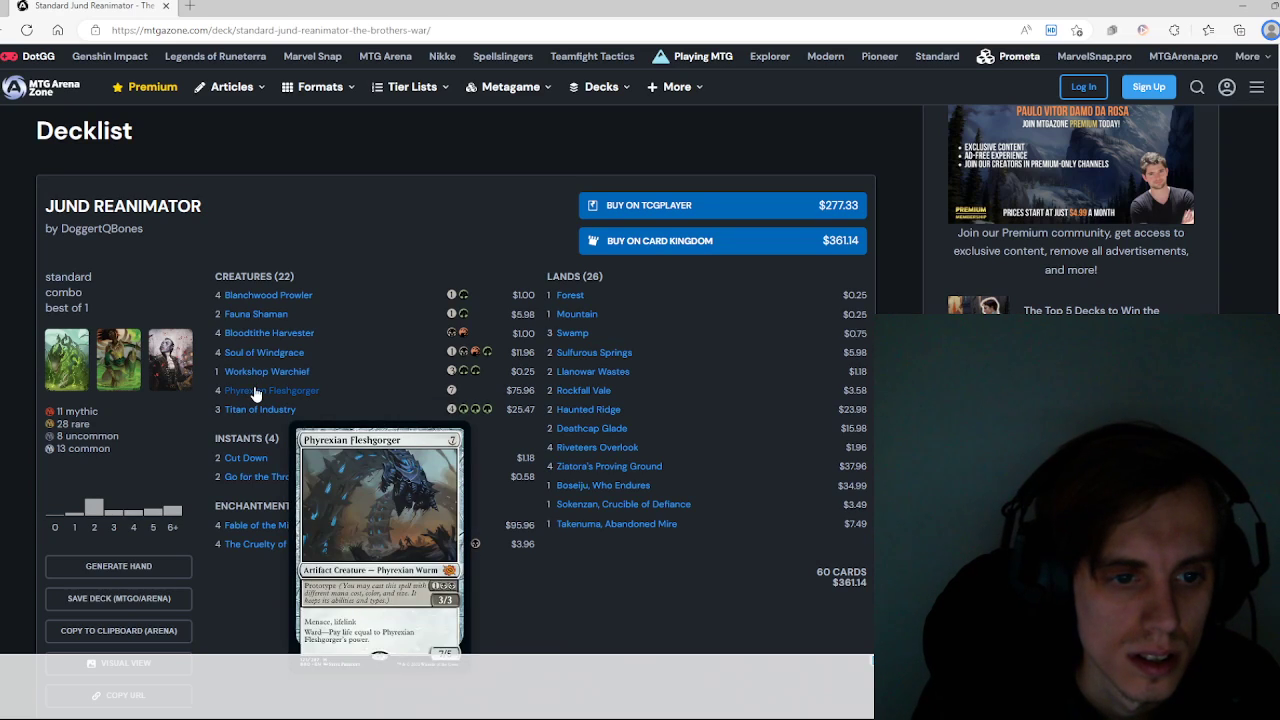
pyautogui.moveTo(259, 409)
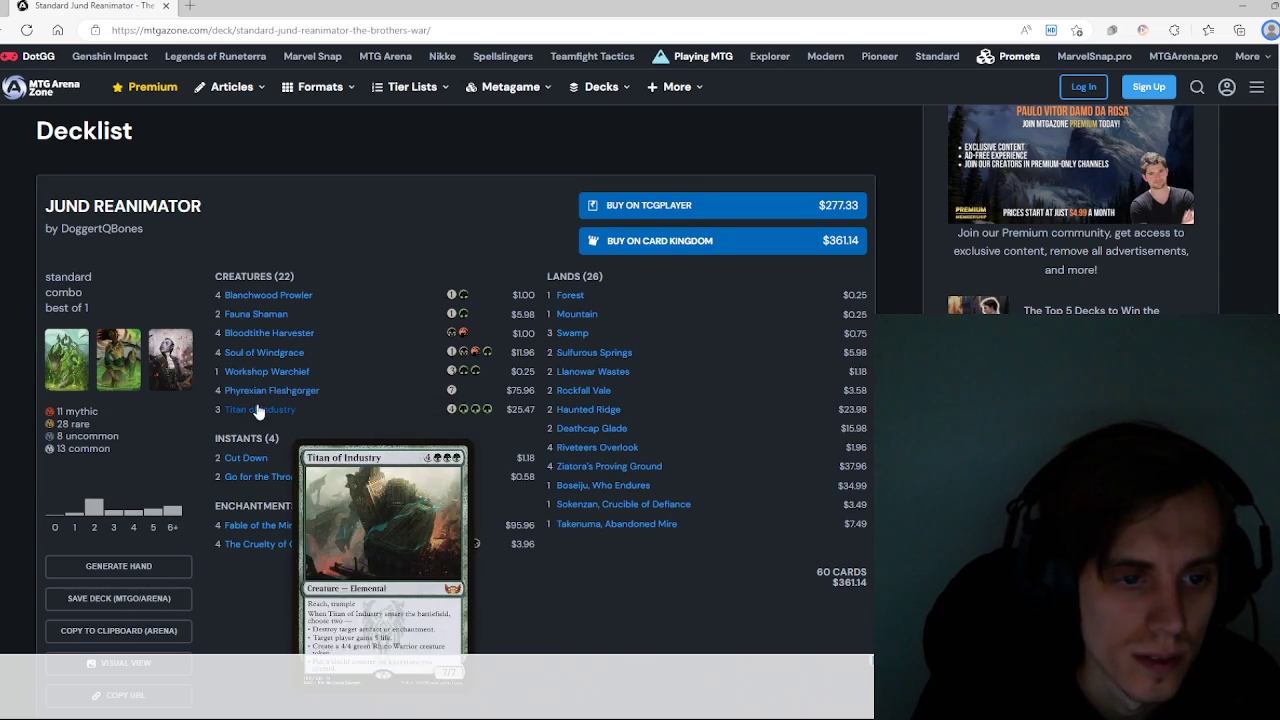
pyautogui.scroll(-3)
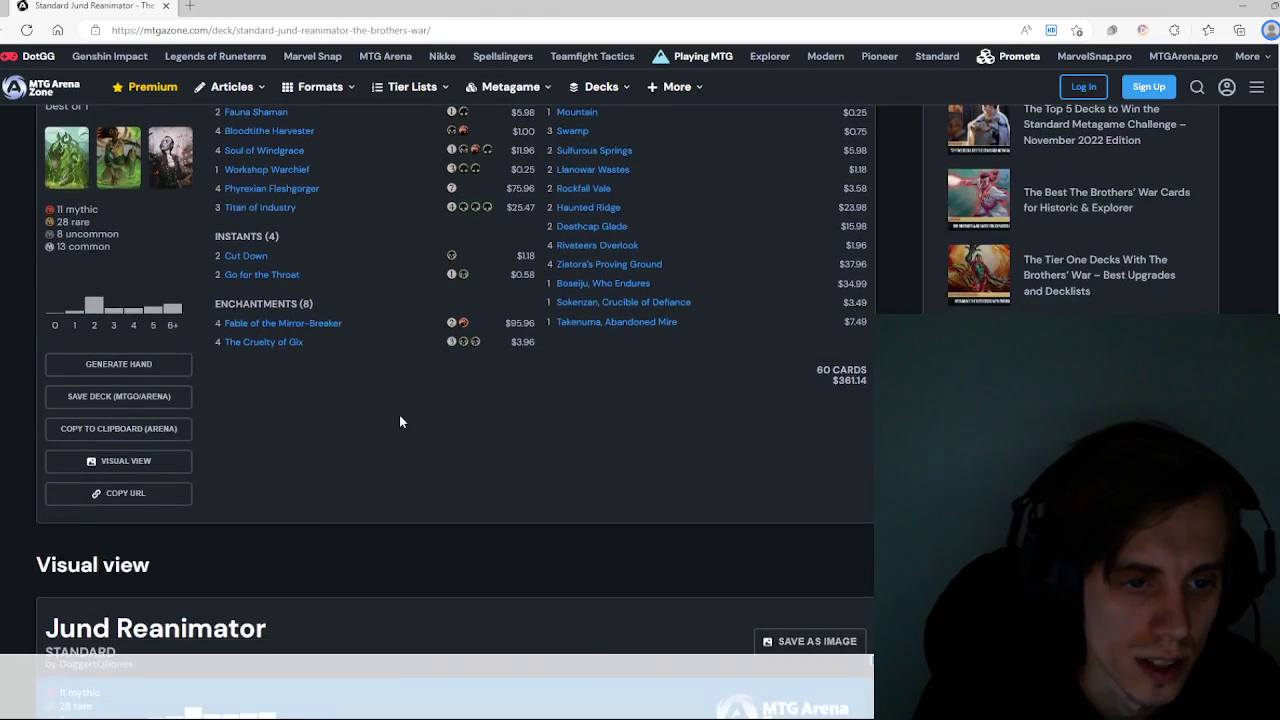
pyautogui.moveTo(283, 323)
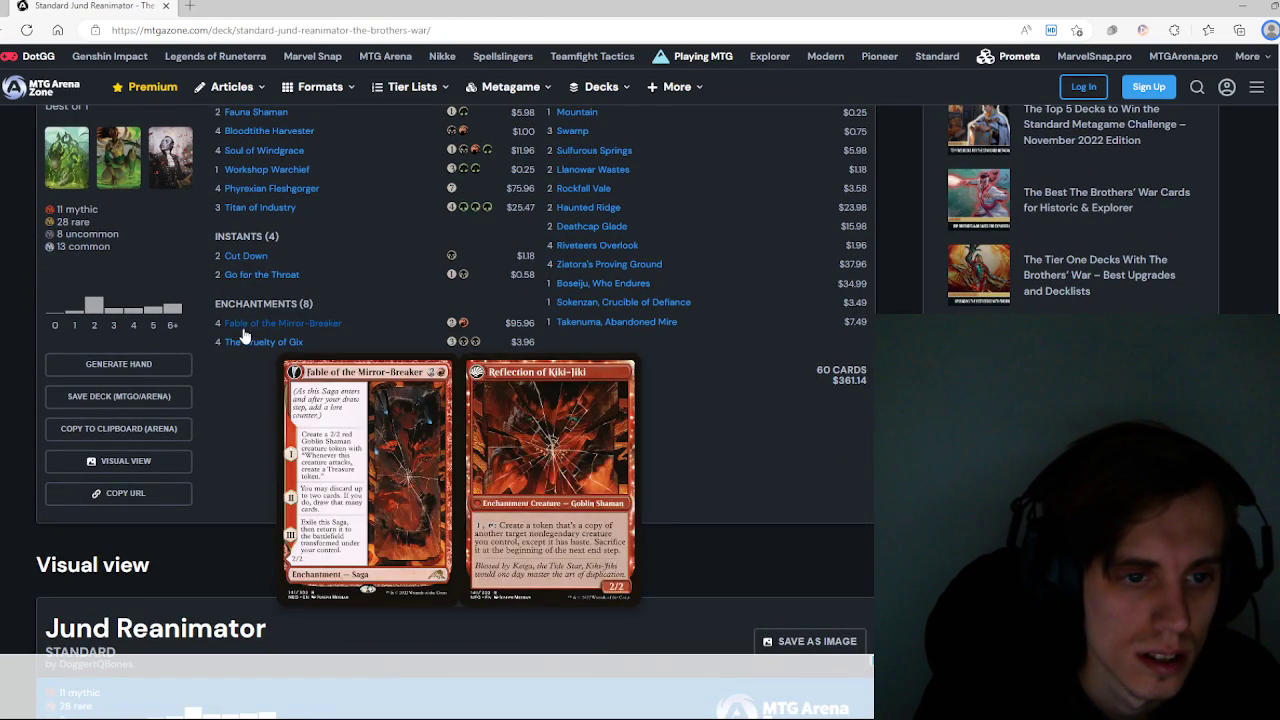
pyautogui.scroll(-3)
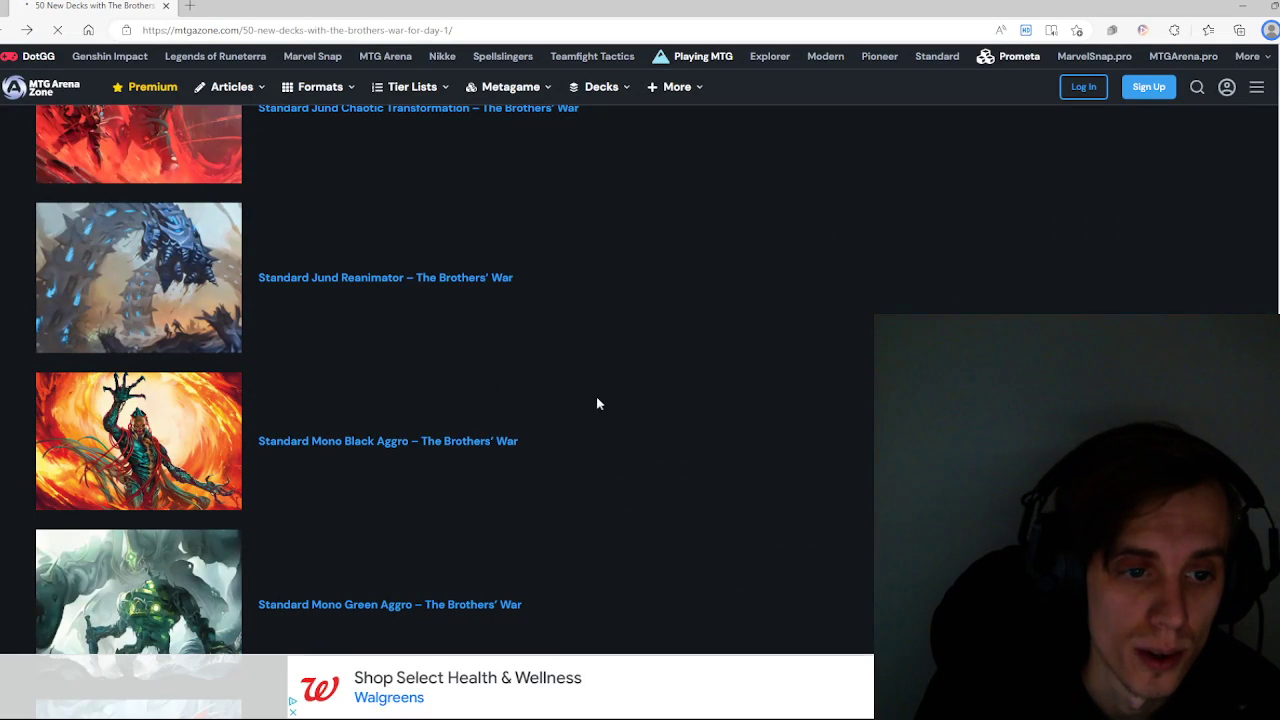
pyautogui.scroll(-3)
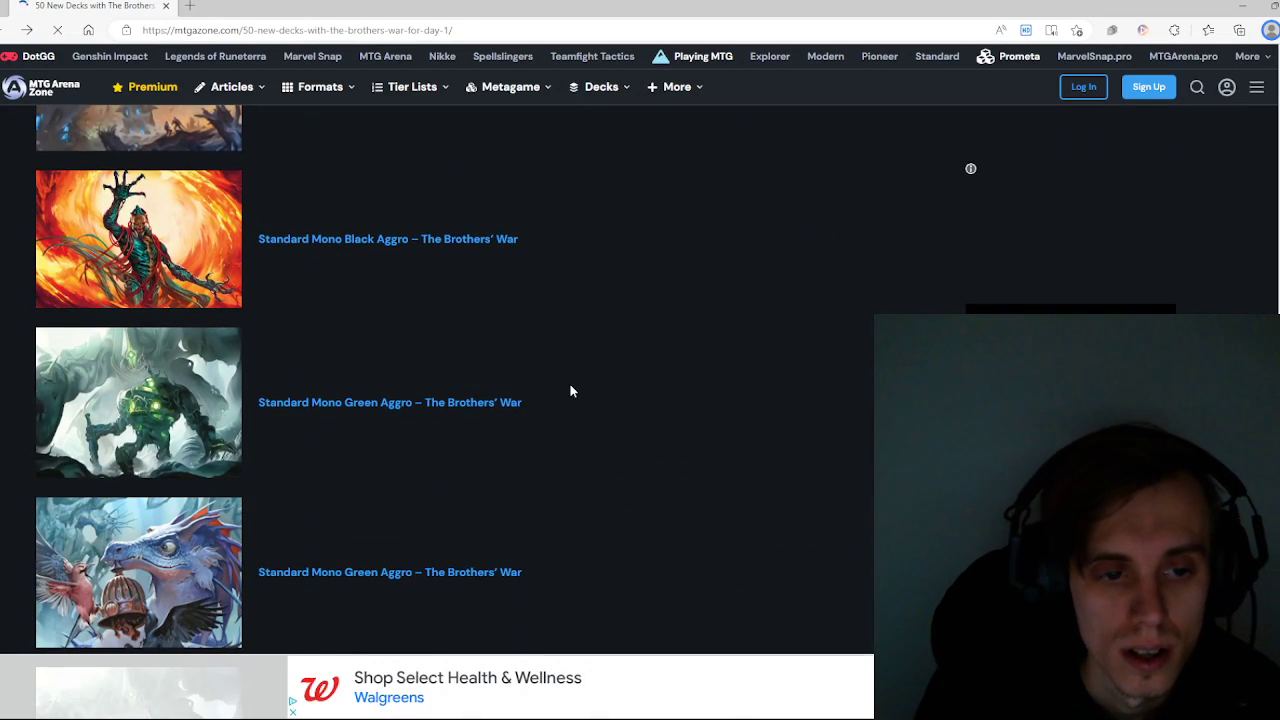
pyautogui.scroll(-3)
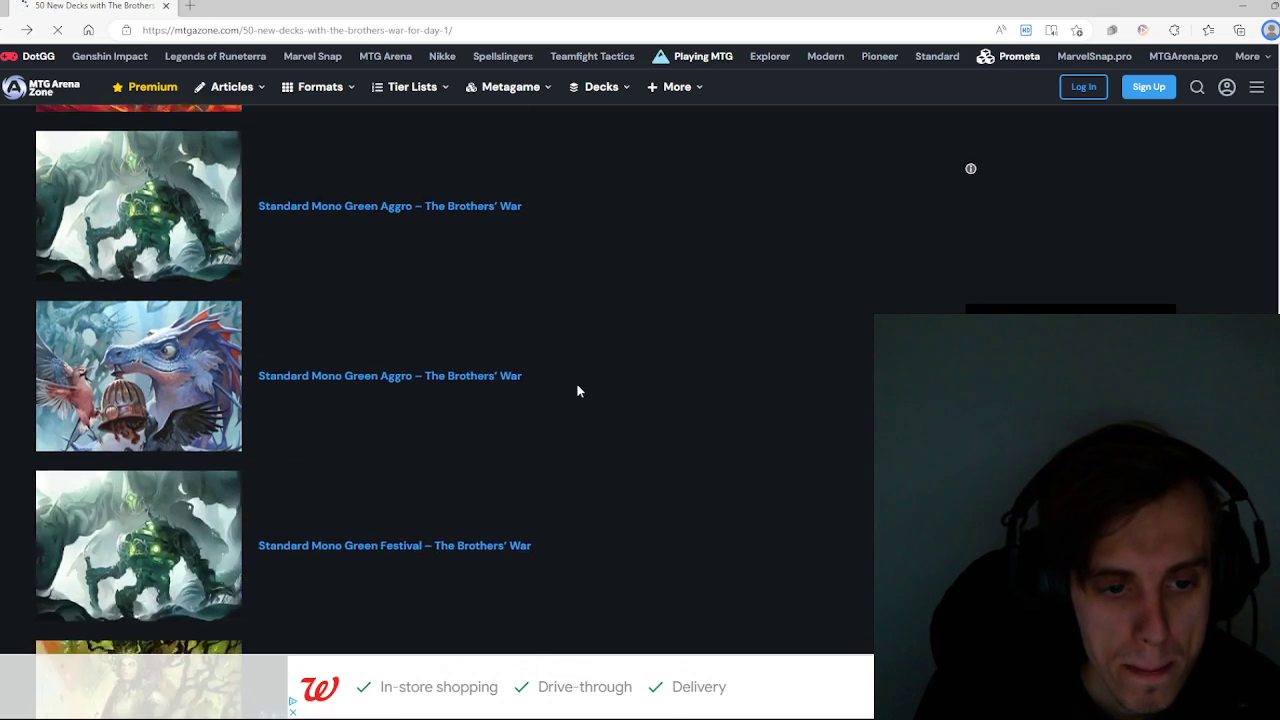
pyautogui.scroll(-3)
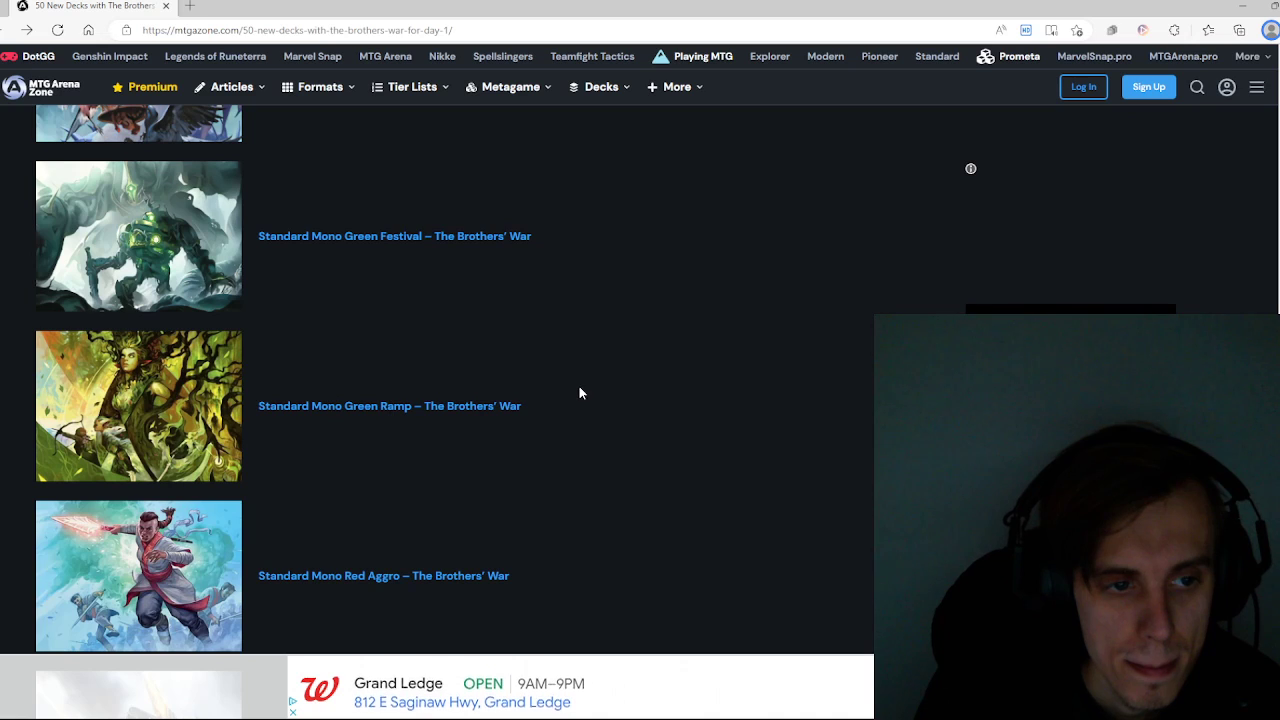
pyautogui.scroll(-3)
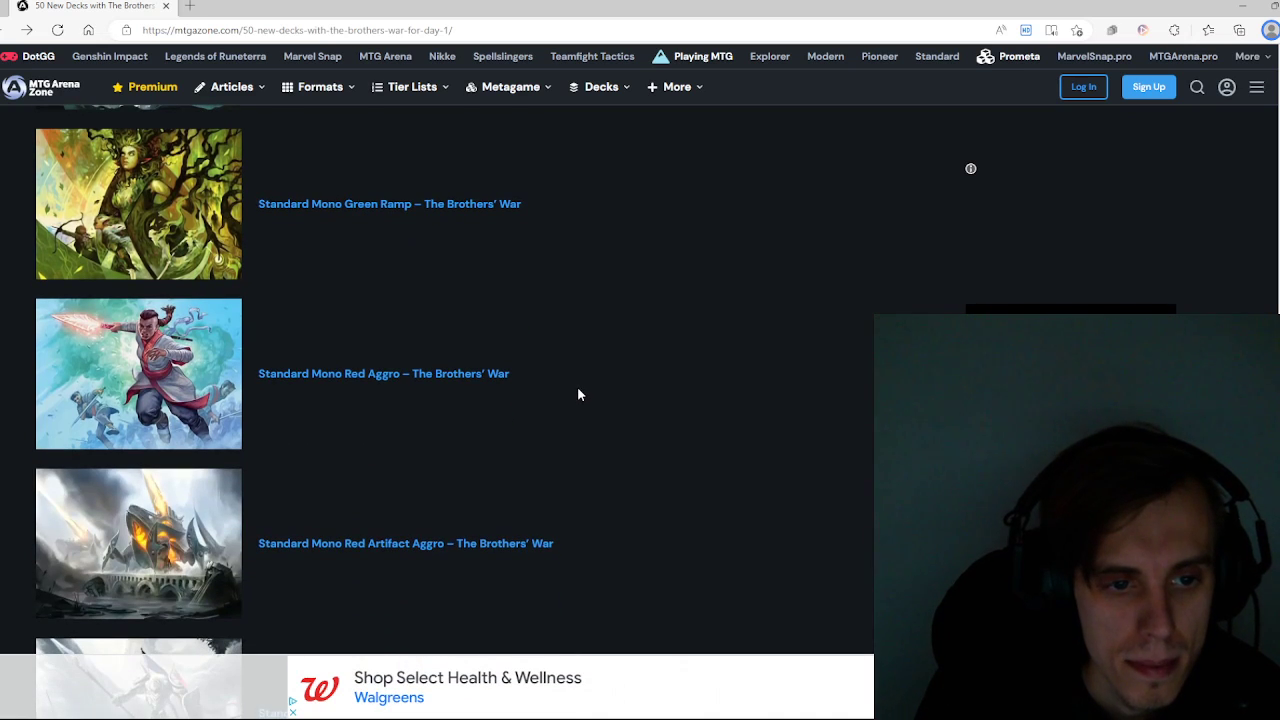
pyautogui.scroll(-3)
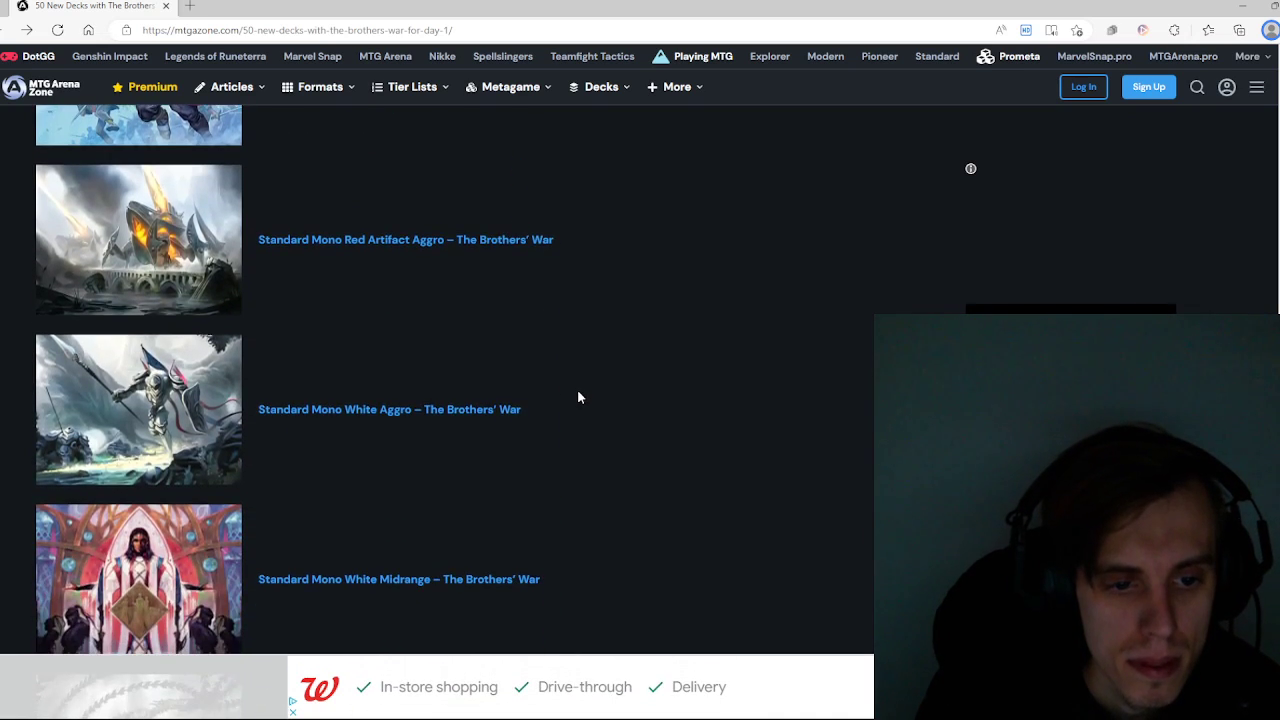
pyautogui.scroll(-3)
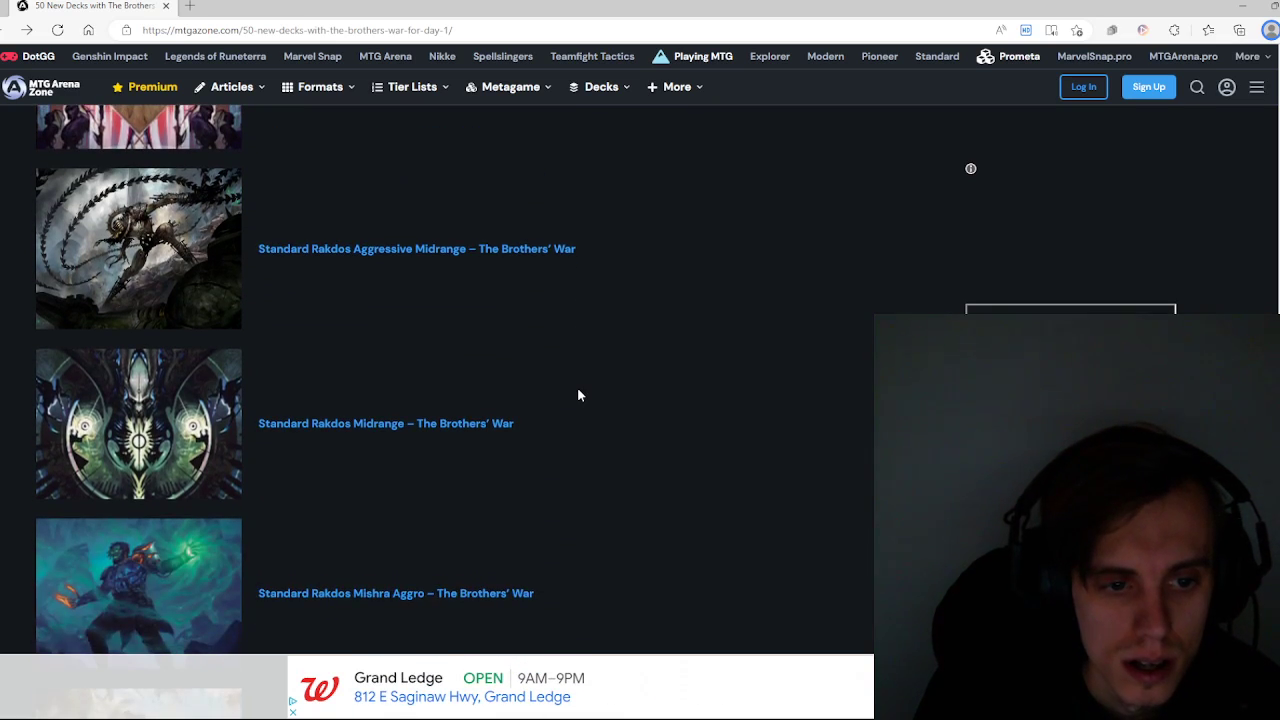
pyautogui.scroll(-3)
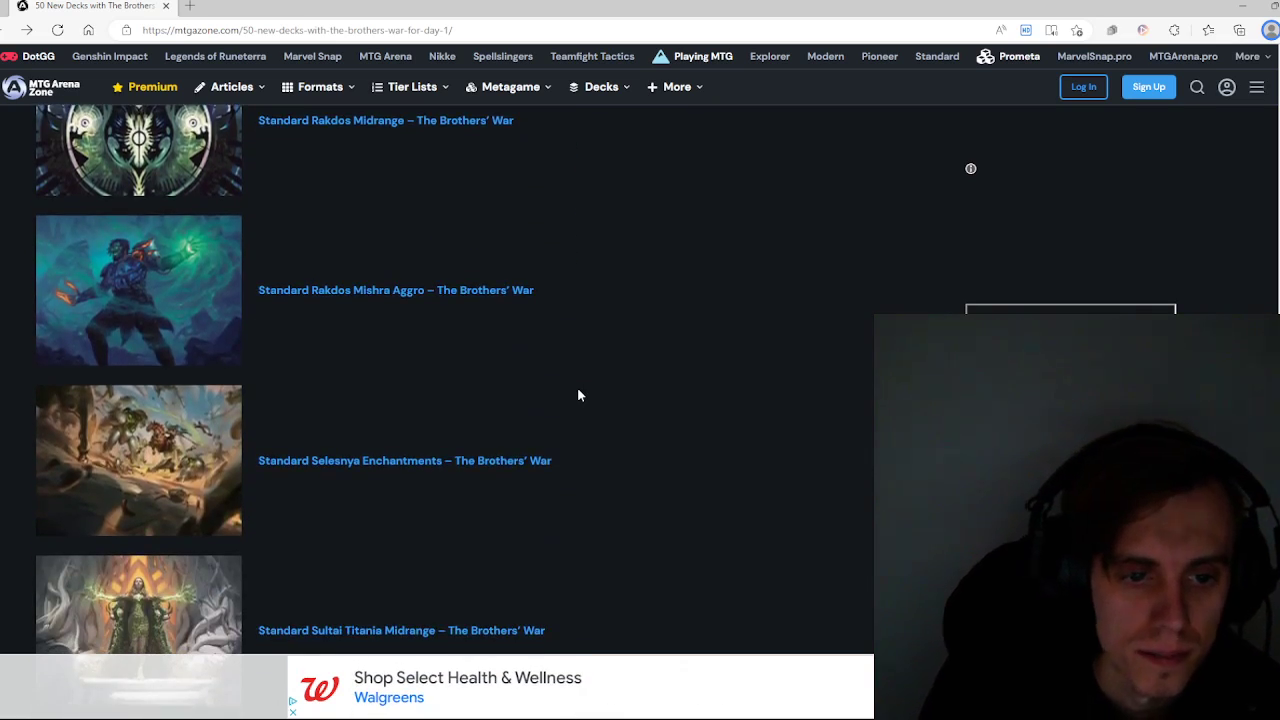
pyautogui.scroll(-3)
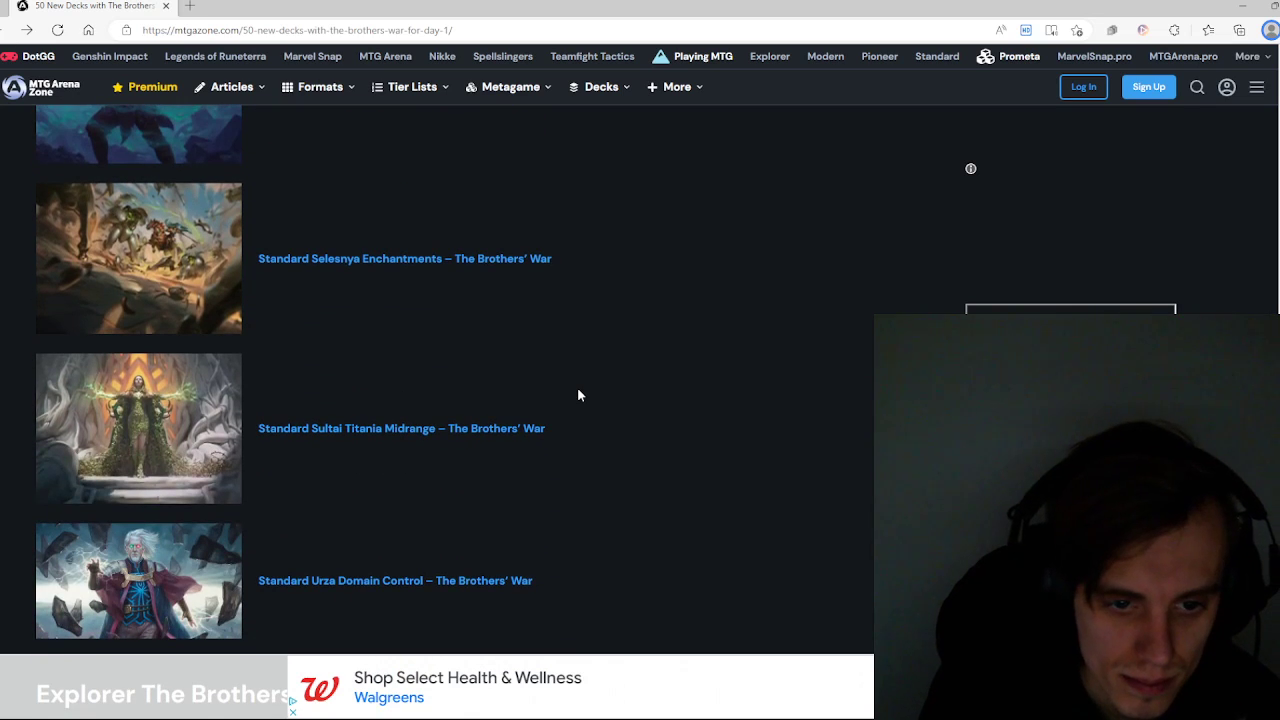
# Step: Open the Sultai Titania Midrange deck page and scroll through its $204.16 decklist
pyautogui.click(401, 428)
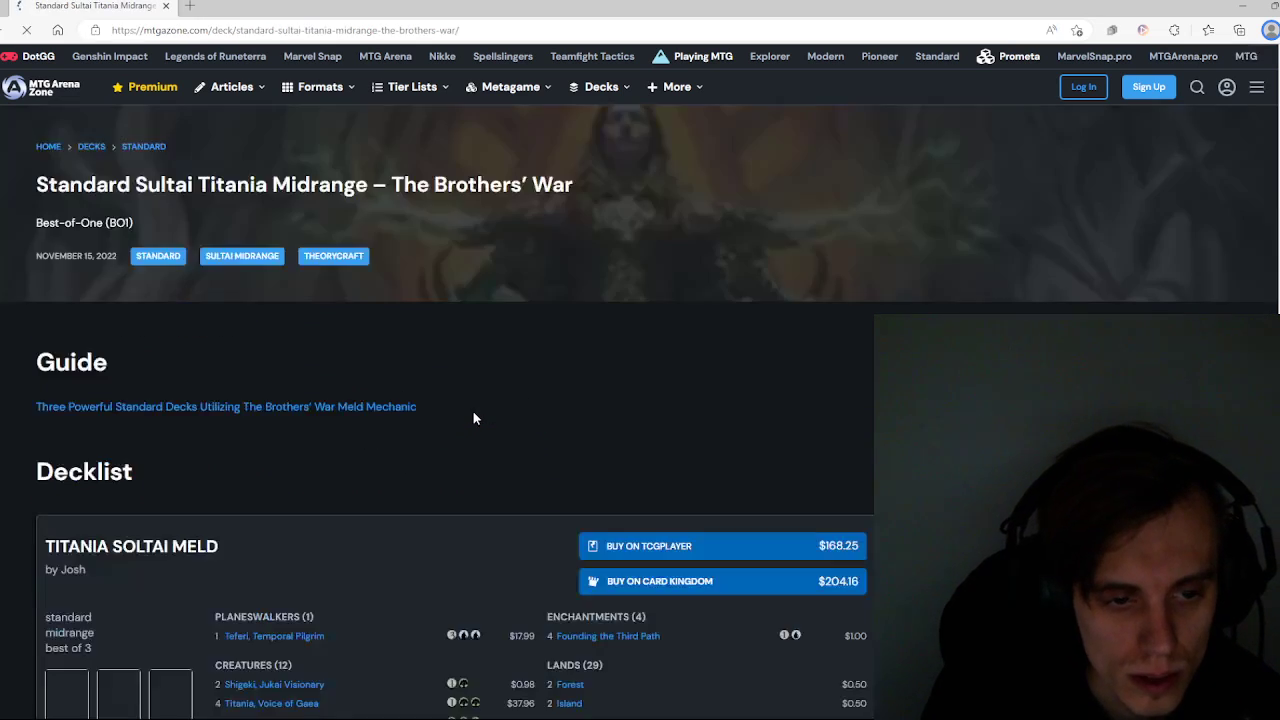
pyautogui.scroll(-3)
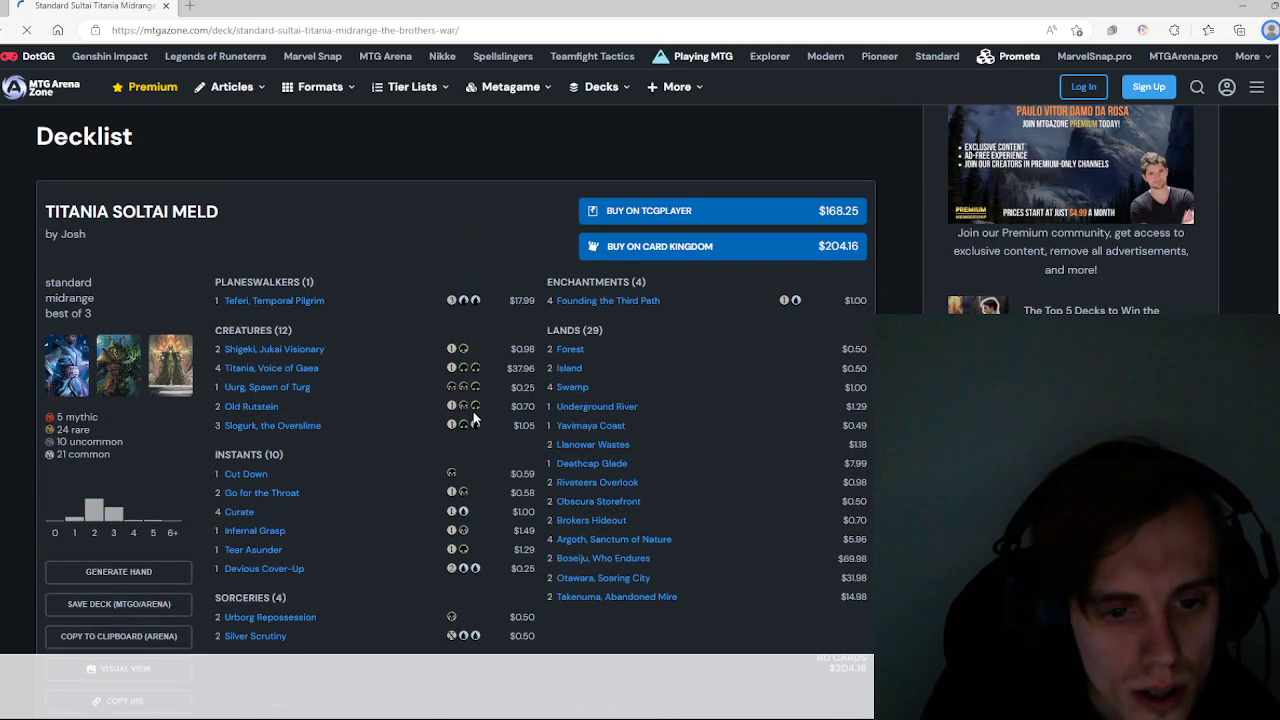
pyautogui.moveTo(274, 300)
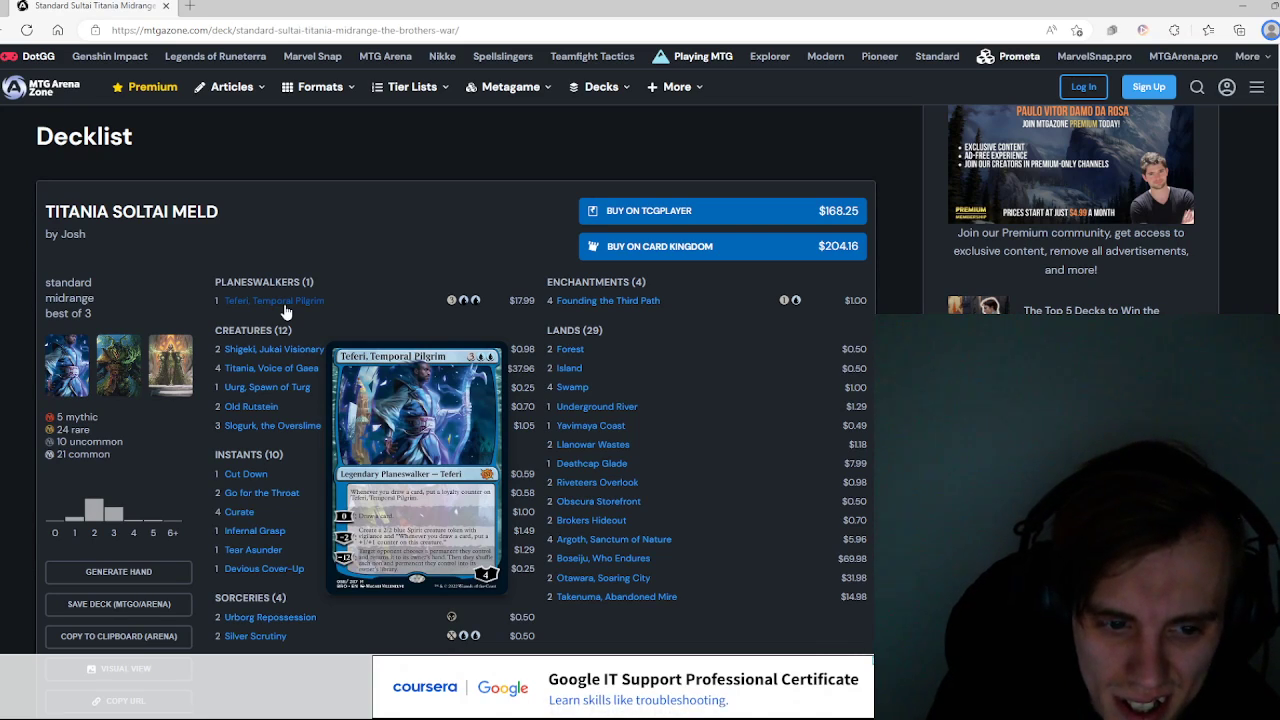
pyautogui.moveTo(305, 330)
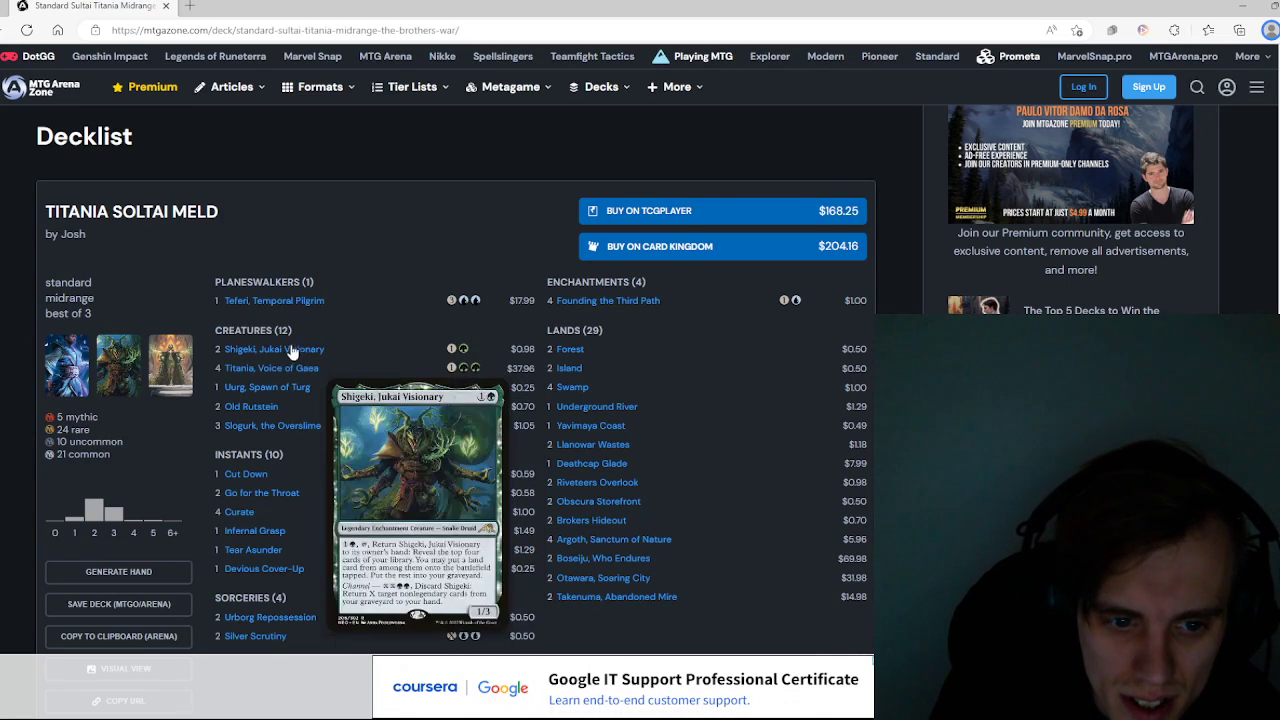
pyautogui.moveTo(251, 406)
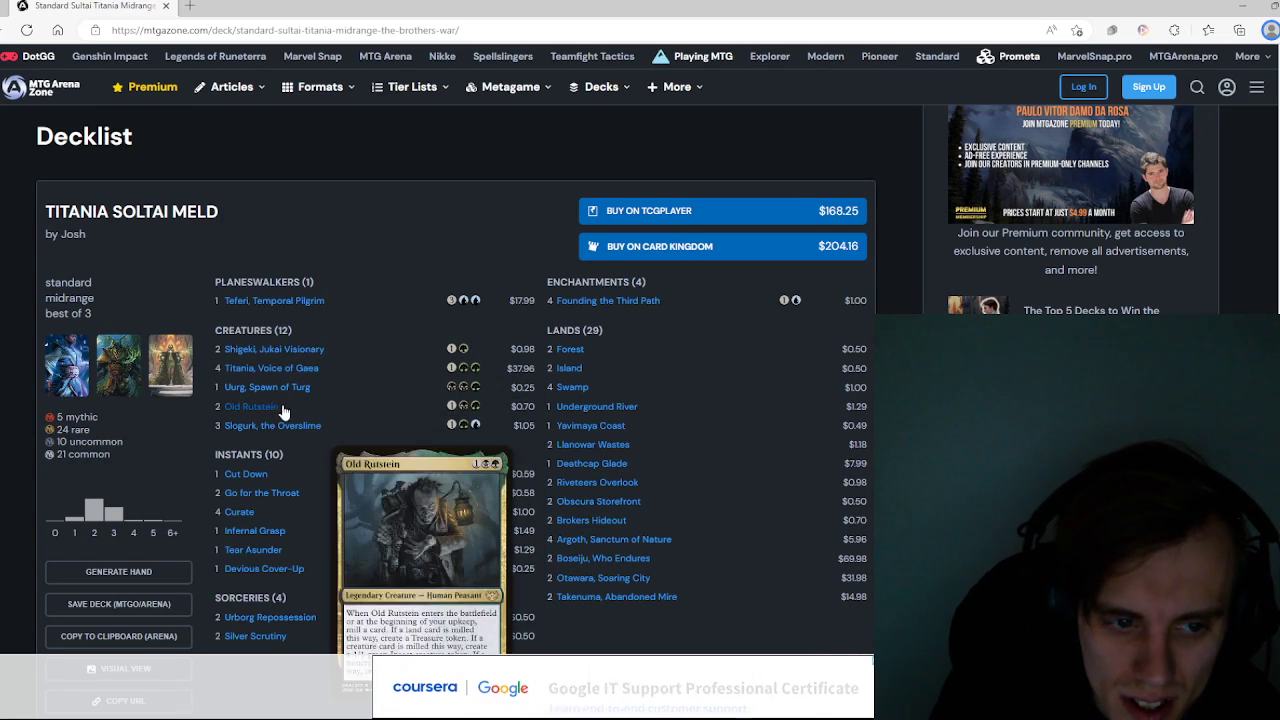
pyautogui.moveTo(272, 425)
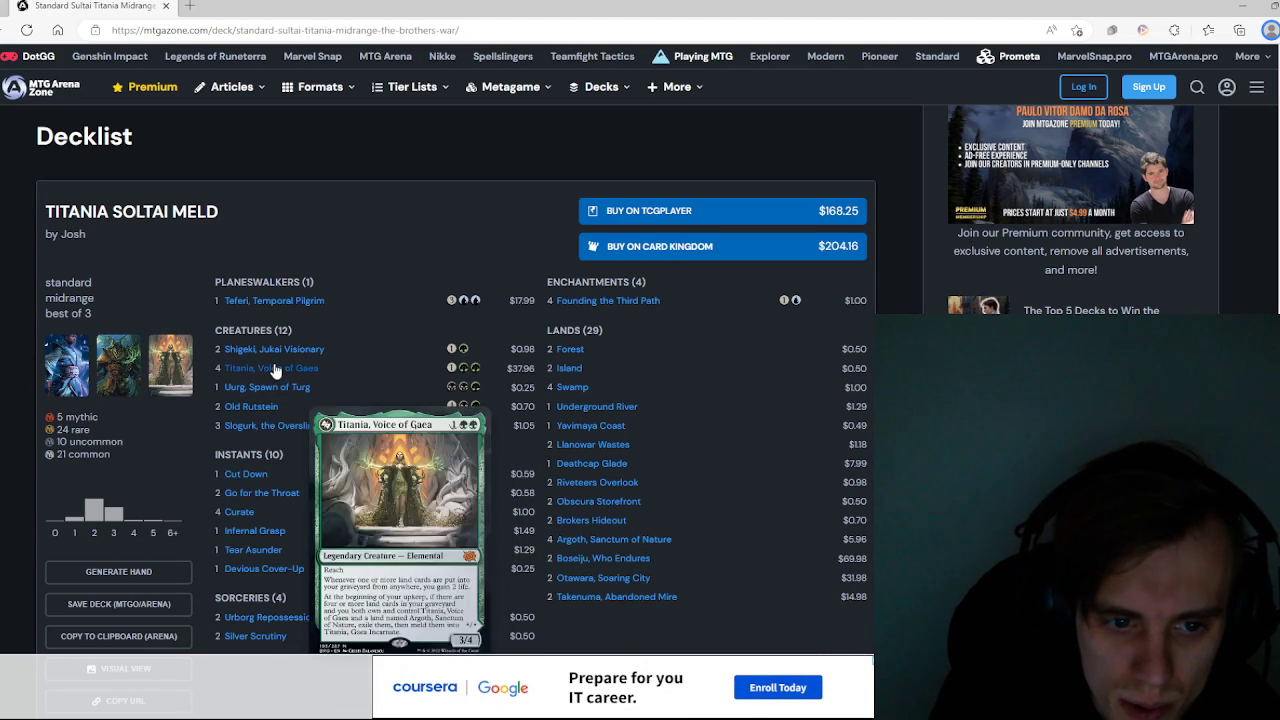
pyautogui.scroll(-3)
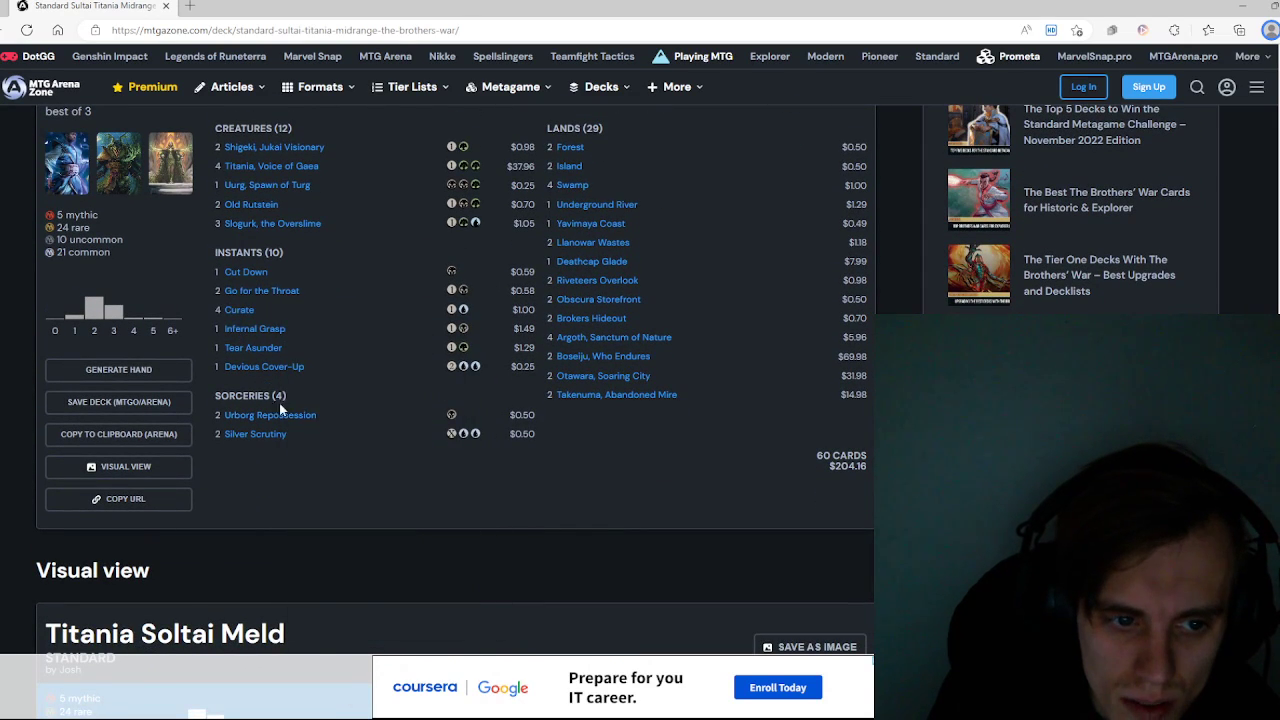
pyautogui.scroll(-3)
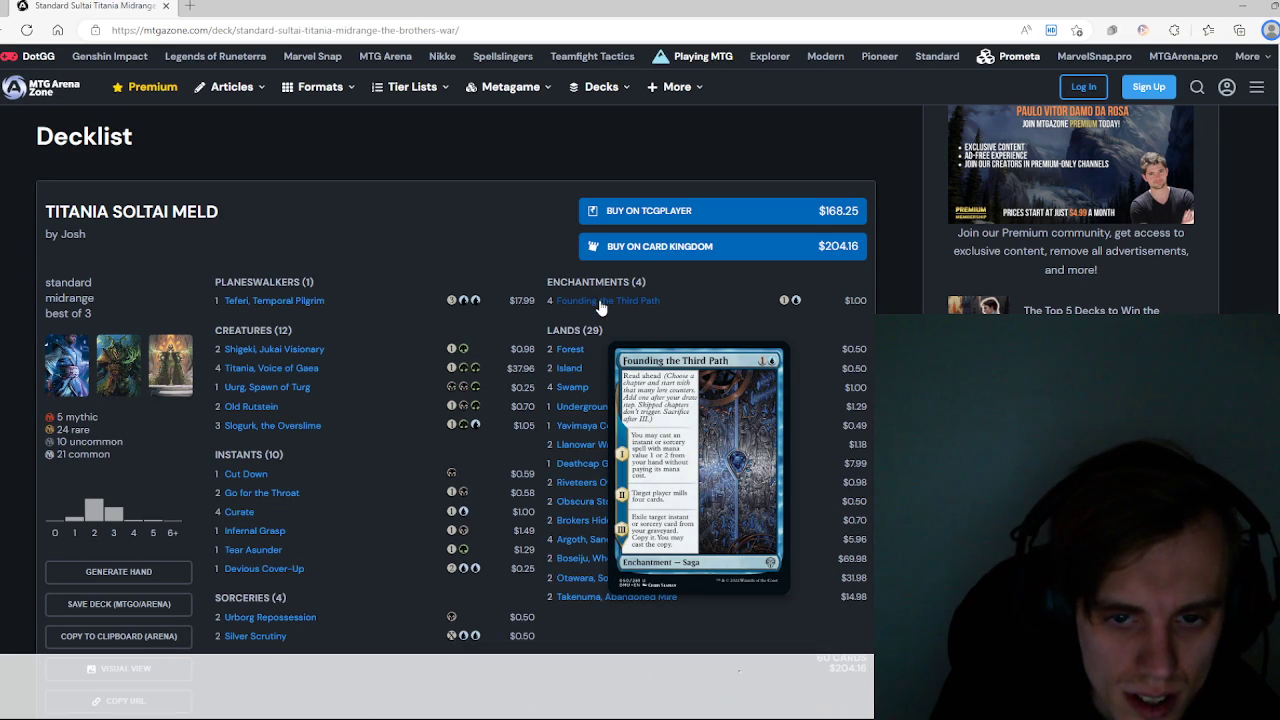
pyautogui.scroll(-3)
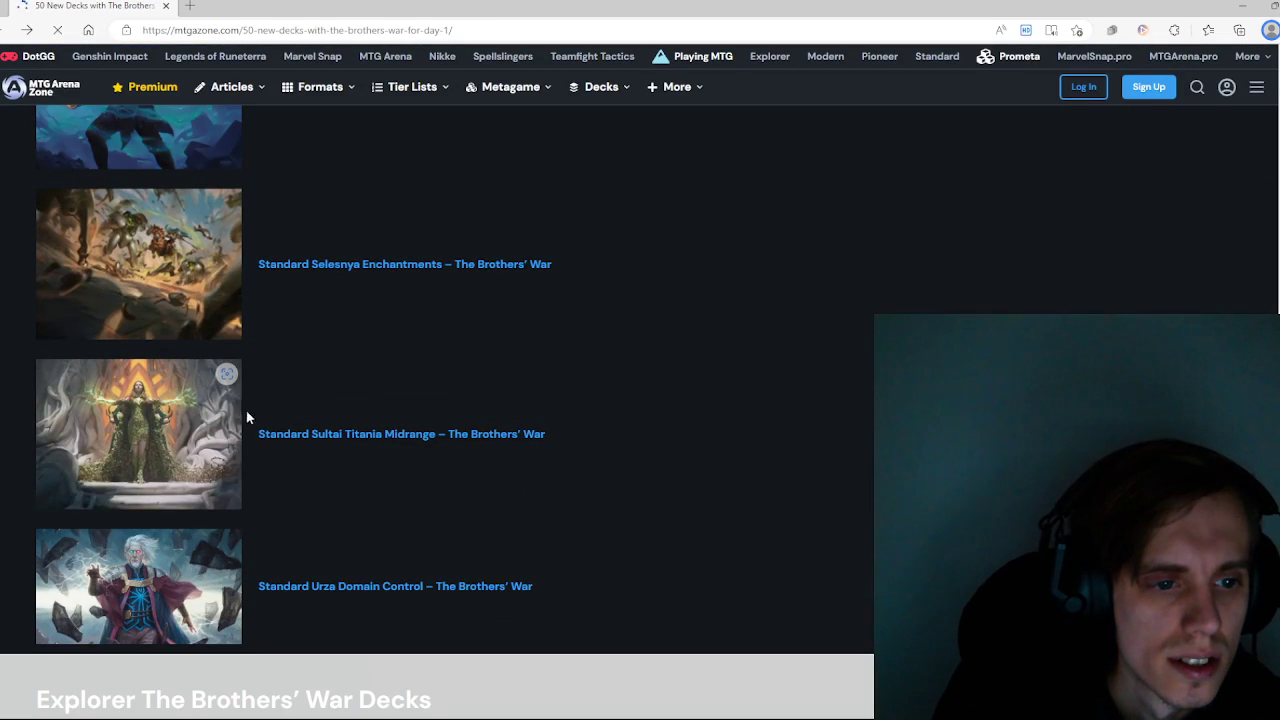
# Step: Scroll the article past Urza Domain Control into the Explorer Brothers' War Decks section
pyautogui.scroll(-3)
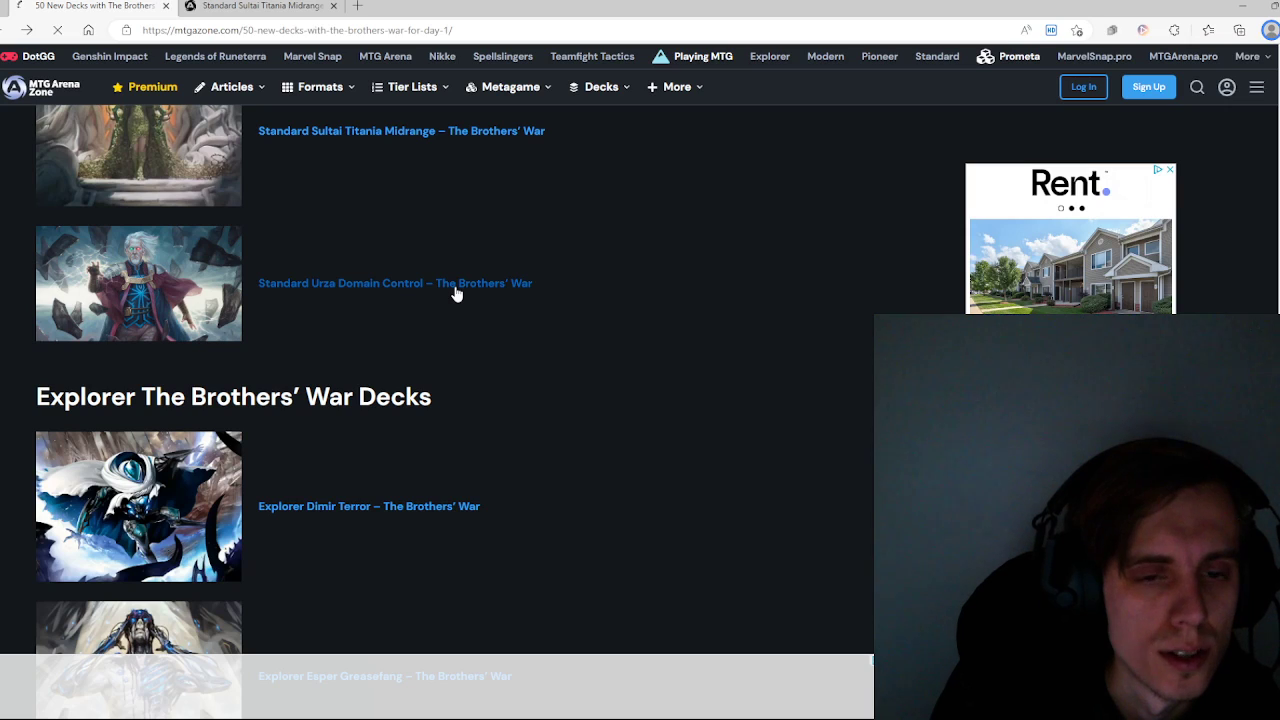
# Step: Open the Urza Protector Domain decklist ($322.95) and scroll through its planeswalkers, creatures and other cards
pyautogui.click(394, 283)
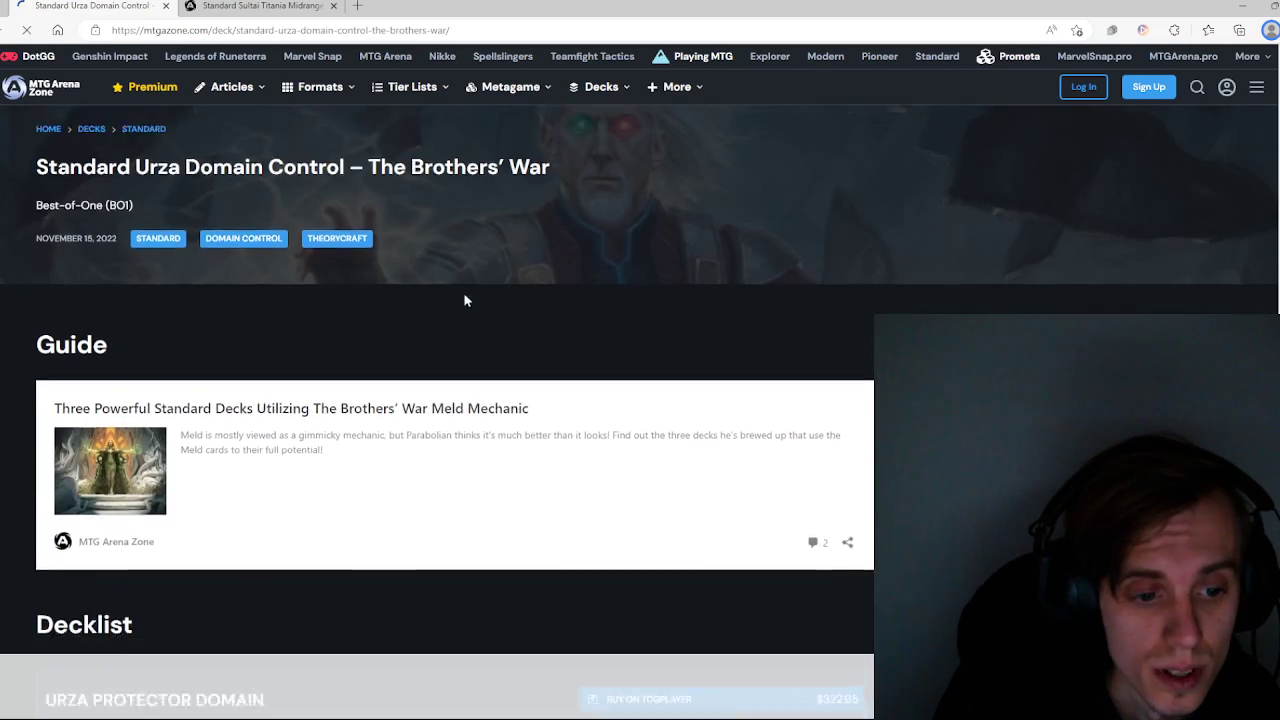
pyautogui.scroll(-3)
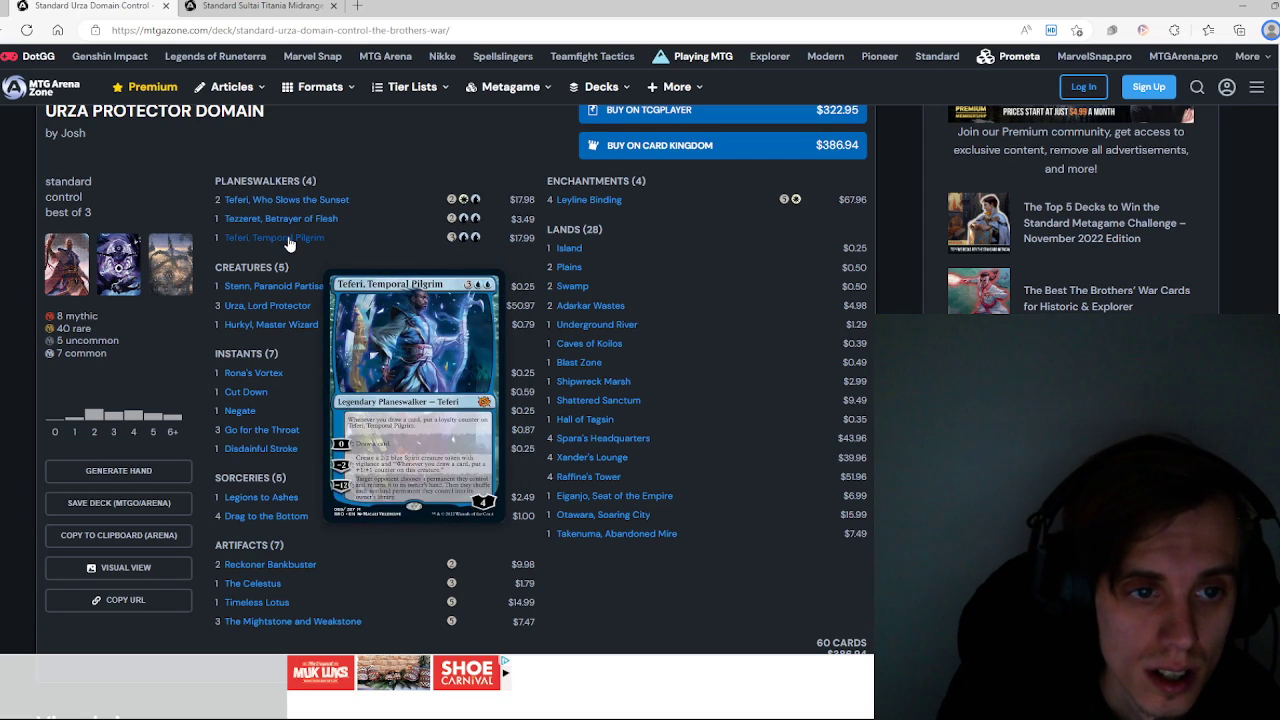
pyautogui.moveTo(267, 305)
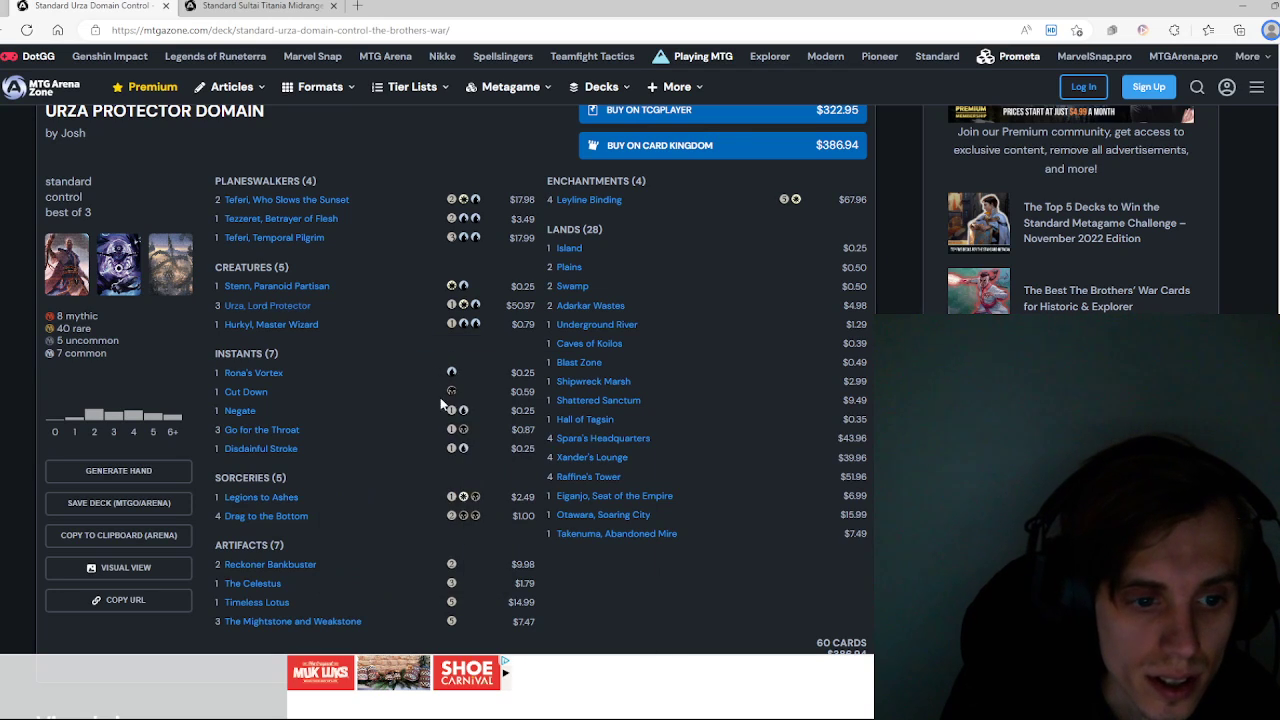
pyautogui.moveTo(293, 621)
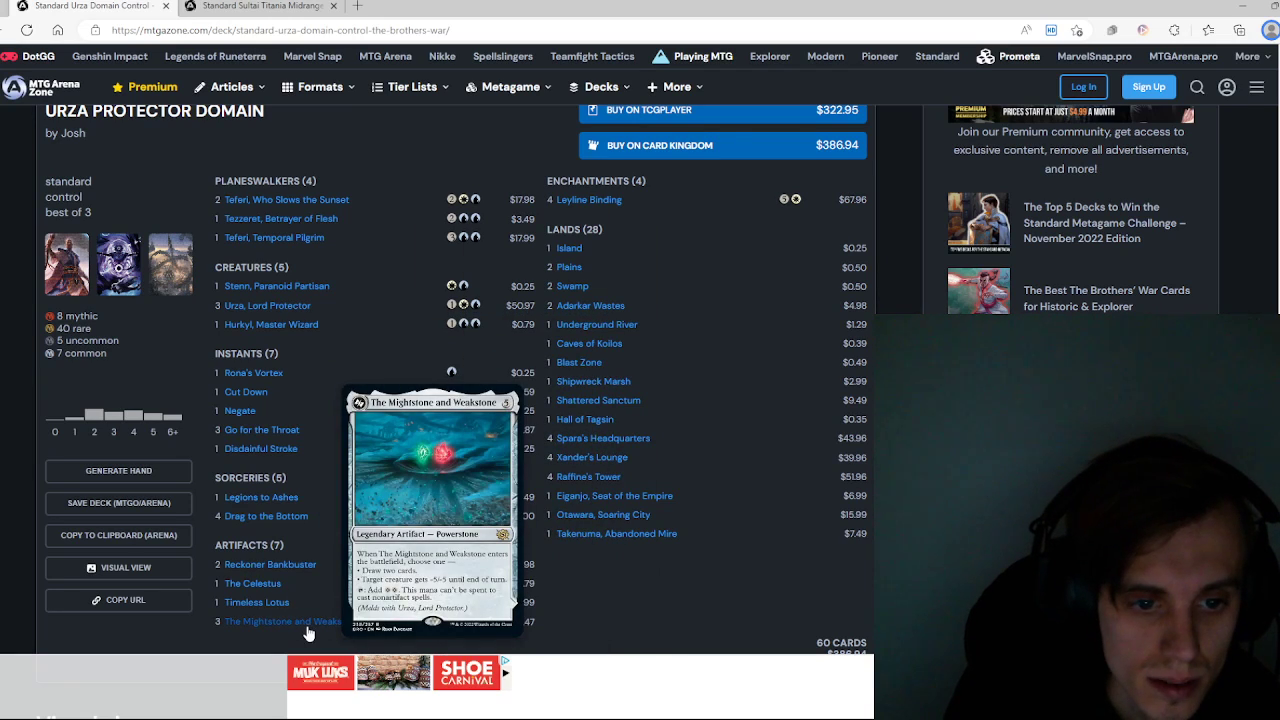
pyautogui.moveTo(270, 564)
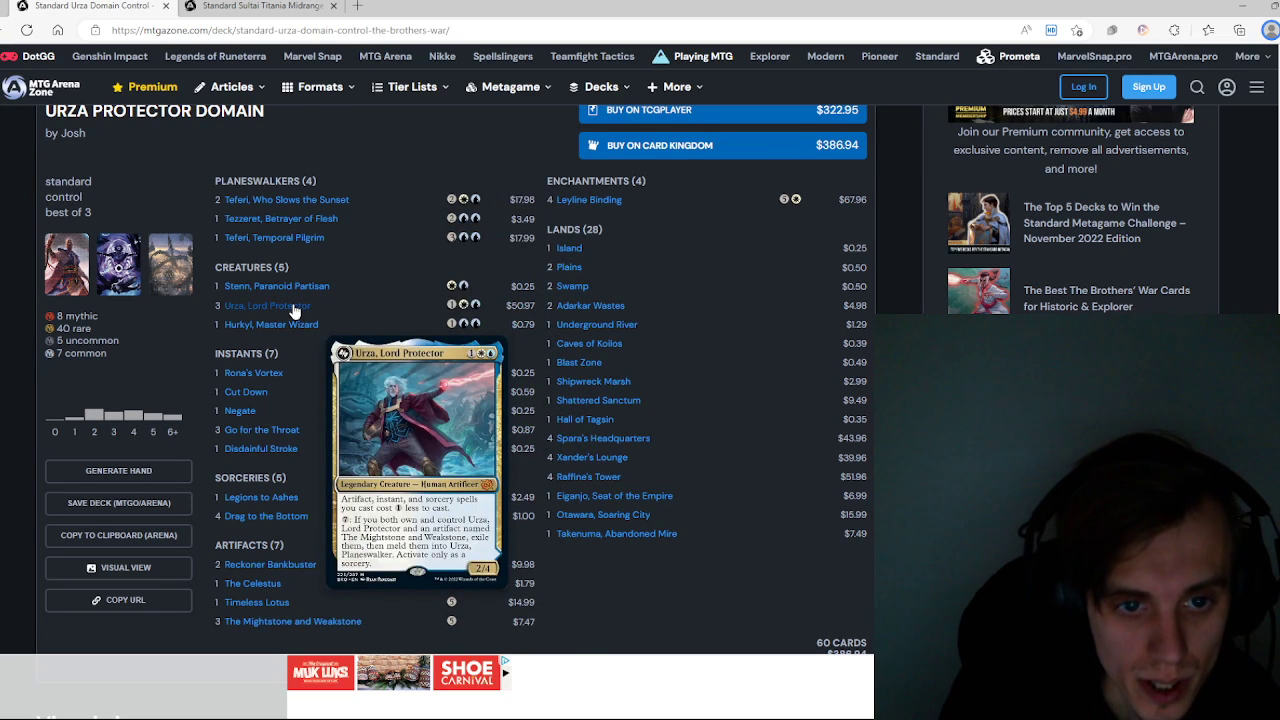
pyautogui.moveTo(397, 344)
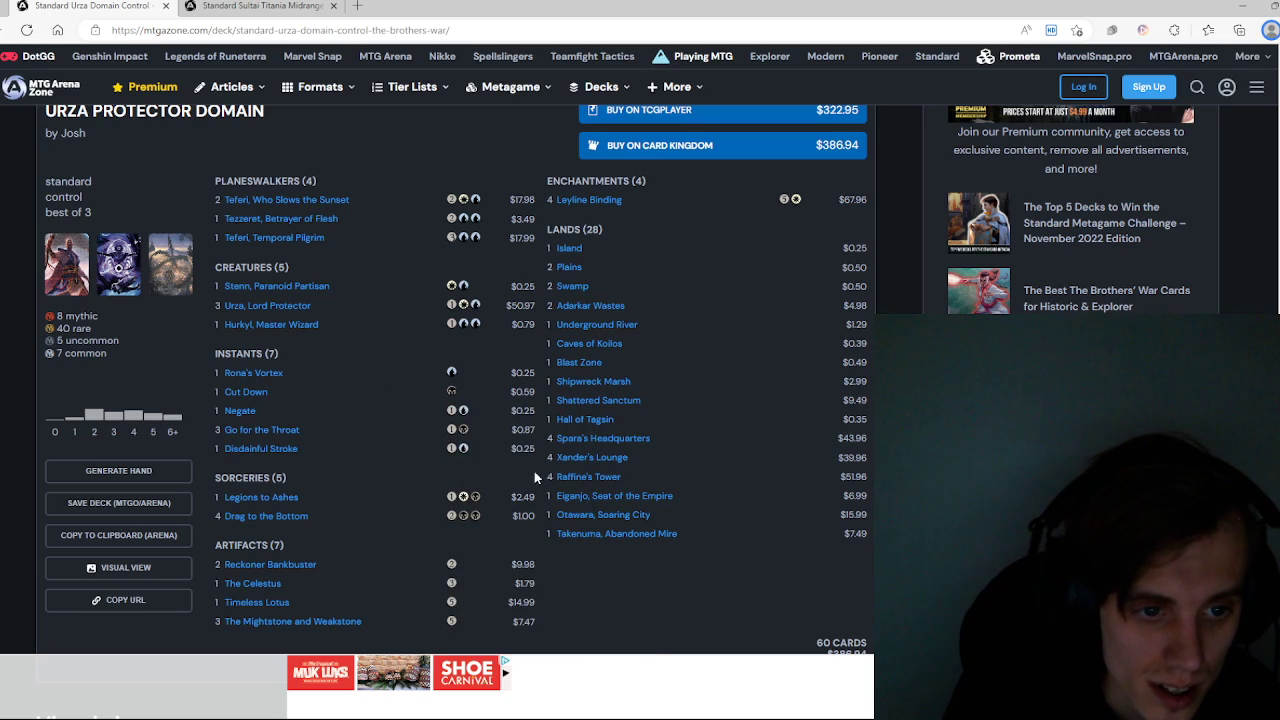
pyautogui.moveTo(588, 200)
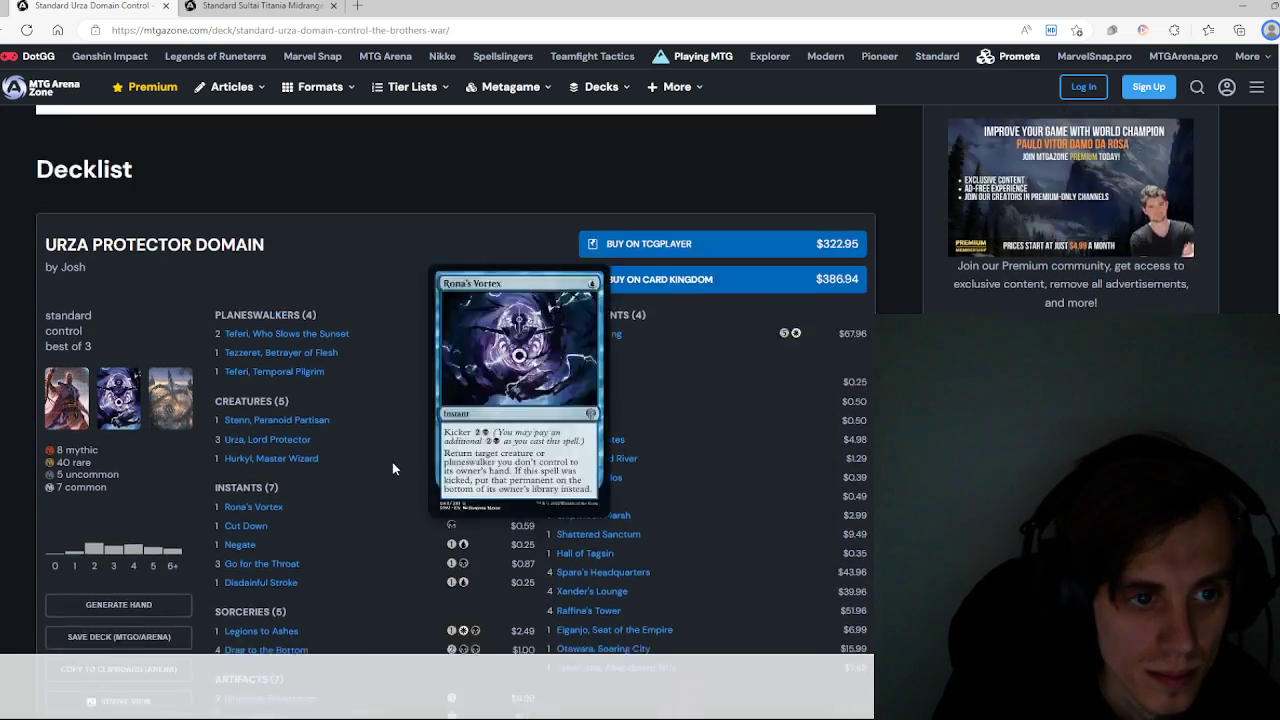
pyautogui.scroll(-3)
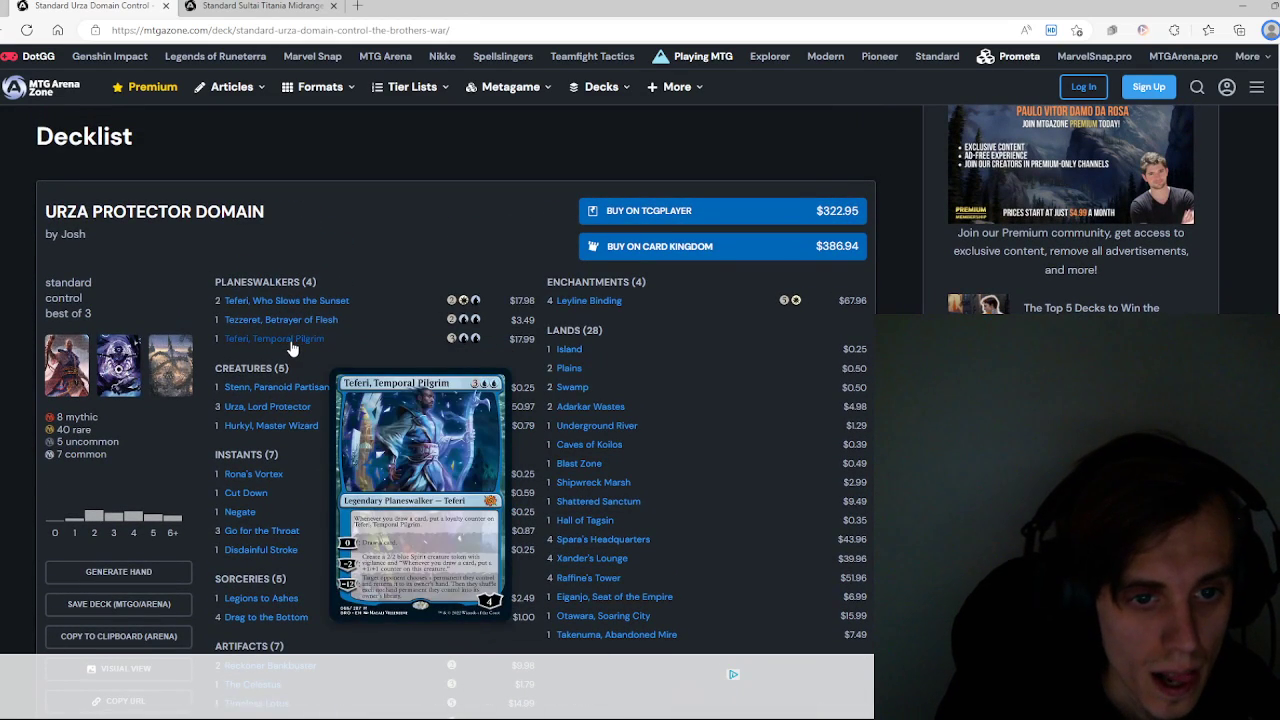
pyautogui.moveTo(267, 406)
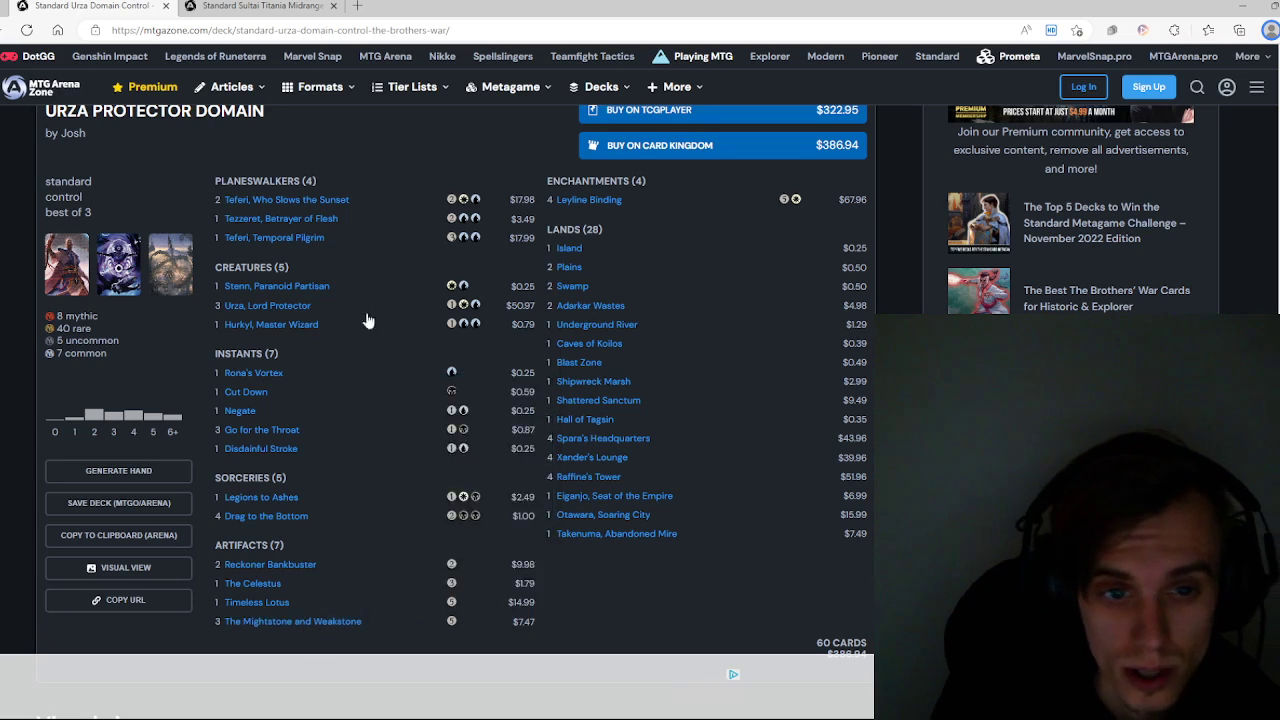
pyautogui.moveTo(271, 324)
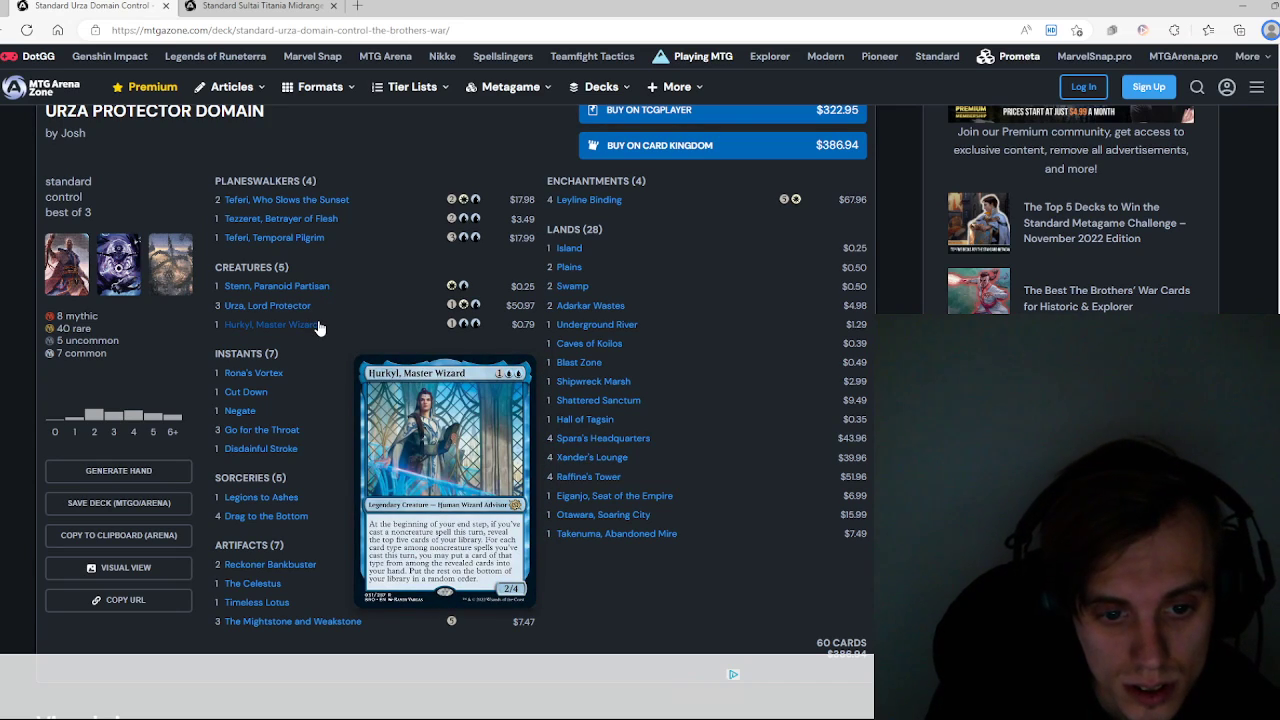
pyautogui.moveTo(267, 305)
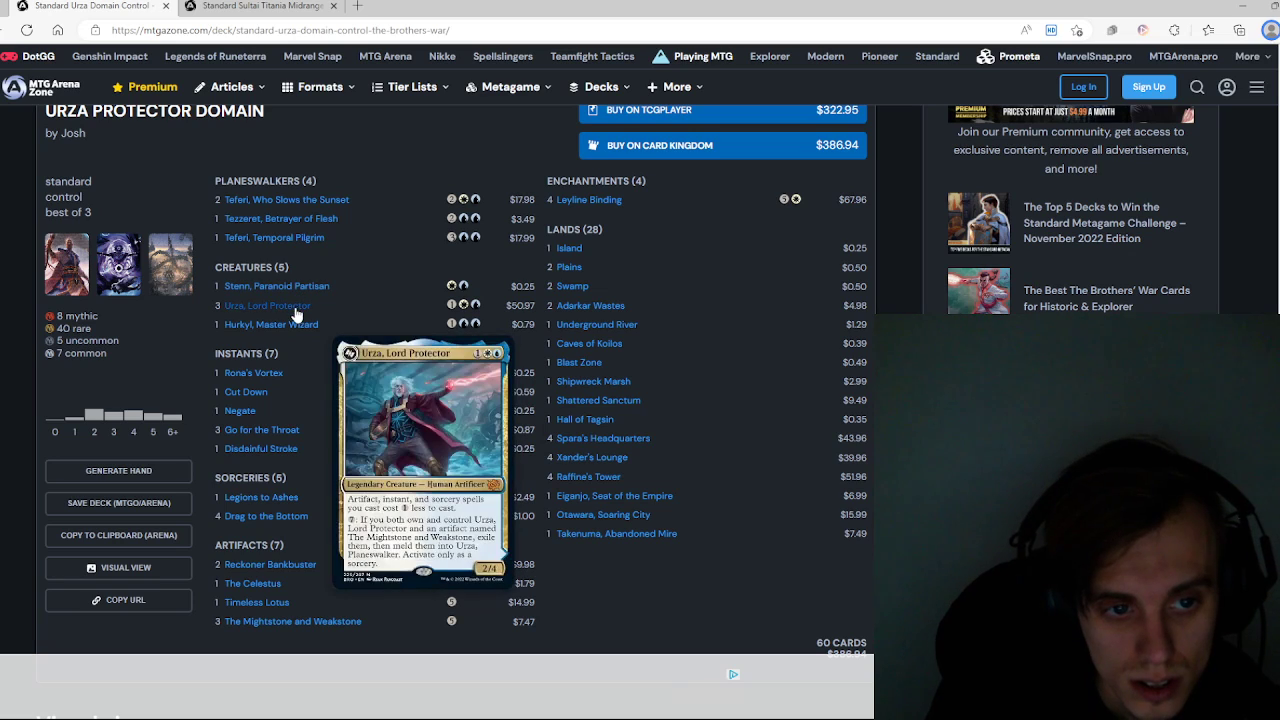
pyautogui.moveTo(100, 337)
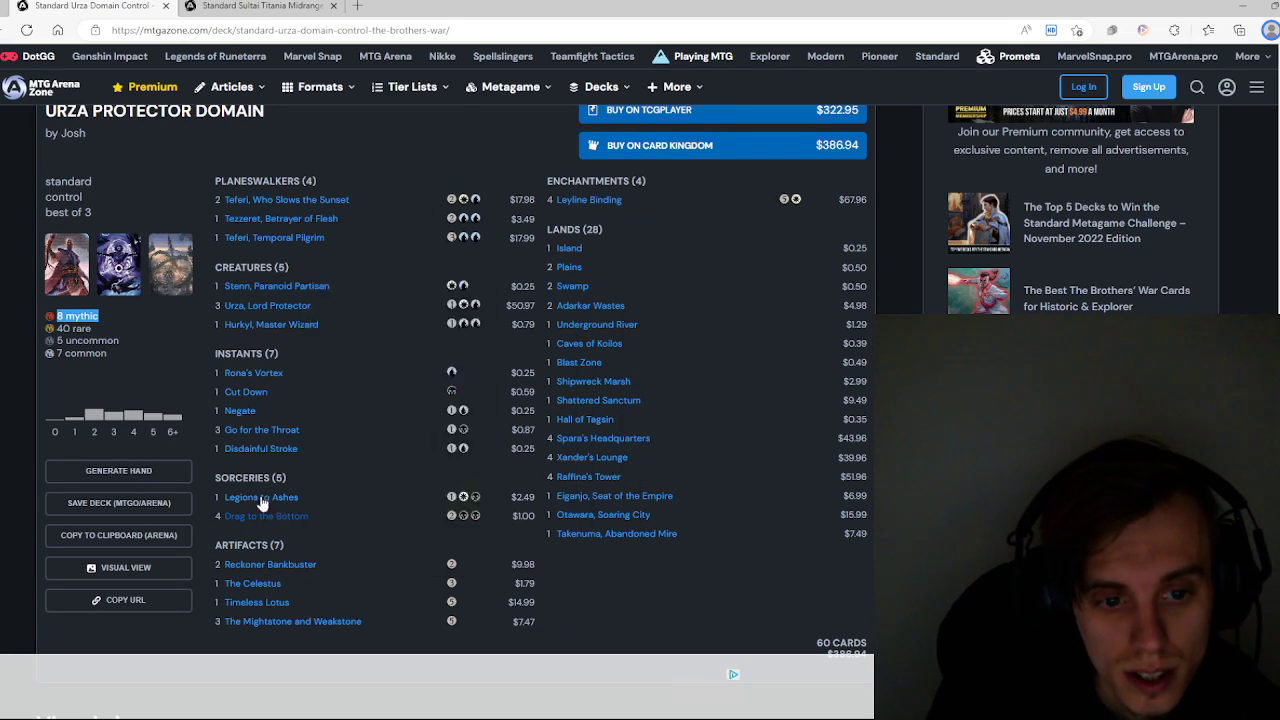
pyautogui.moveTo(267, 621)
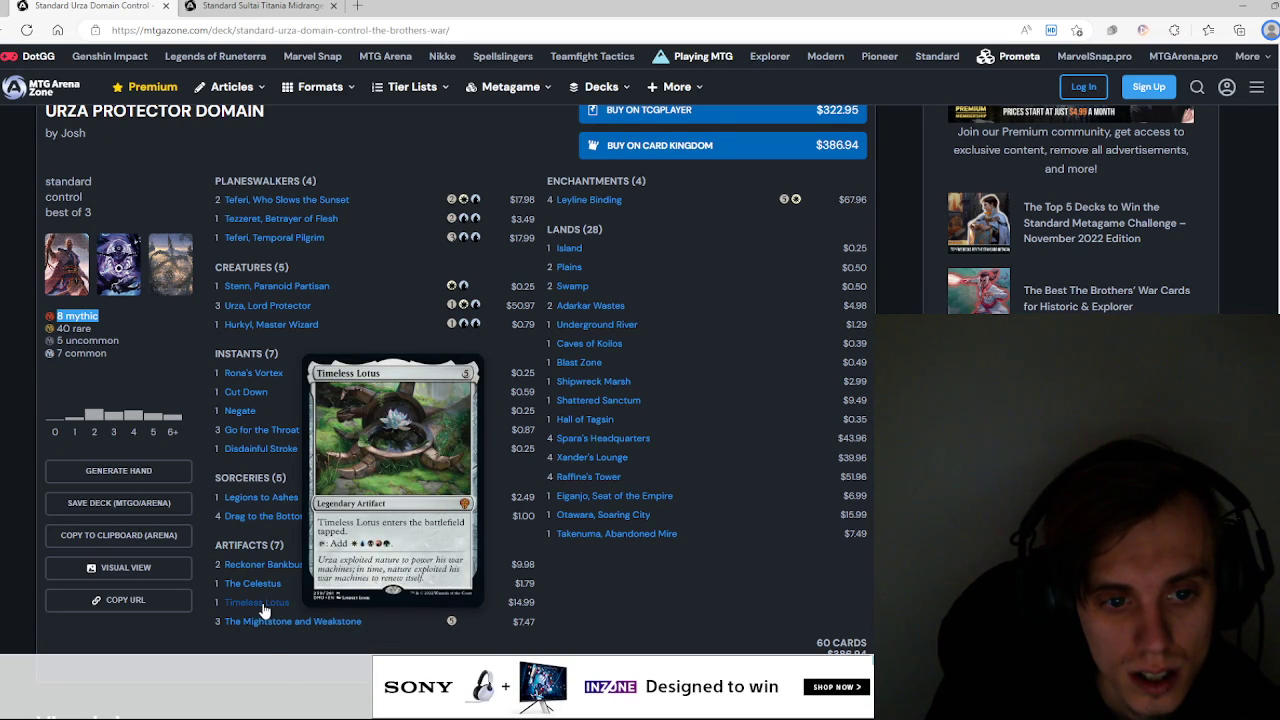
pyautogui.moveTo(255, 564)
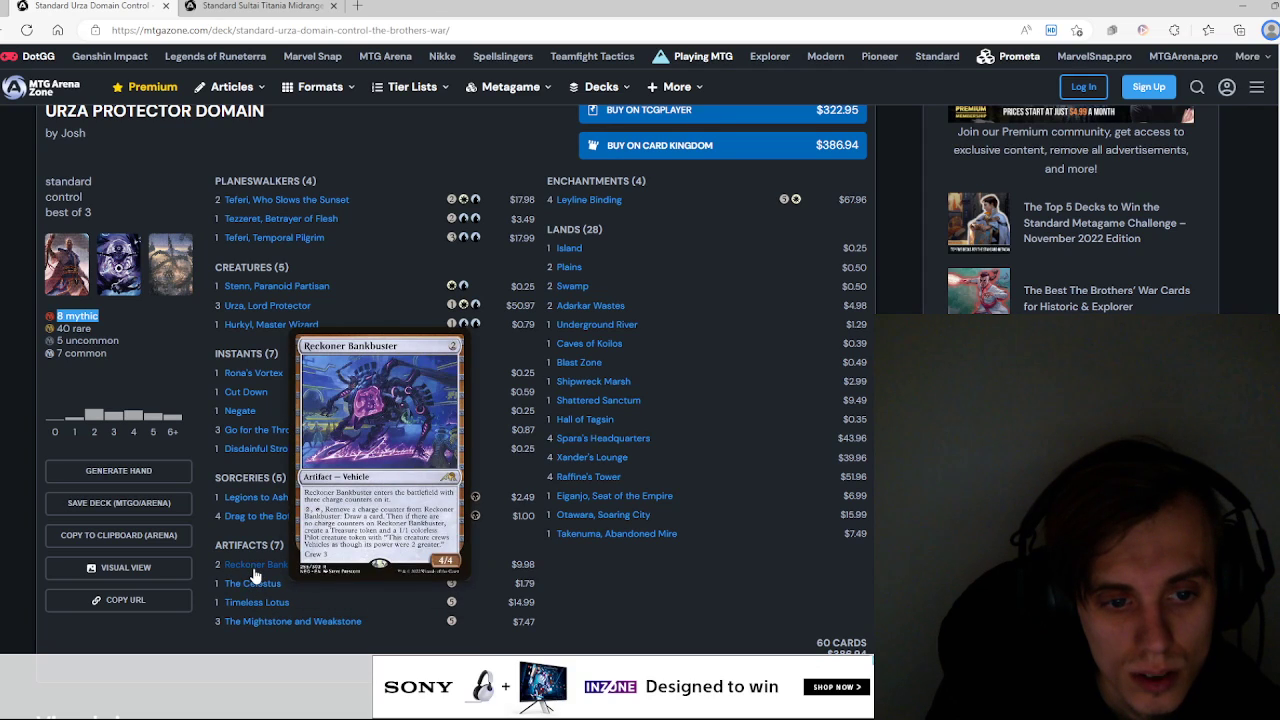
pyautogui.moveTo(255, 497)
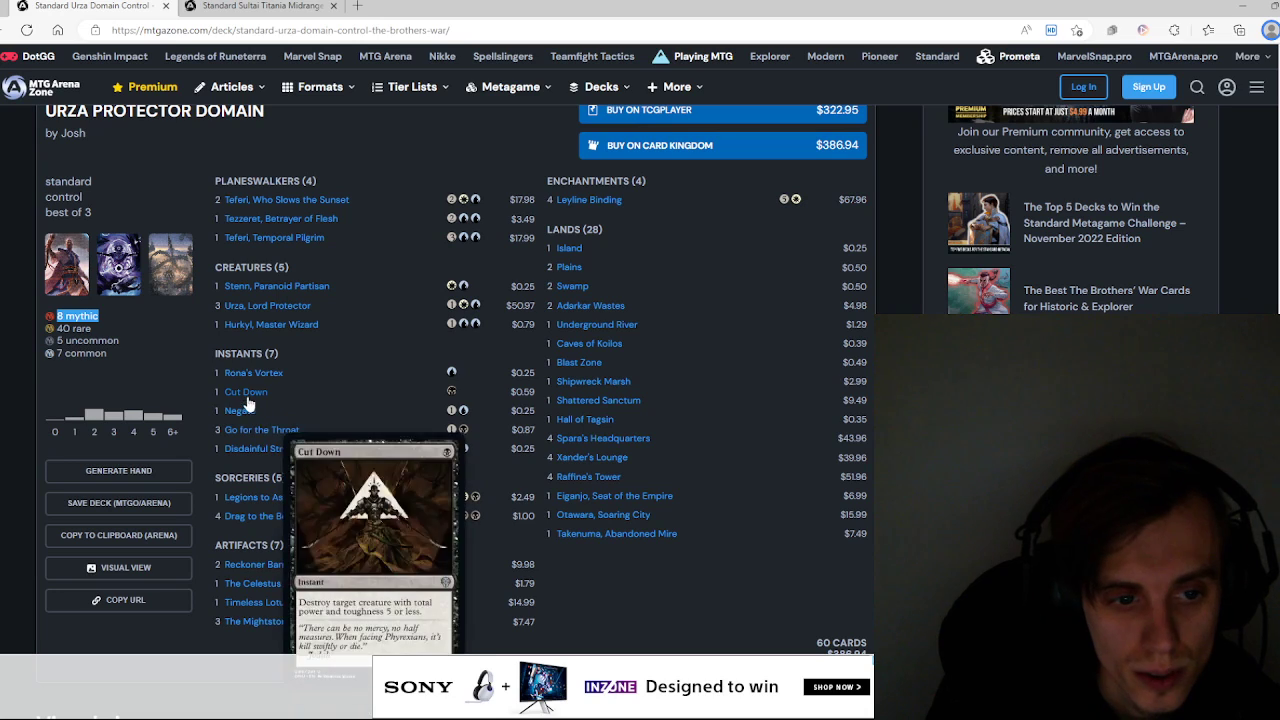
pyautogui.moveTo(267, 305)
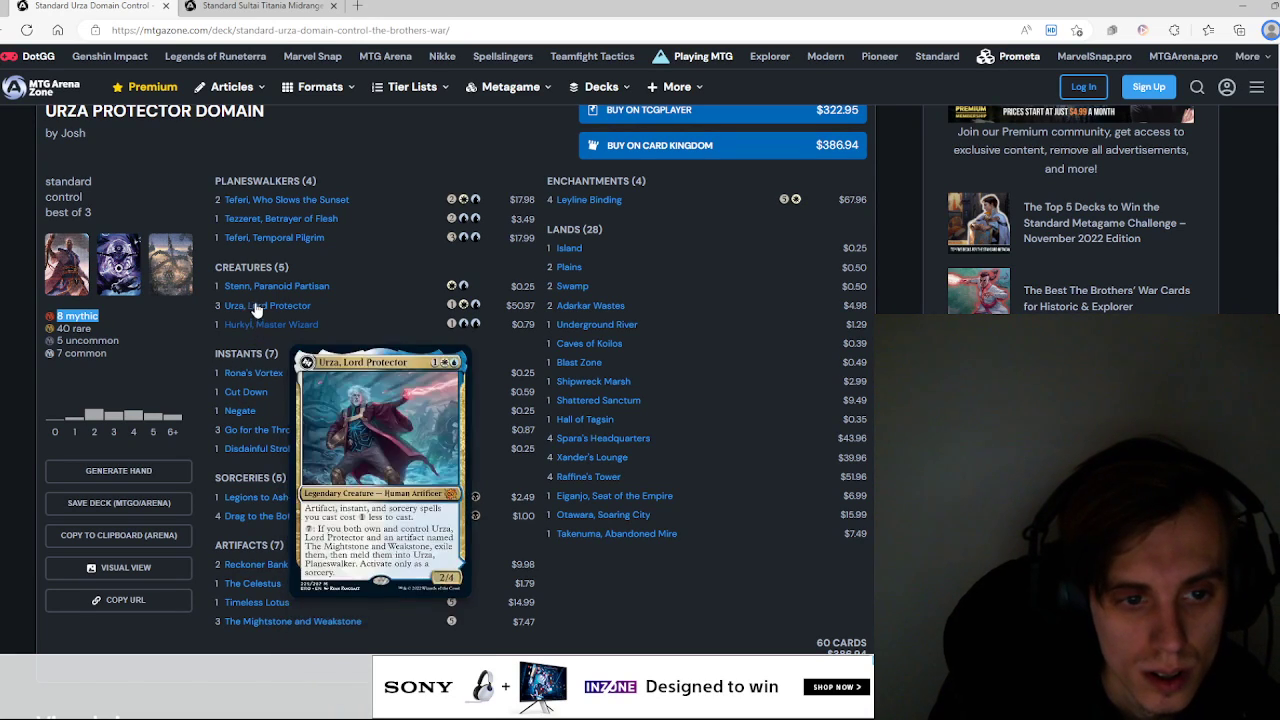
pyautogui.moveTo(277, 286)
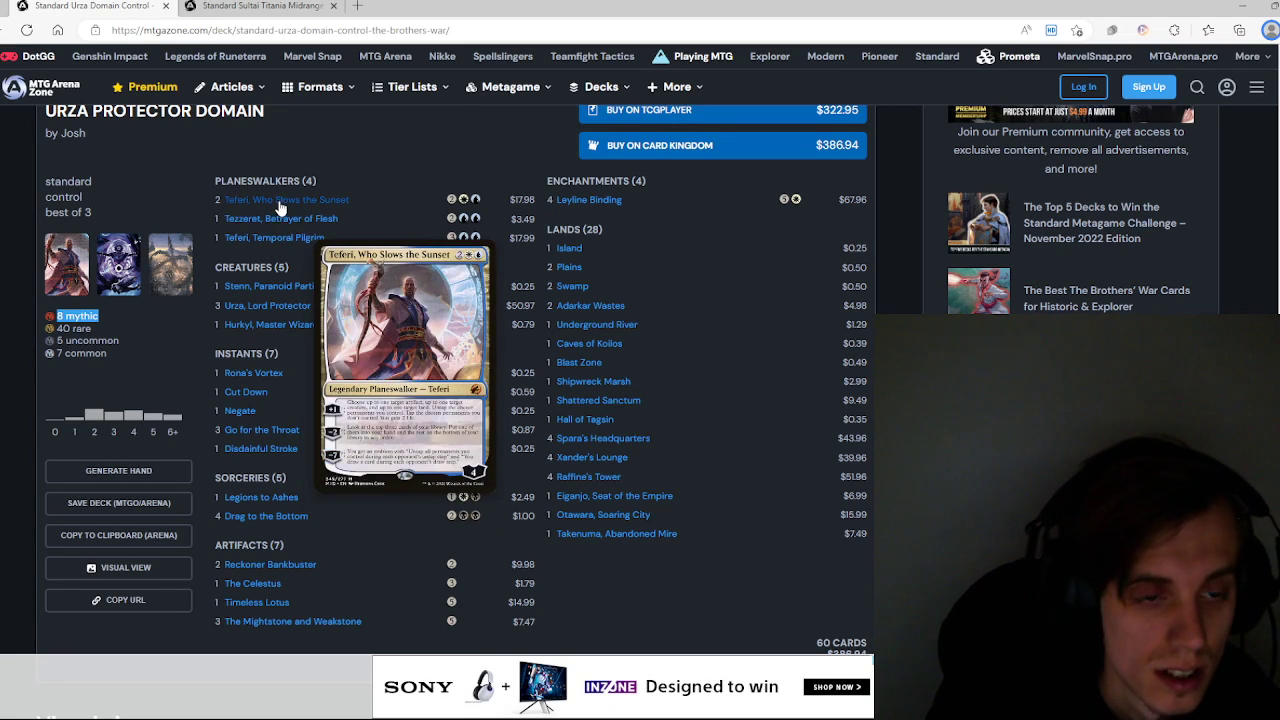
pyautogui.moveTo(388, 203)
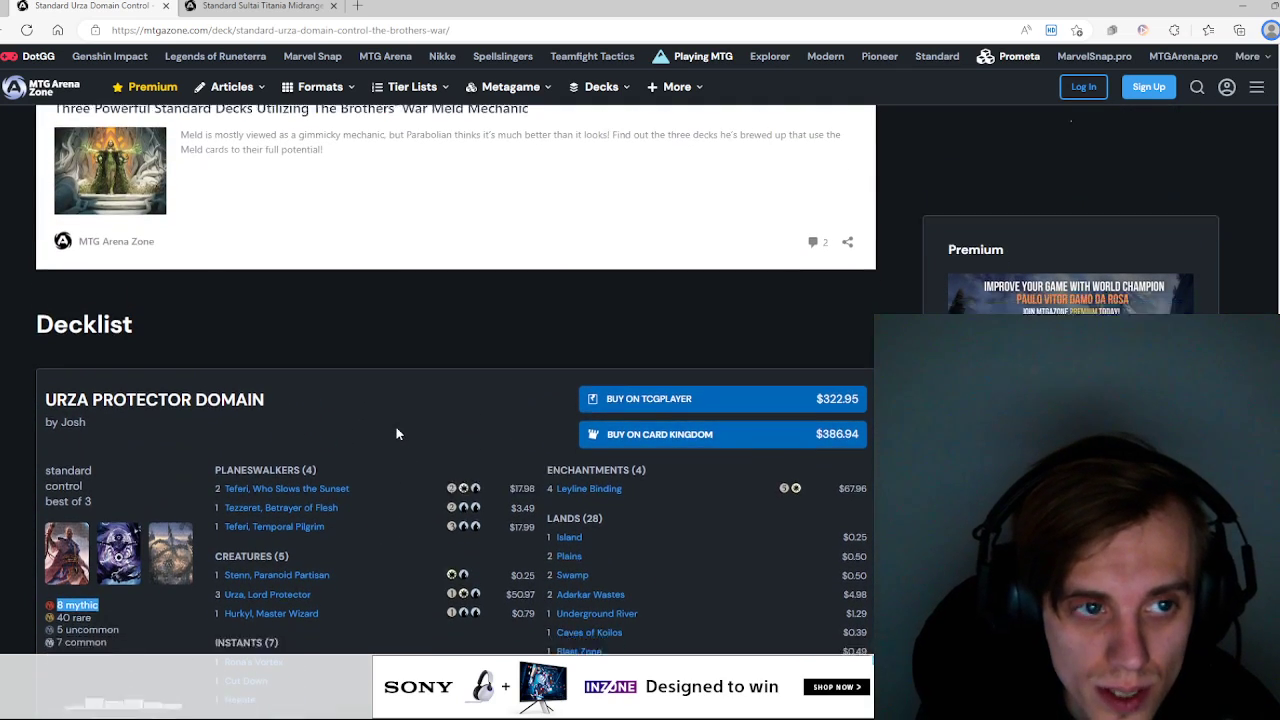
pyautogui.scroll(-3)
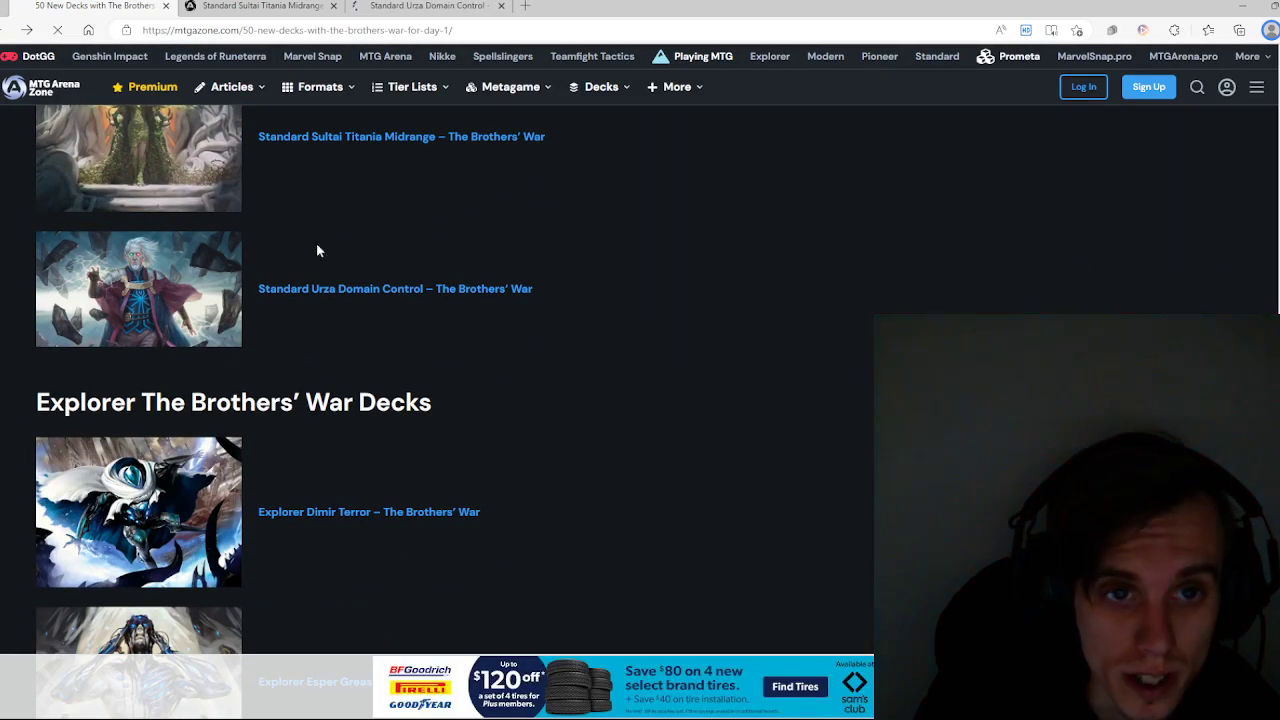
# Step: Scroll the 50 New Decks article's Standard list to reach Jund Chaotic Transformation
pyautogui.scroll(3)
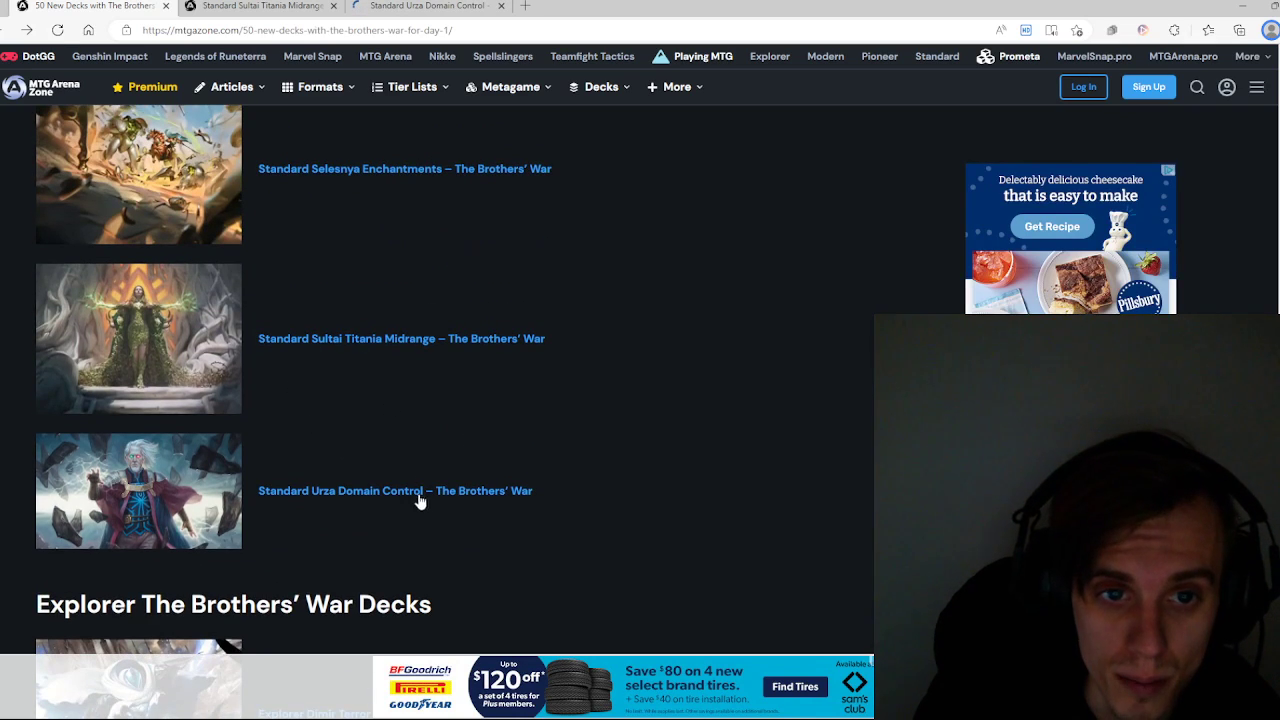
pyautogui.moveTo(465, 505)
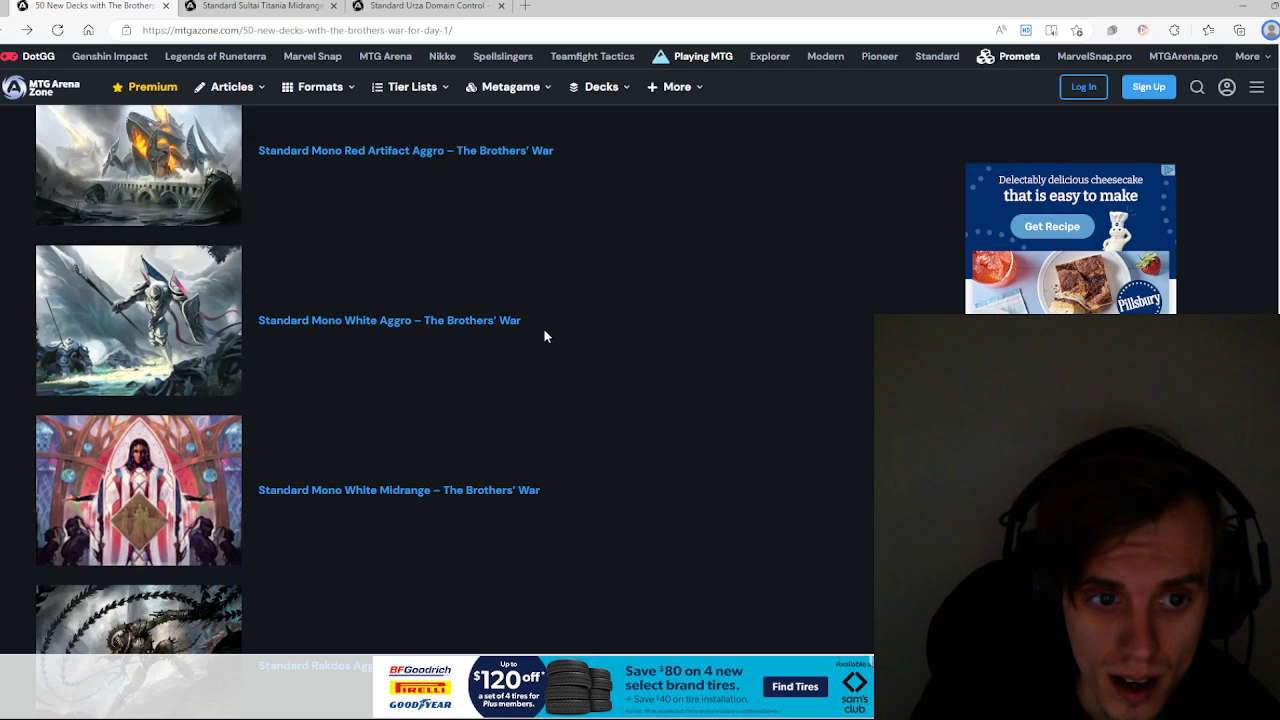
pyautogui.scroll(3)
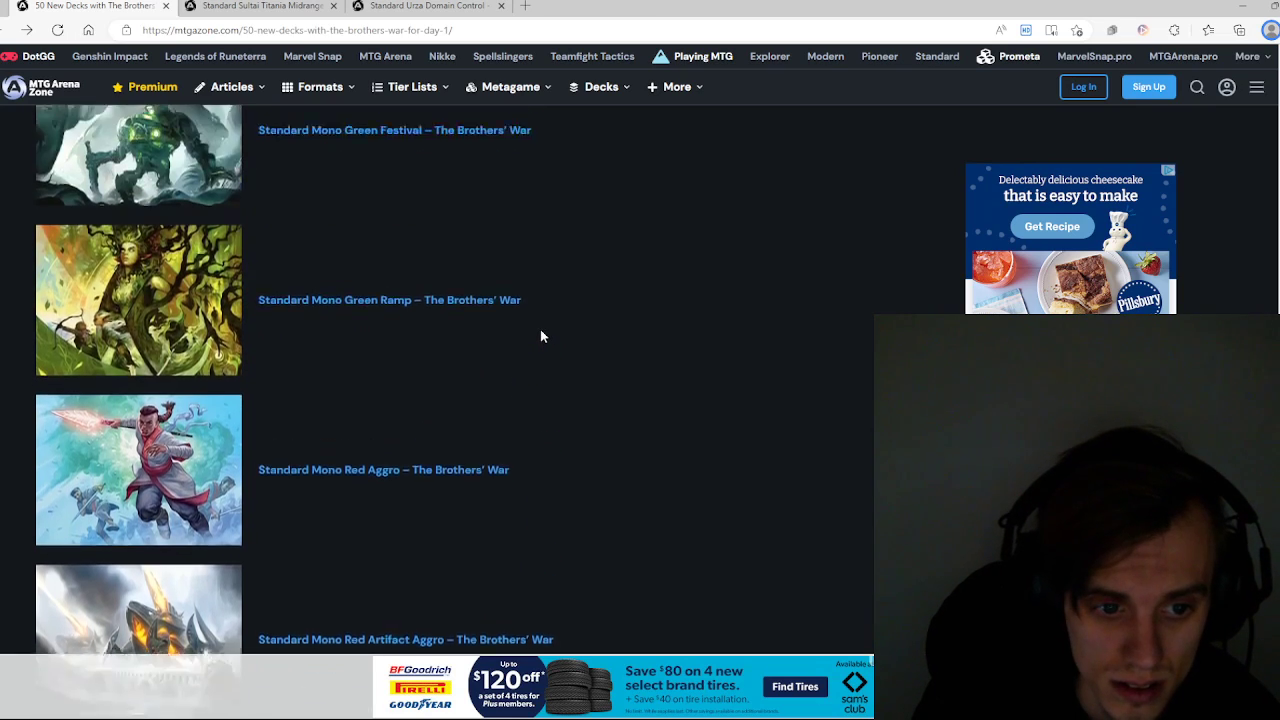
pyautogui.scroll(-3)
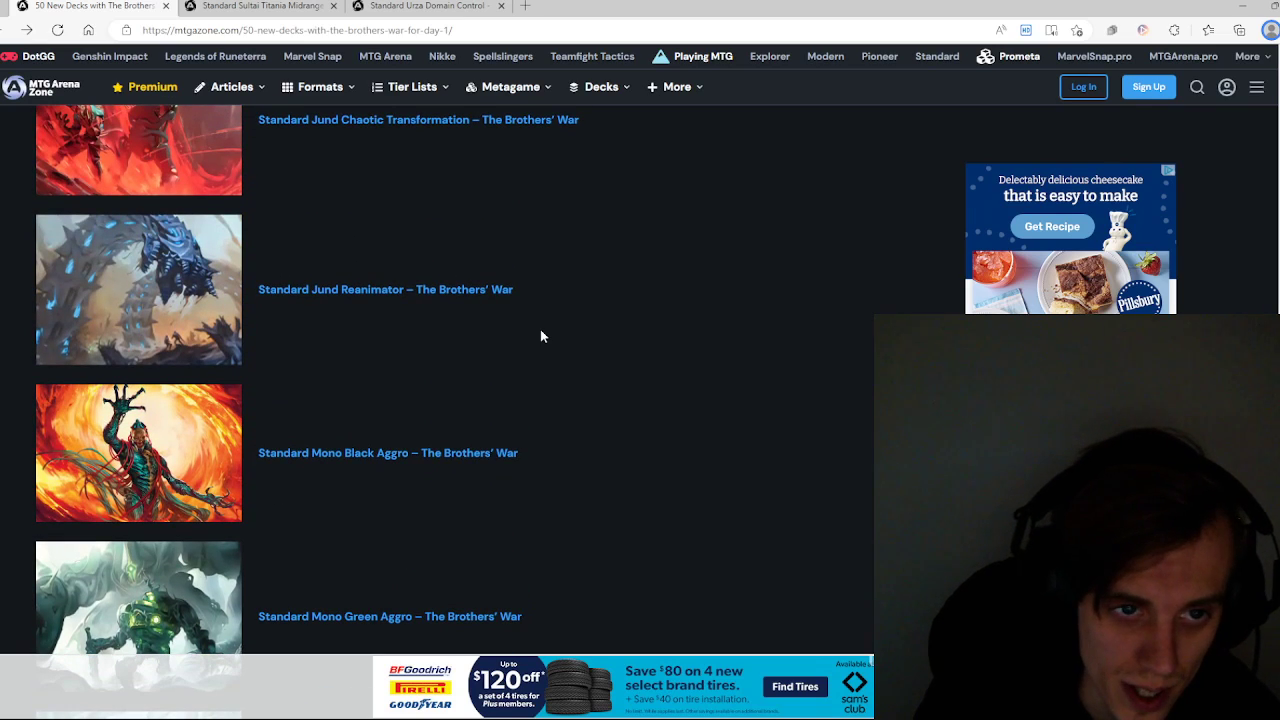
pyautogui.scroll(-3)
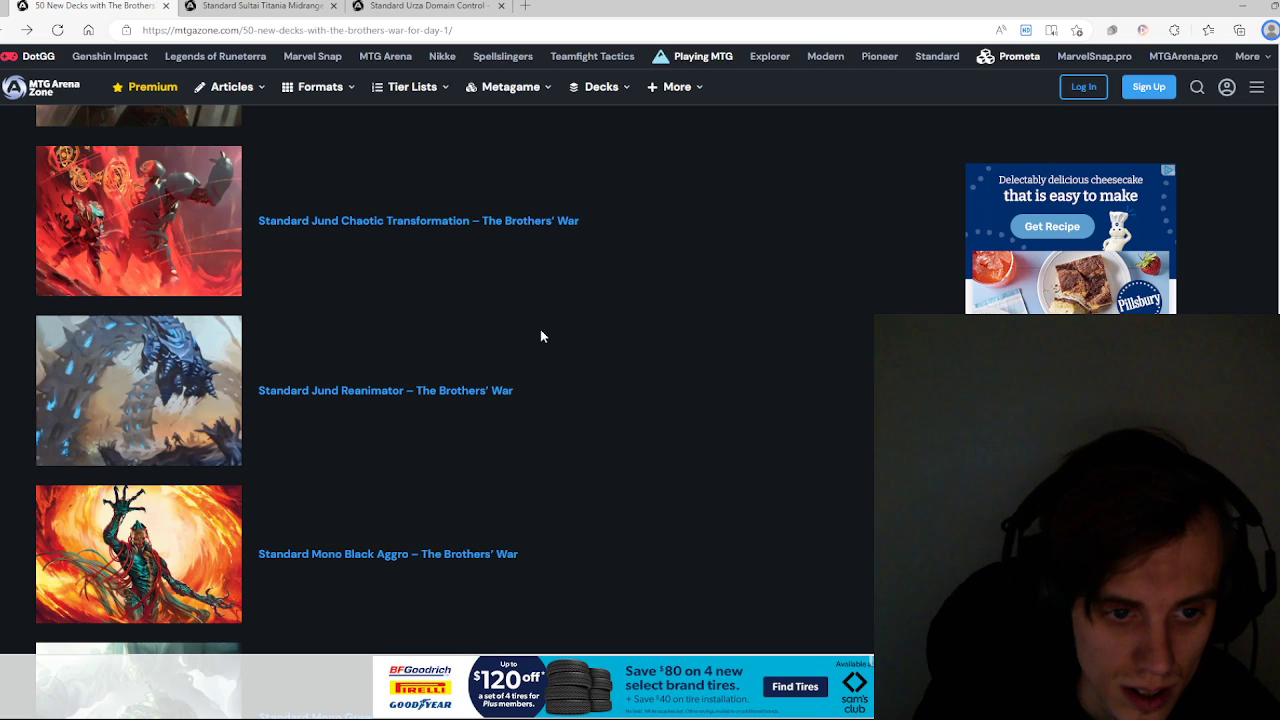
pyautogui.scroll(-3)
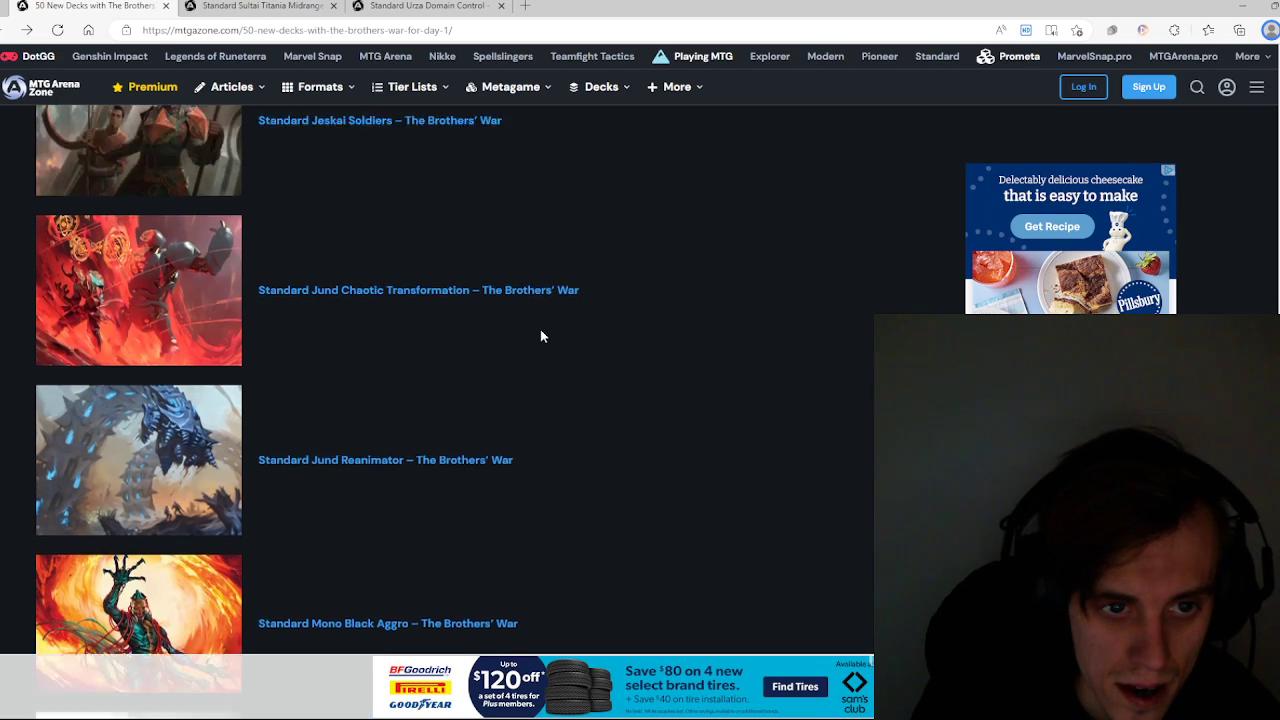
pyautogui.scroll(-3)
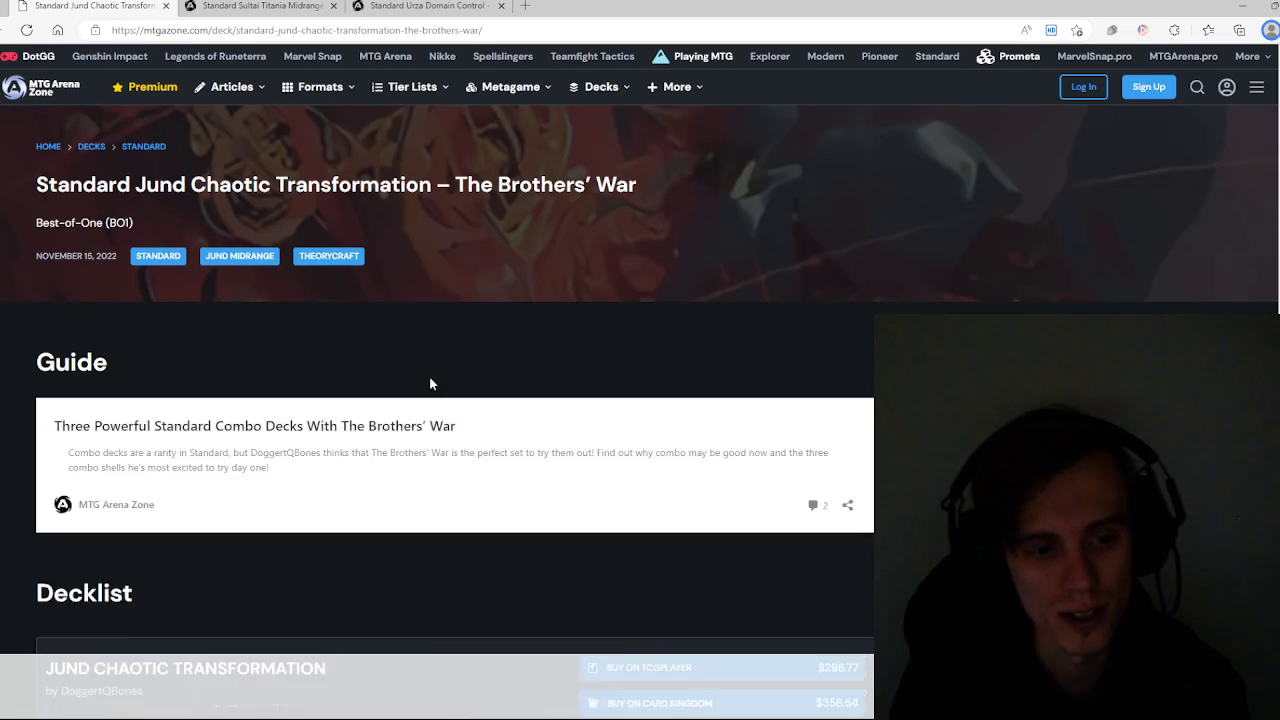
# Step: Scroll through the Jund Chaotic Transformation decklist ($356.54), then the article toward Grixis Artifacts
pyautogui.scroll(-3)
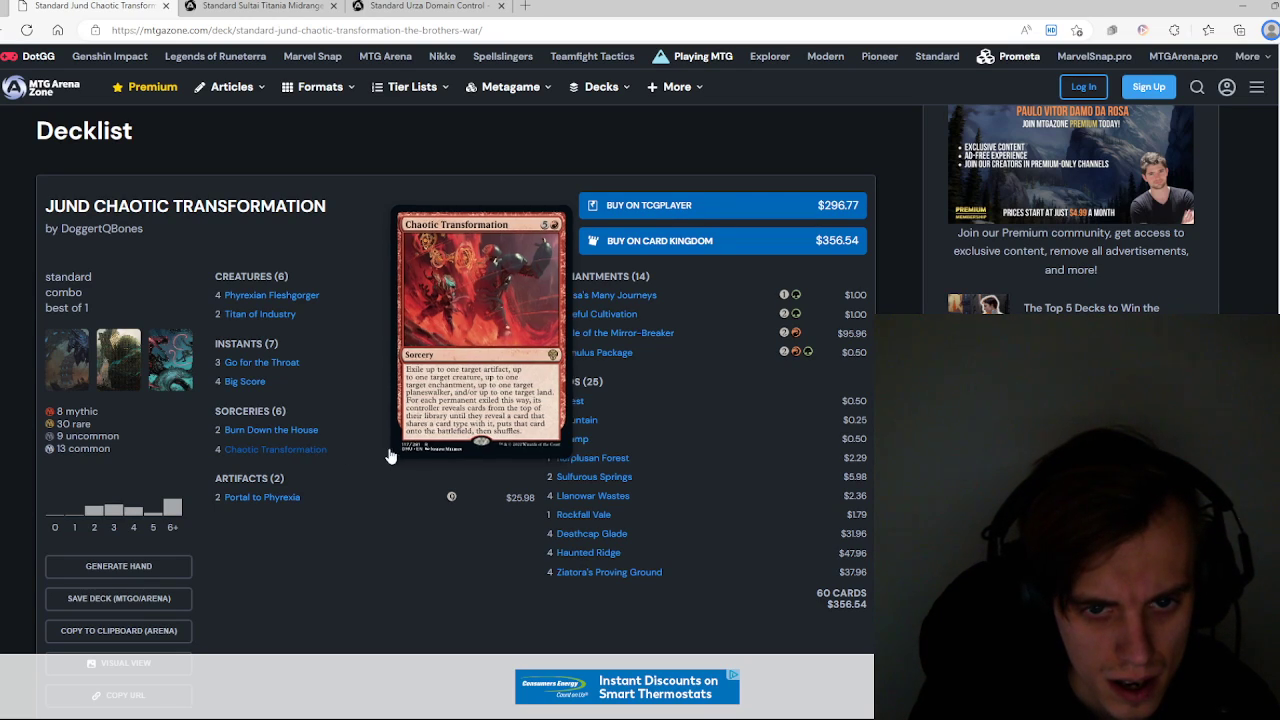
pyautogui.moveTo(607, 295)
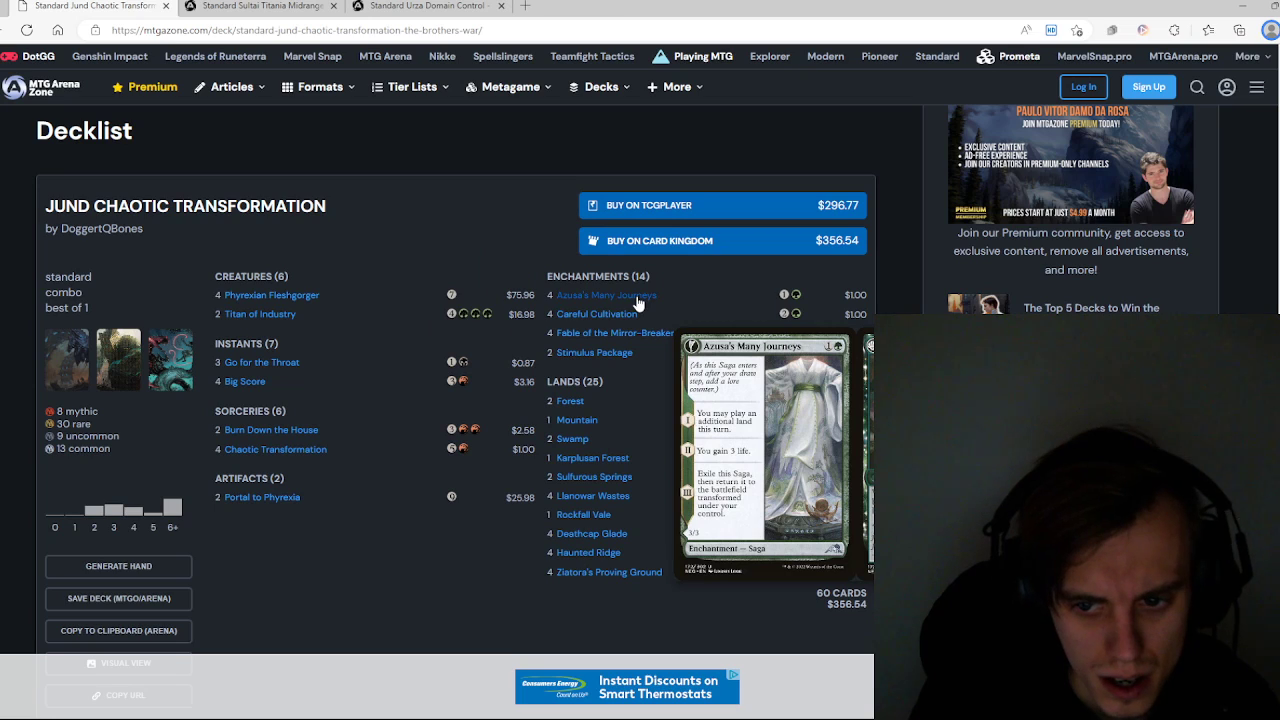
pyautogui.moveTo(615, 333)
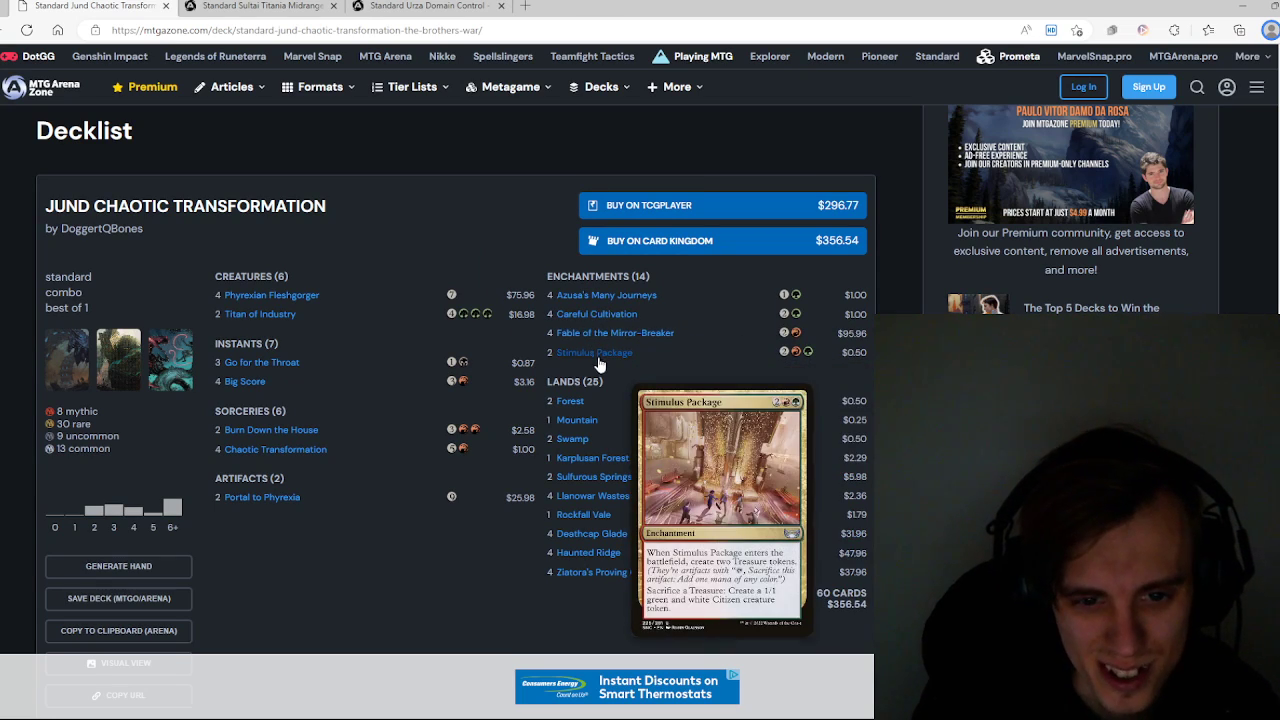
pyautogui.moveTo(258, 415)
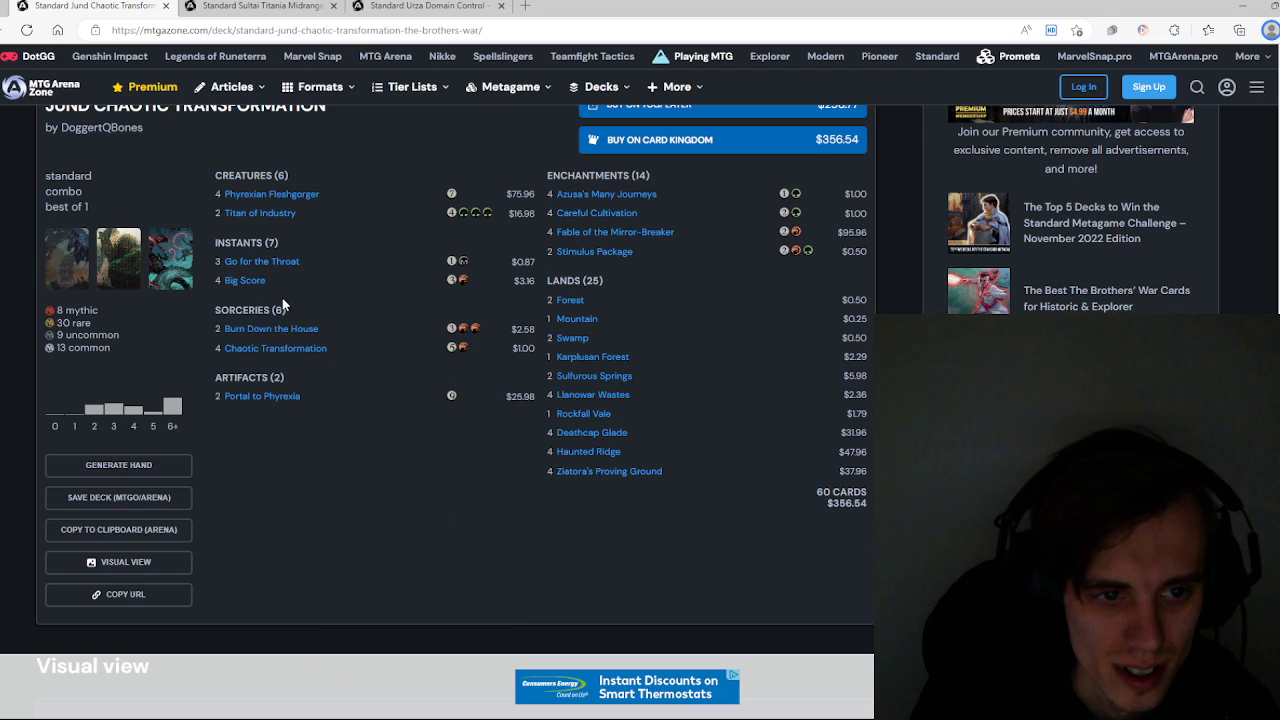
pyautogui.moveTo(272, 194)
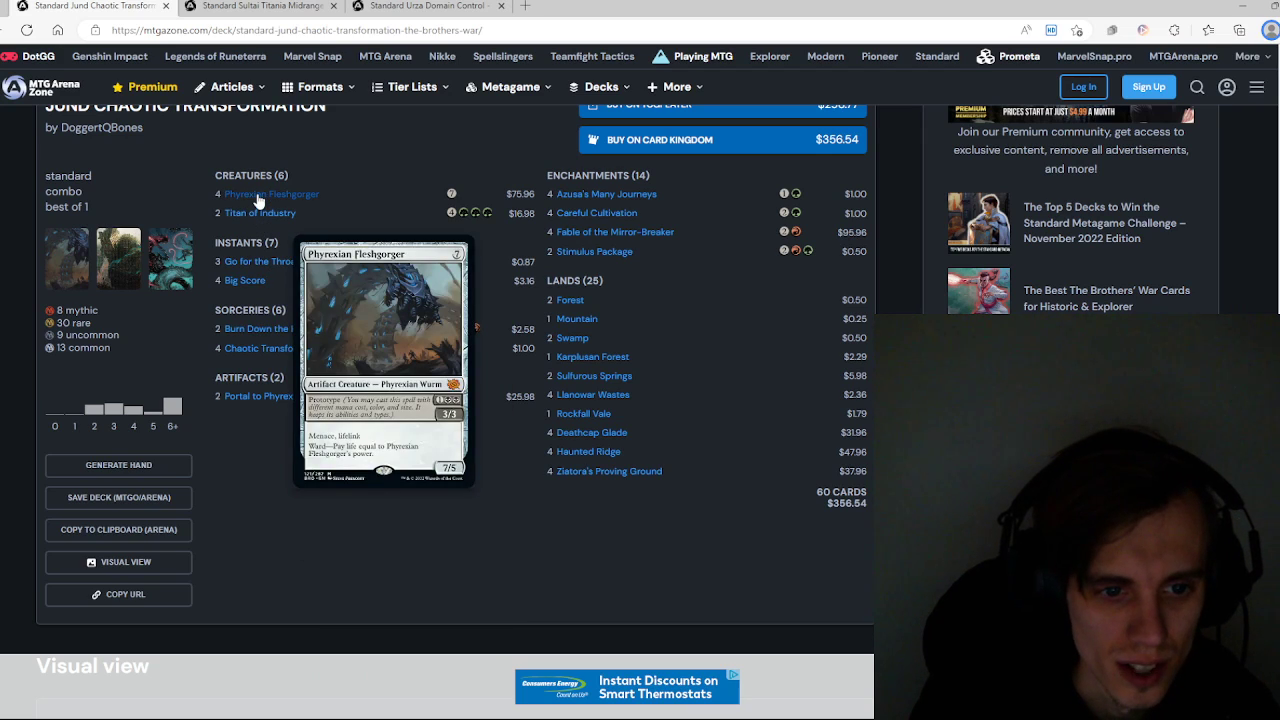
pyautogui.moveTo(244, 284)
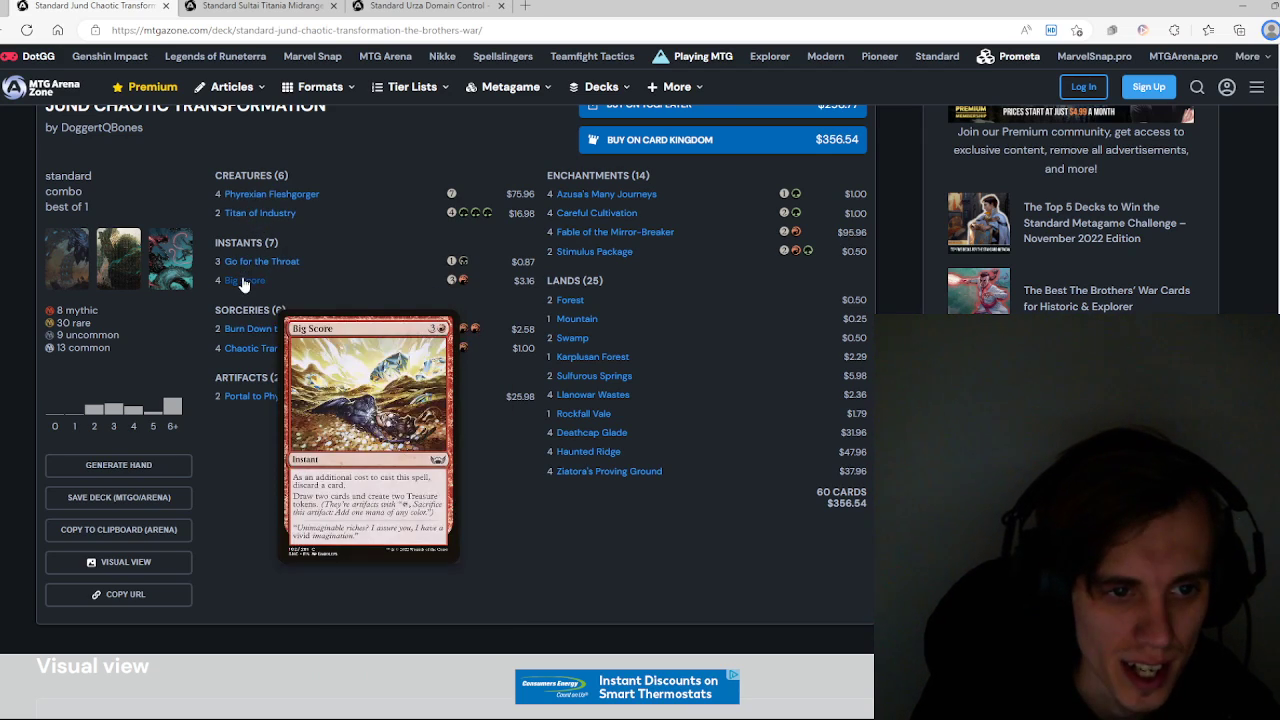
pyautogui.moveTo(607, 194)
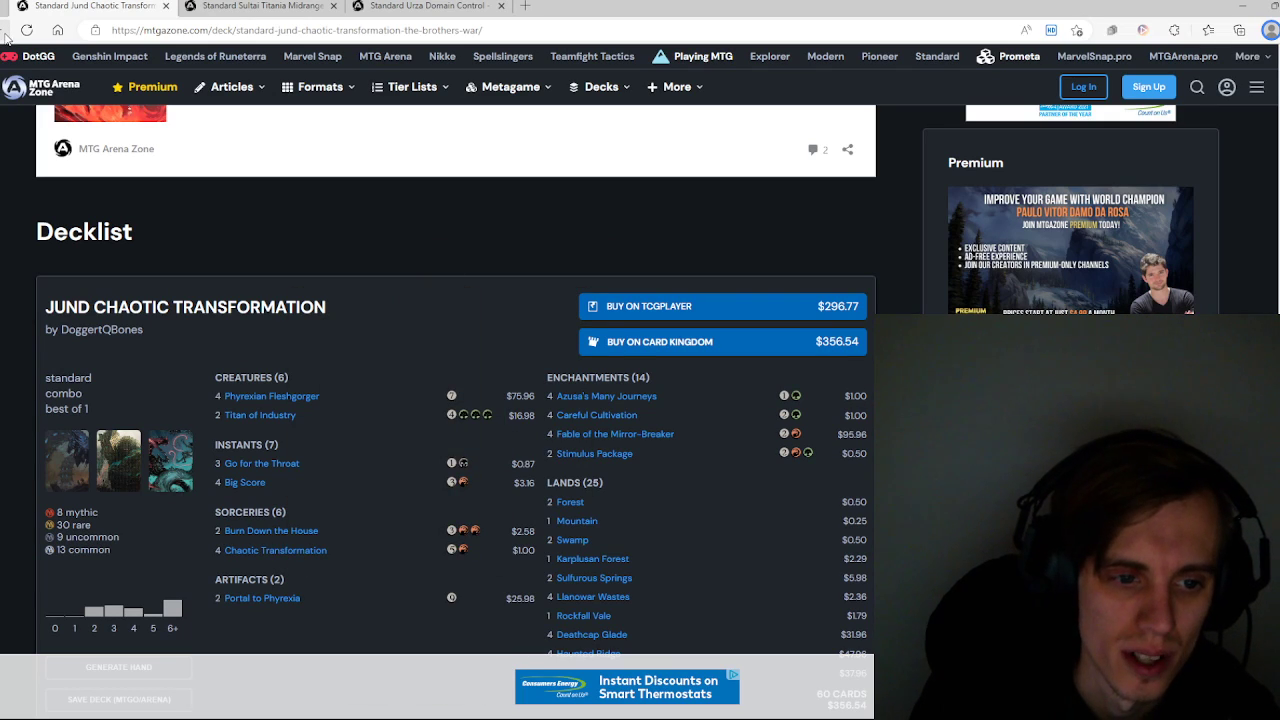
pyautogui.moveTo(261, 463)
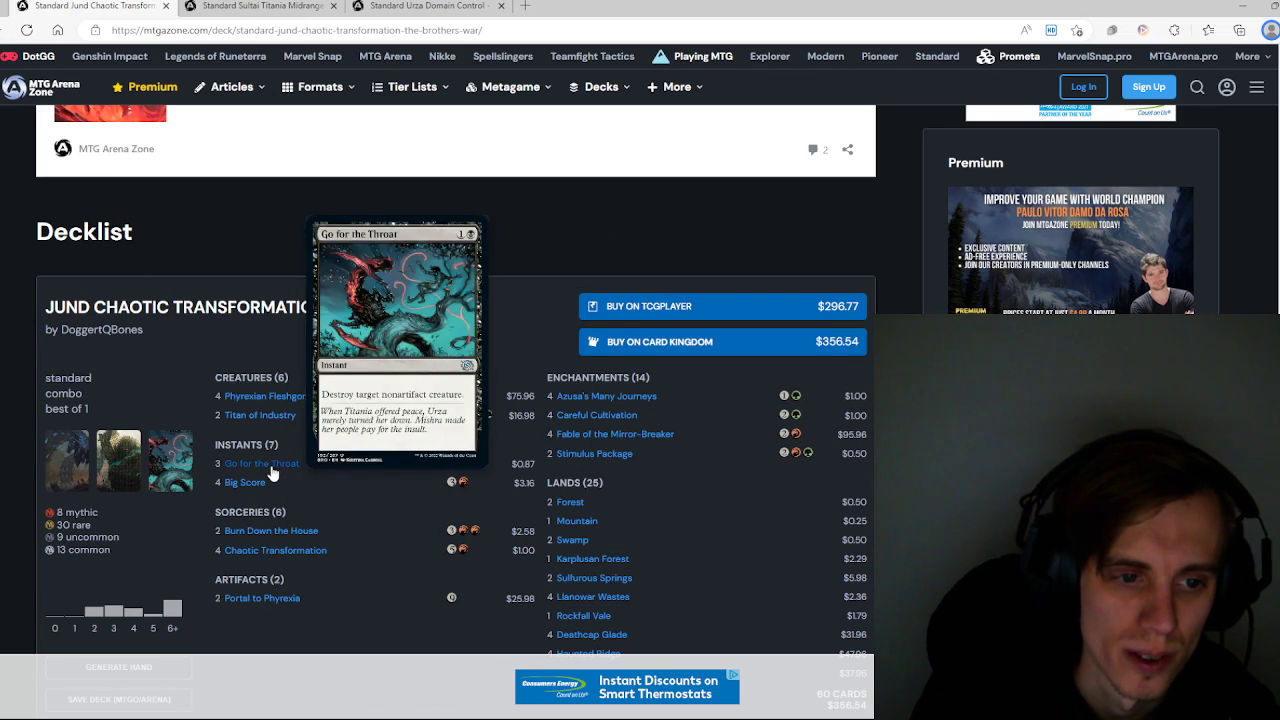
pyautogui.moveTo(594, 453)
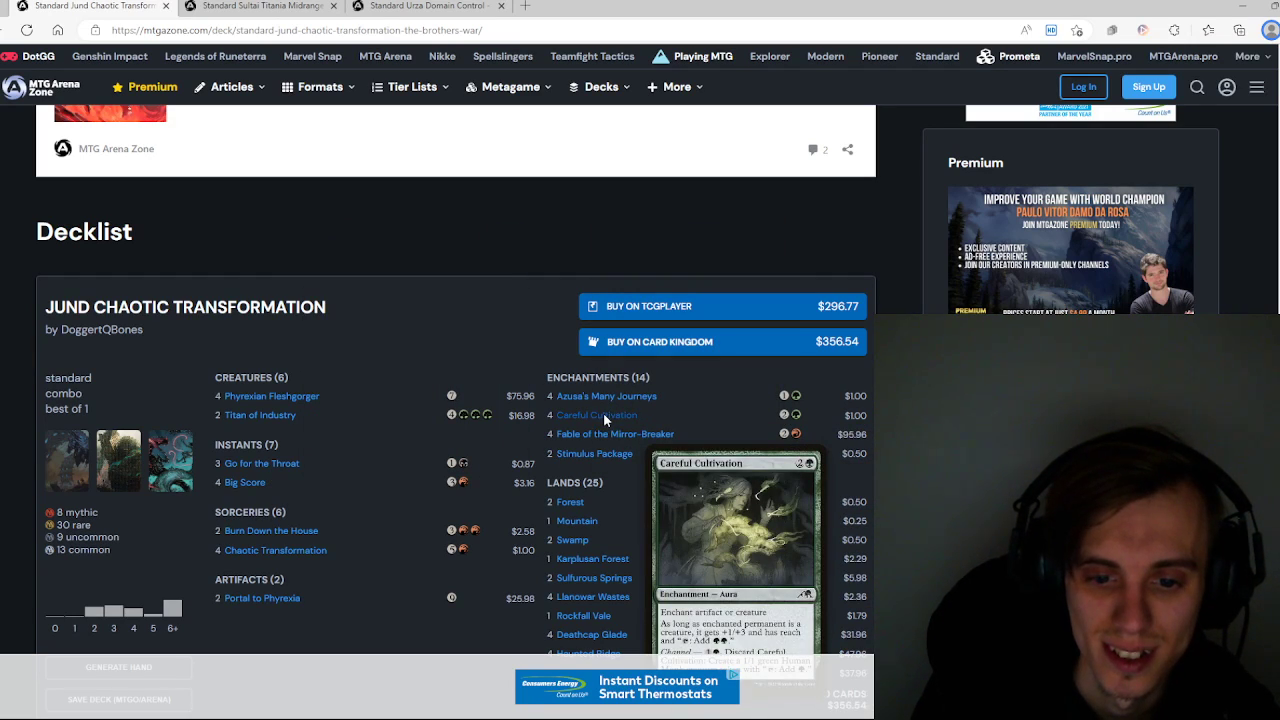
pyautogui.moveTo(594, 453)
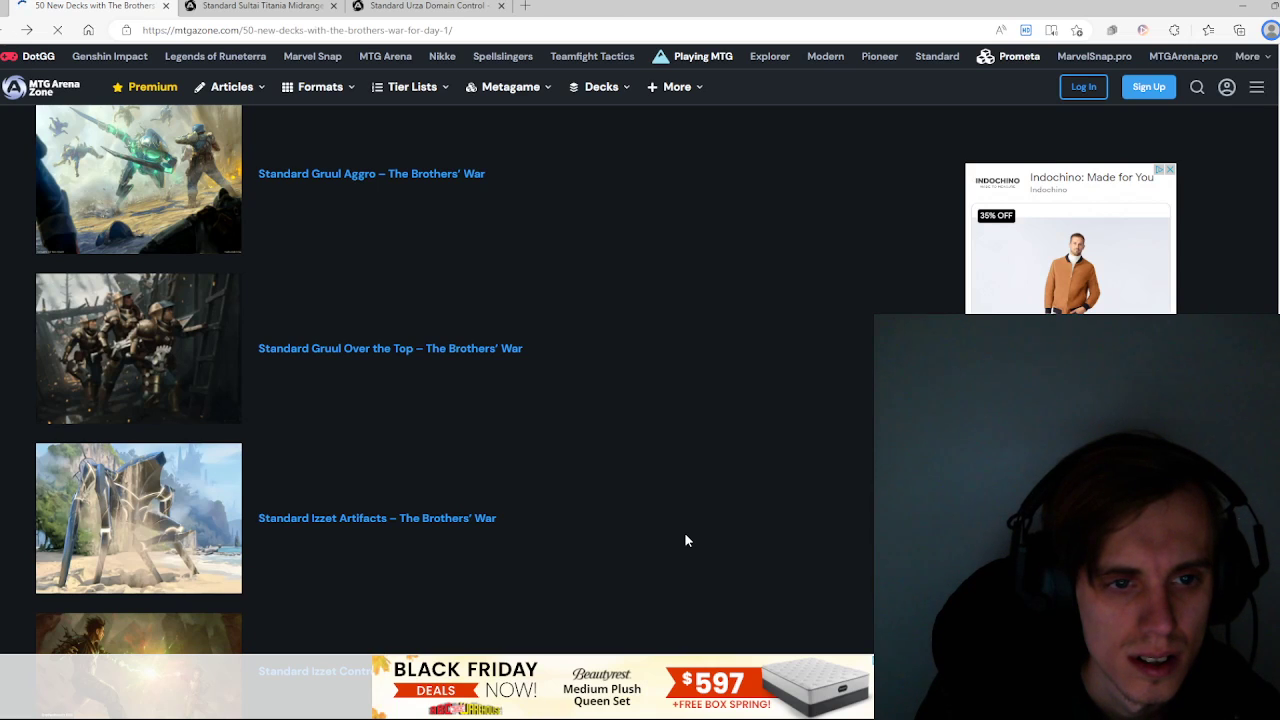
pyautogui.scroll(-3)
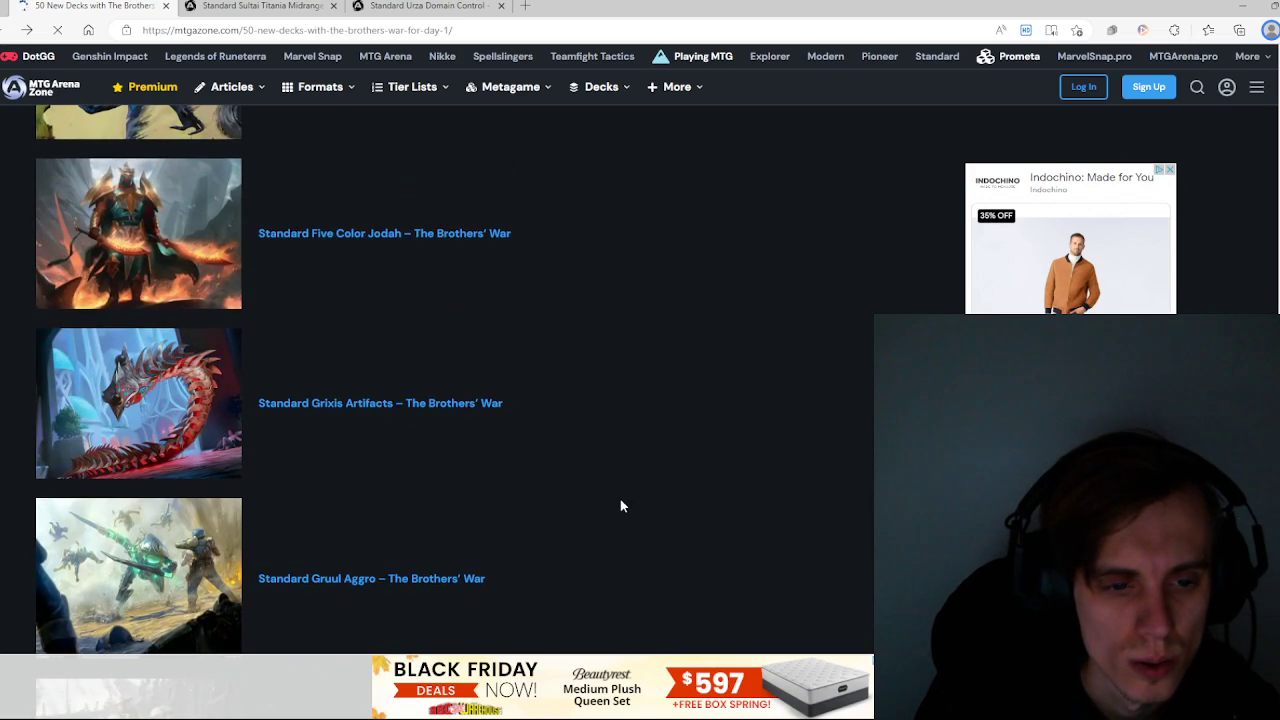
pyautogui.scroll(-3)
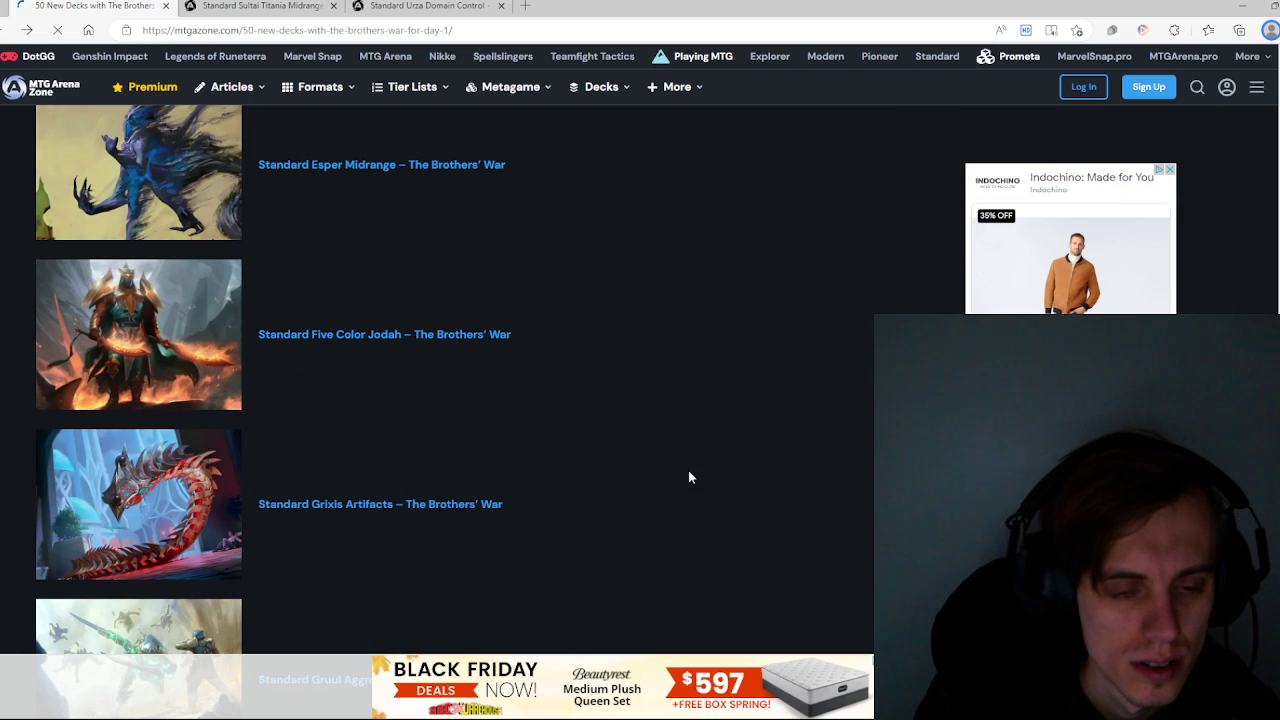
# Step: Open the Standard Grixis Artifacts decklist ($332.90) and scroll through its cards
pyautogui.click(380, 504)
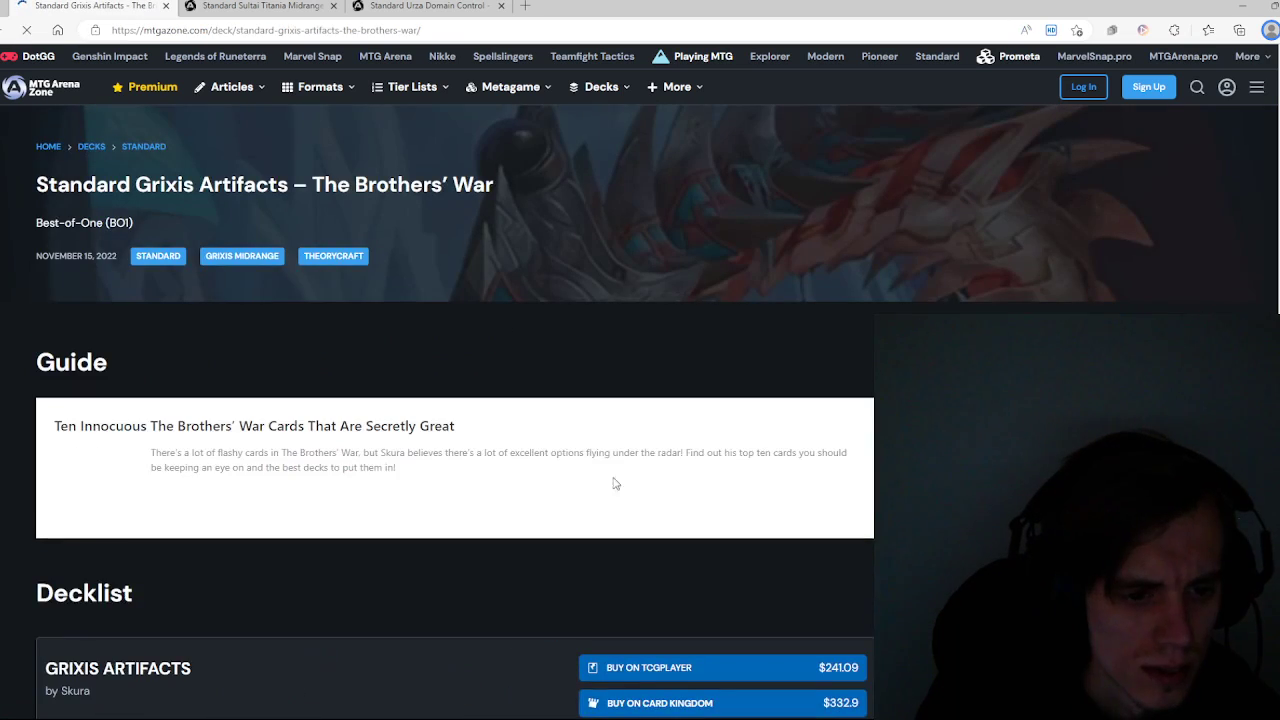
pyautogui.scroll(-3)
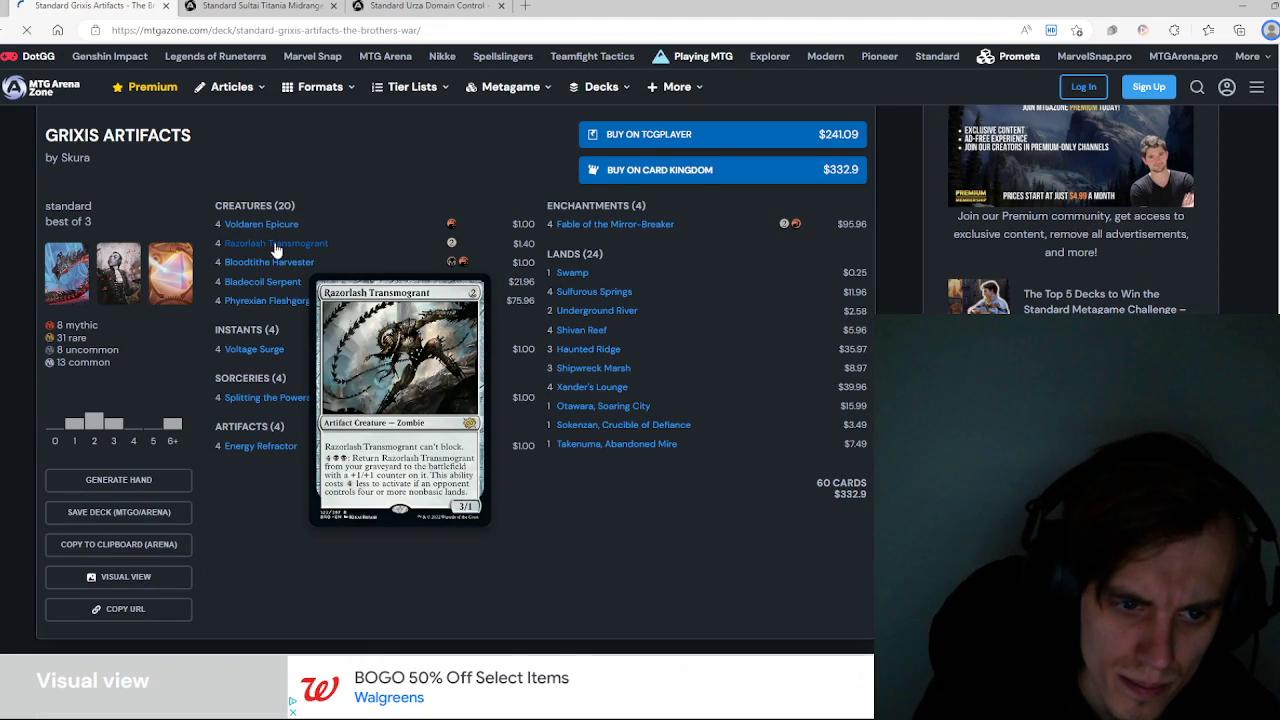
pyautogui.moveTo(272, 300)
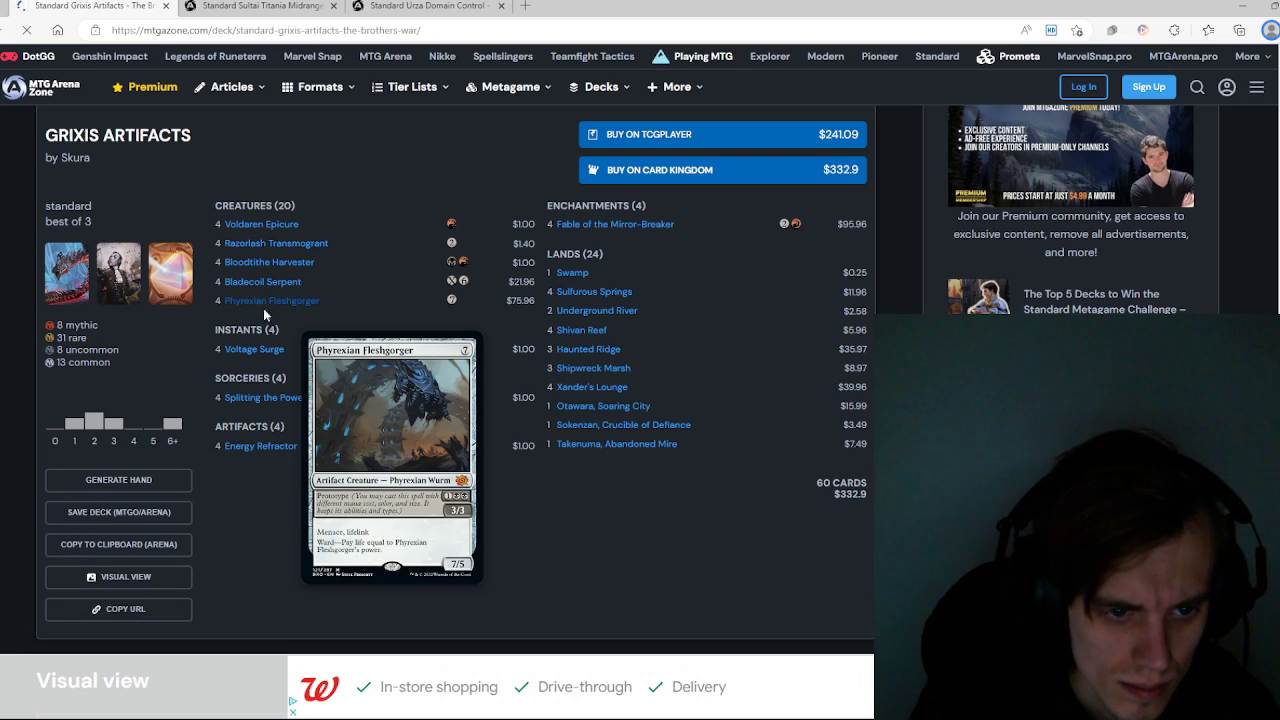
pyautogui.moveTo(250, 410)
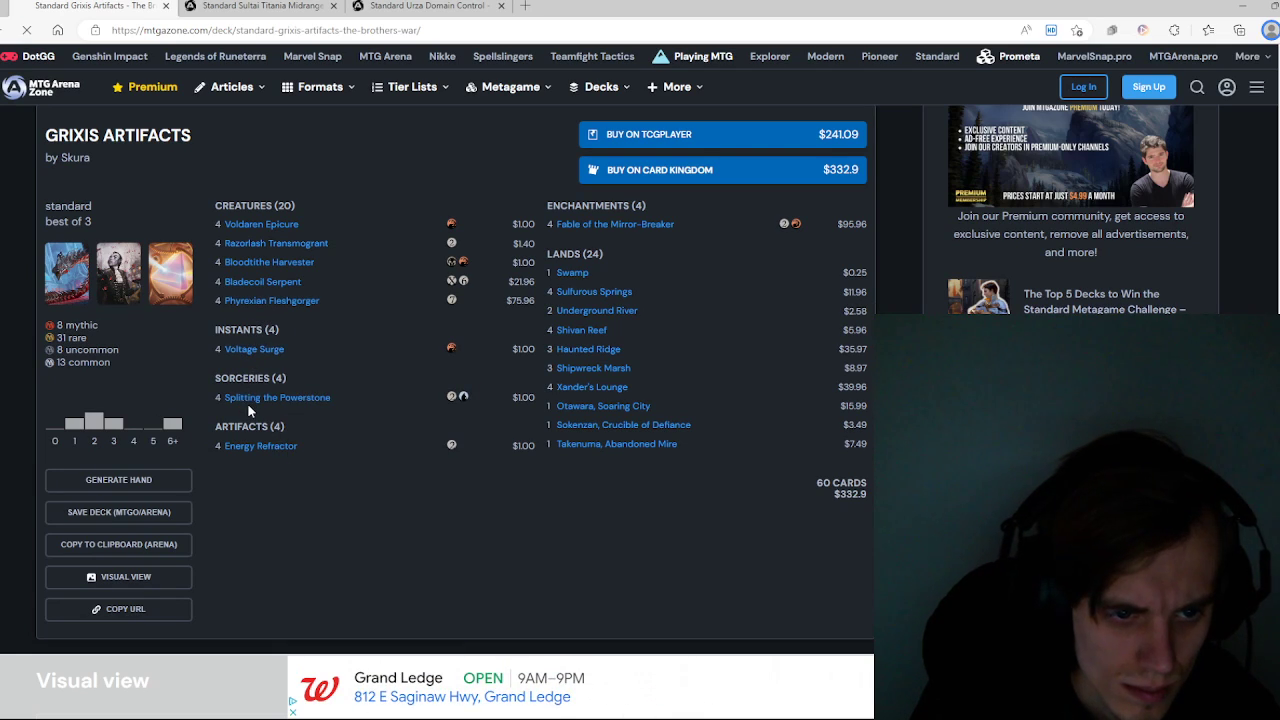
pyautogui.moveTo(261, 445)
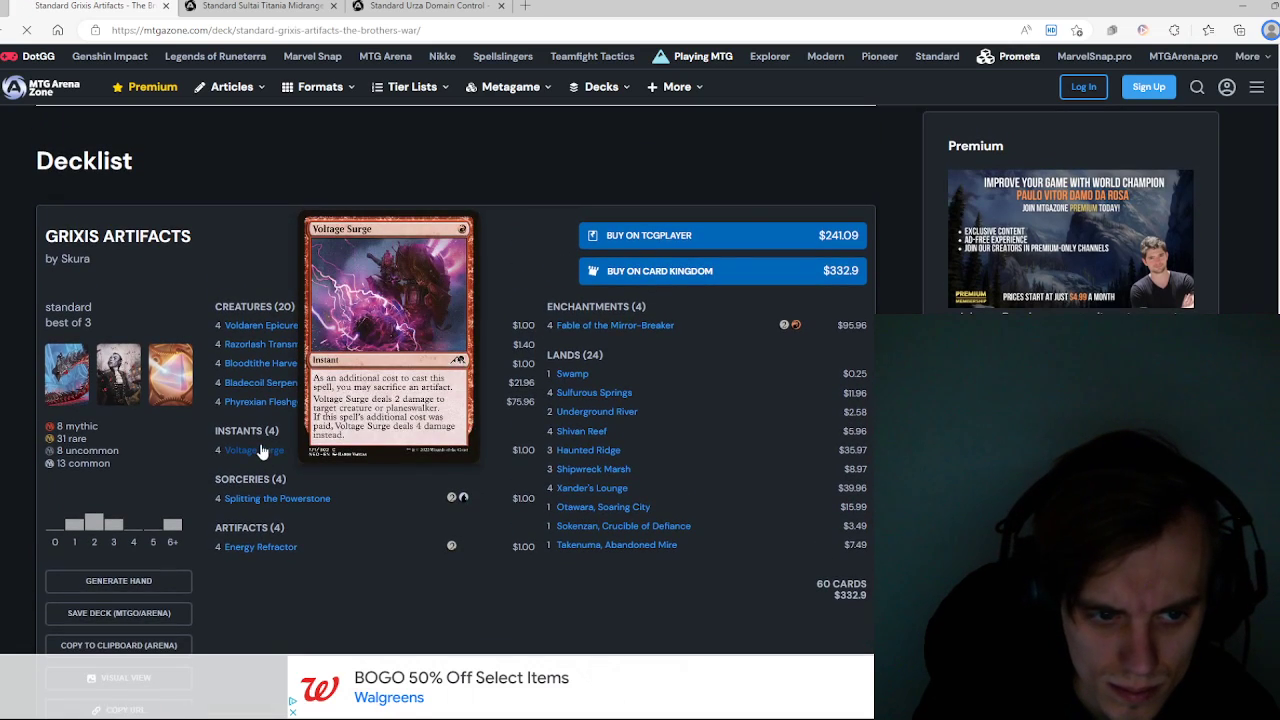
pyautogui.moveTo(255, 343)
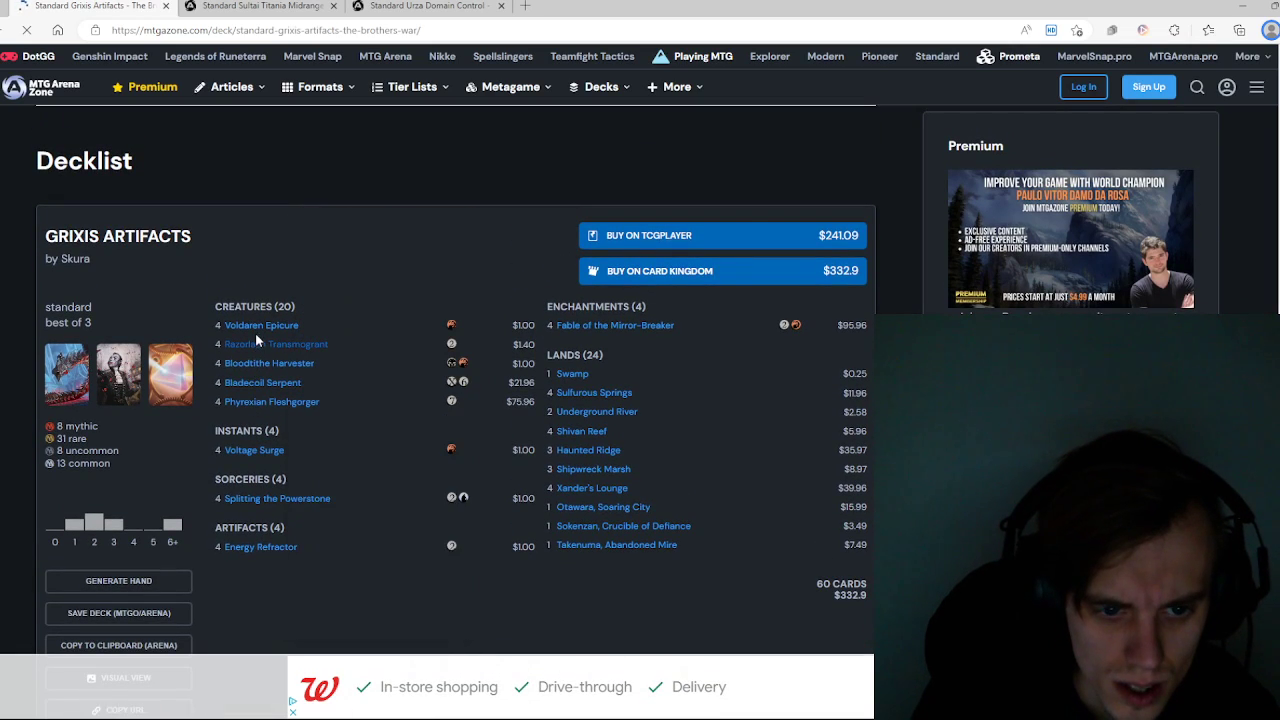
pyautogui.moveTo(275, 344)
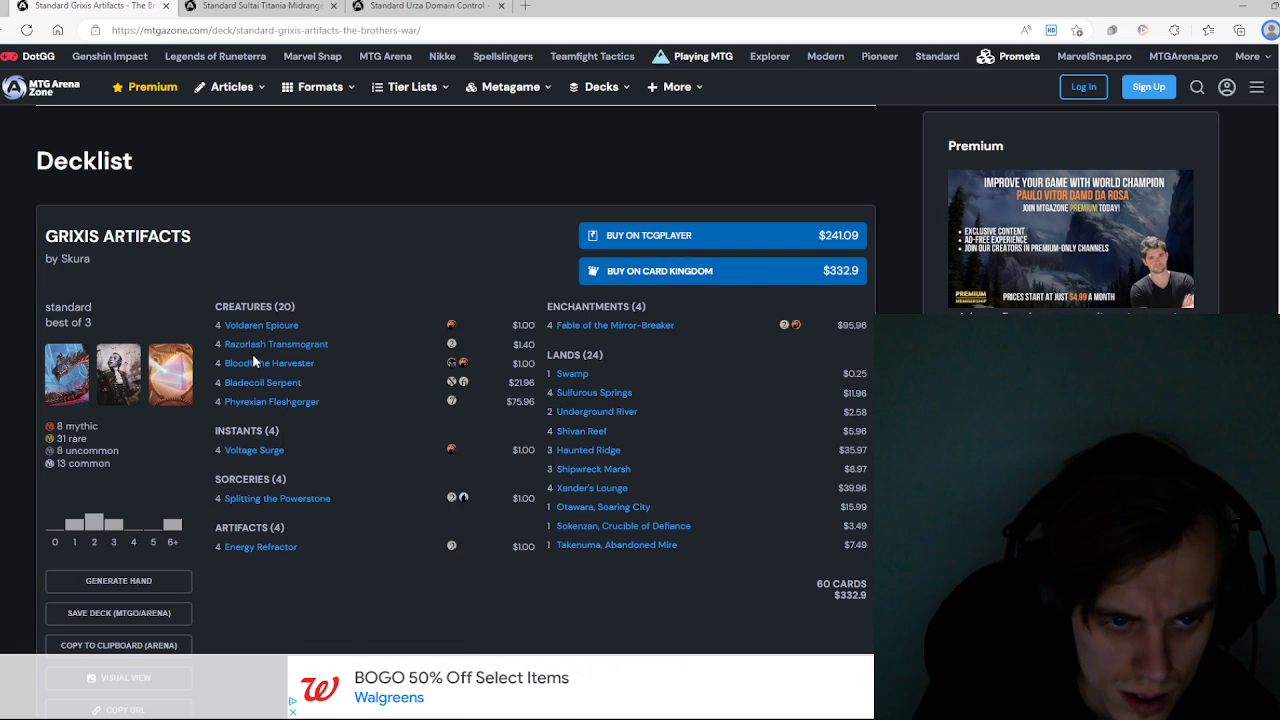
pyautogui.moveTo(271, 401)
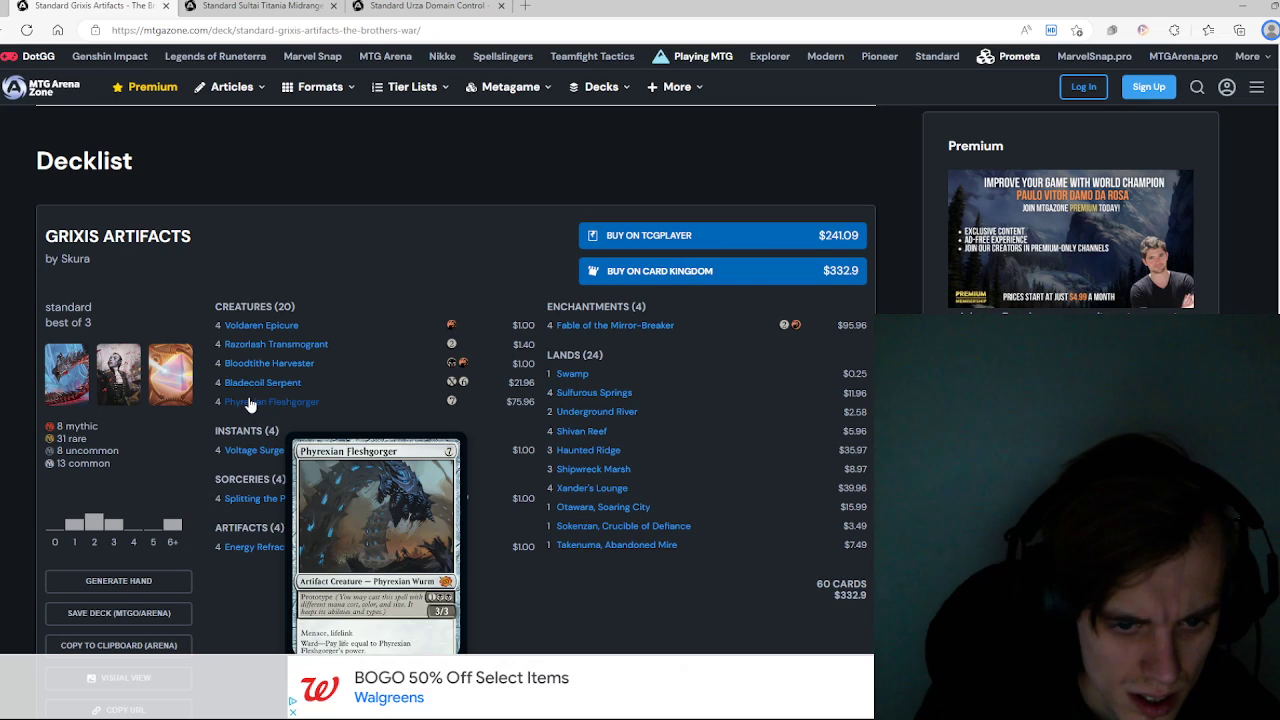
pyautogui.moveTo(261, 325)
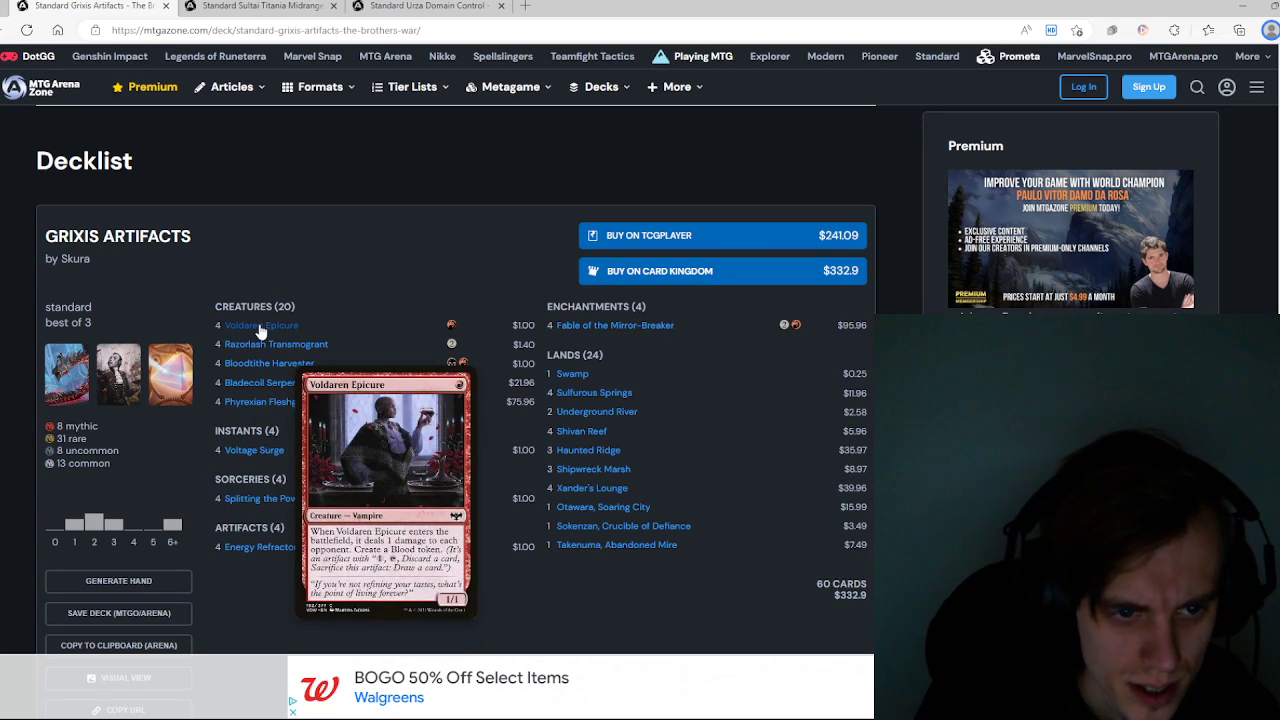
pyautogui.moveTo(255, 451)
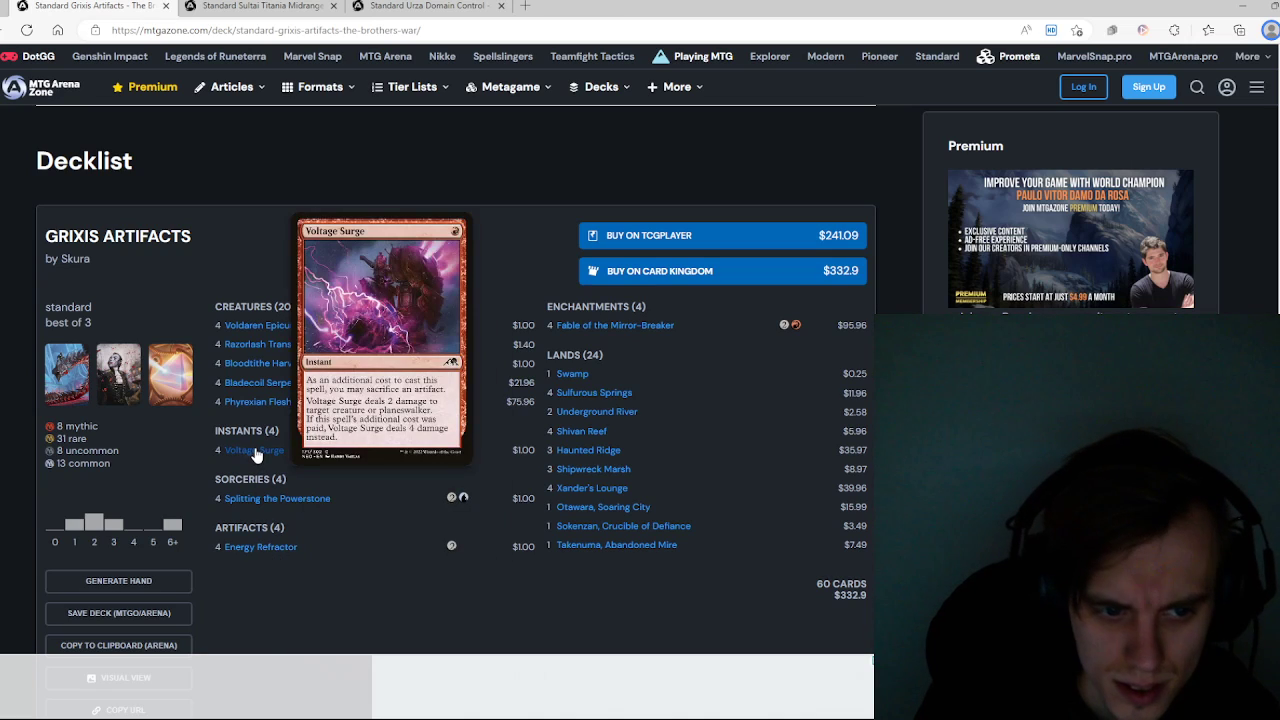
pyautogui.moveTo(260, 498)
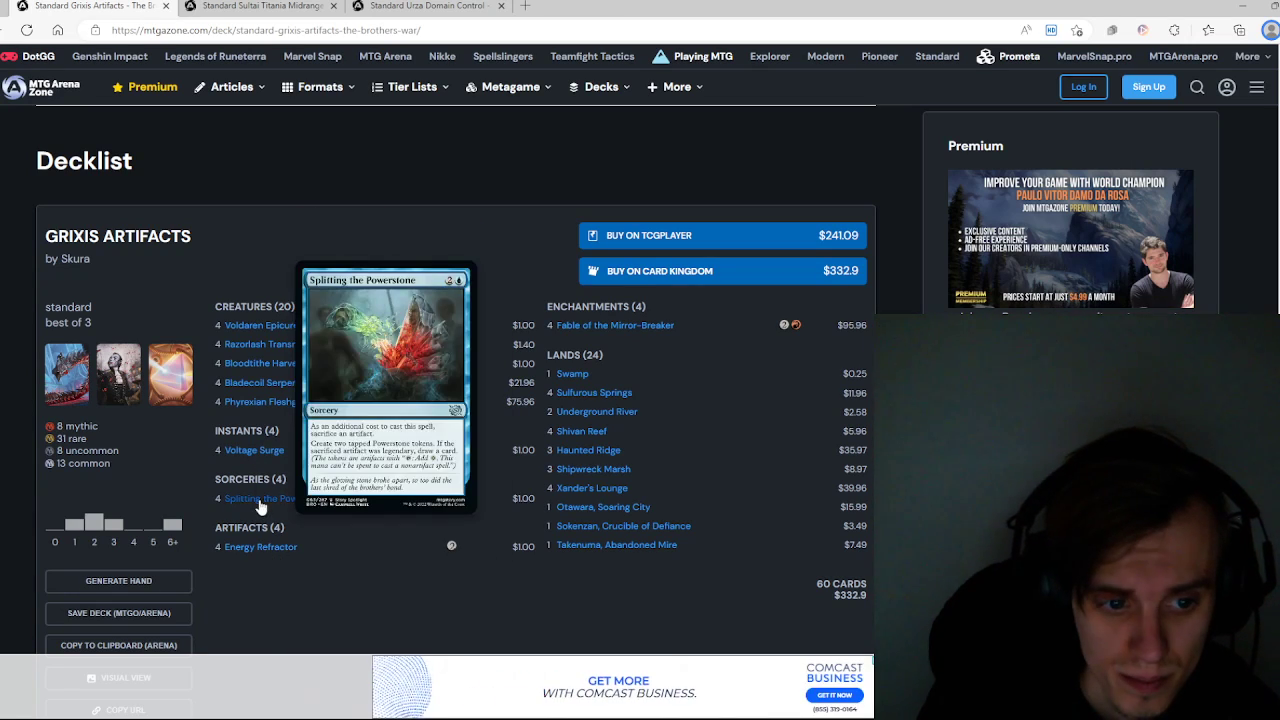
pyautogui.moveTo(254, 450)
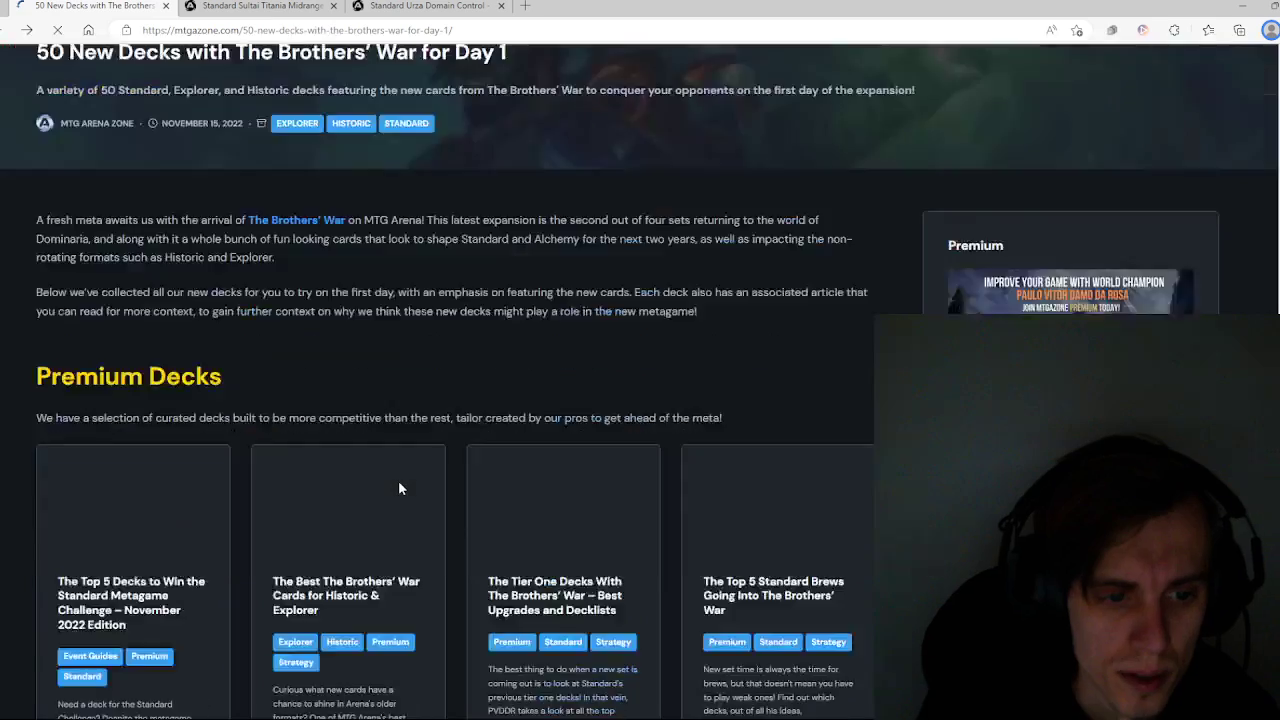
pyautogui.scroll(-3)
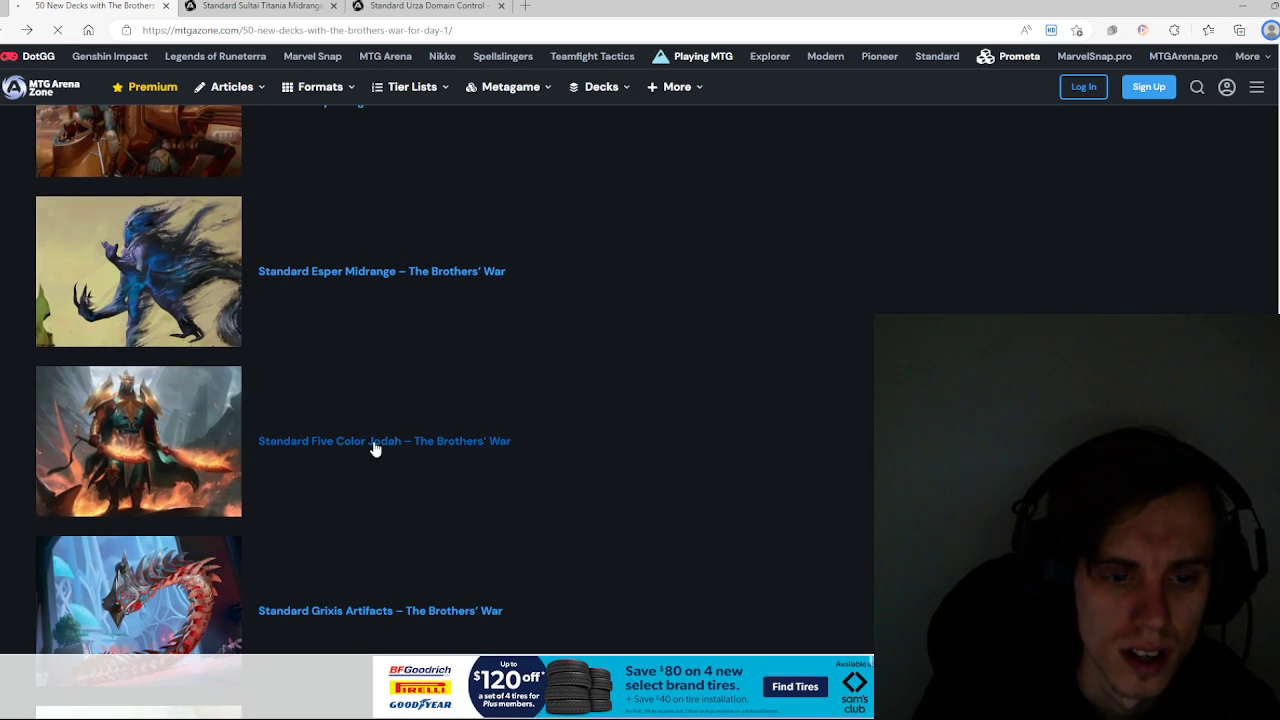
# Step: Open the Five Color Jodah Humans decklist ($331.08) and scroll into its cards
pyautogui.click(384, 441)
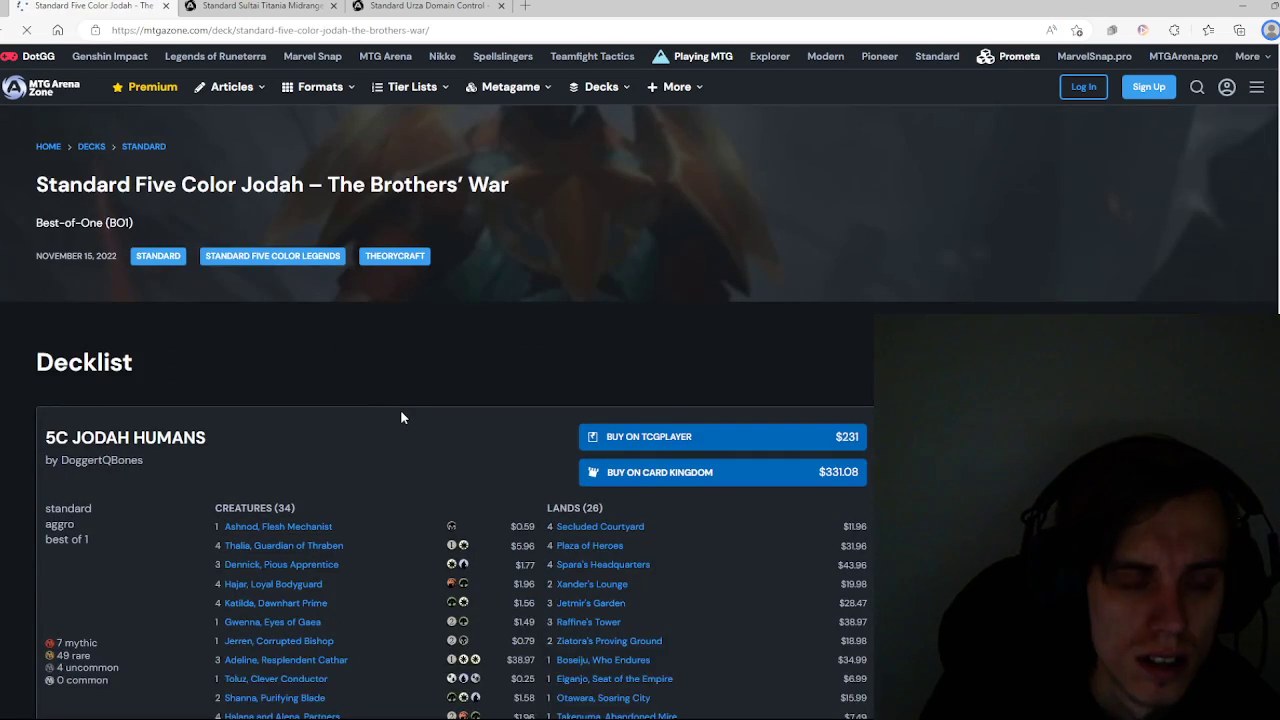
pyautogui.scroll(-3)
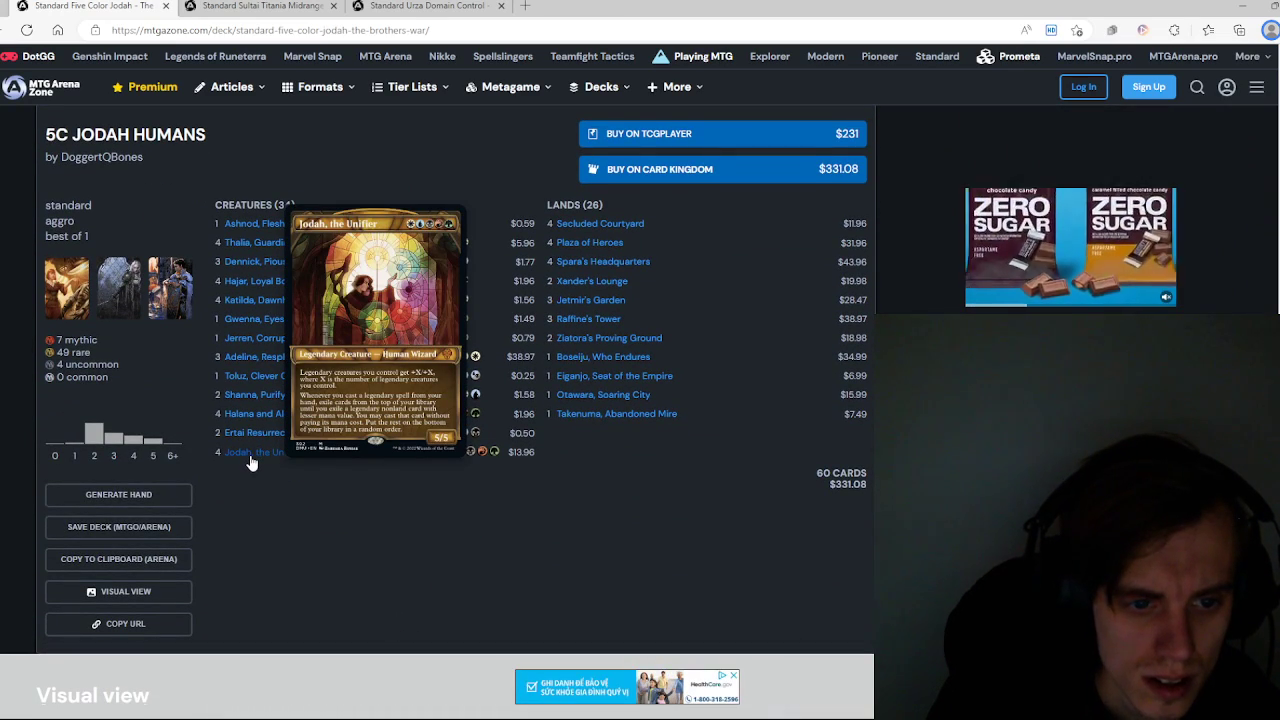
pyautogui.moveTo(255, 432)
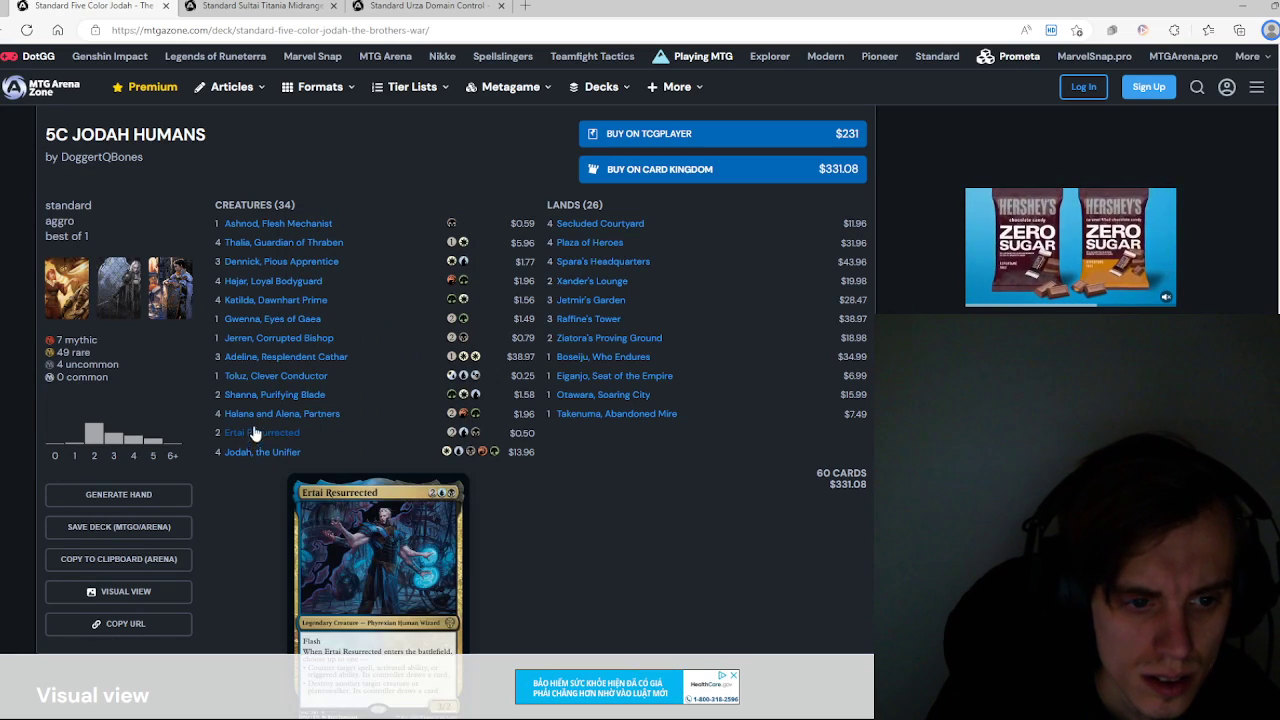
pyautogui.moveTo(275, 375)
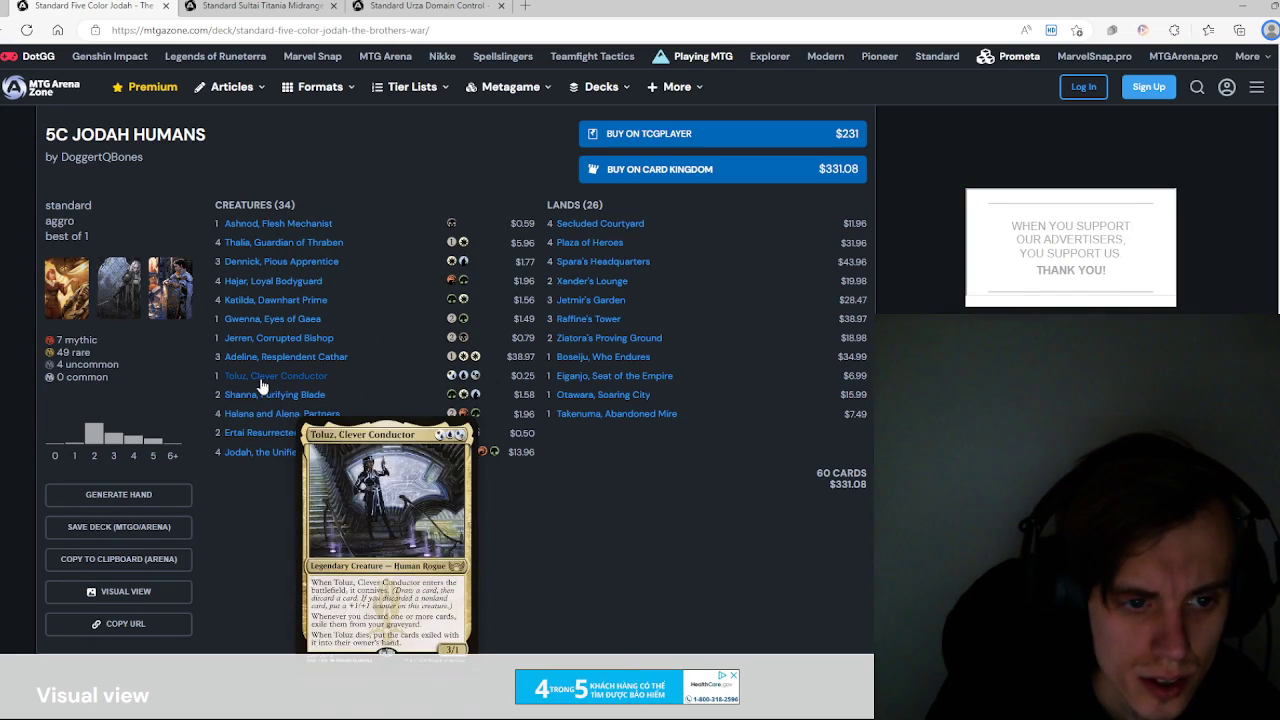
pyautogui.moveTo(265, 330)
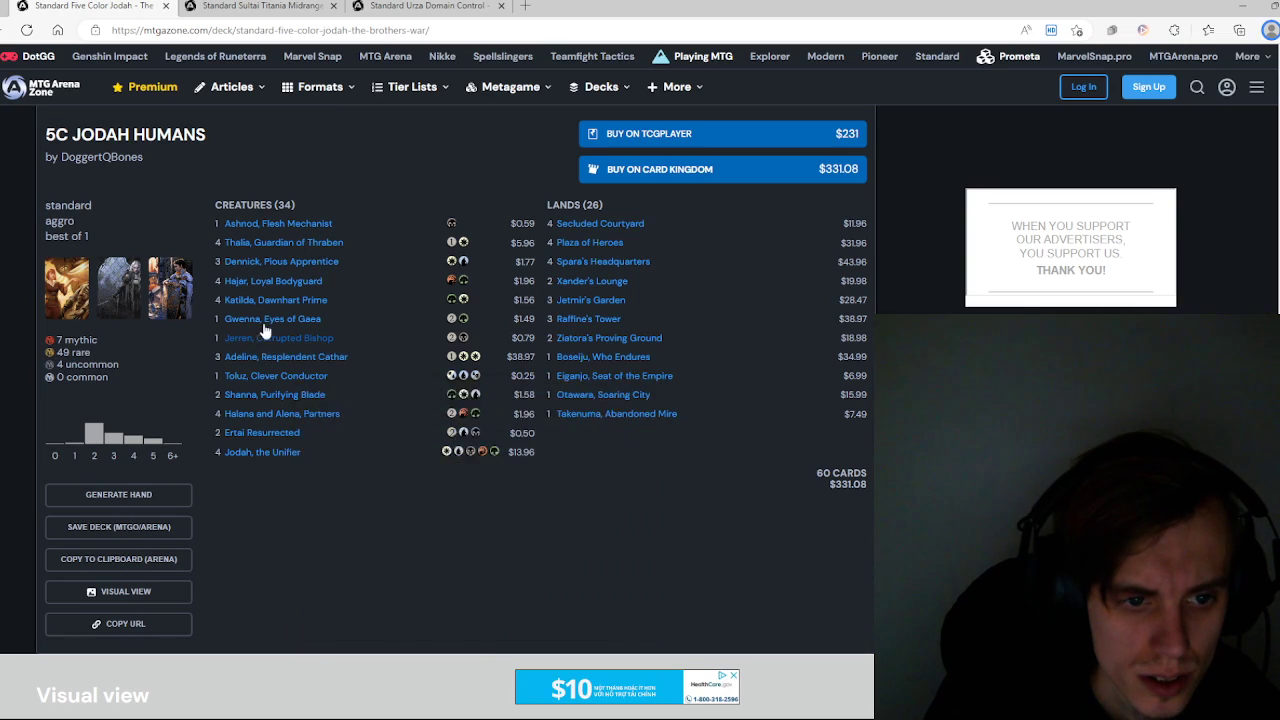
pyautogui.moveTo(272, 318)
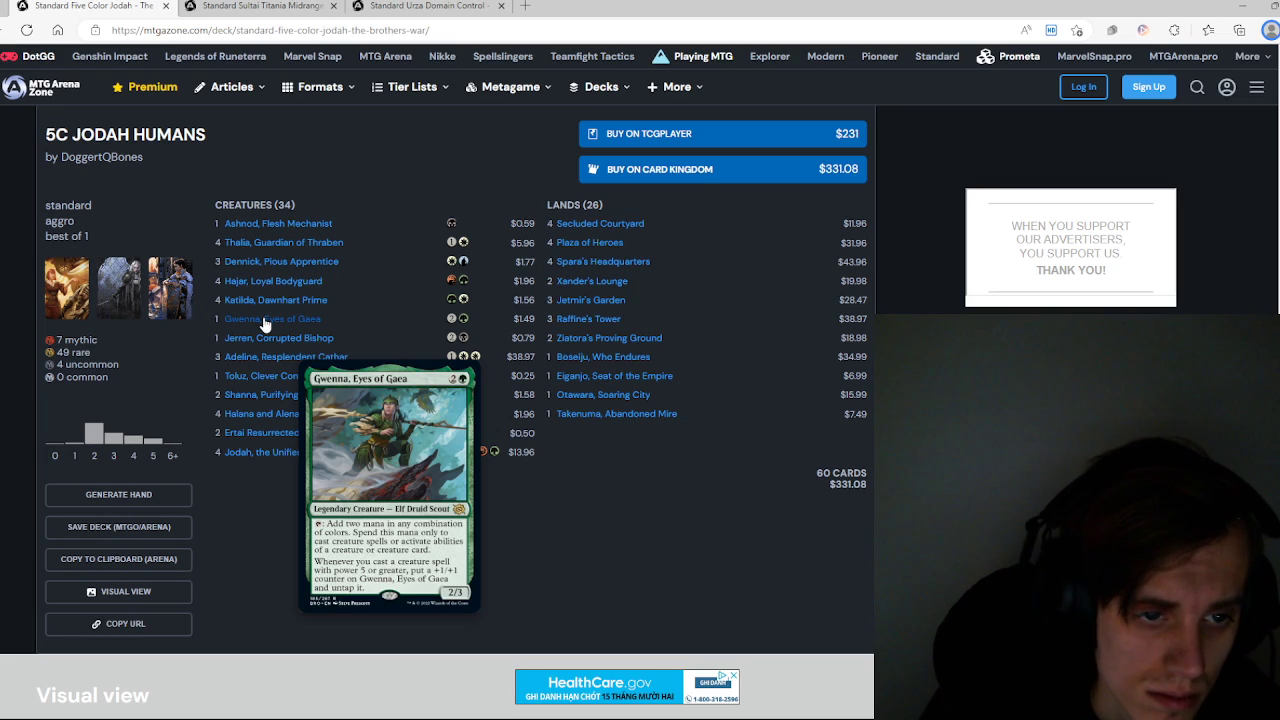
pyautogui.moveTo(272, 281)
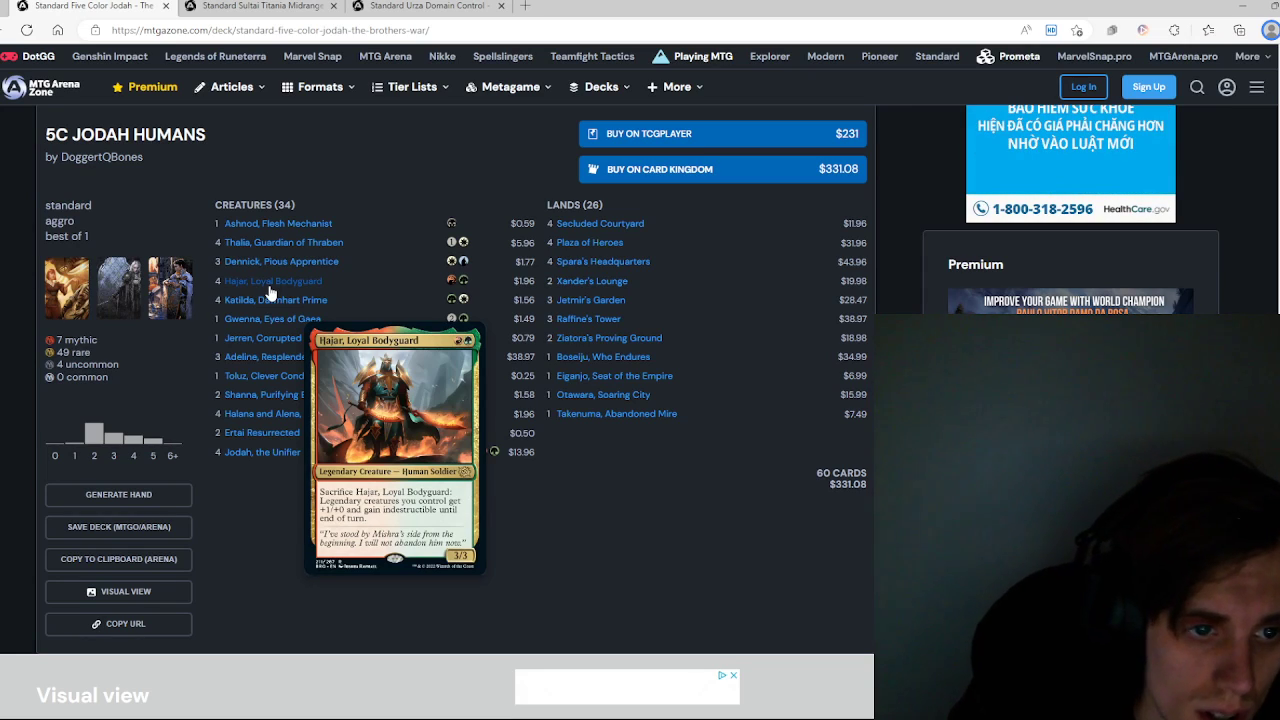
pyautogui.moveTo(281, 261)
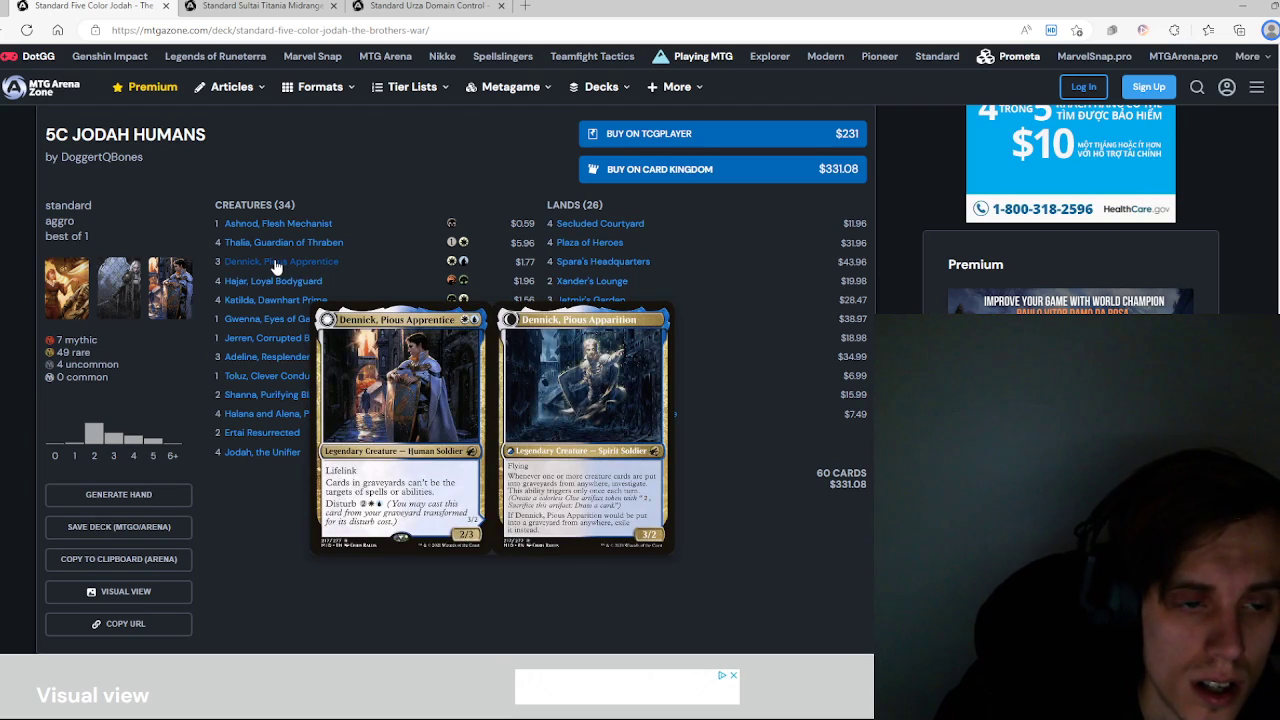
pyautogui.moveTo(284, 242)
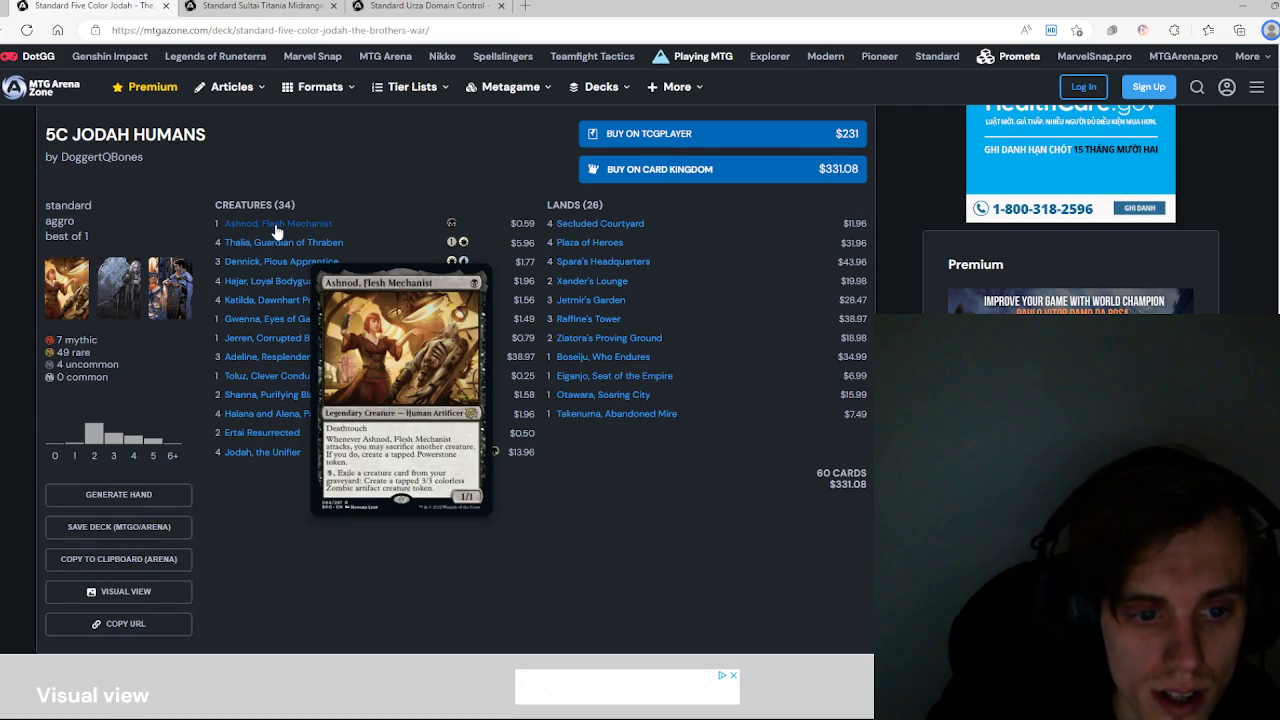
pyautogui.moveTo(443, 546)
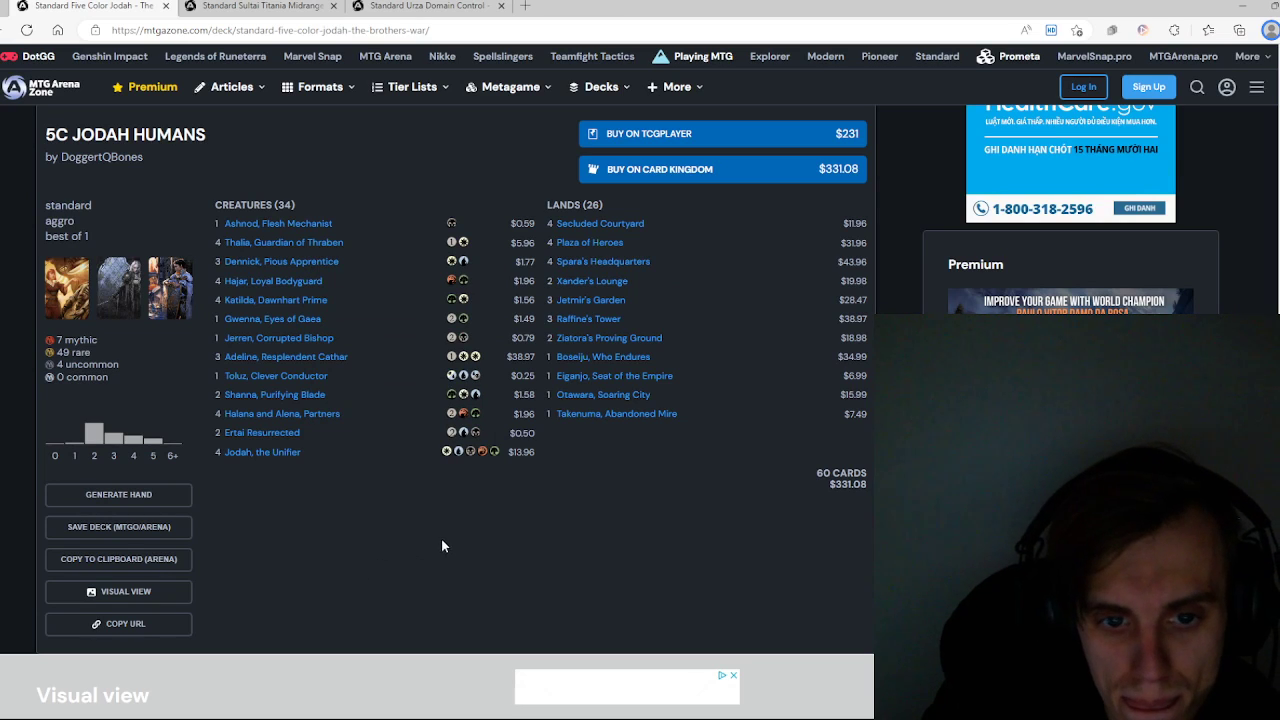
# Step: Scroll down through the Jodah Humans deck's Visual card-image view
pyautogui.scroll(-3)
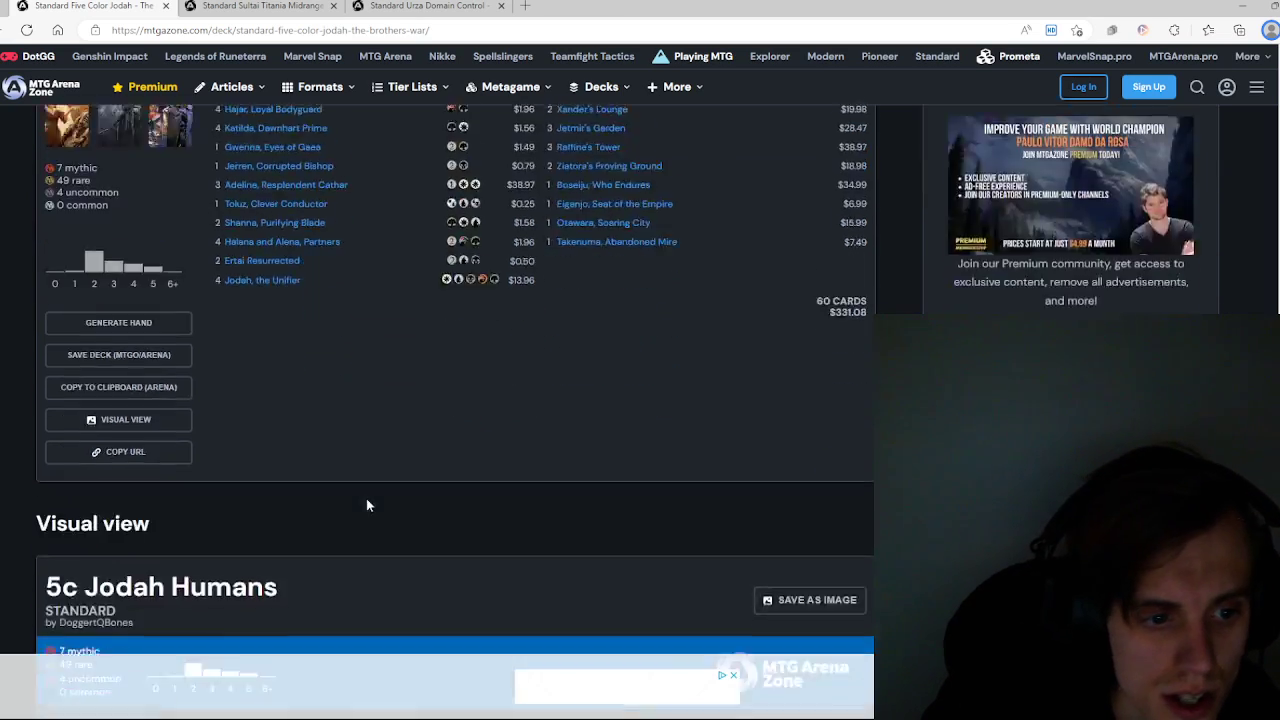
pyautogui.scroll(-3)
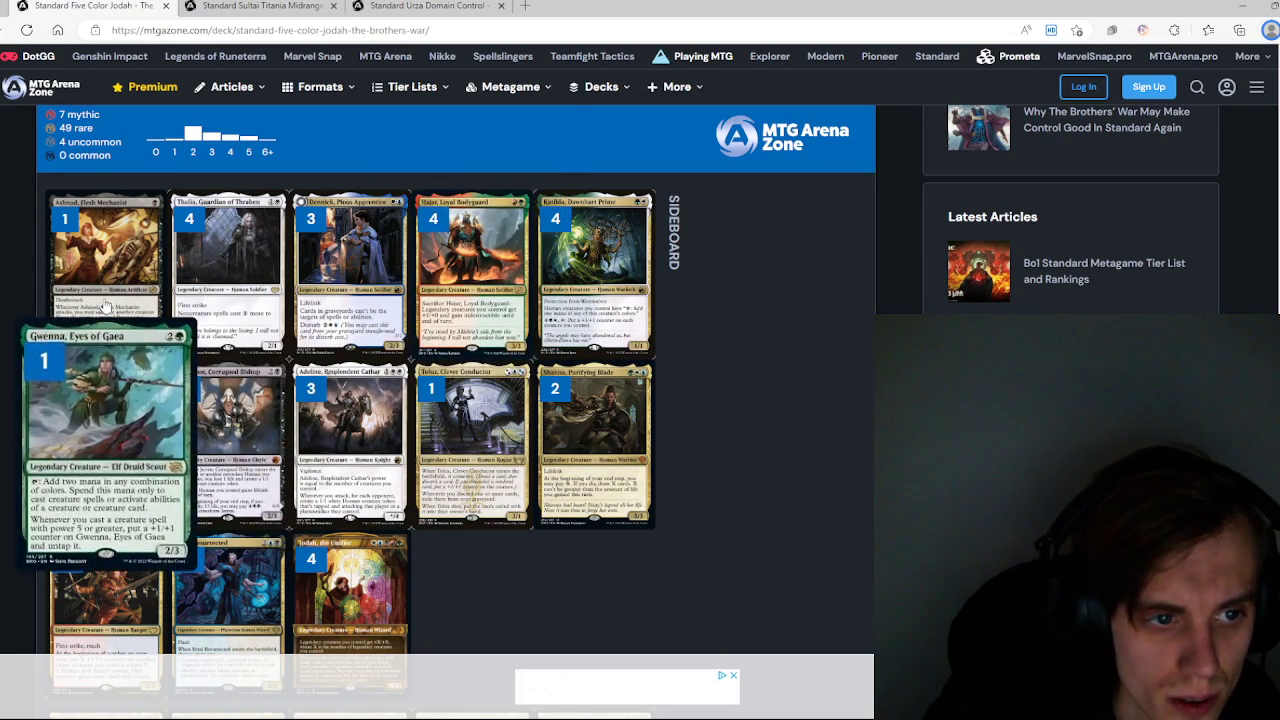
pyautogui.scroll(-3)
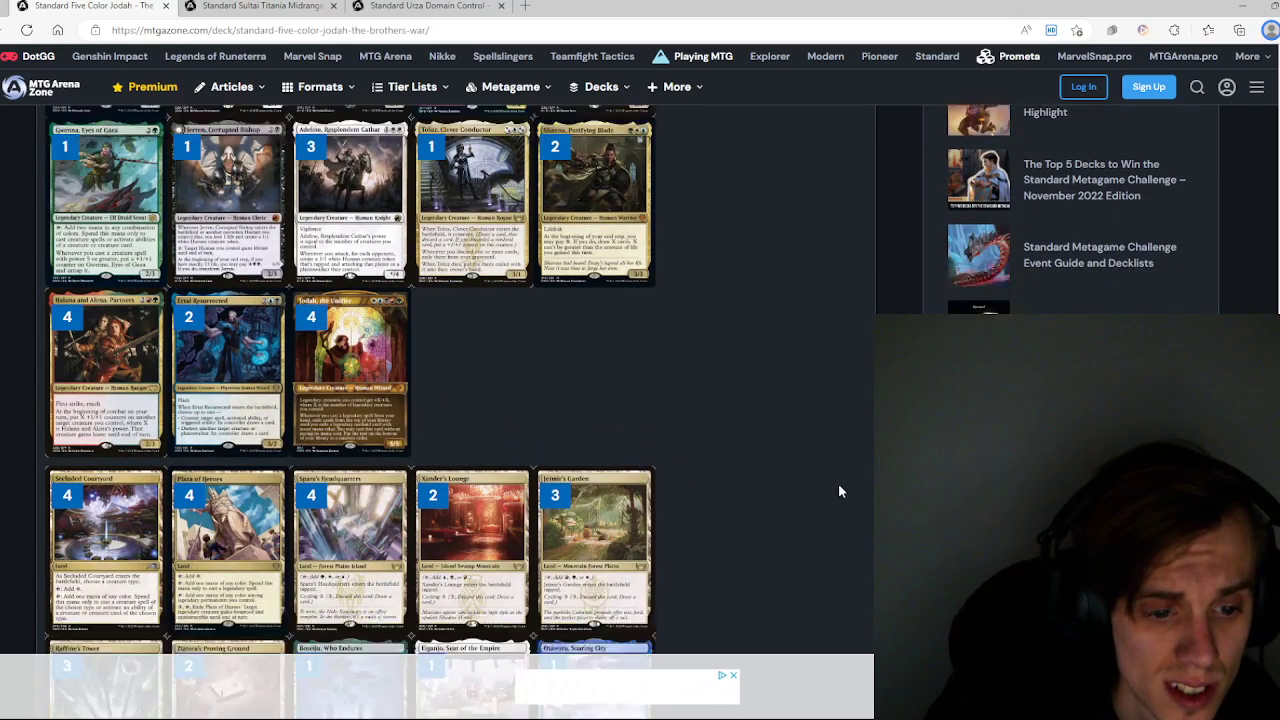
pyautogui.scroll(-3)
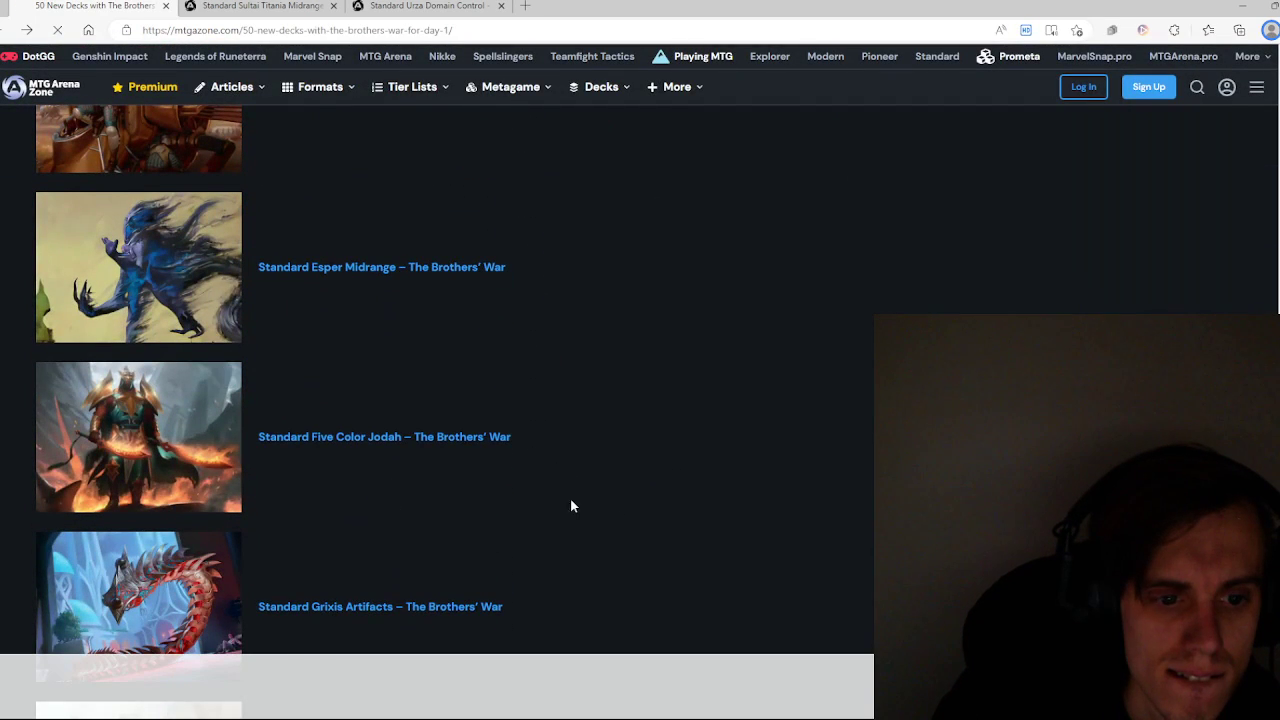
# Step: Scroll the article list and open the Boros Invoke decklist ($340.26, 60 cards)
pyautogui.scroll(-3)
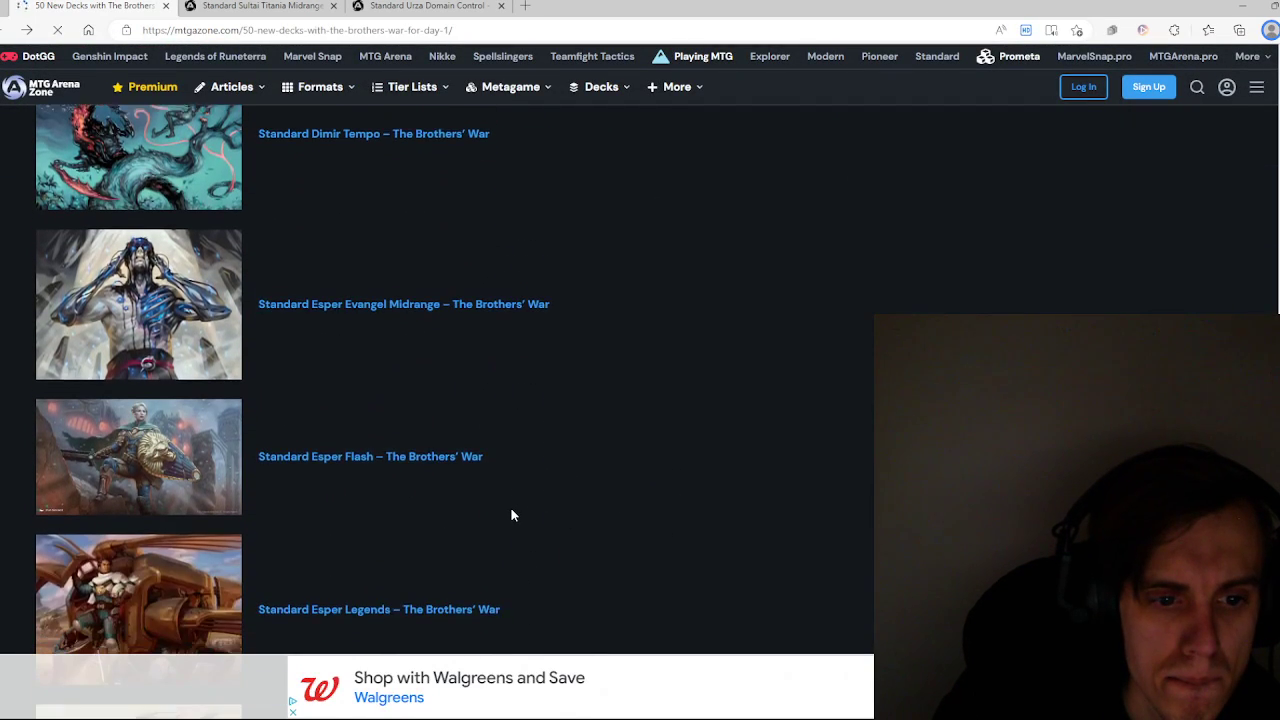
pyautogui.scroll(3)
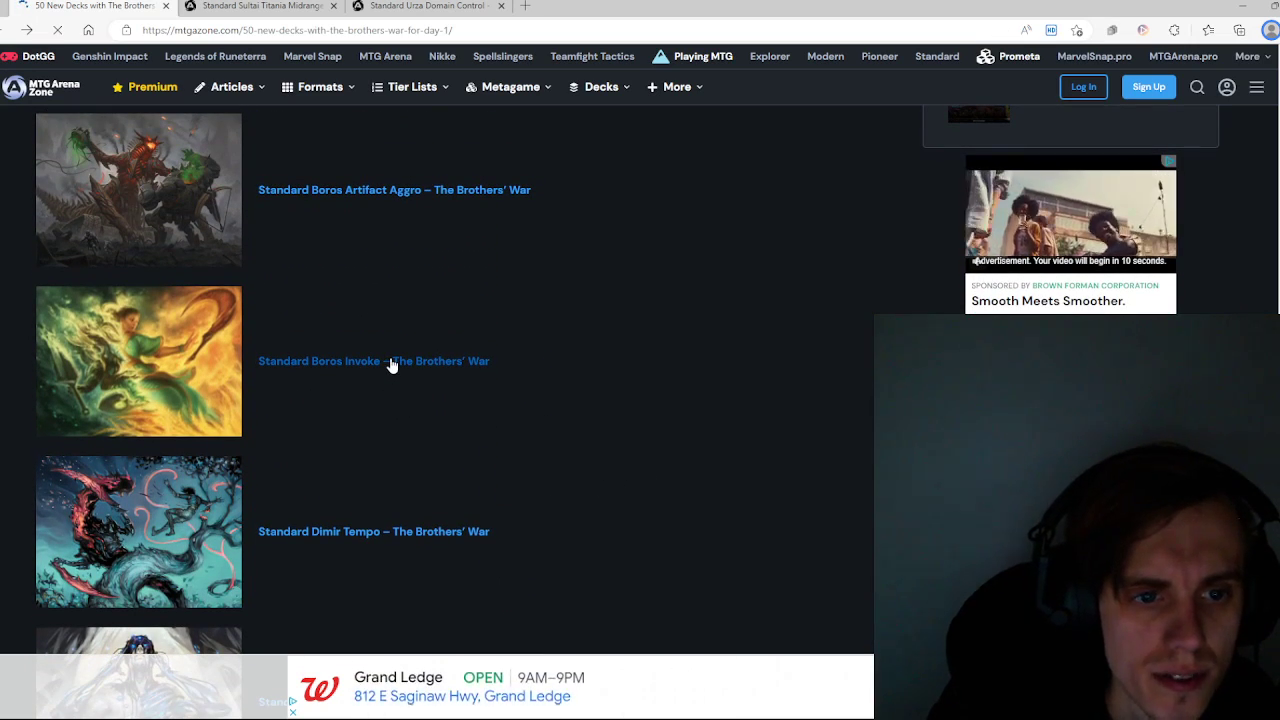
pyautogui.click(373, 361)
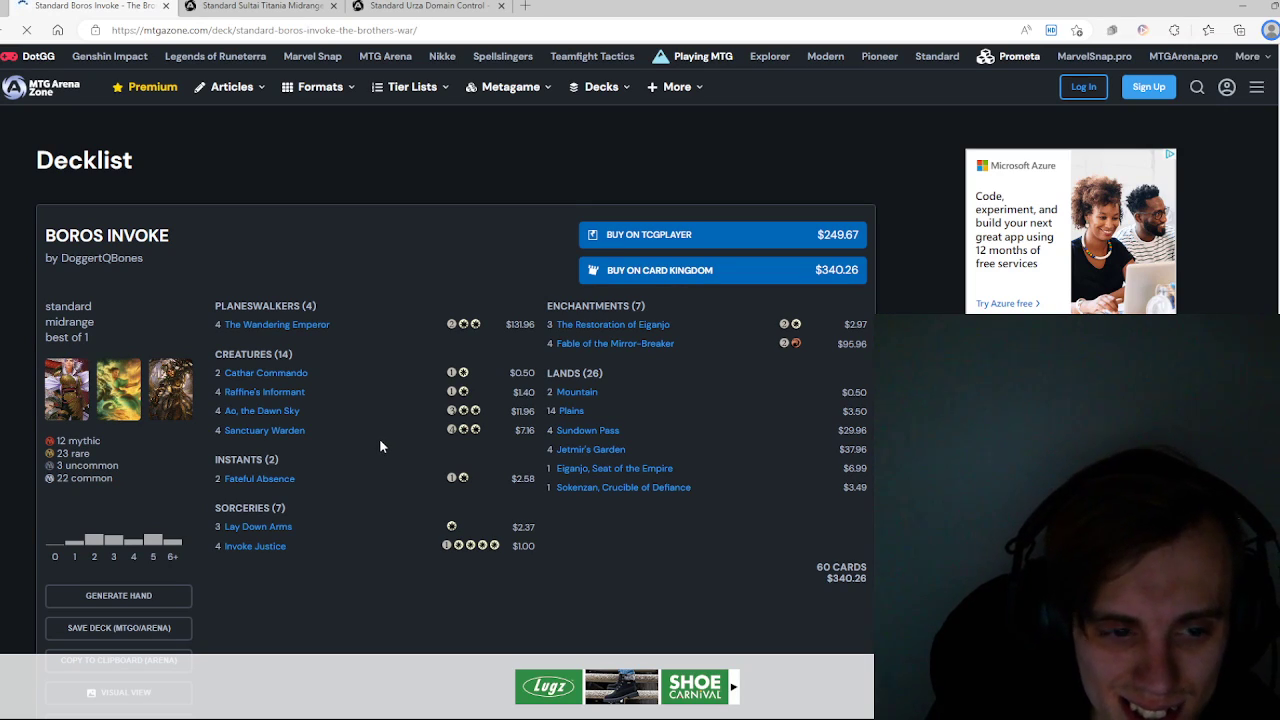
pyautogui.moveTo(262, 410)
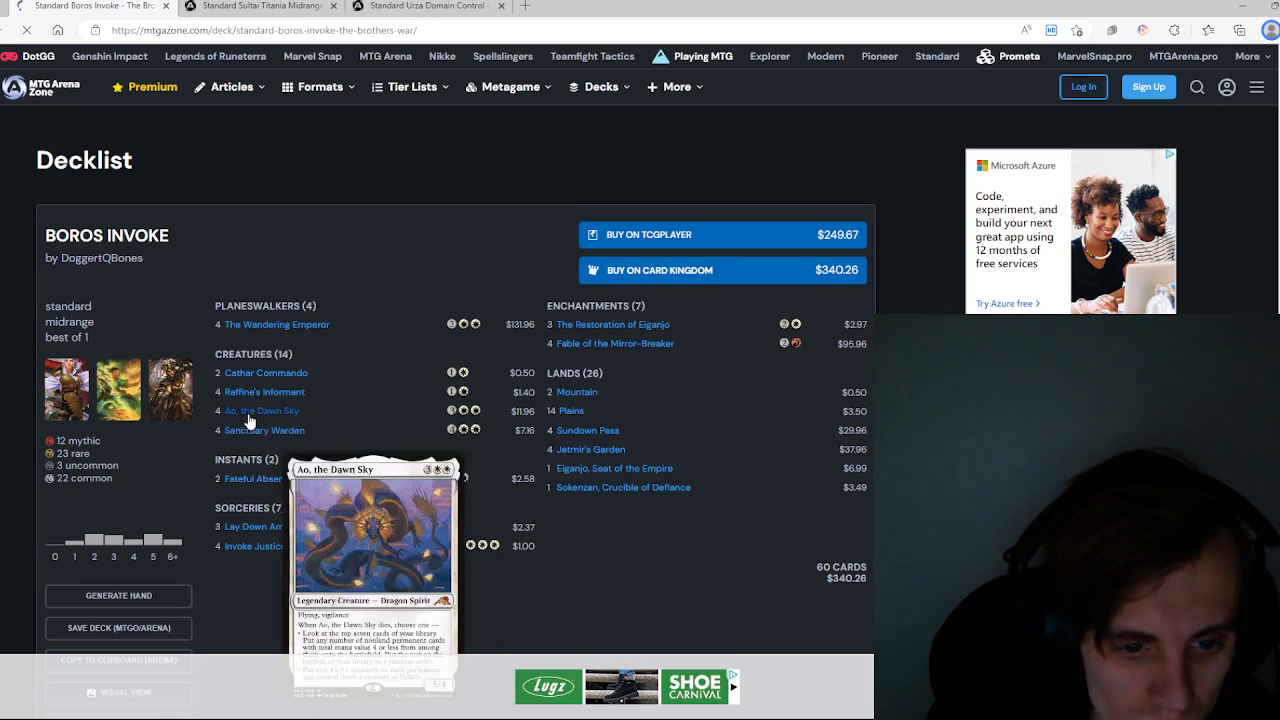
pyautogui.moveTo(265, 373)
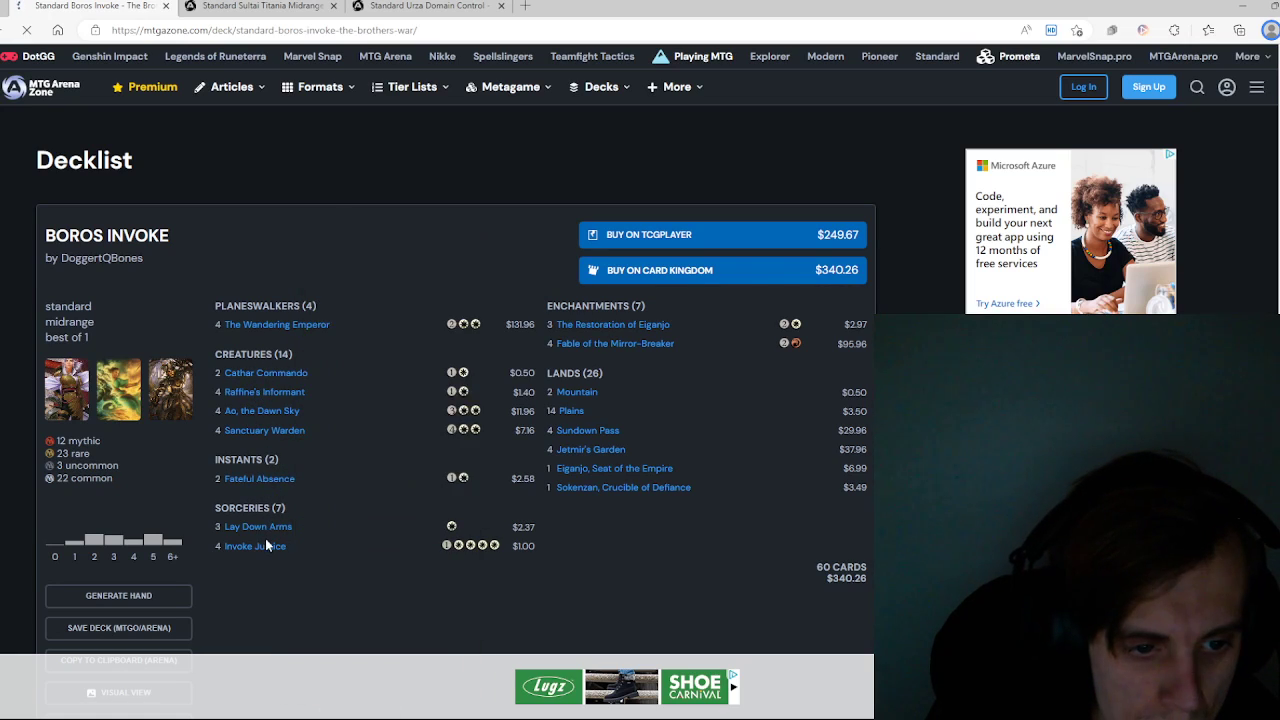
pyautogui.moveTo(257, 526)
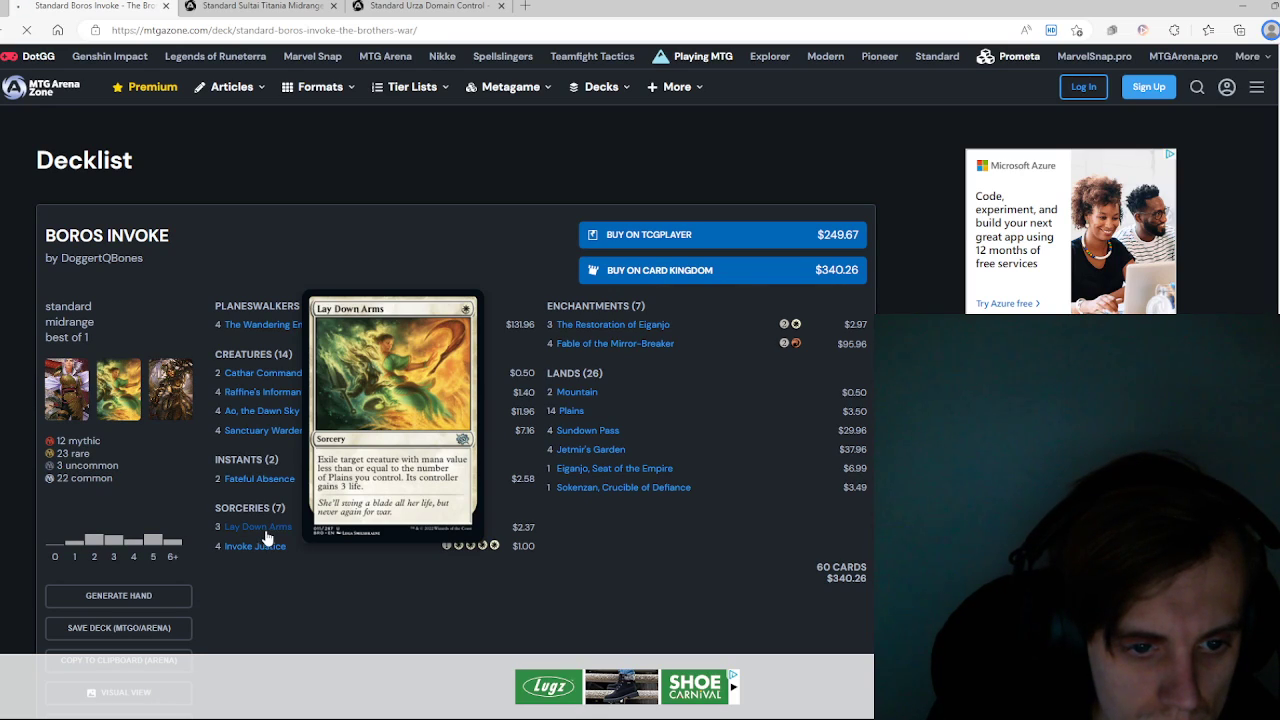
pyautogui.moveTo(256, 546)
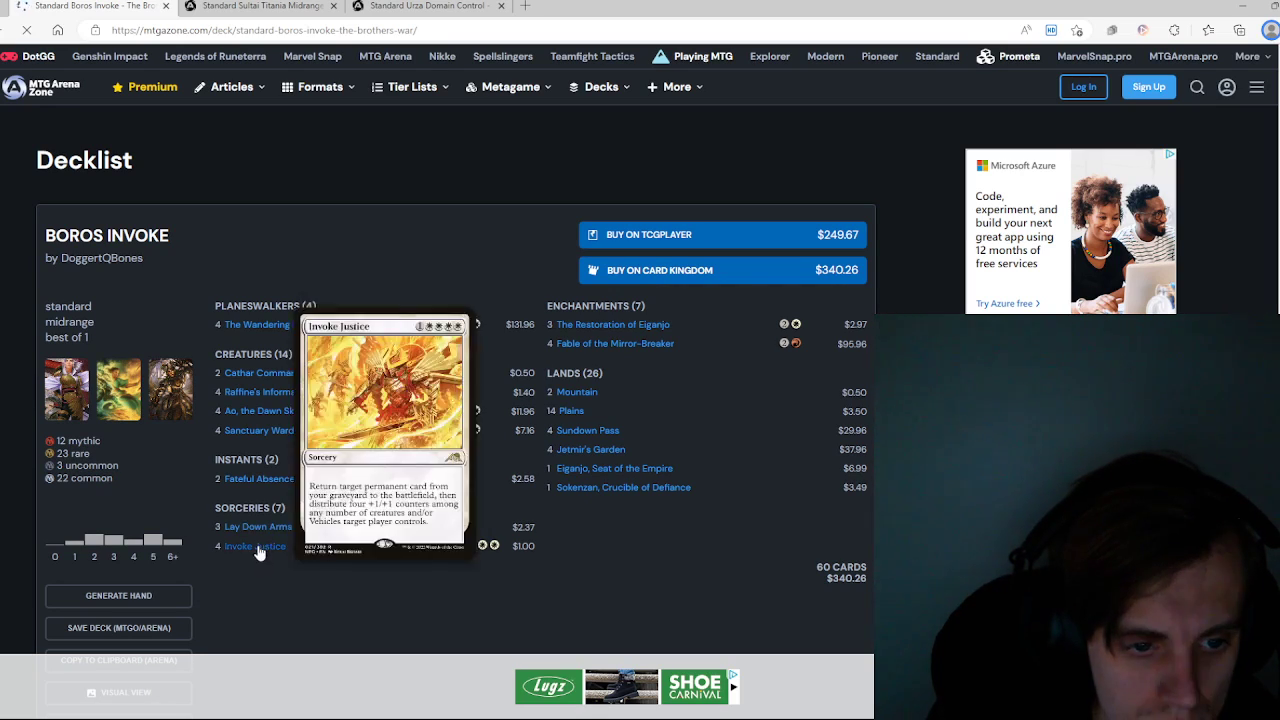
pyautogui.moveTo(256, 526)
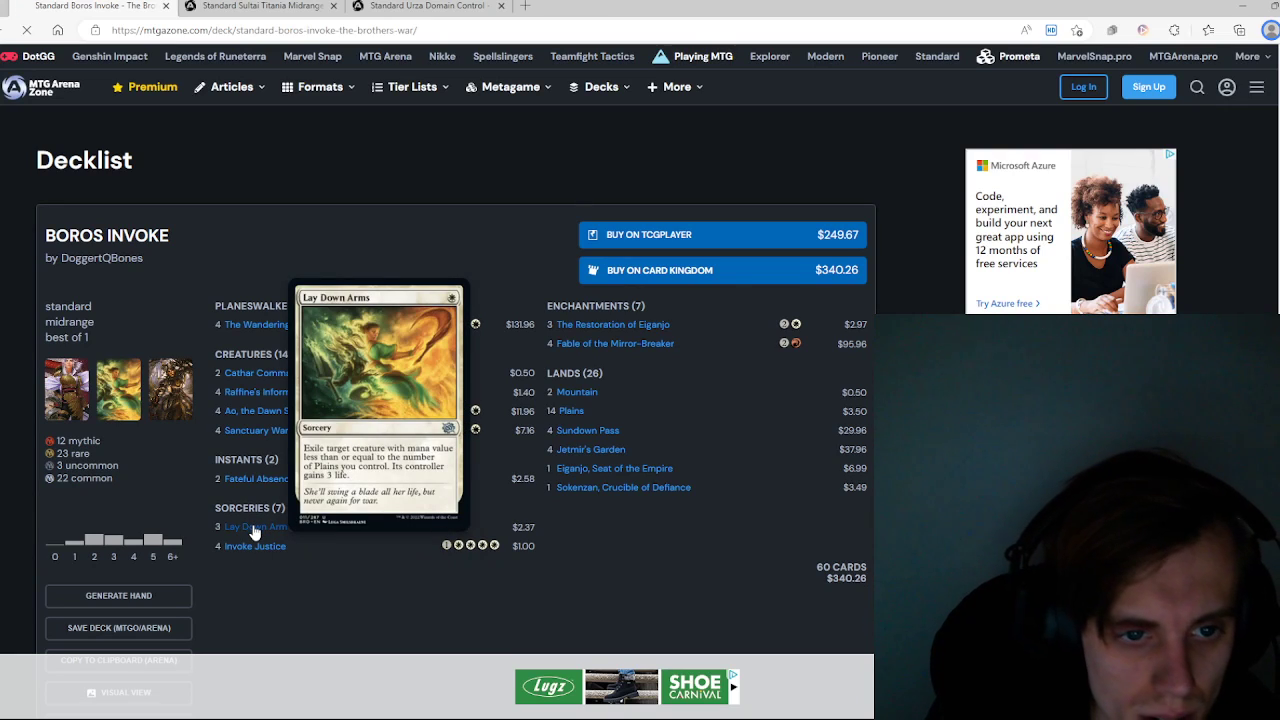
pyautogui.moveTo(455, 577)
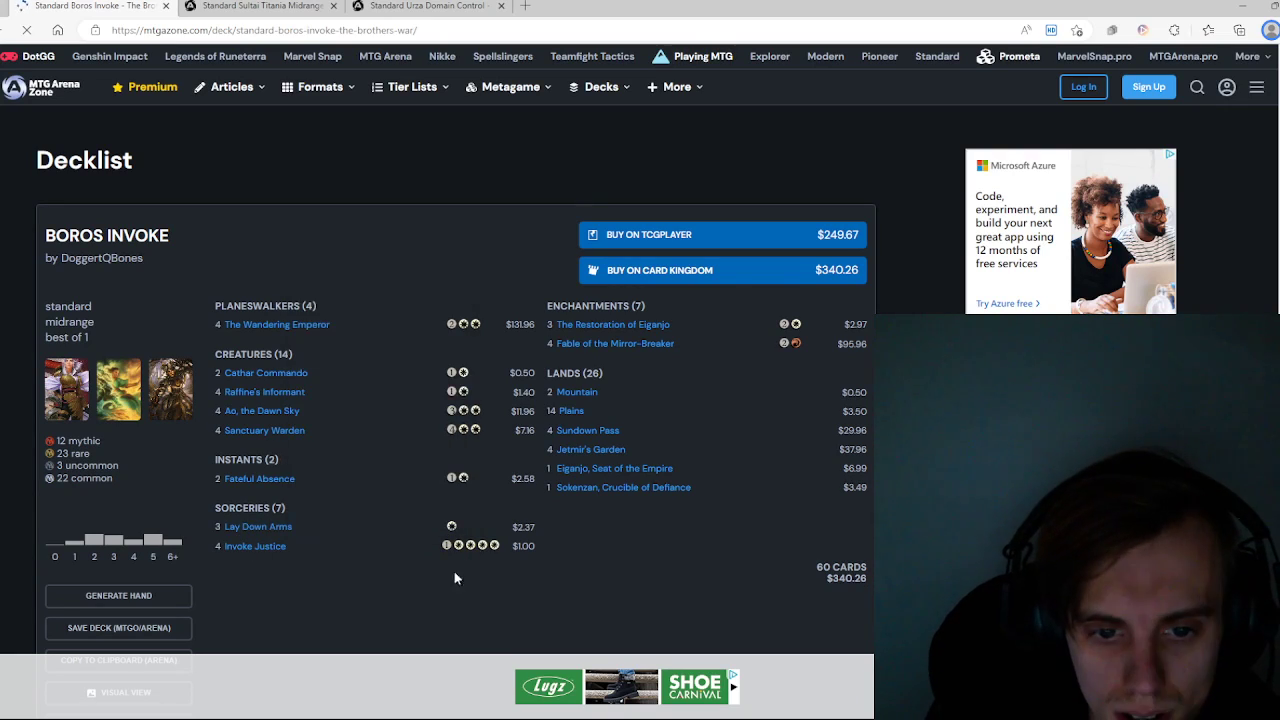
pyautogui.moveTo(434, 593)
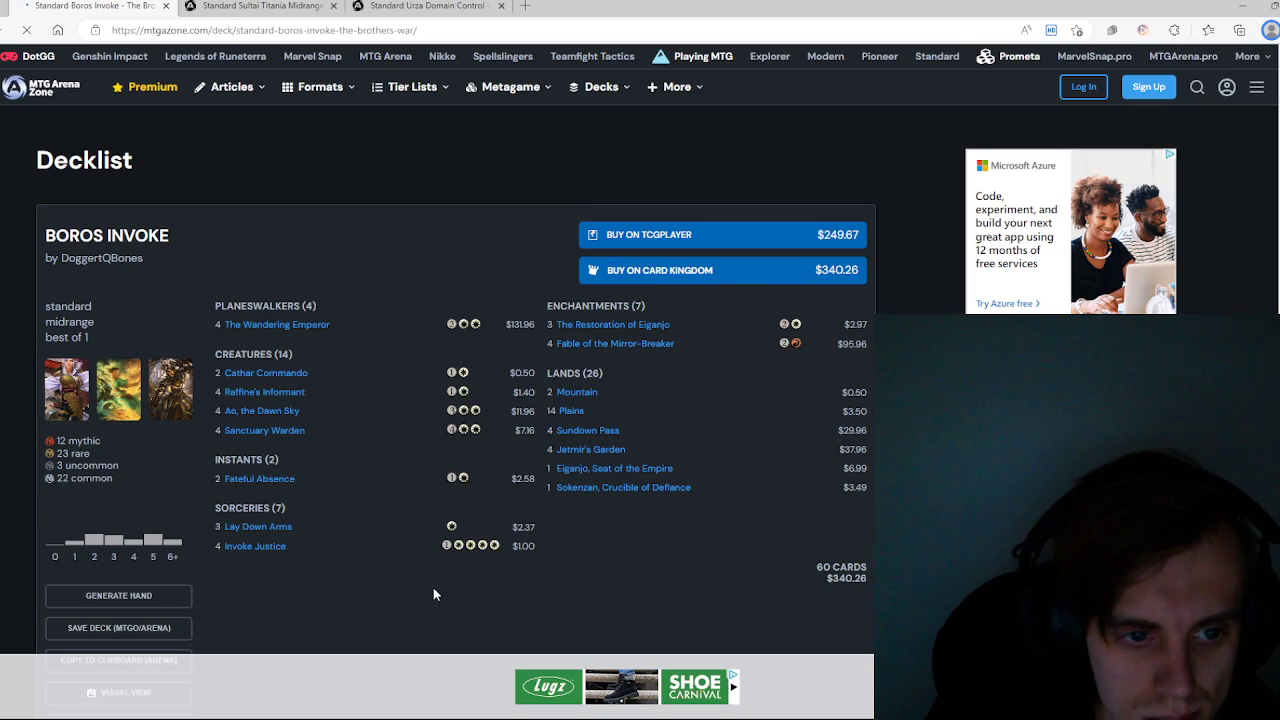
pyautogui.moveTo(266, 373)
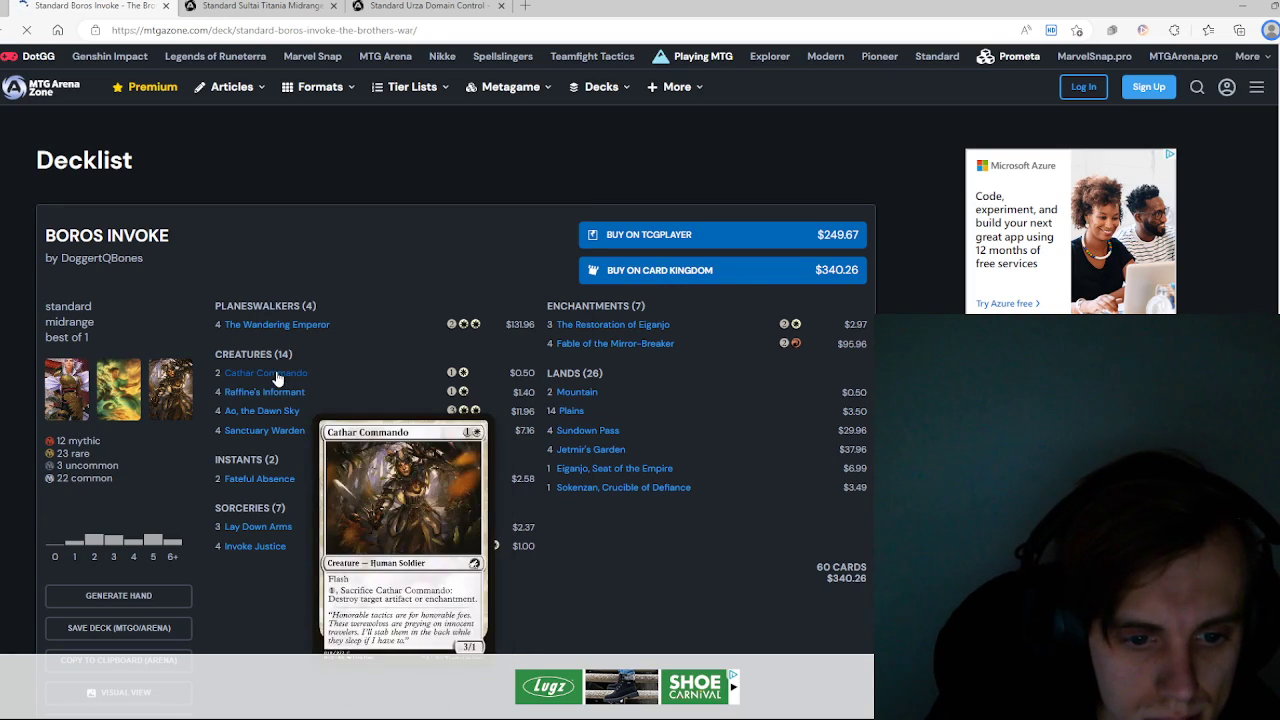
pyautogui.moveTo(267, 322)
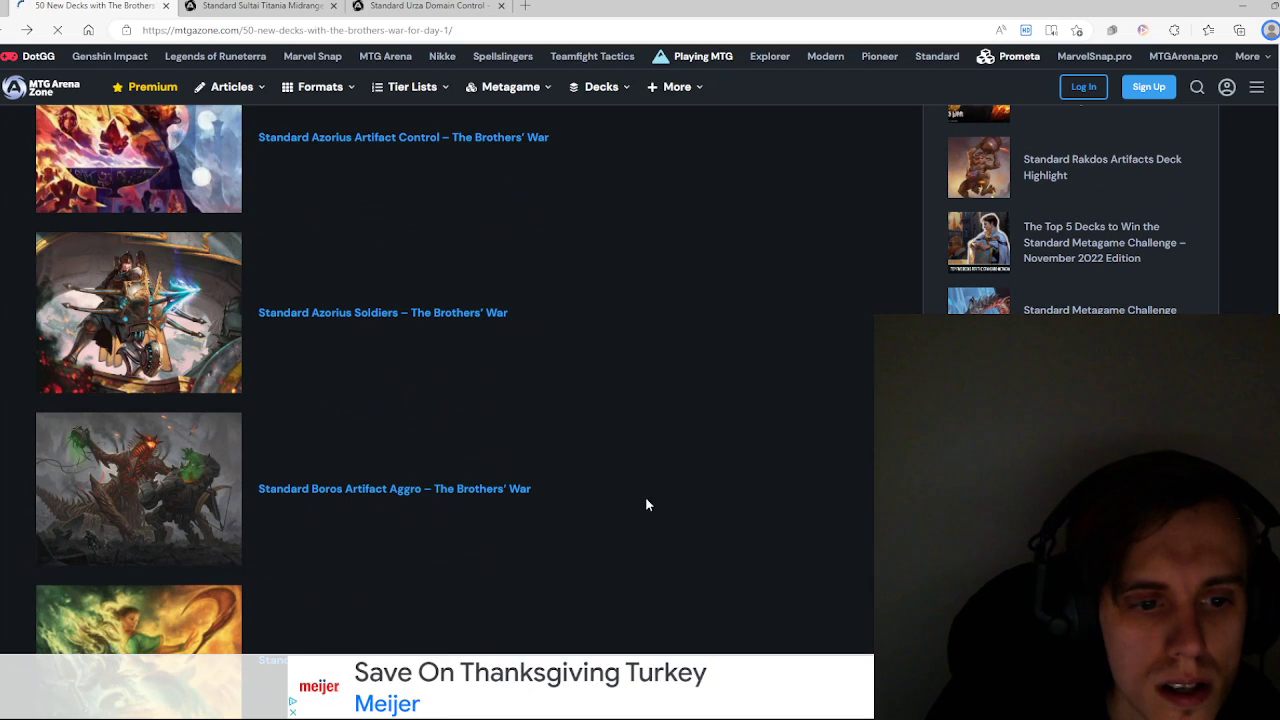
# Step: Open the Boros Artifact Aggro – The Brothers' War link from the article list
pyautogui.click(394, 489)
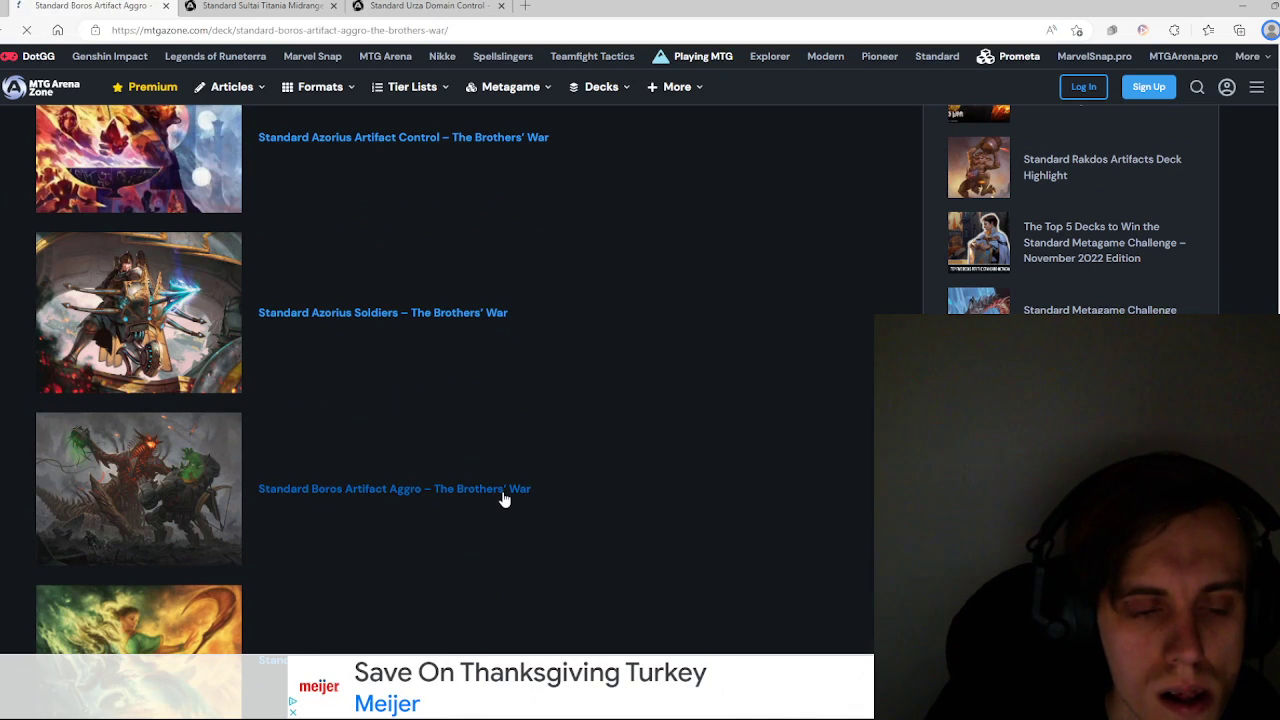
# Step: Bring up the Boros Artifact Aggro decklist ($90.38) to inspect its cards
pyautogui.click(393, 489)
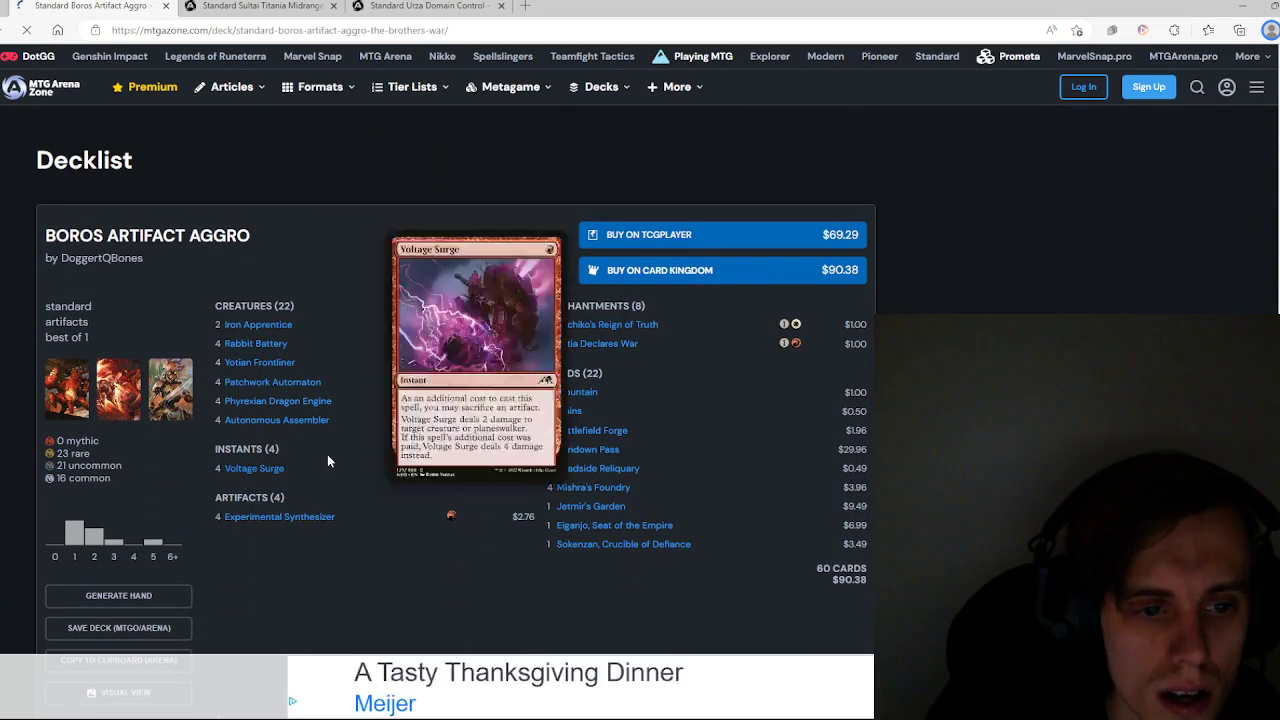
pyautogui.moveTo(613, 390)
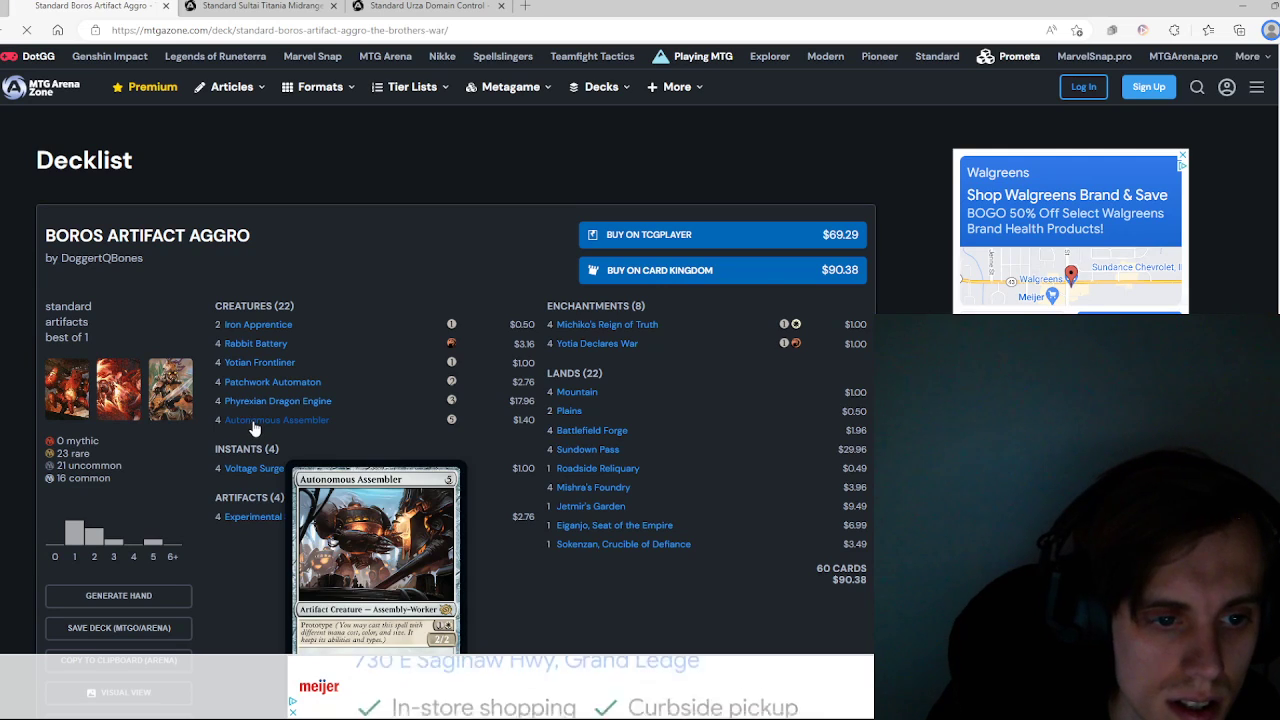
pyautogui.moveTo(278, 401)
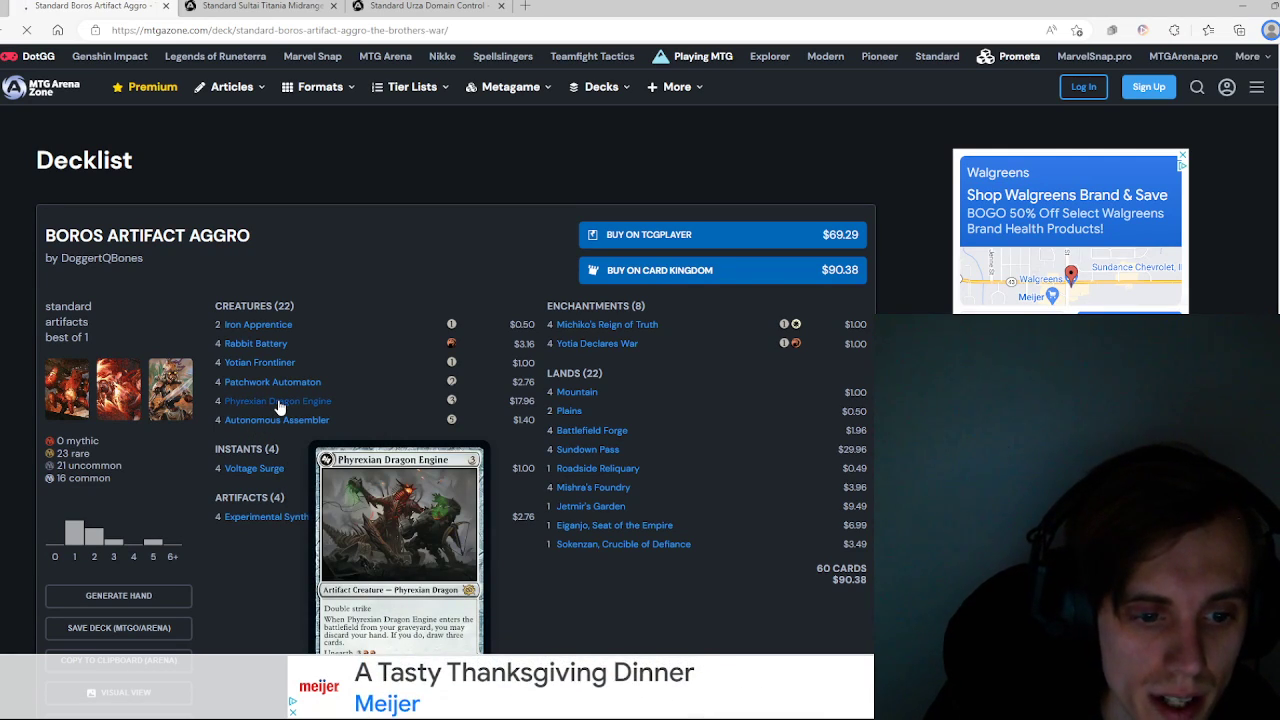
pyautogui.moveTo(260, 362)
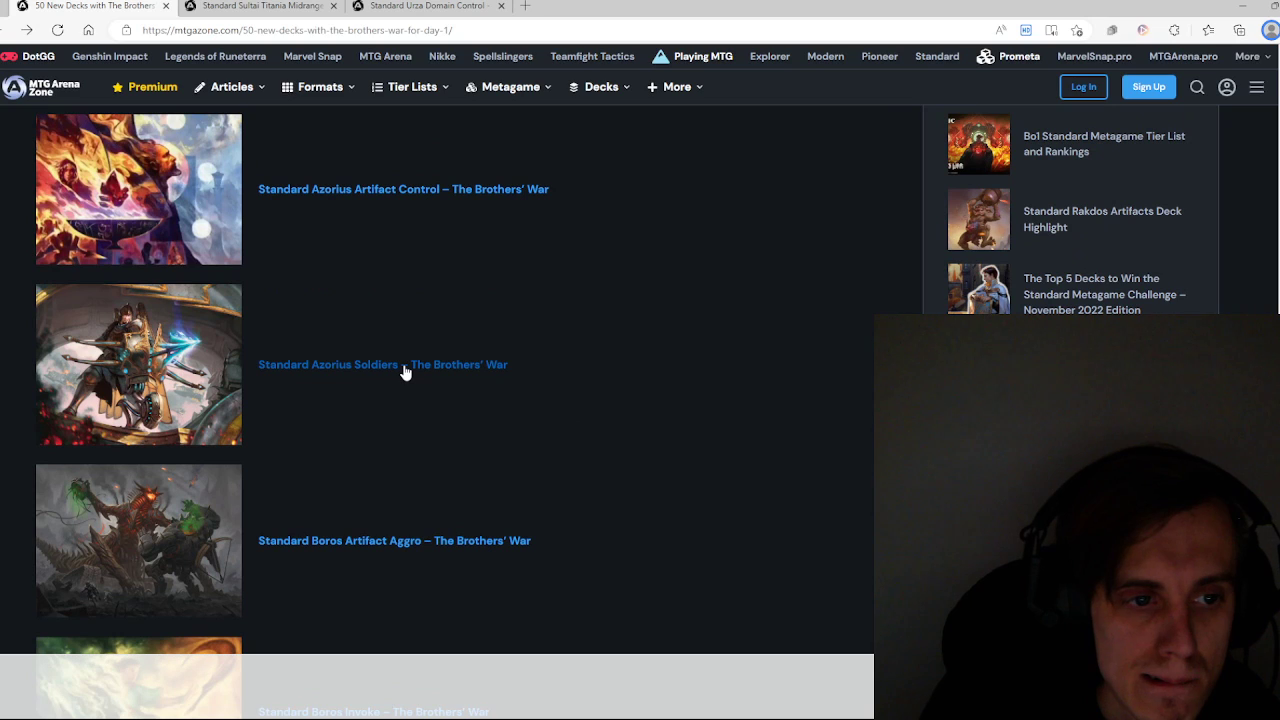
pyautogui.click(328, 364)
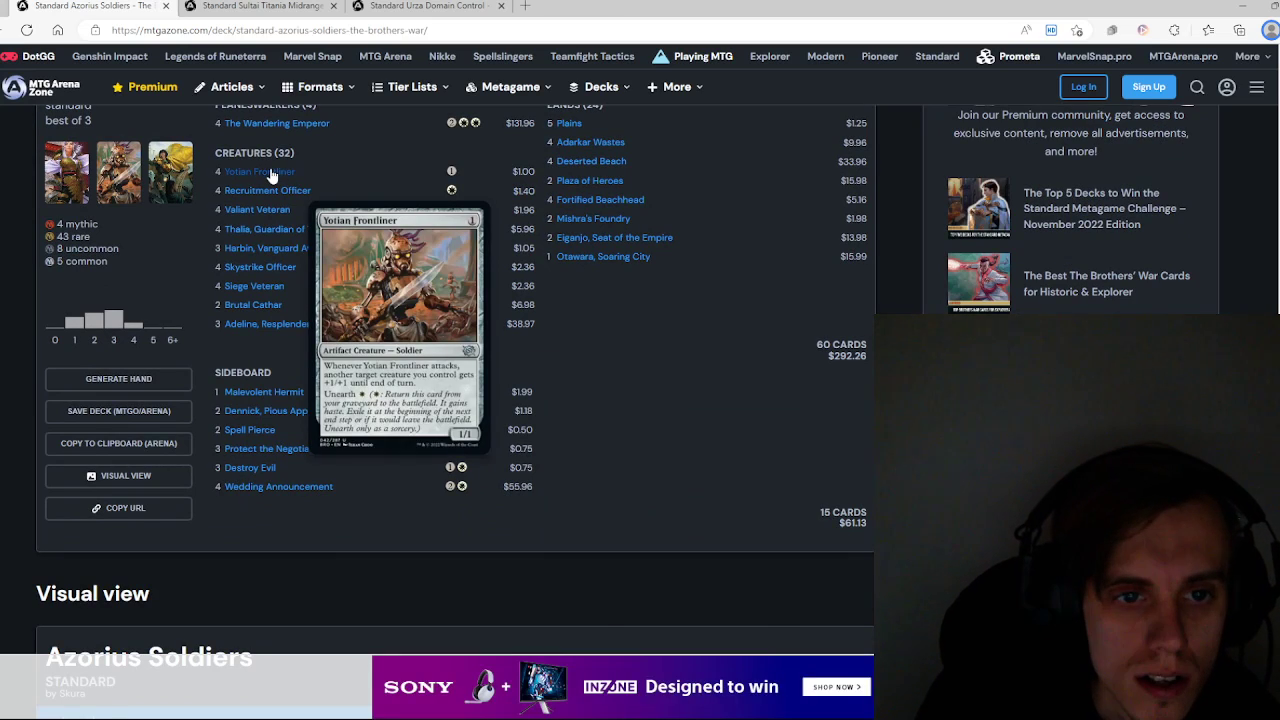
pyautogui.moveTo(268, 190)
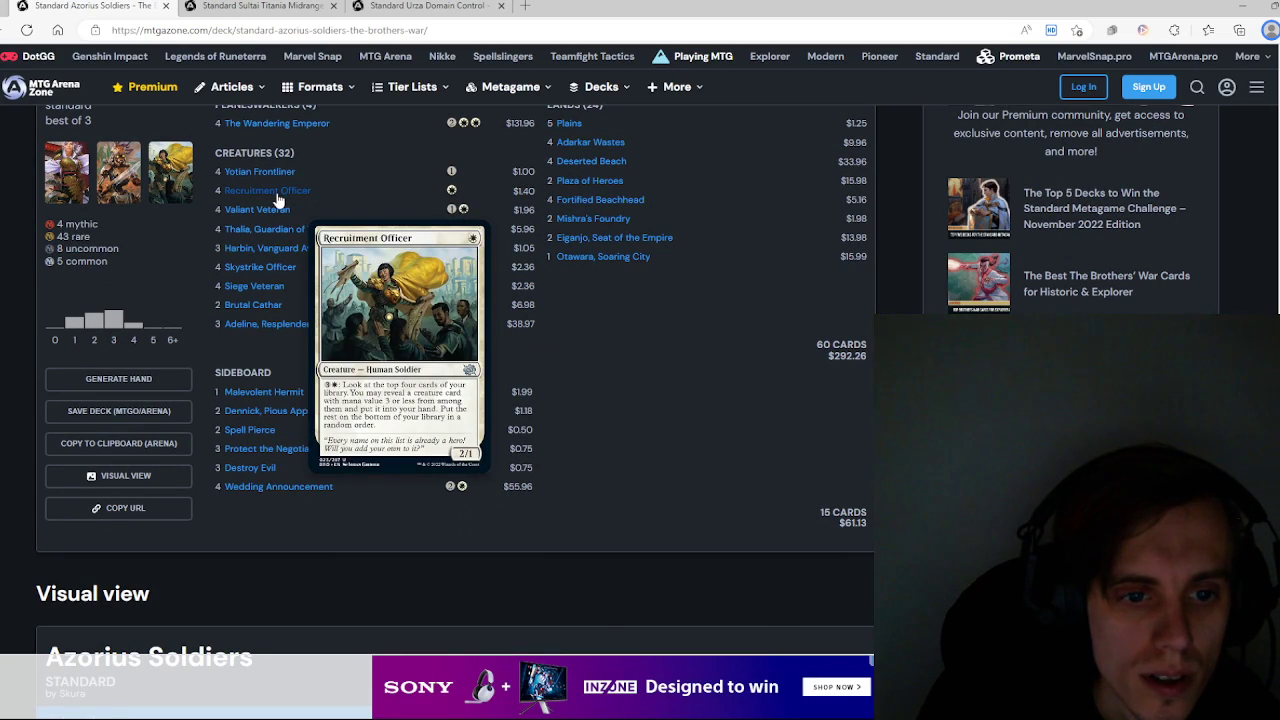
pyautogui.moveTo(257, 209)
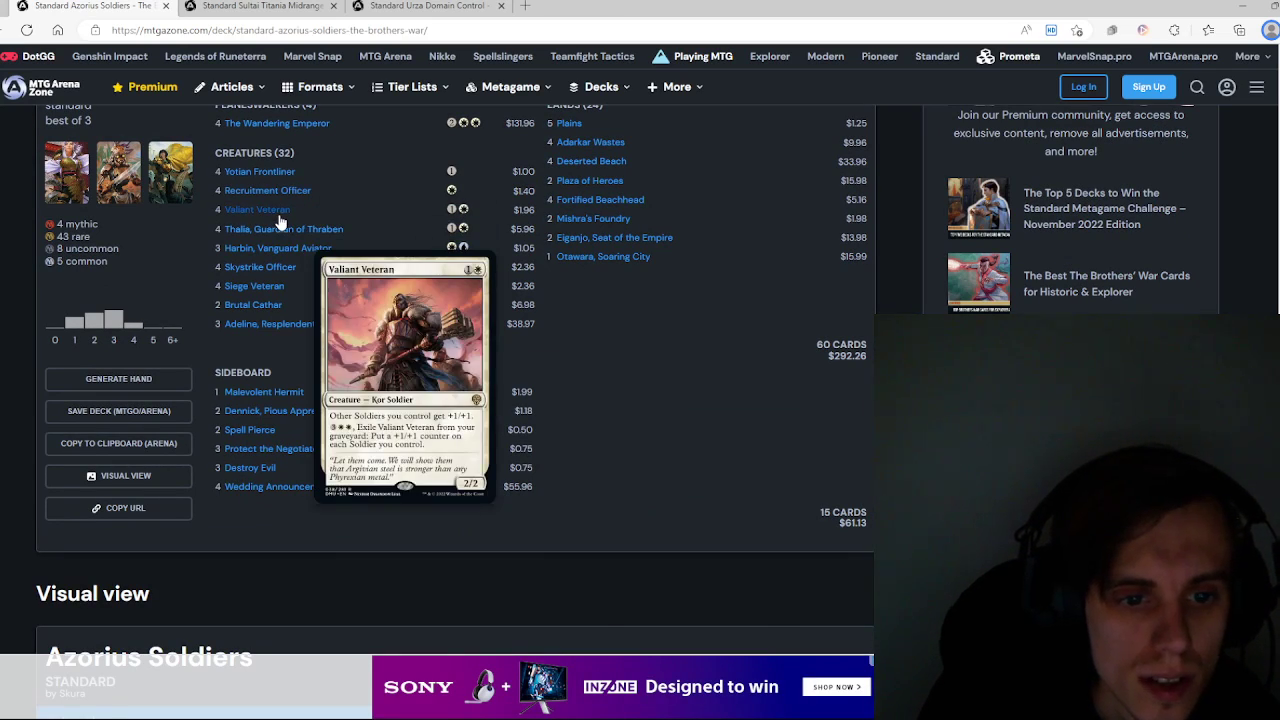
pyautogui.moveTo(285, 240)
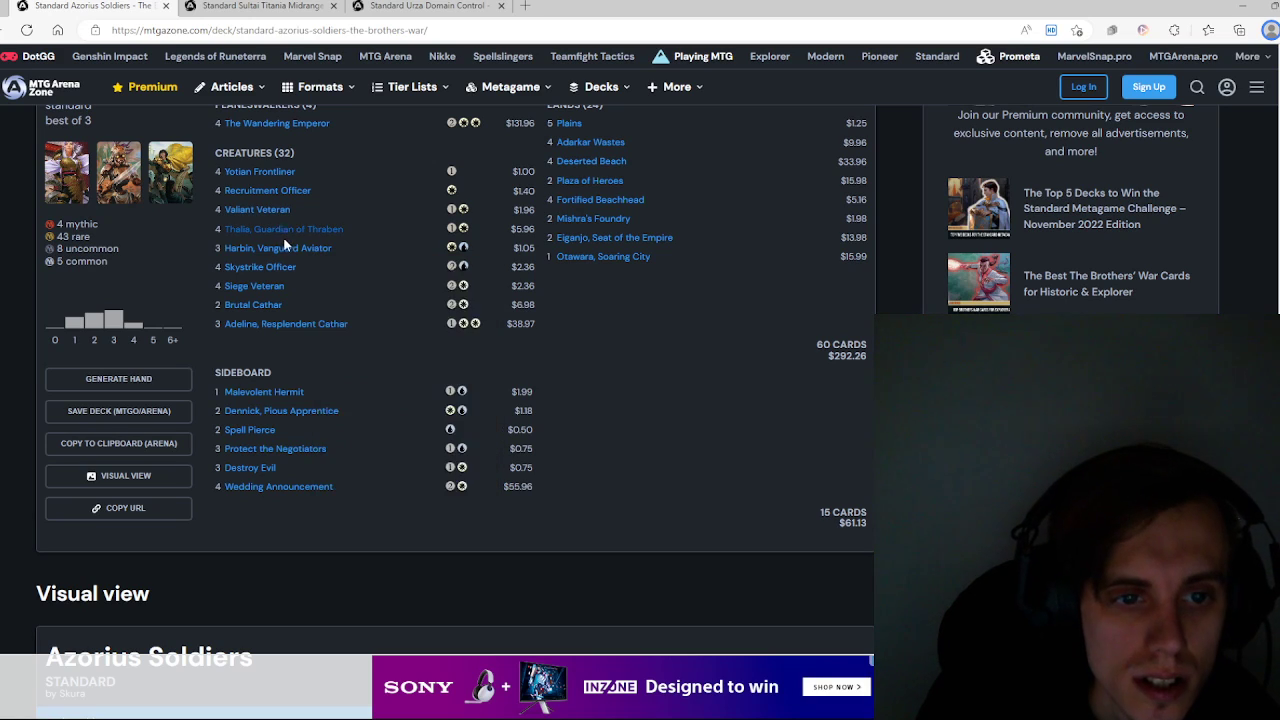
pyautogui.moveTo(260, 266)
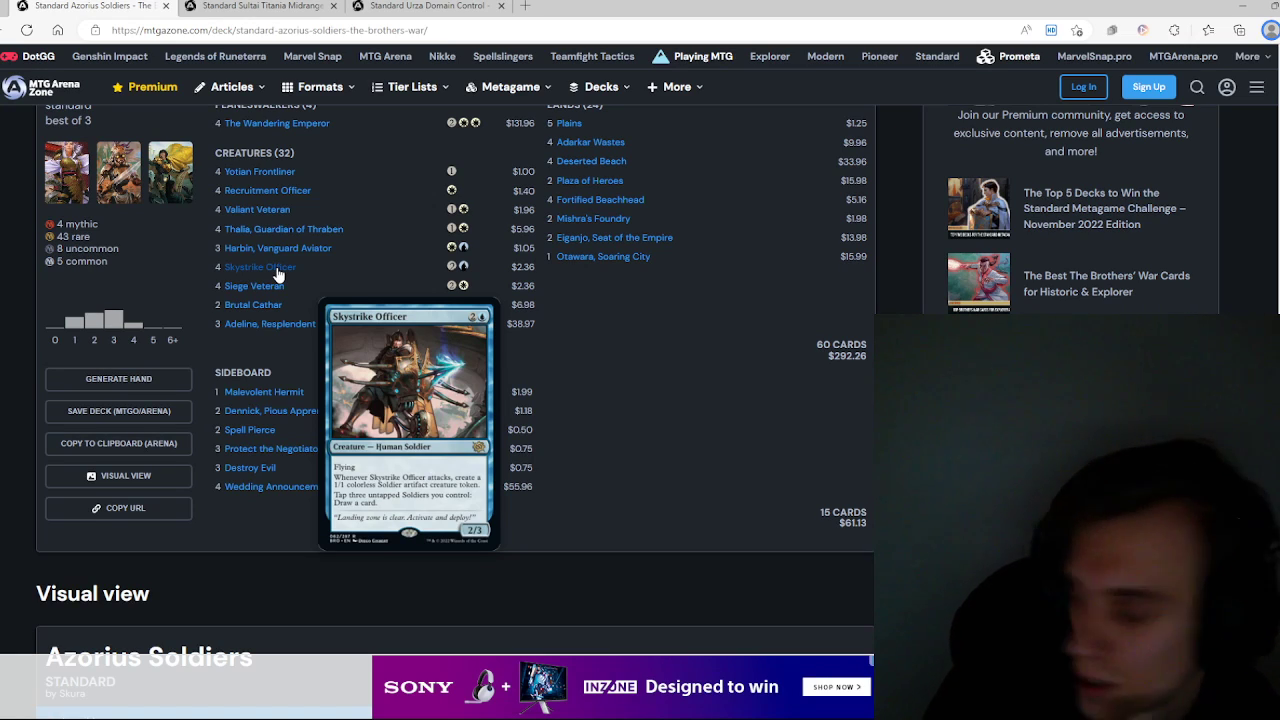
pyautogui.moveTo(254, 285)
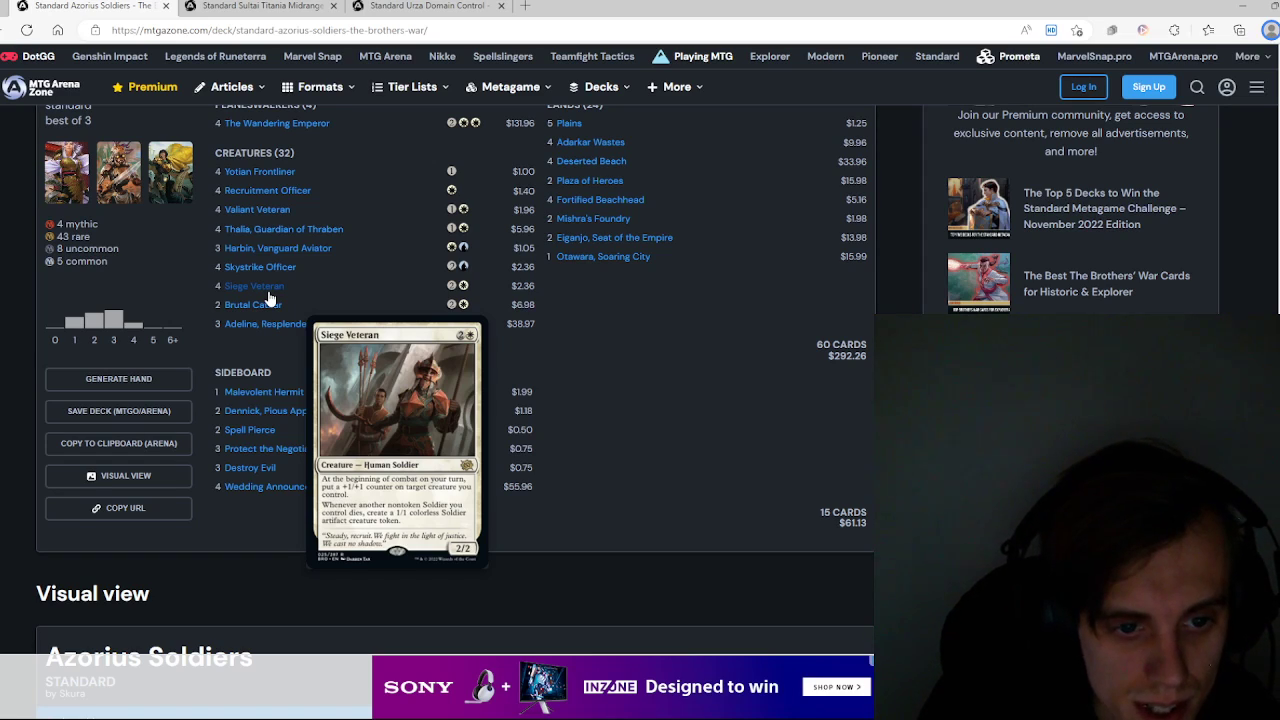
pyautogui.moveTo(253, 304)
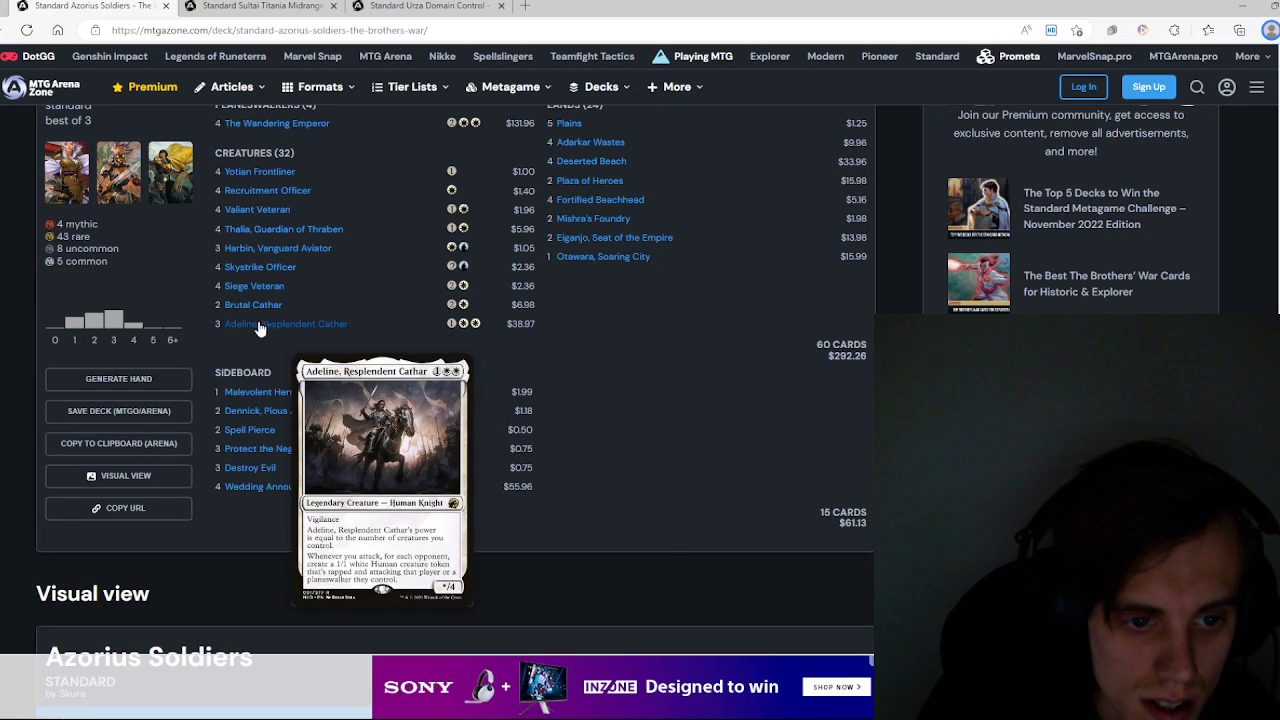
pyautogui.moveTo(258, 424)
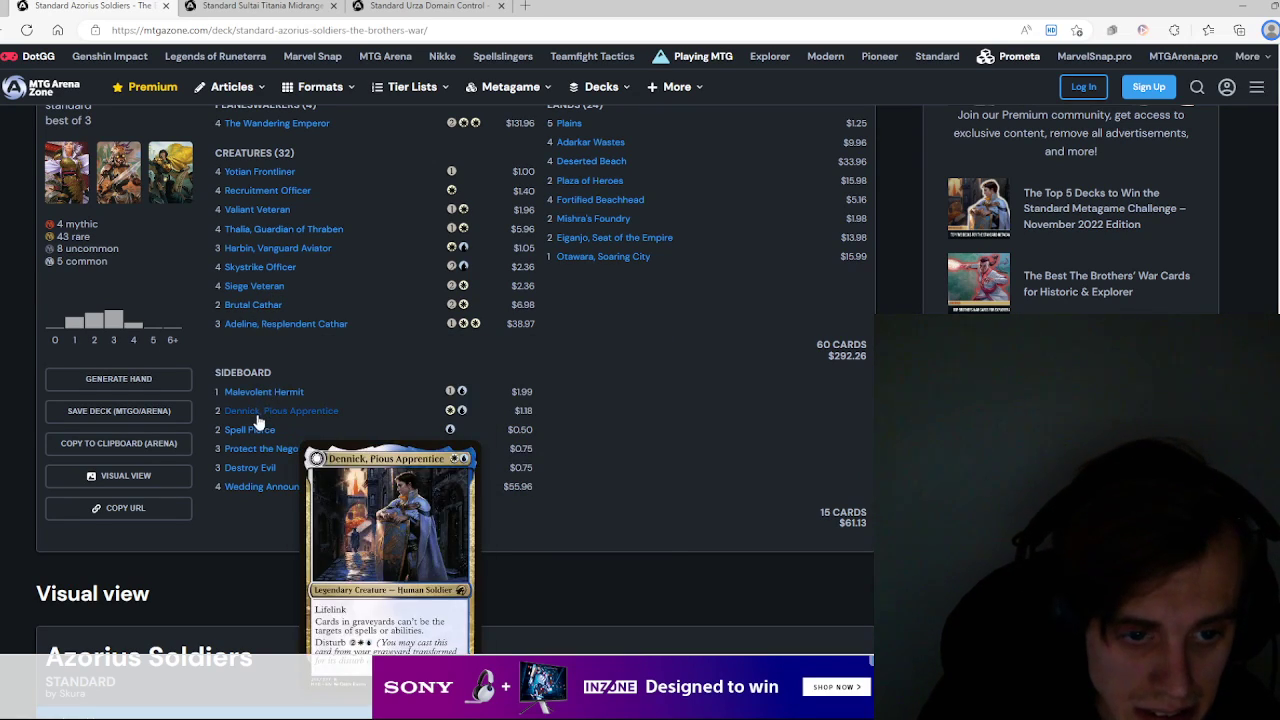
pyautogui.moveTo(262, 492)
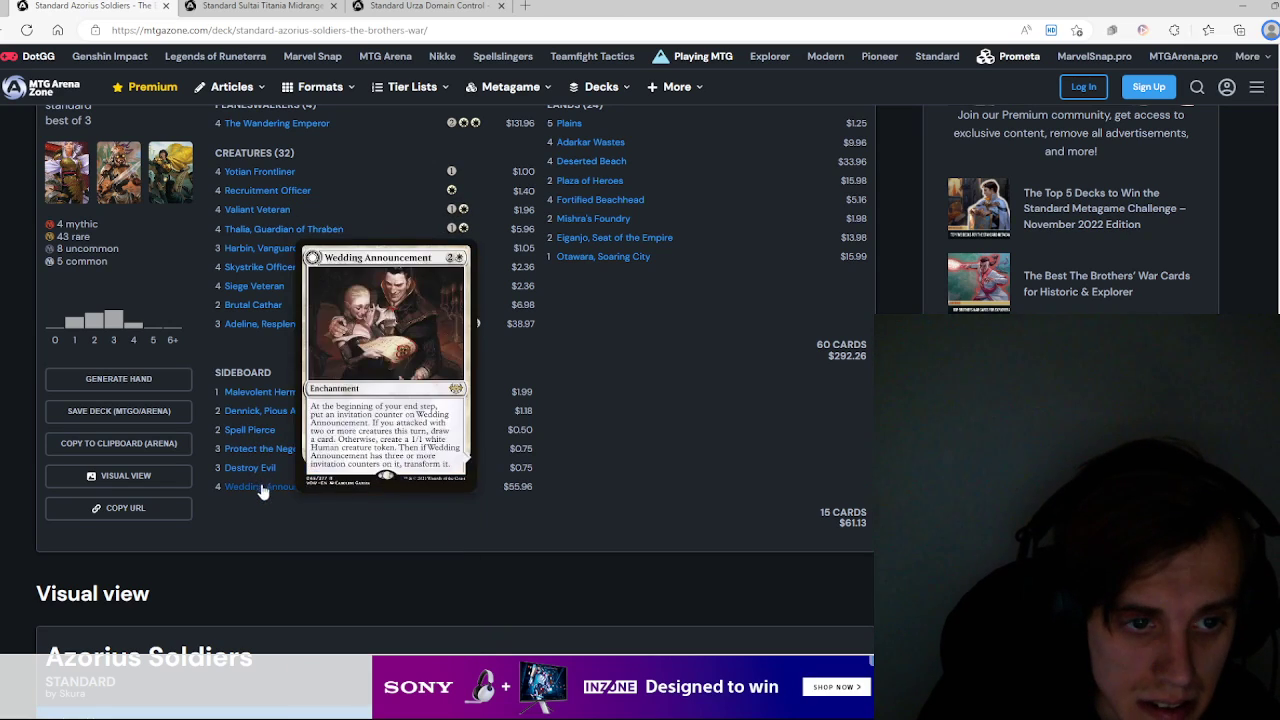
pyautogui.moveTo(254, 286)
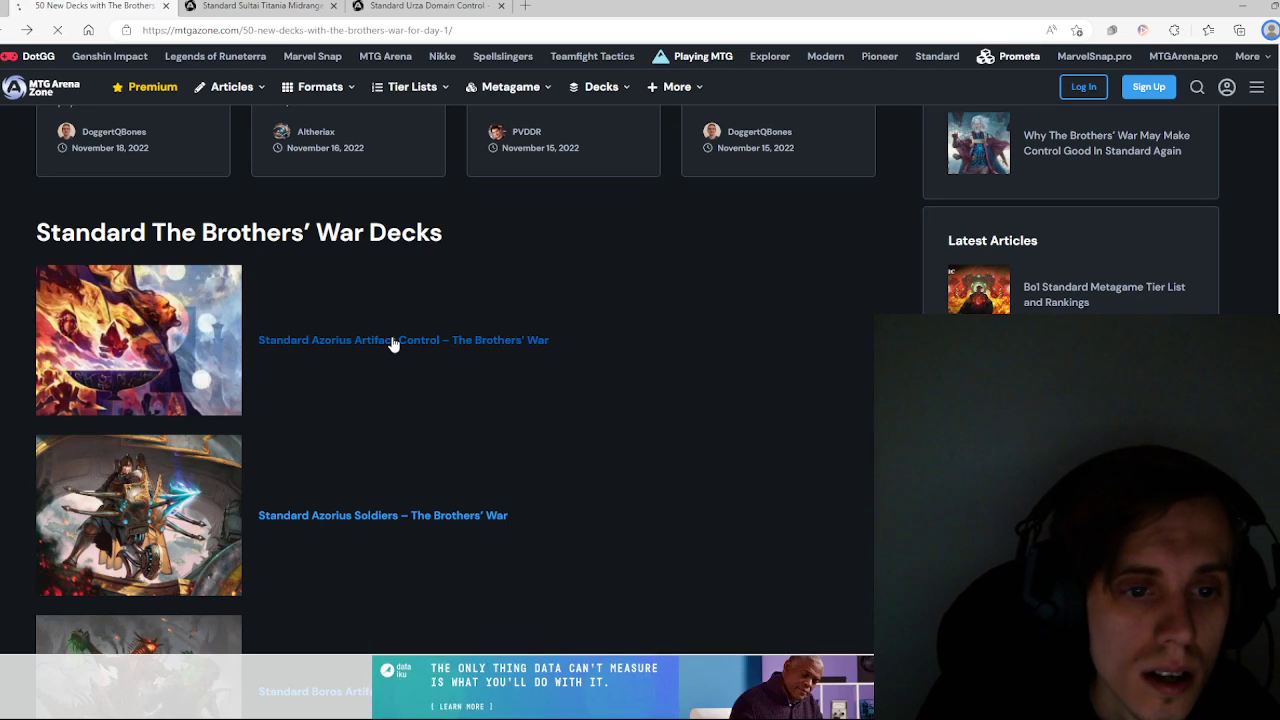
pyautogui.click(403, 339)
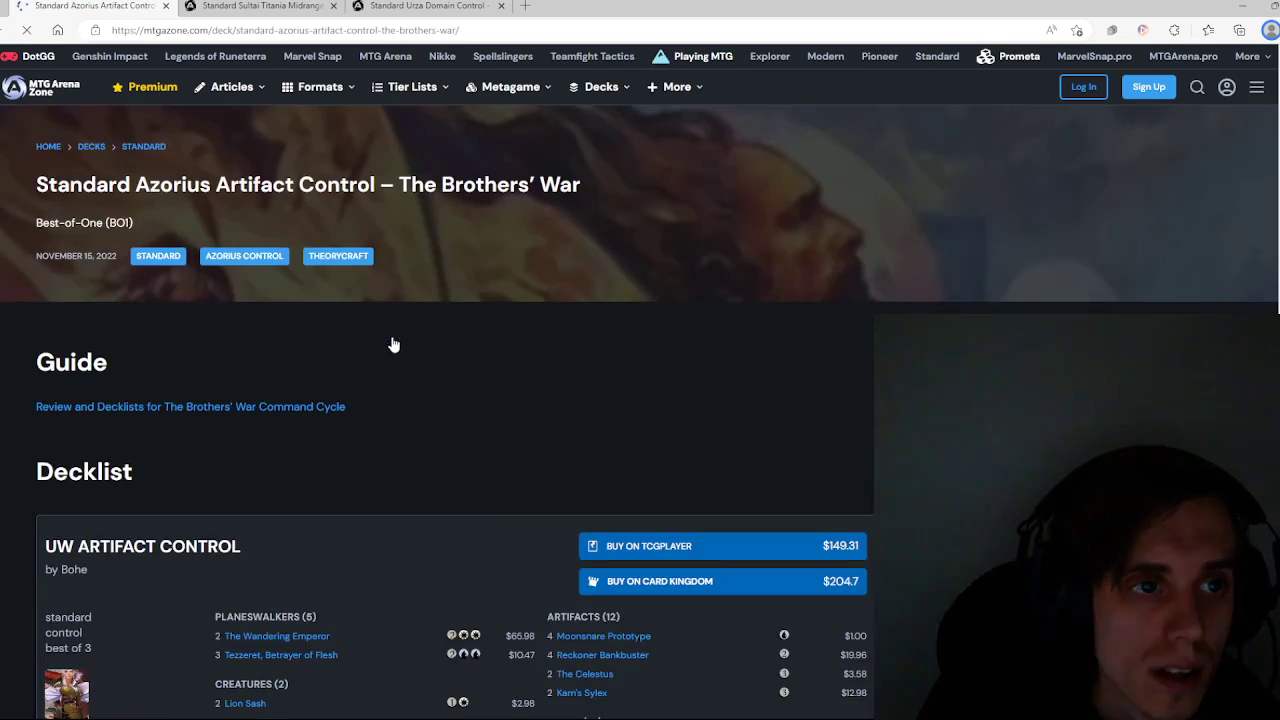
pyautogui.scroll(-3)
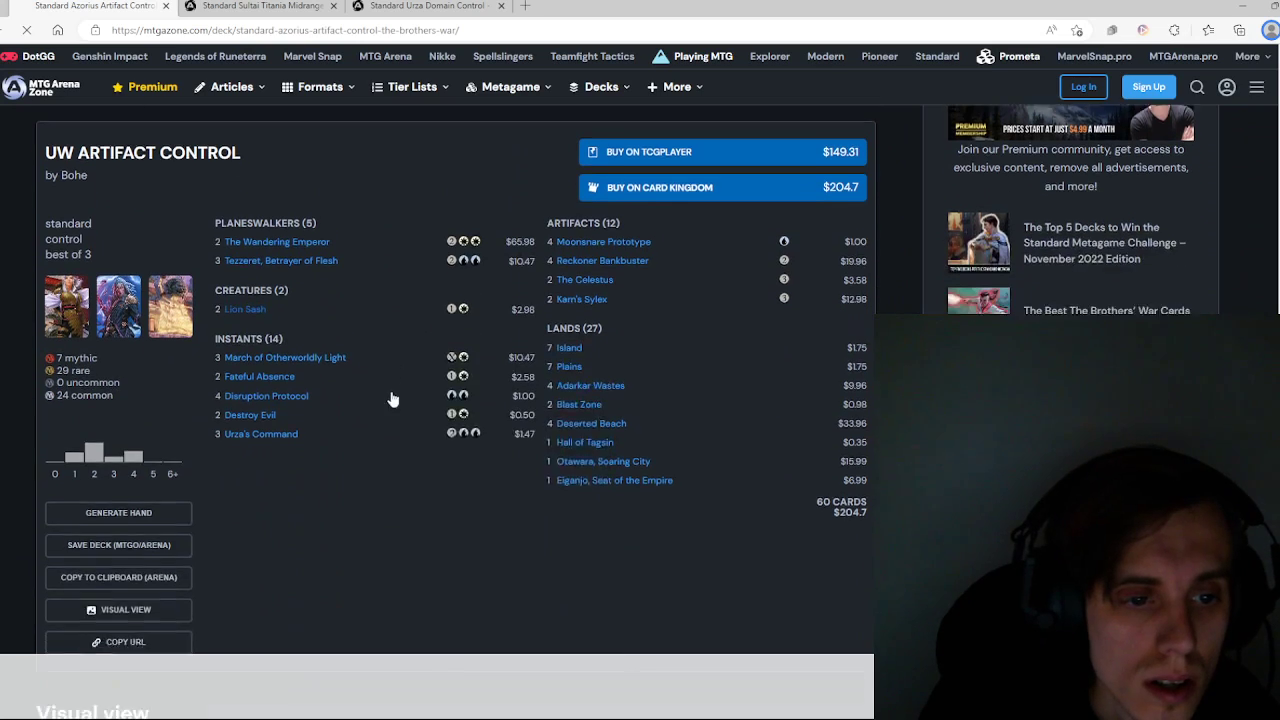
pyautogui.scroll(-3)
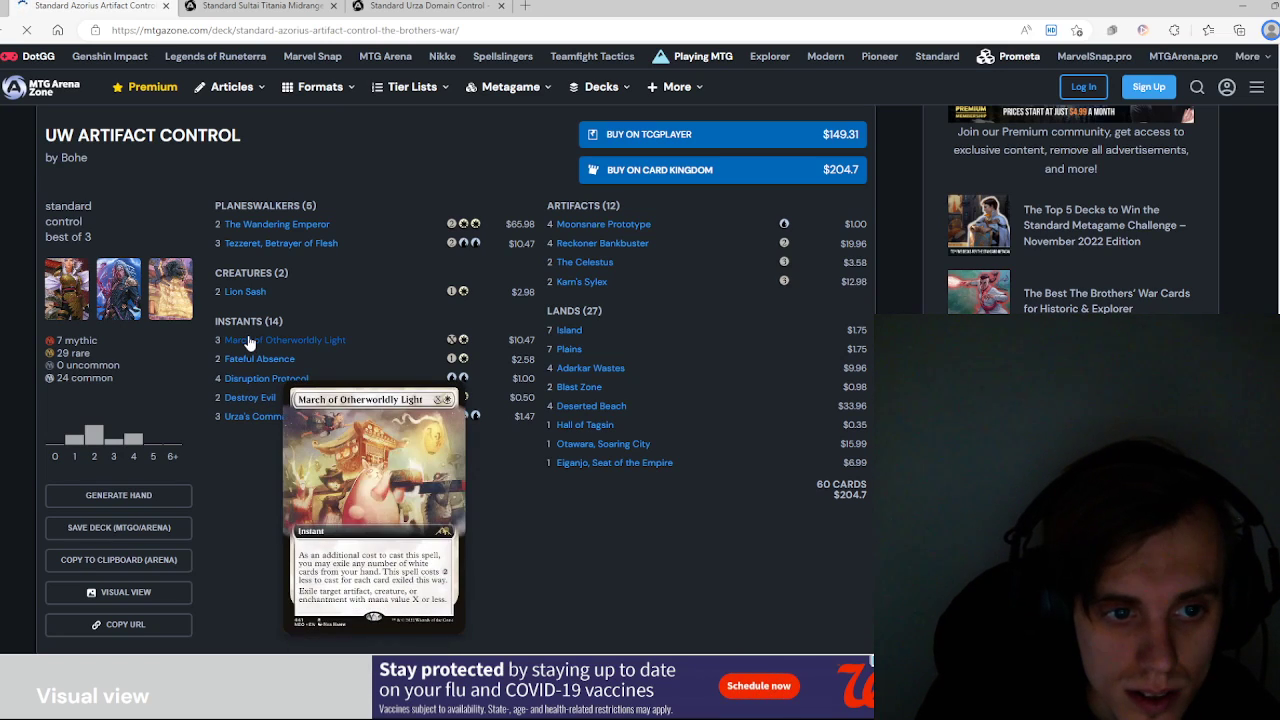
pyautogui.moveTo(266, 378)
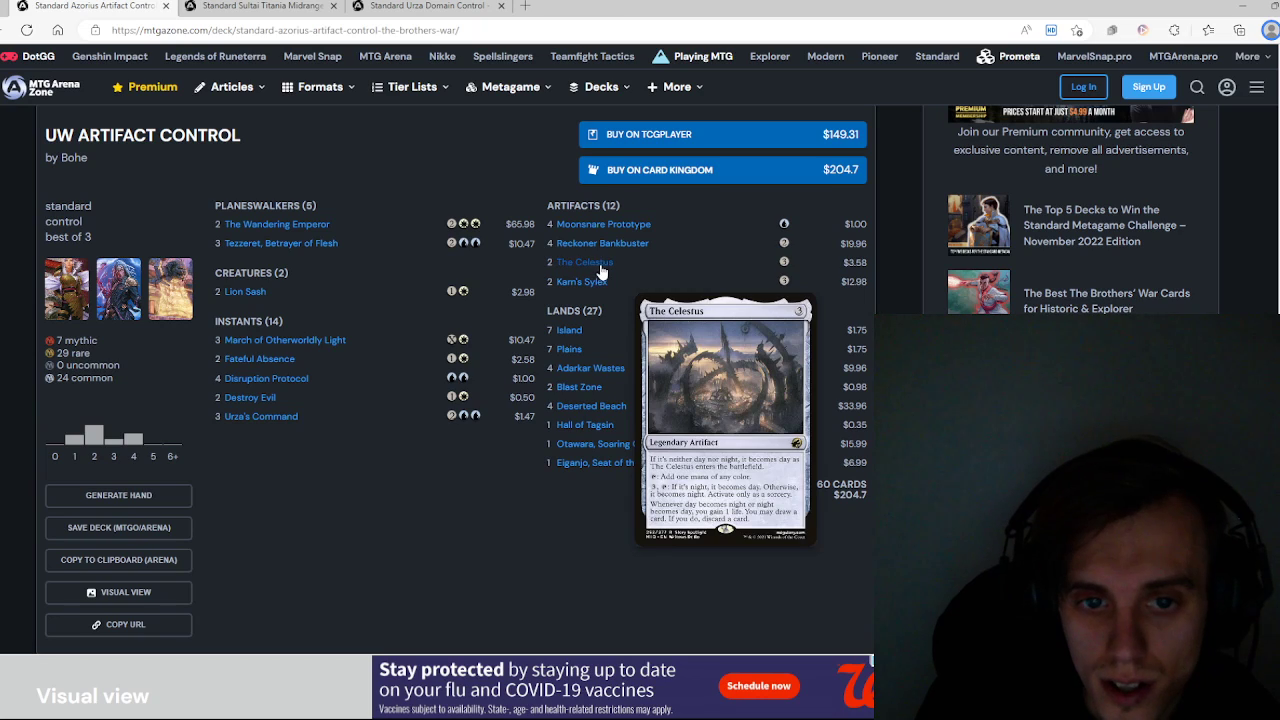
pyautogui.moveTo(603, 224)
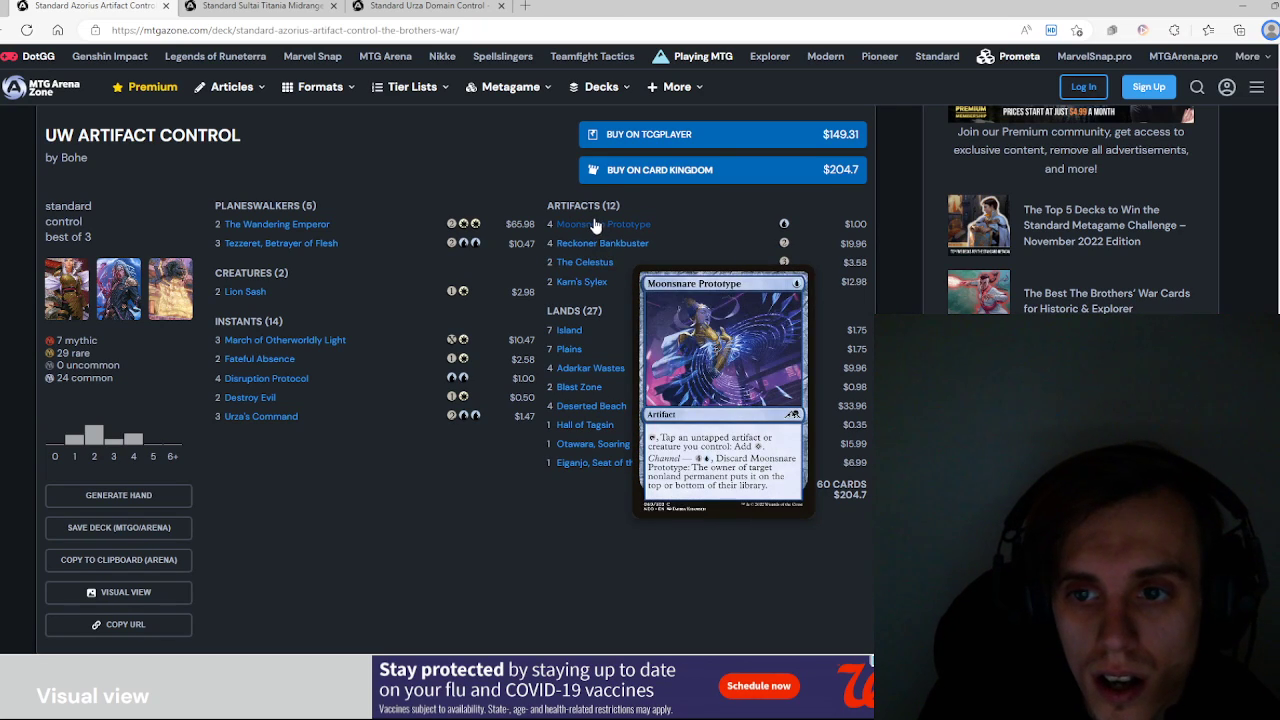
pyautogui.moveTo(77, 97)
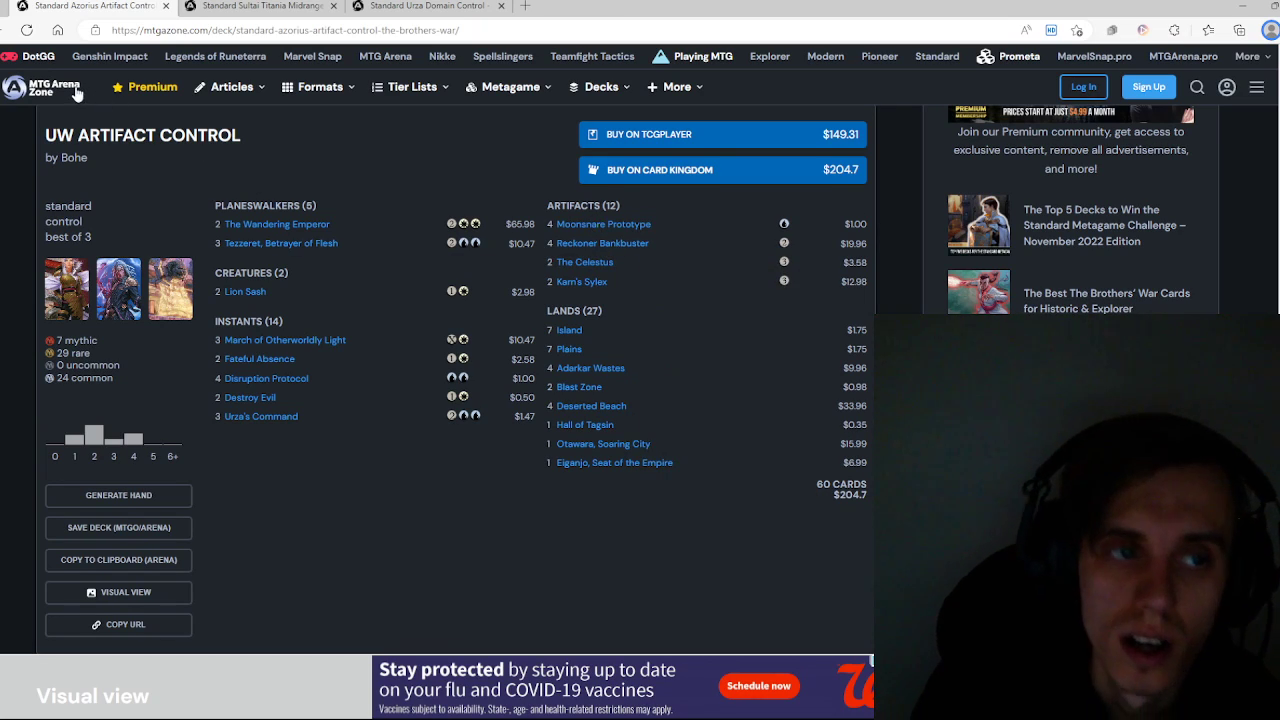
pyautogui.moveTo(281, 243)
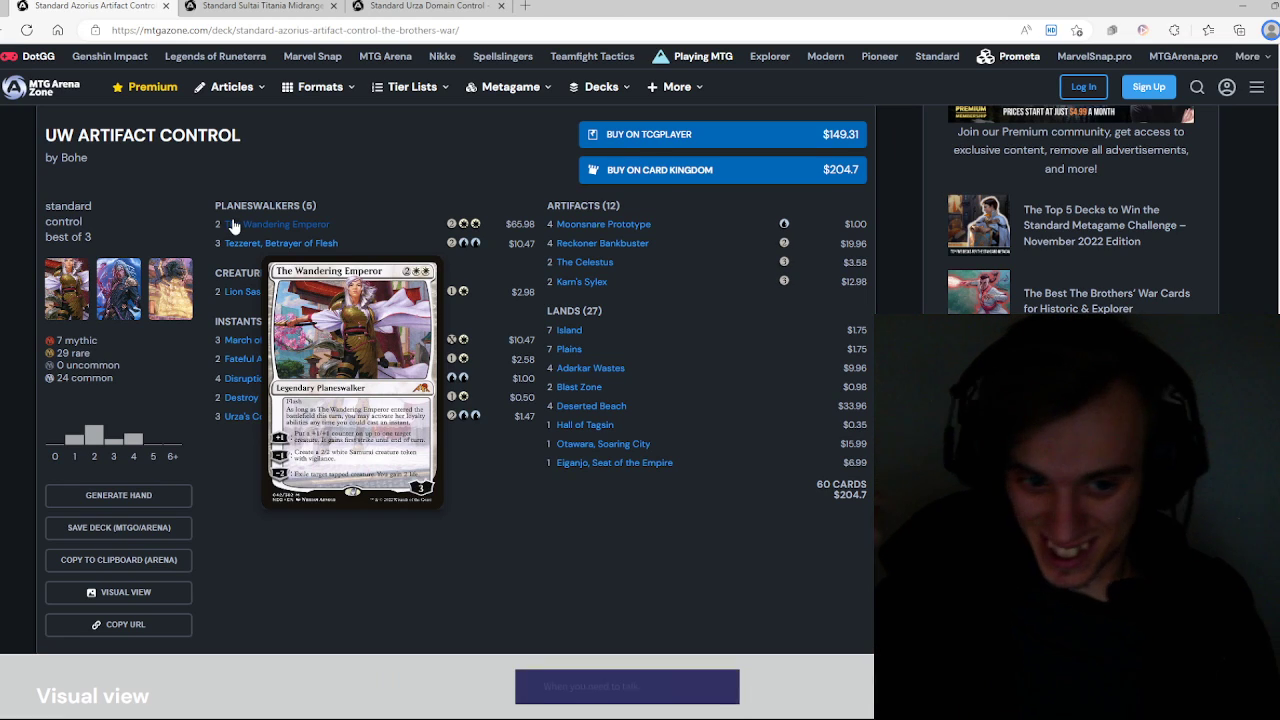
pyautogui.click(320, 87)
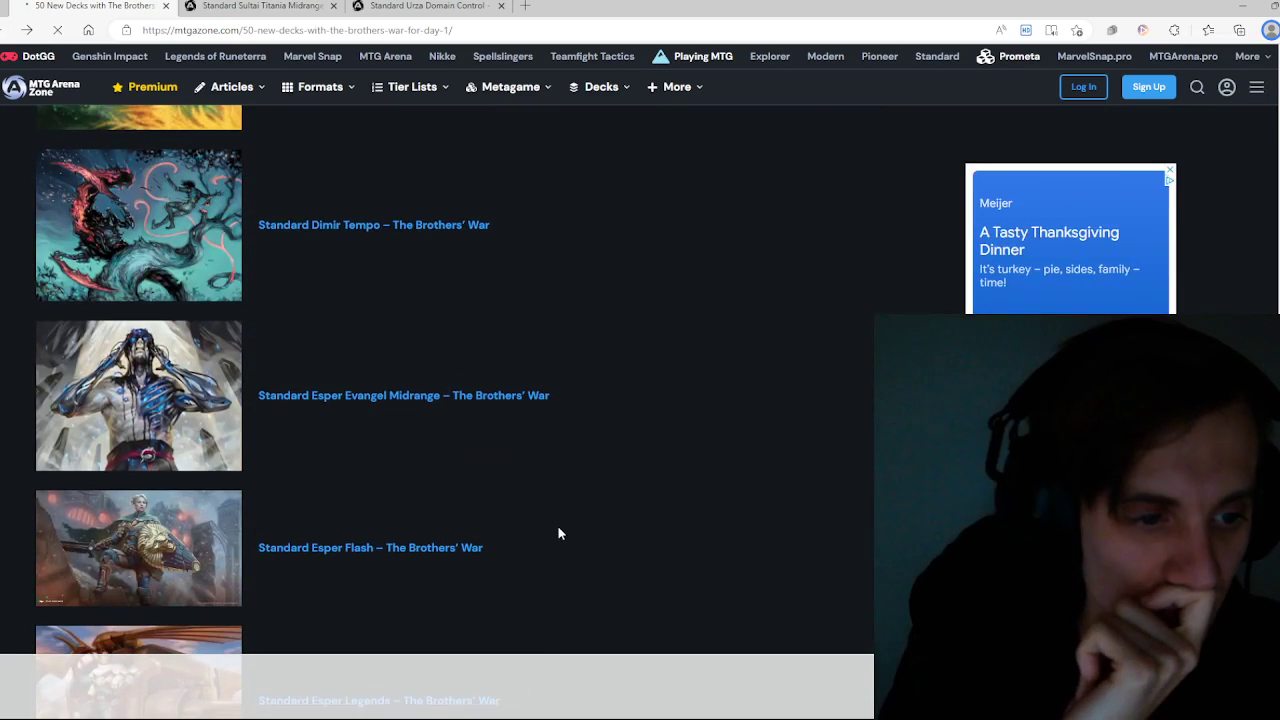
# Step: Scroll the 50 New Decks article and open 'Standard Gruul Over the Top – The Brothers' War'
pyautogui.scroll(-3)
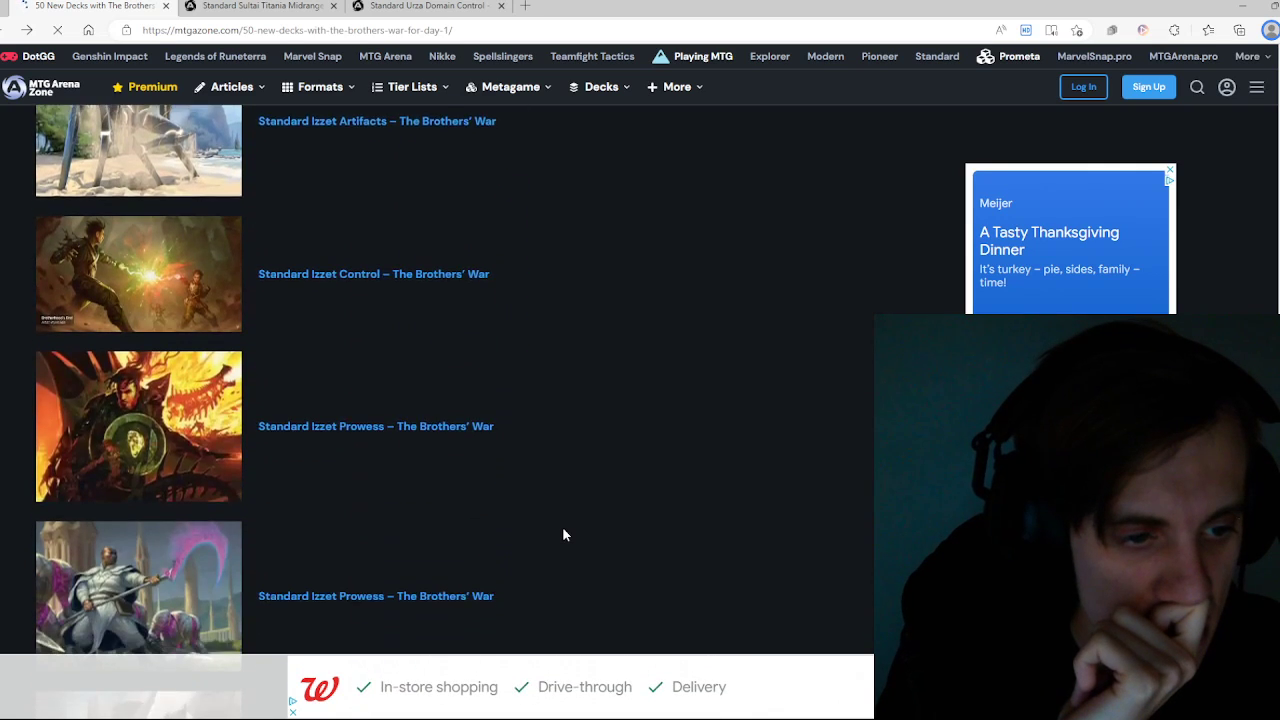
pyautogui.scroll(-3)
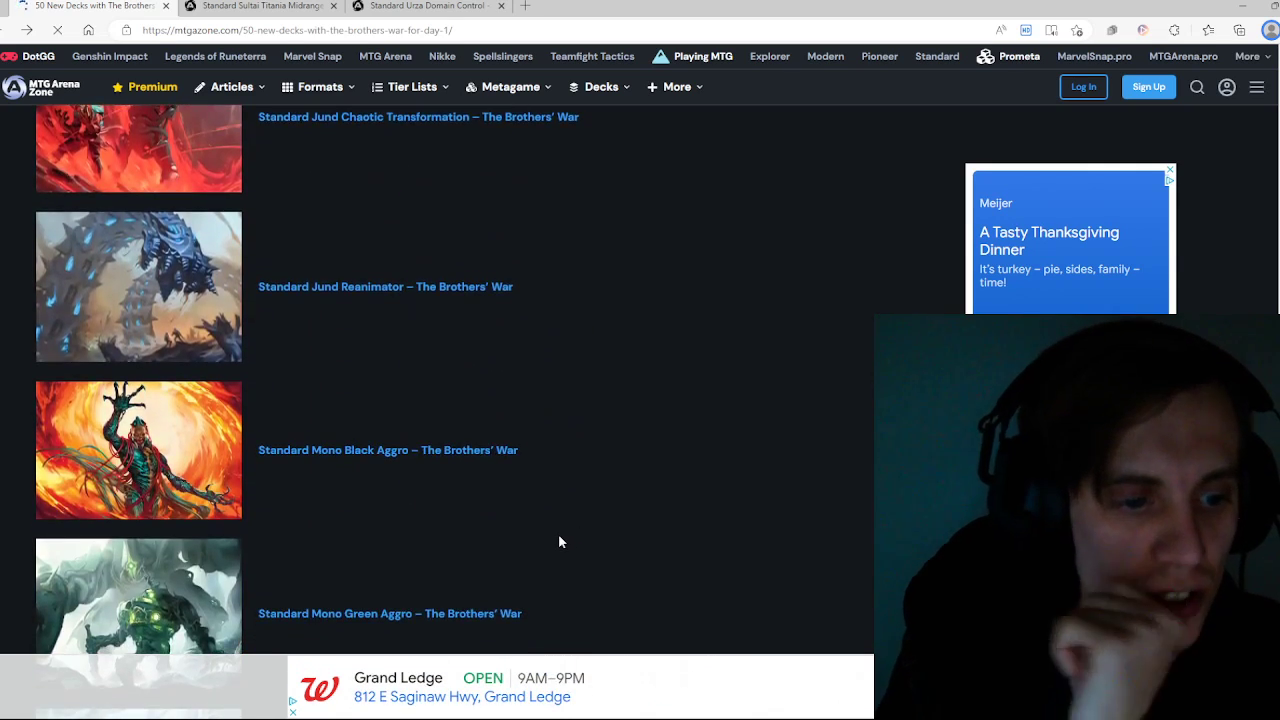
pyautogui.scroll(-3)
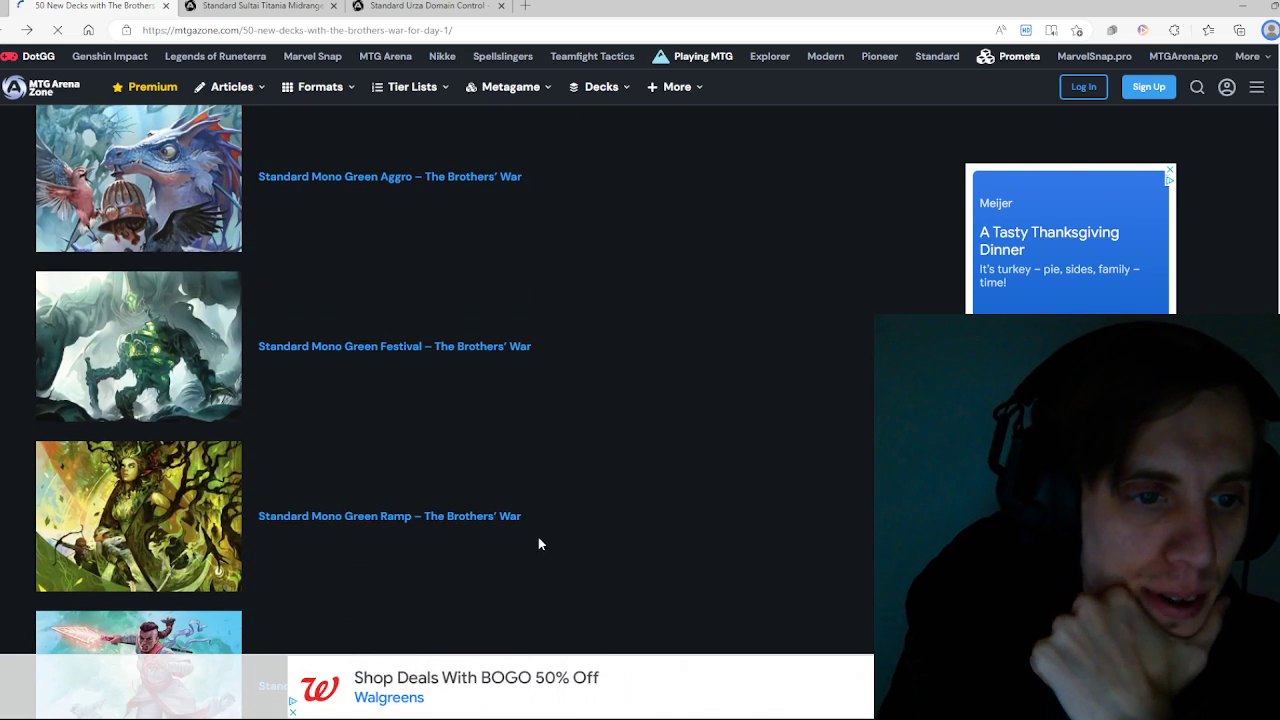
pyautogui.scroll(-3)
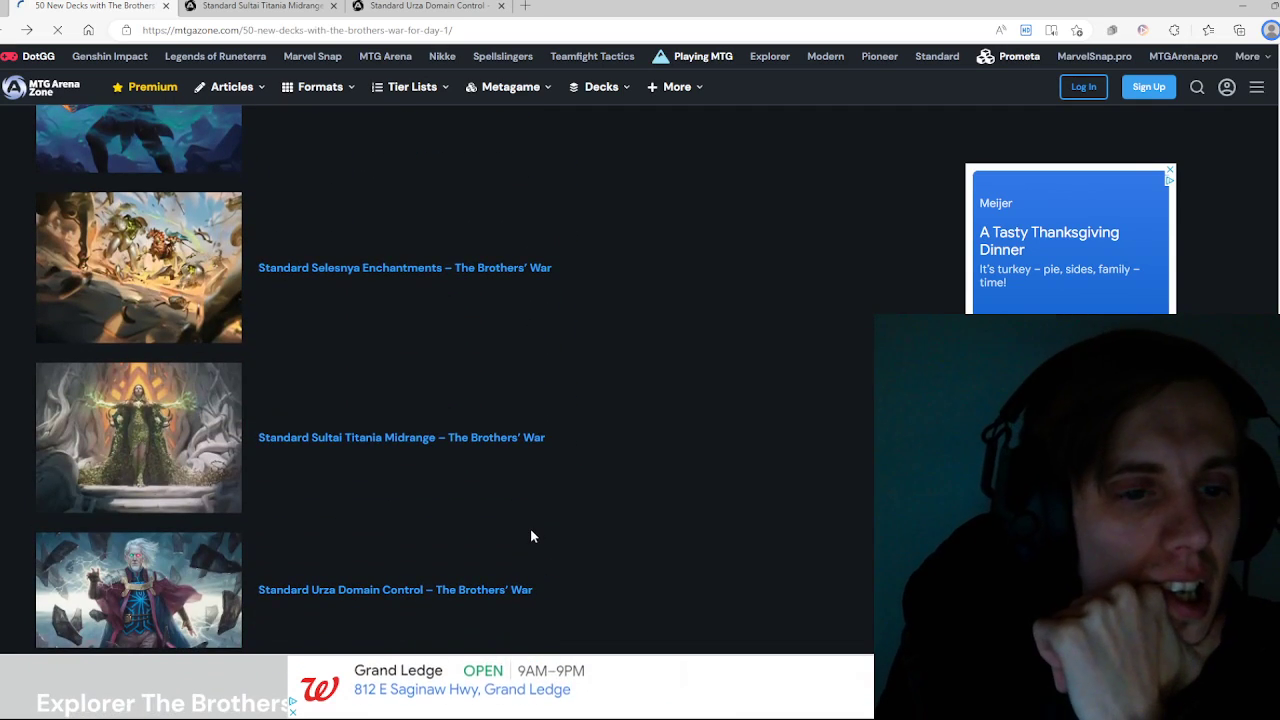
pyautogui.scroll(-3)
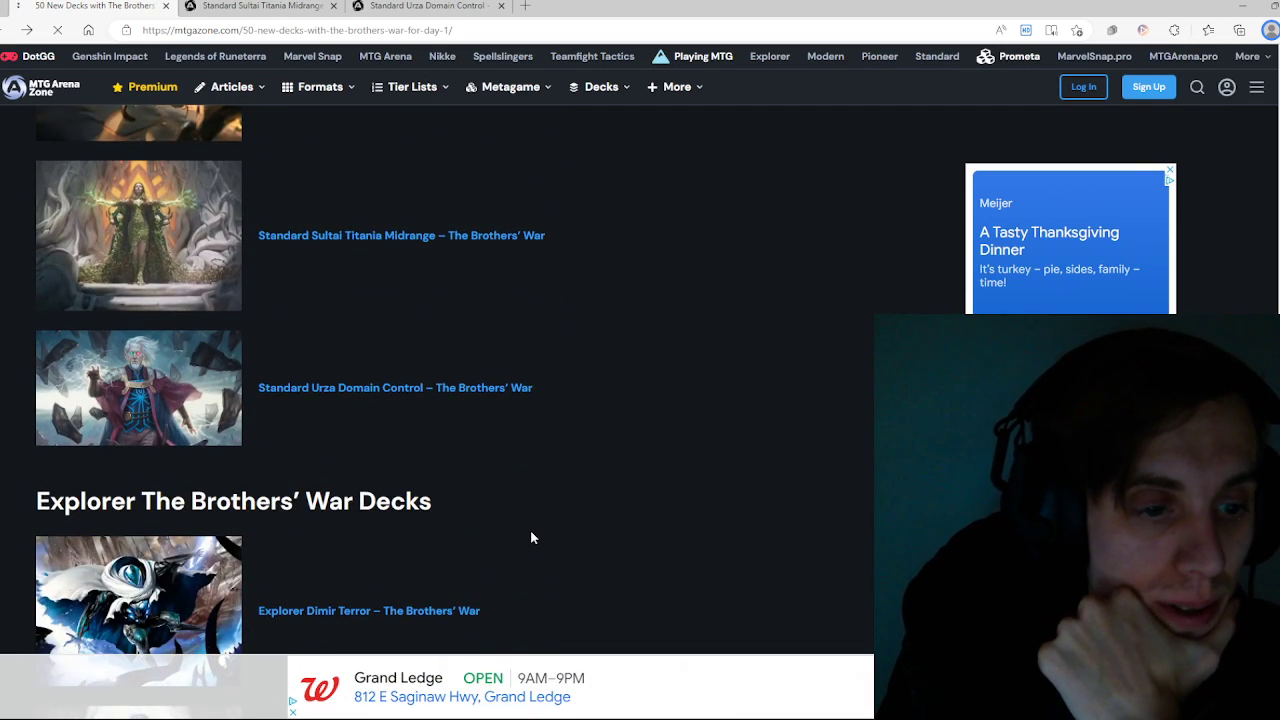
pyautogui.scroll(-3)
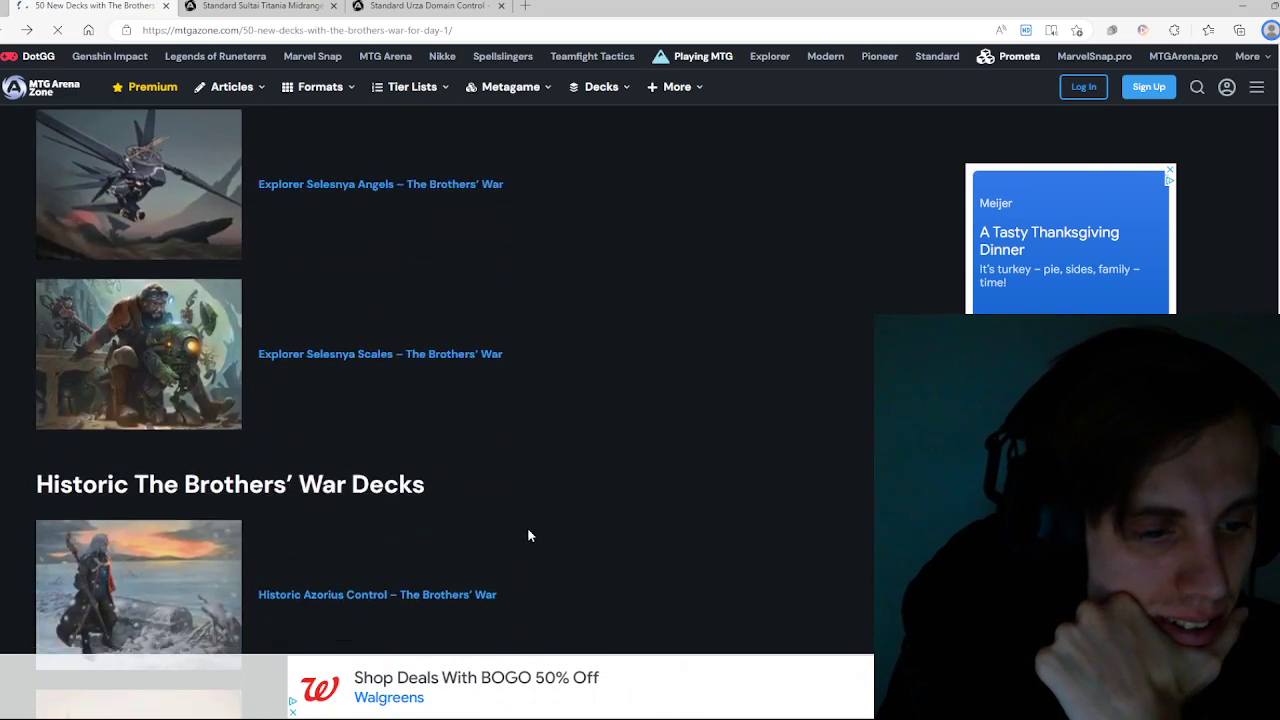
pyautogui.scroll(-3)
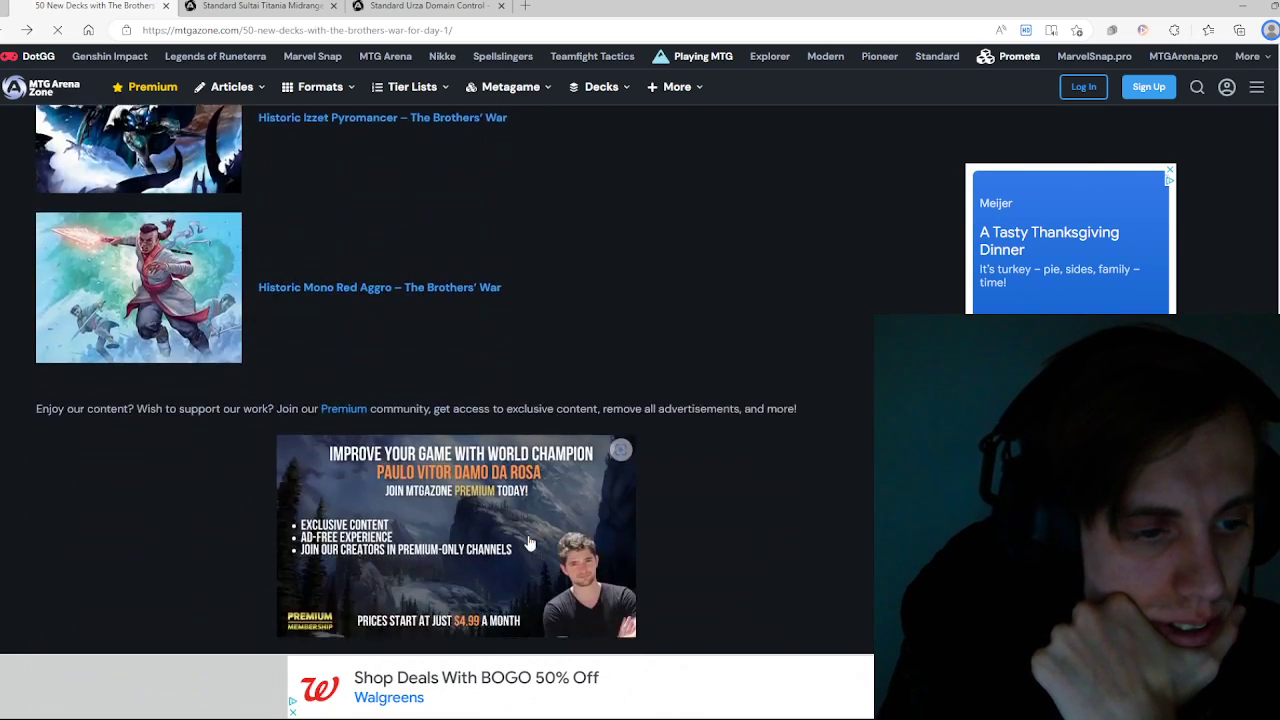
pyautogui.scroll(-3)
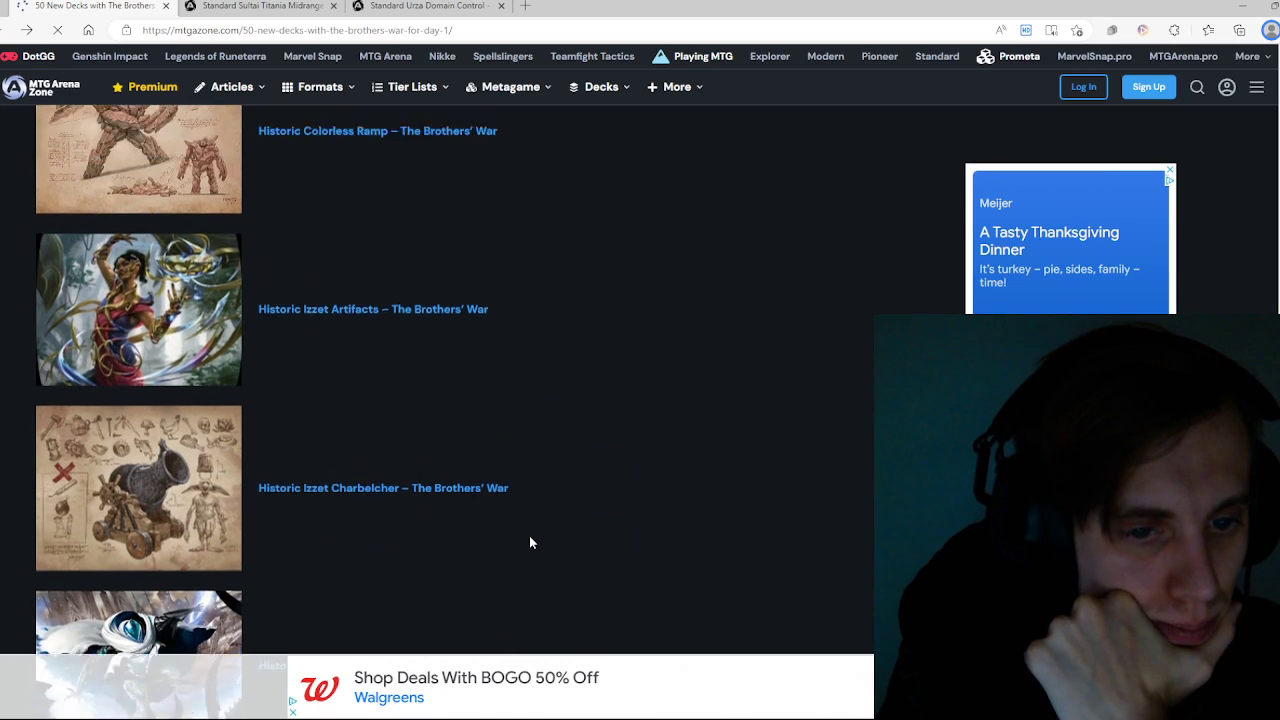
pyautogui.scroll(-3)
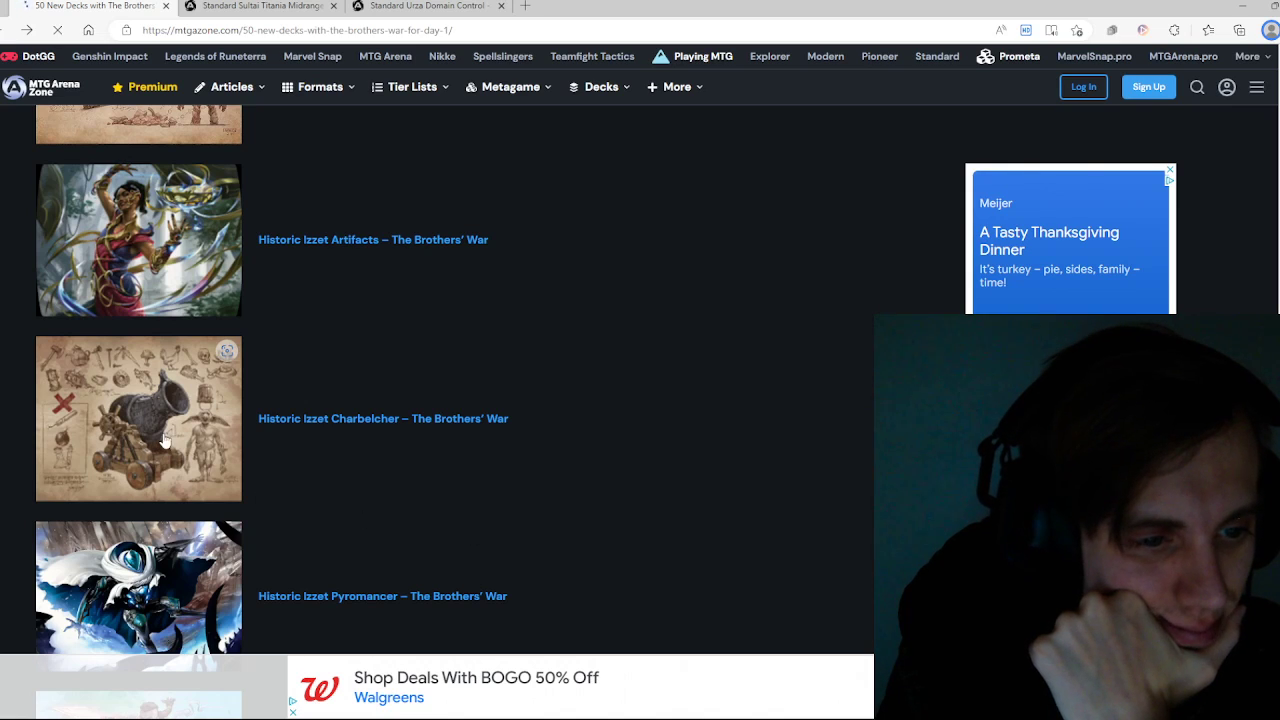
pyautogui.scroll(-3)
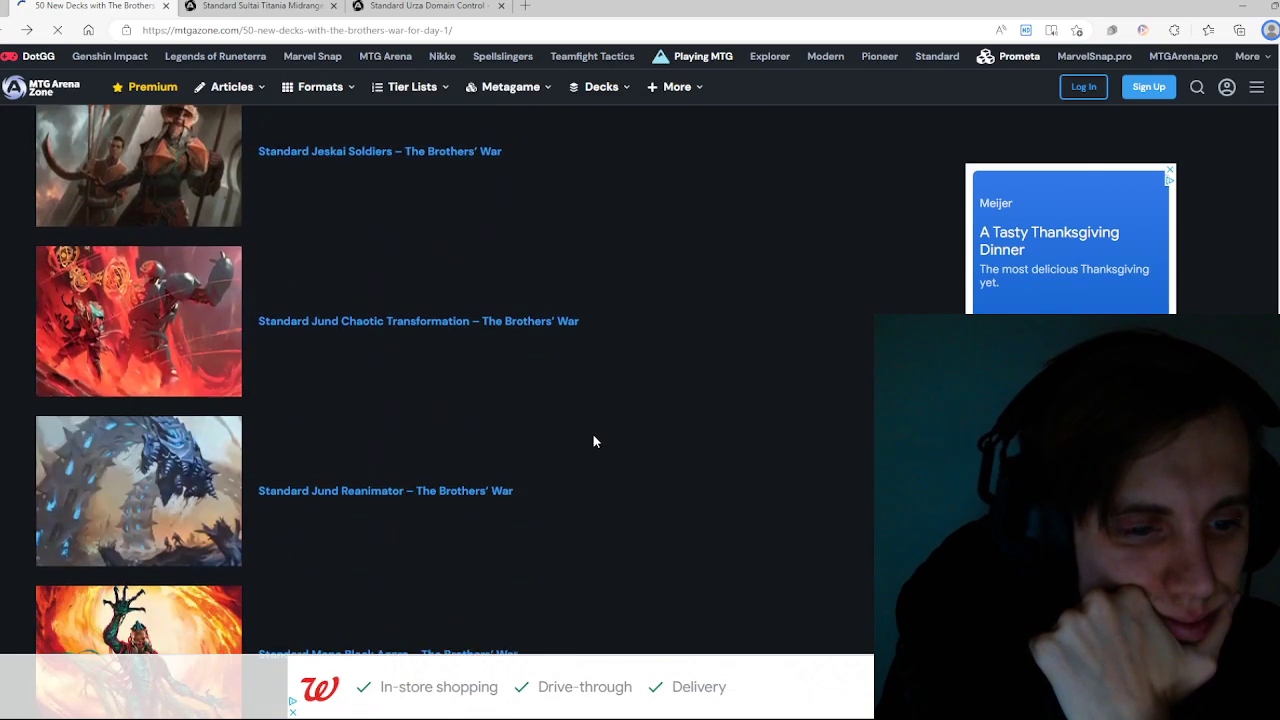
pyautogui.scroll(3)
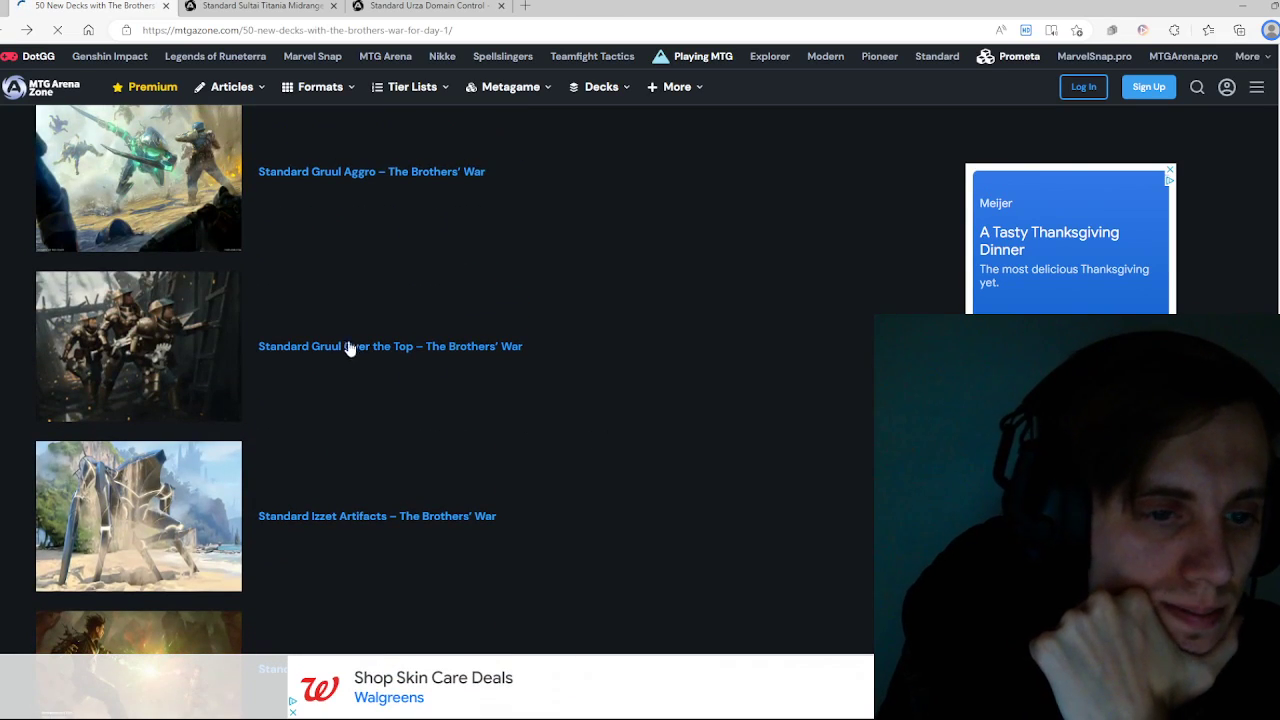
pyautogui.click(390, 346)
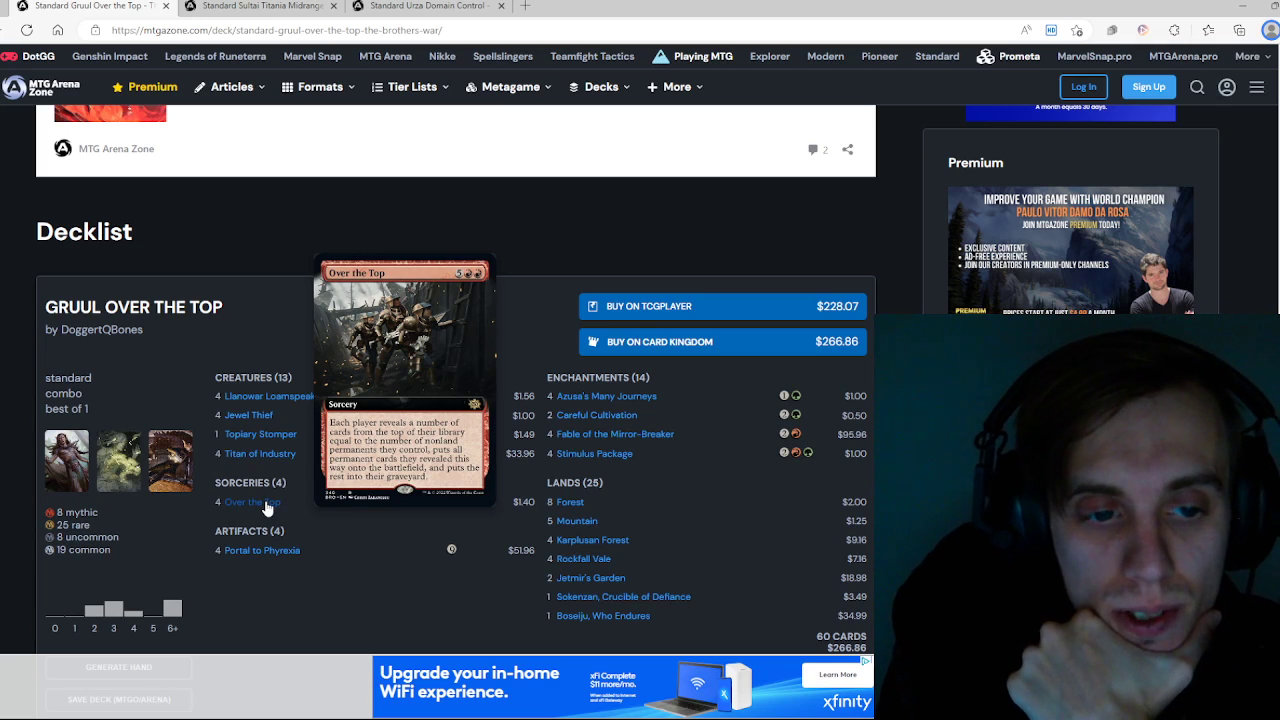
pyautogui.moveTo(675, 617)
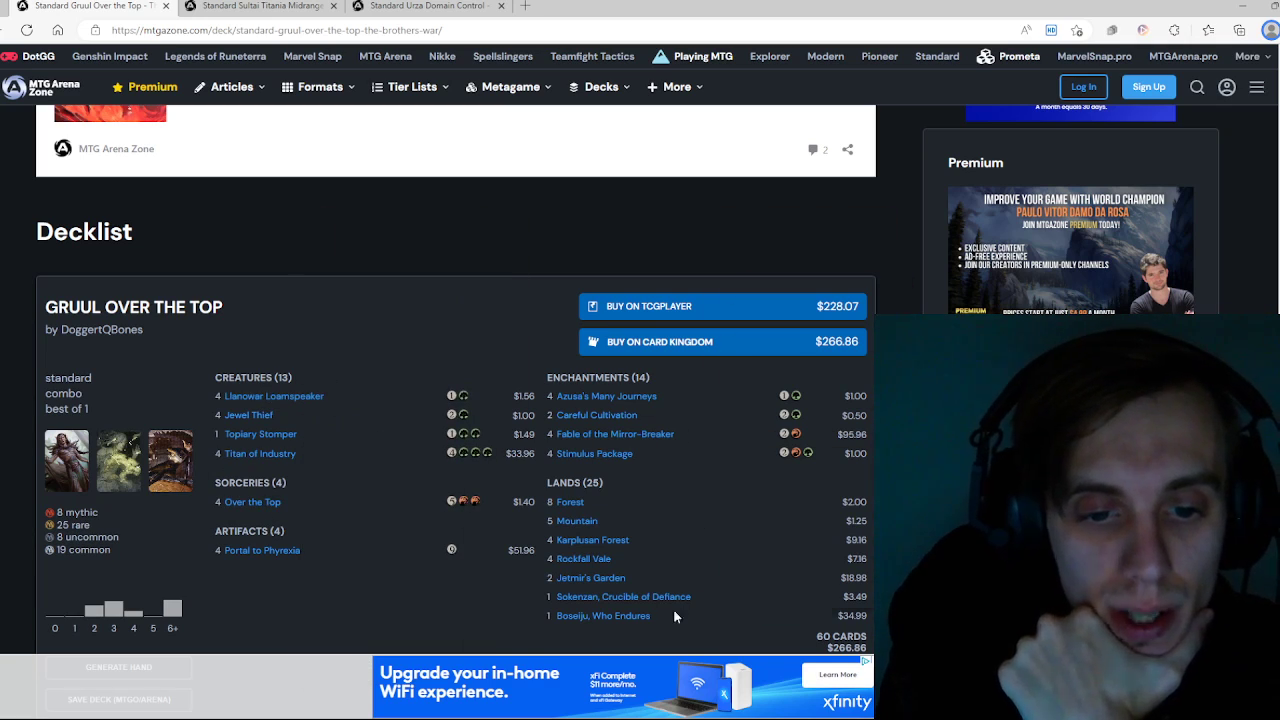
pyautogui.moveTo(252, 502)
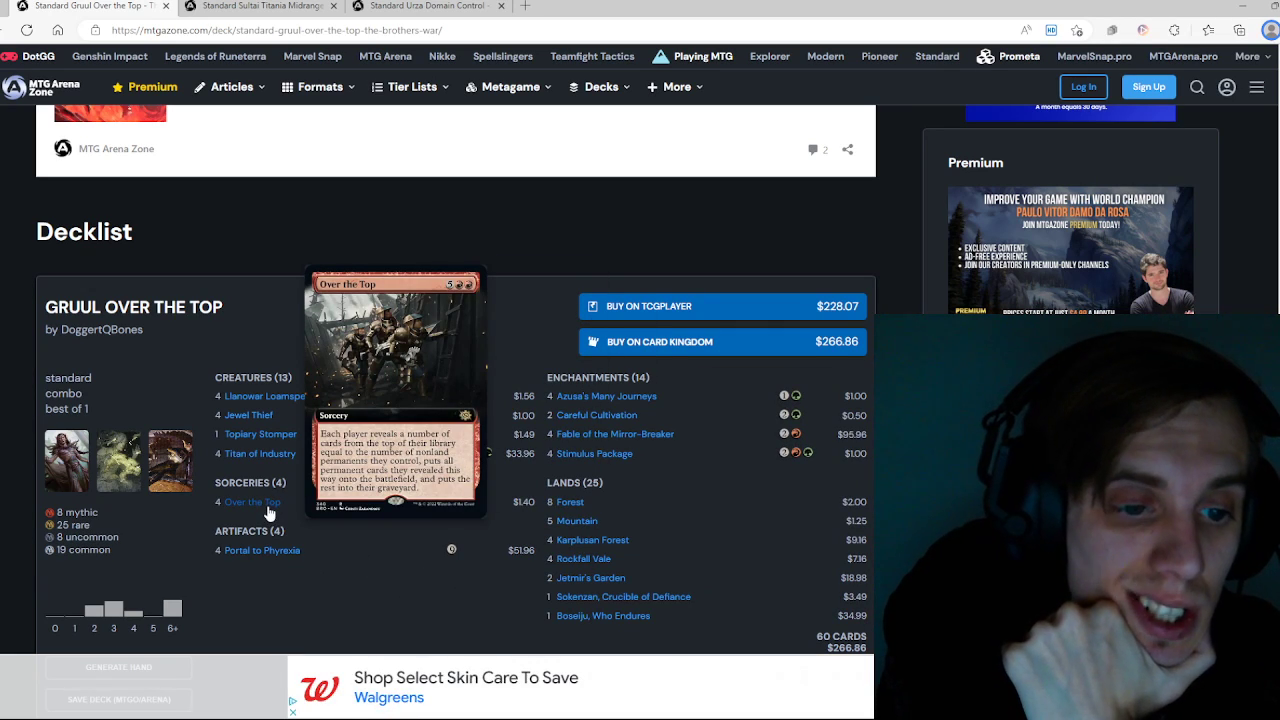
pyautogui.moveTo(359, 571)
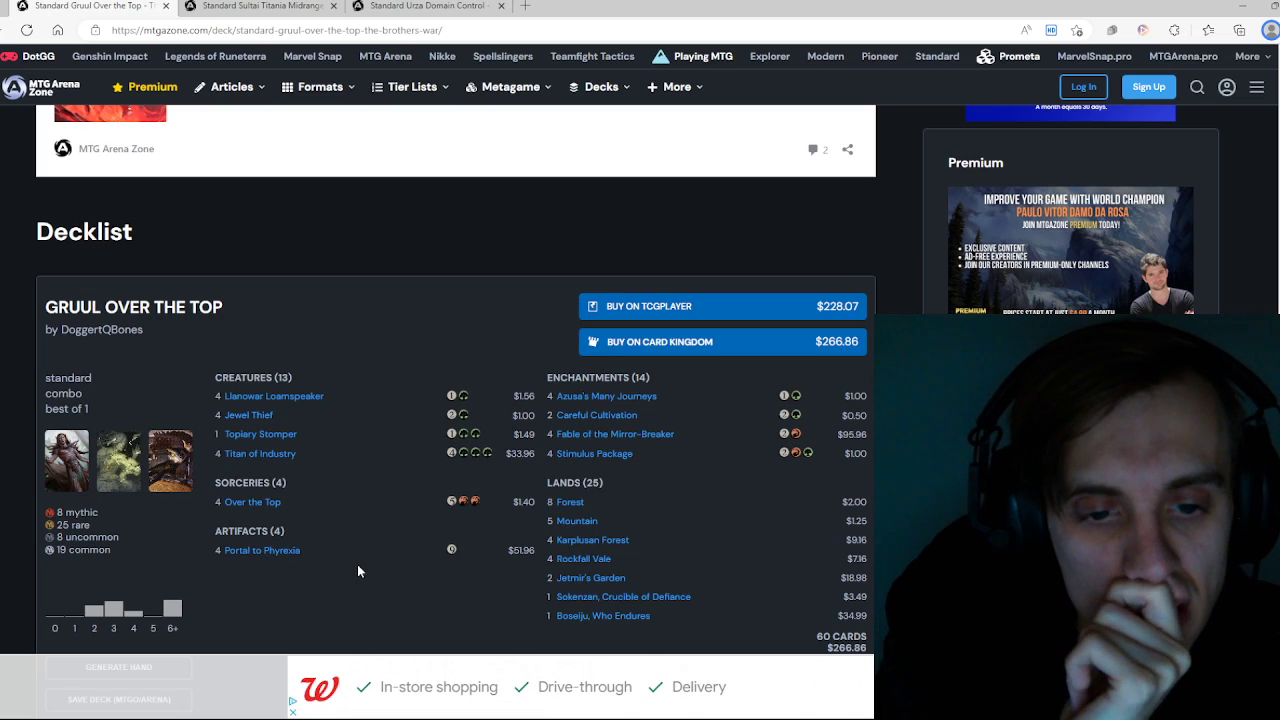
pyautogui.moveTo(596, 415)
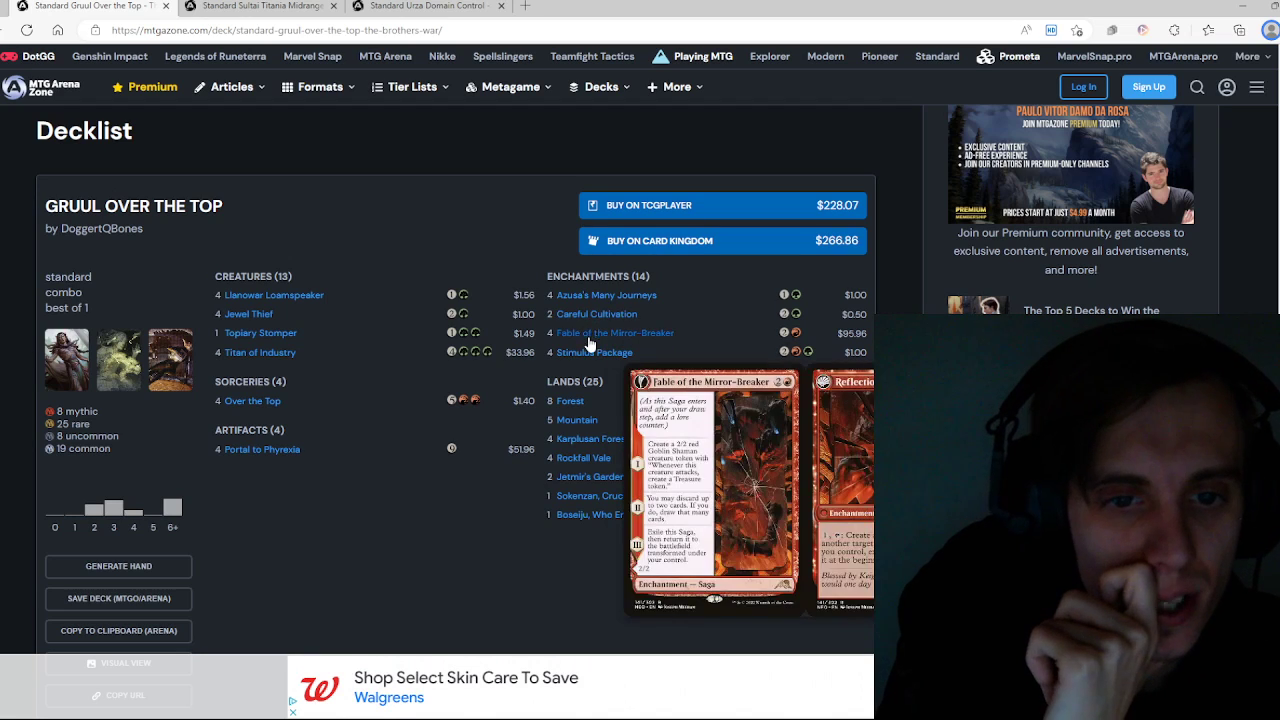
pyautogui.moveTo(717, 376)
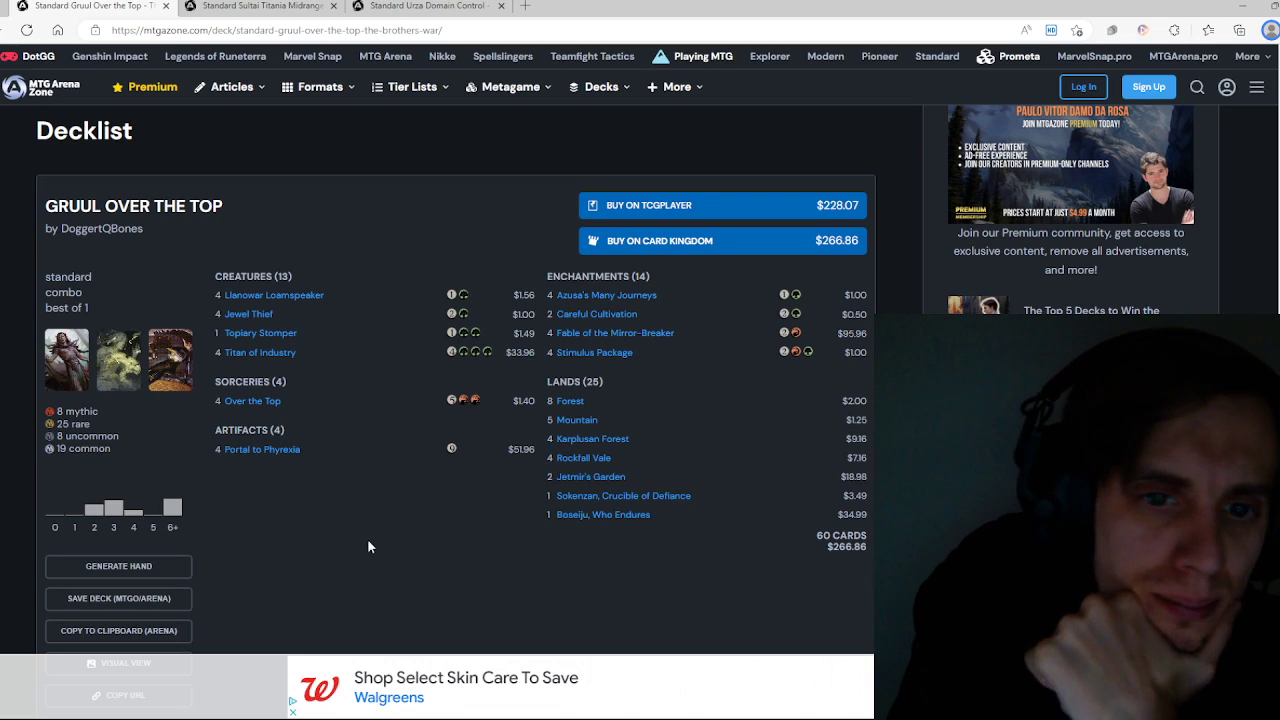
pyautogui.moveTo(293, 366)
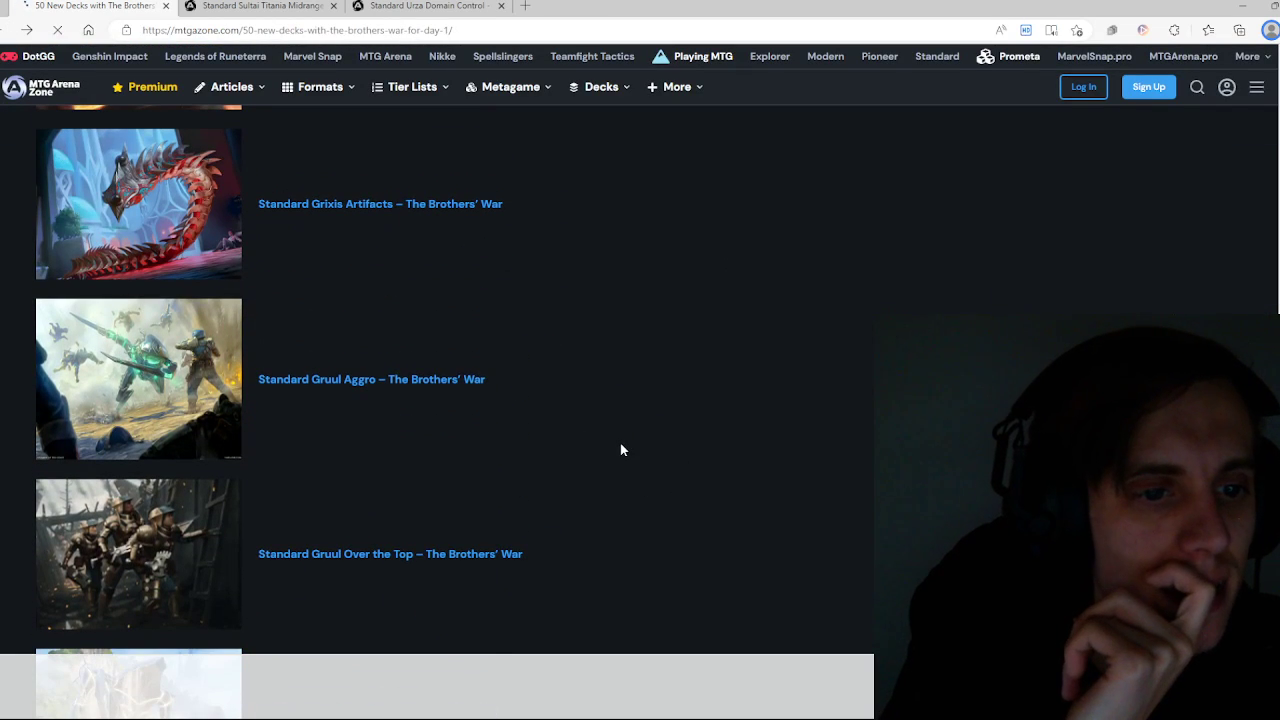
# Step: Scroll the 50 New Decks with The Brothers' War article back to its top
pyautogui.scroll(3)
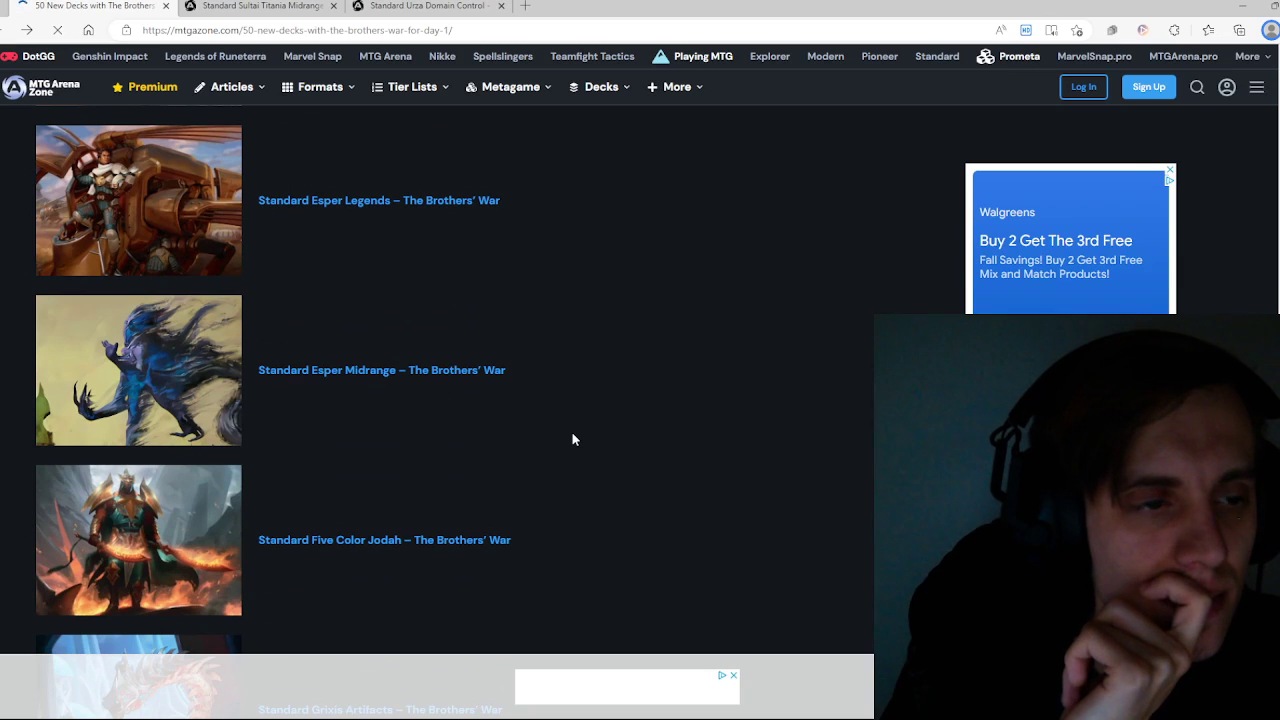
pyautogui.scroll(-3)
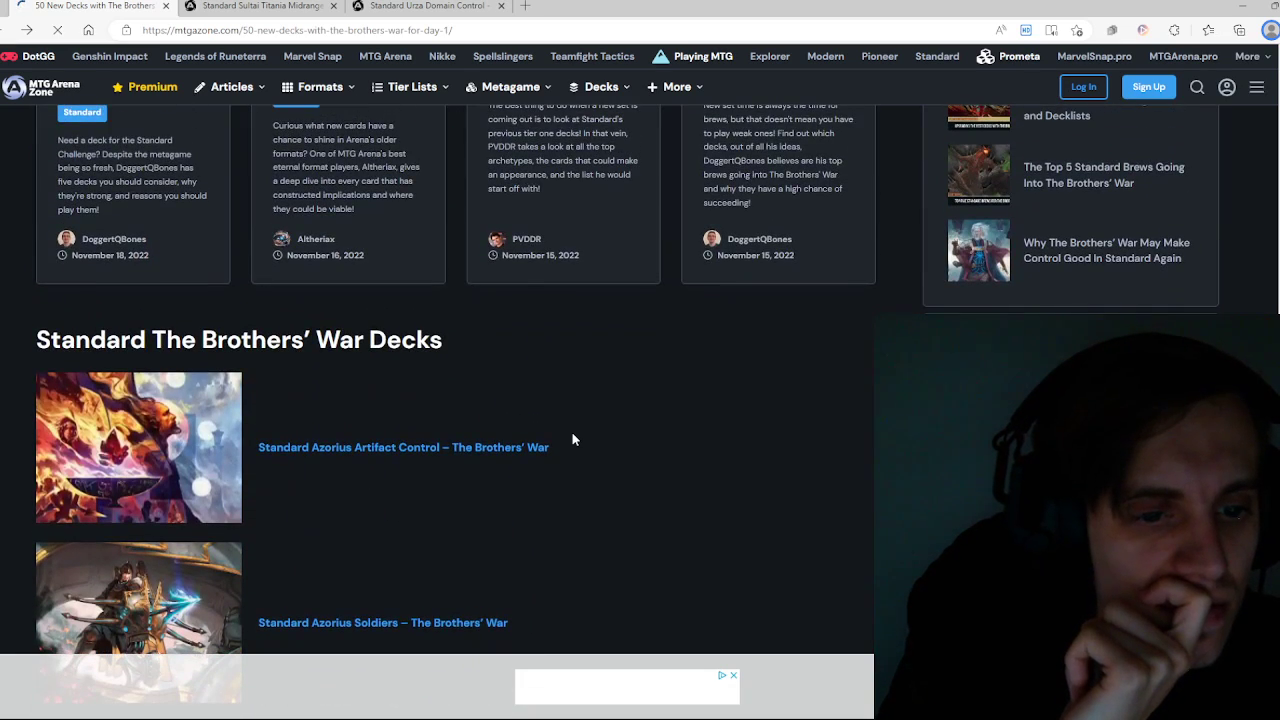
pyautogui.scroll(3)
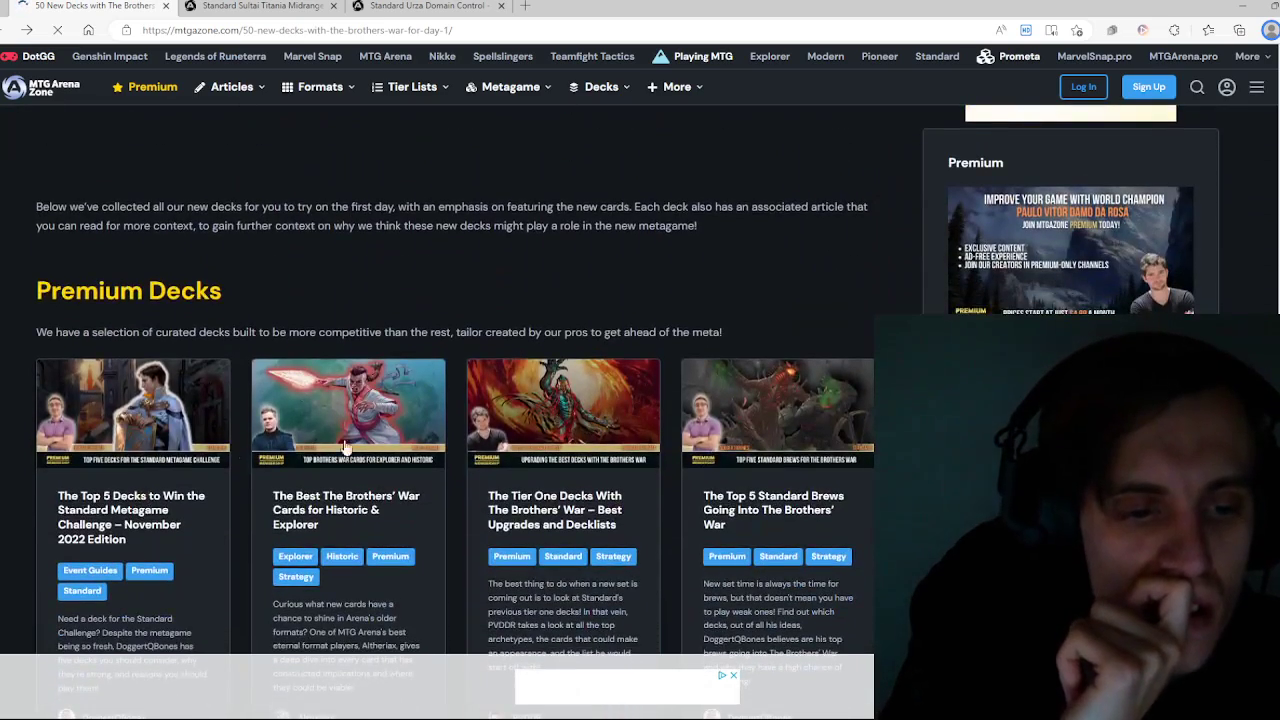
pyautogui.scroll(3)
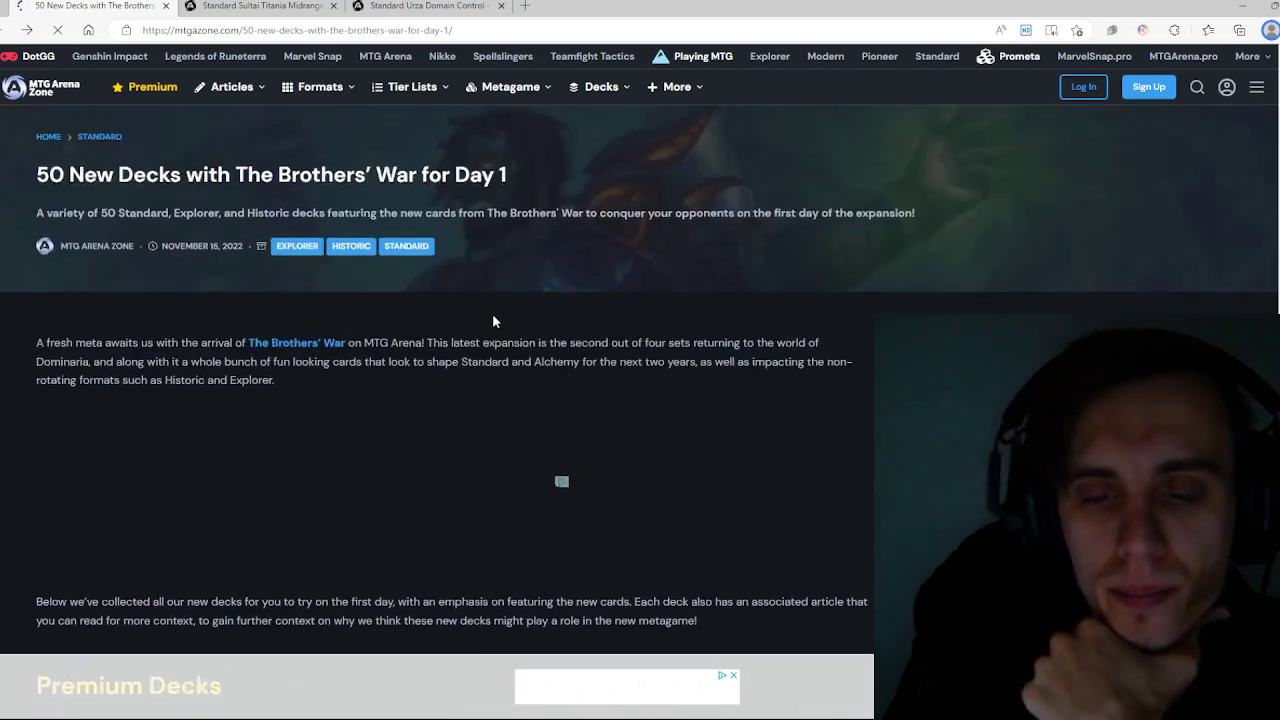
pyautogui.scroll(-3)
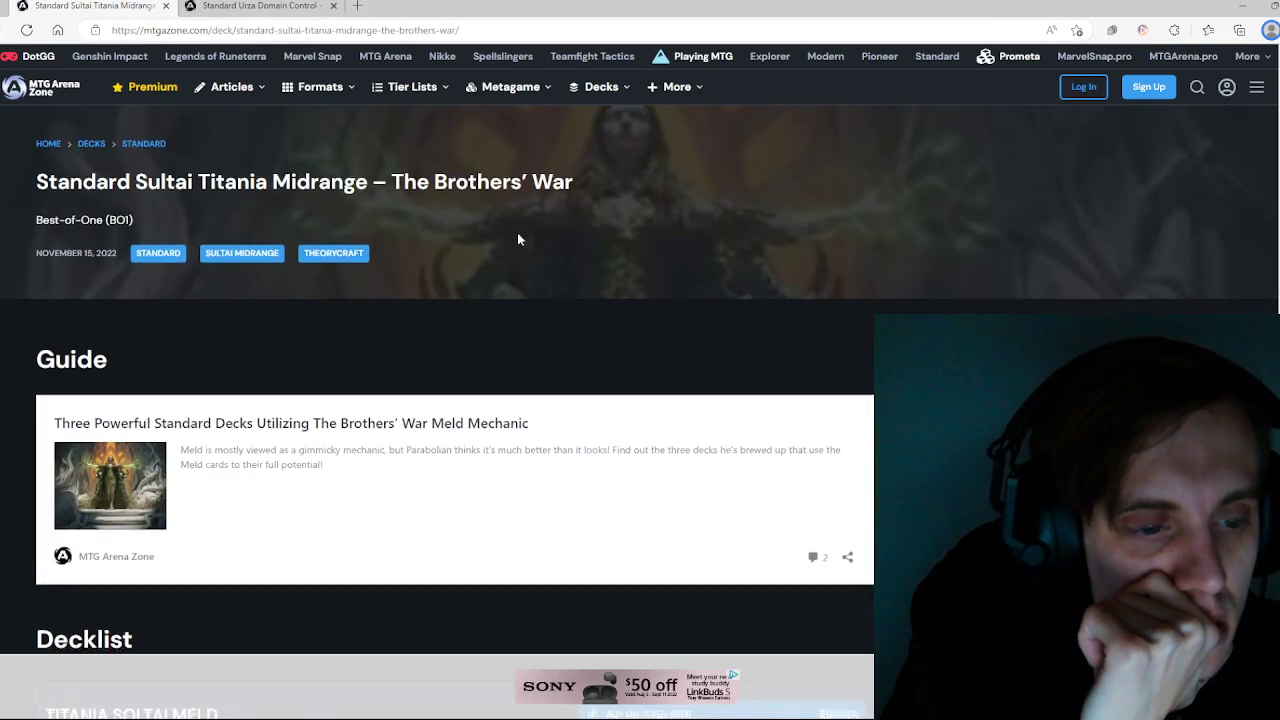
# Step: Scroll down to the Titania Sultai Meld decklist and review its cards
pyautogui.scroll(-3)
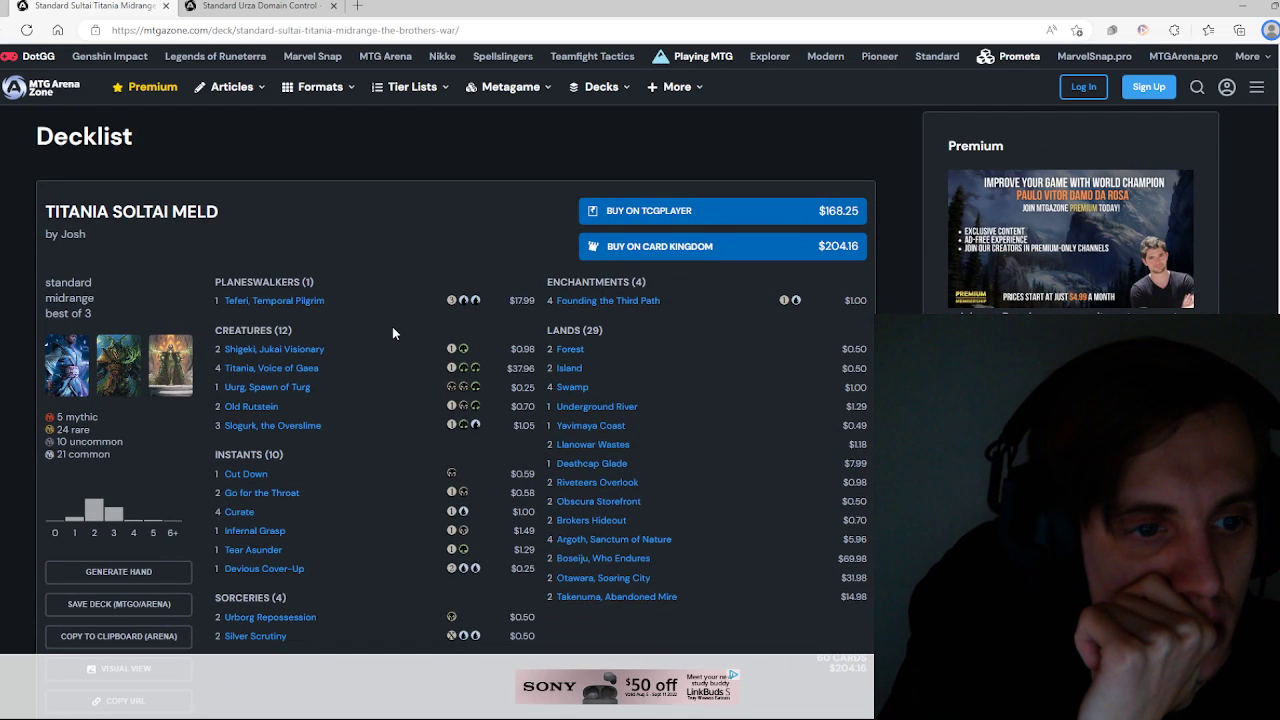
pyautogui.scroll(-3)
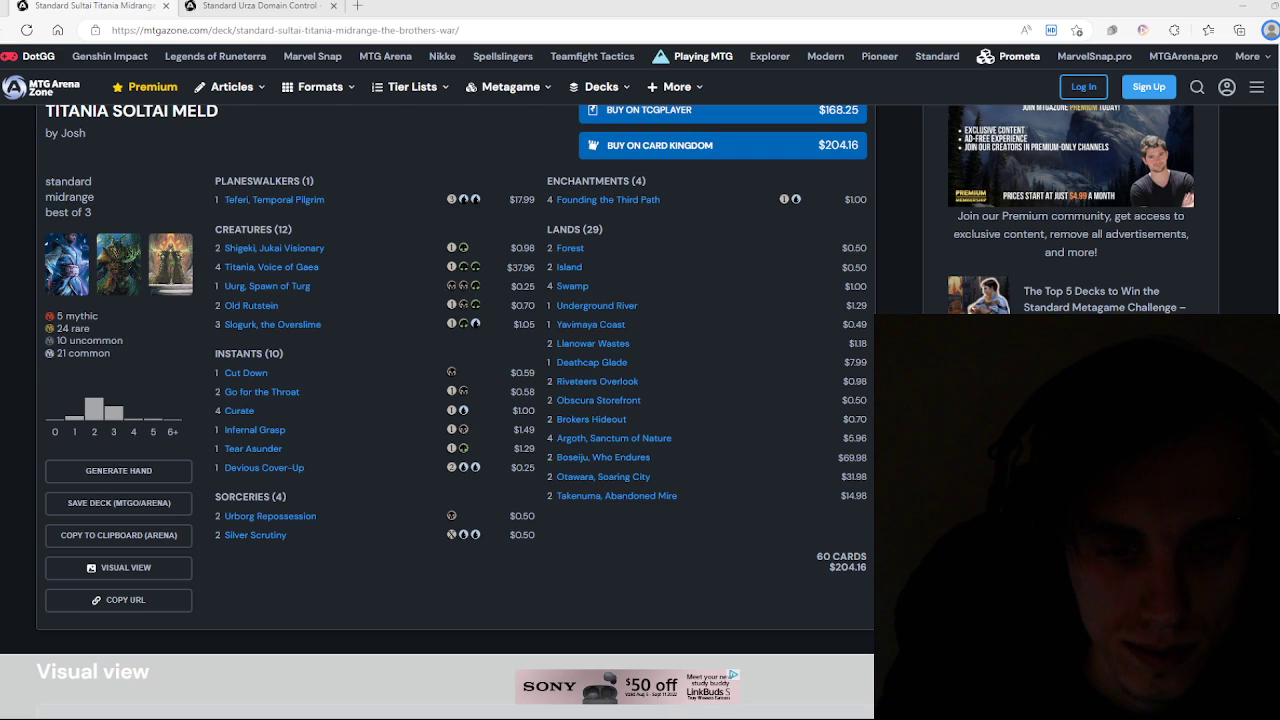
pyautogui.moveTo(598, 555)
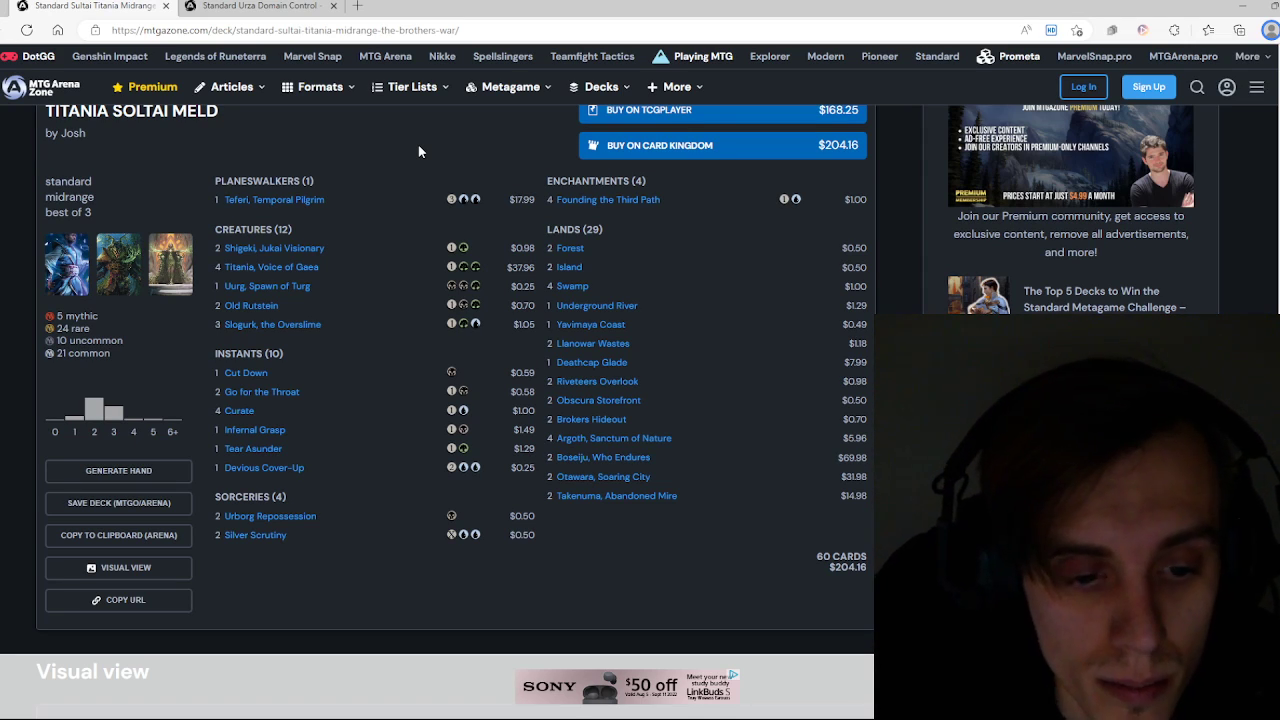
pyautogui.click(118, 567)
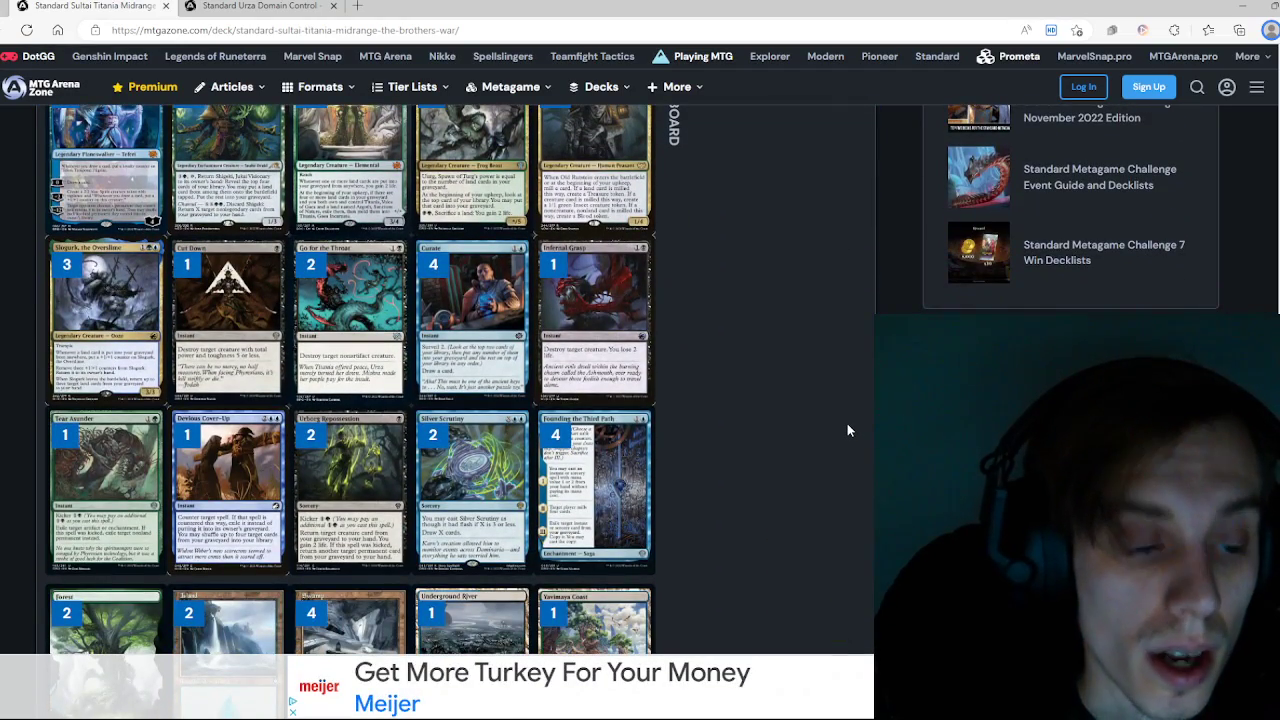
# Step: Scroll down to the Urza Protector Domain decklist ($322.95) with its counts and prices
pyautogui.scroll(-3)
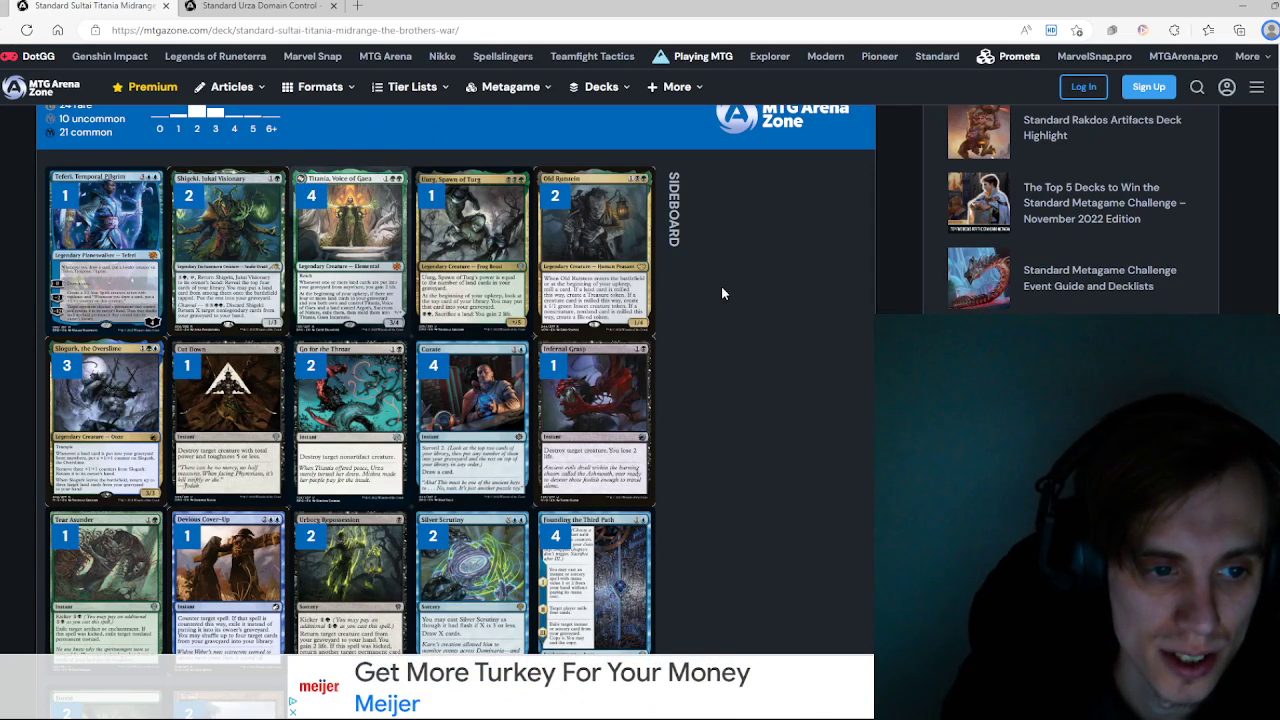
pyautogui.scroll(-3)
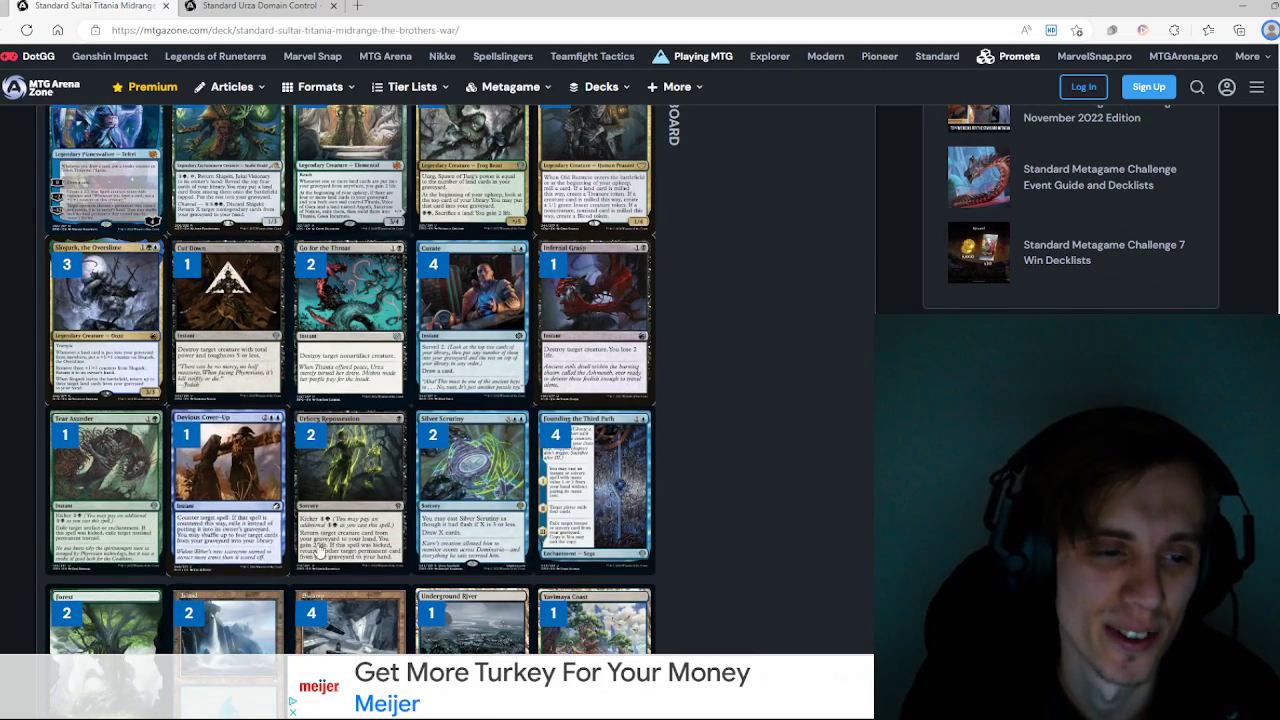
pyautogui.scroll(-3)
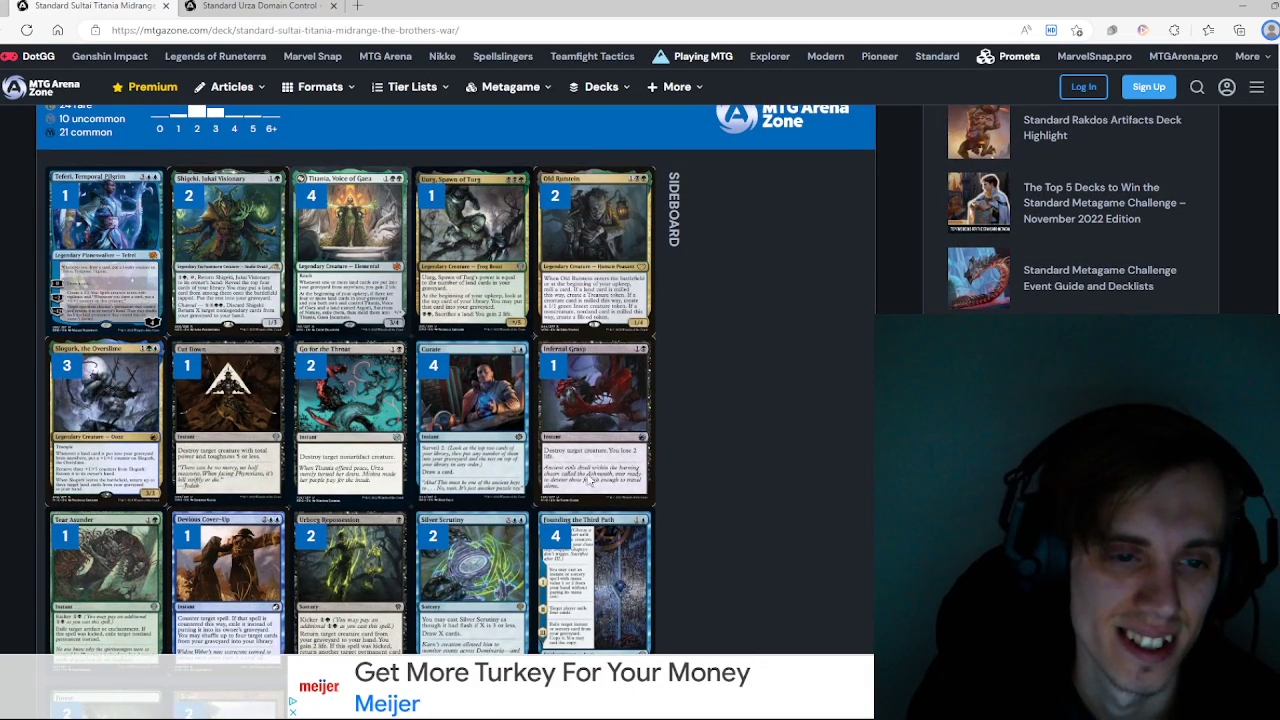
pyautogui.moveTo(105, 420)
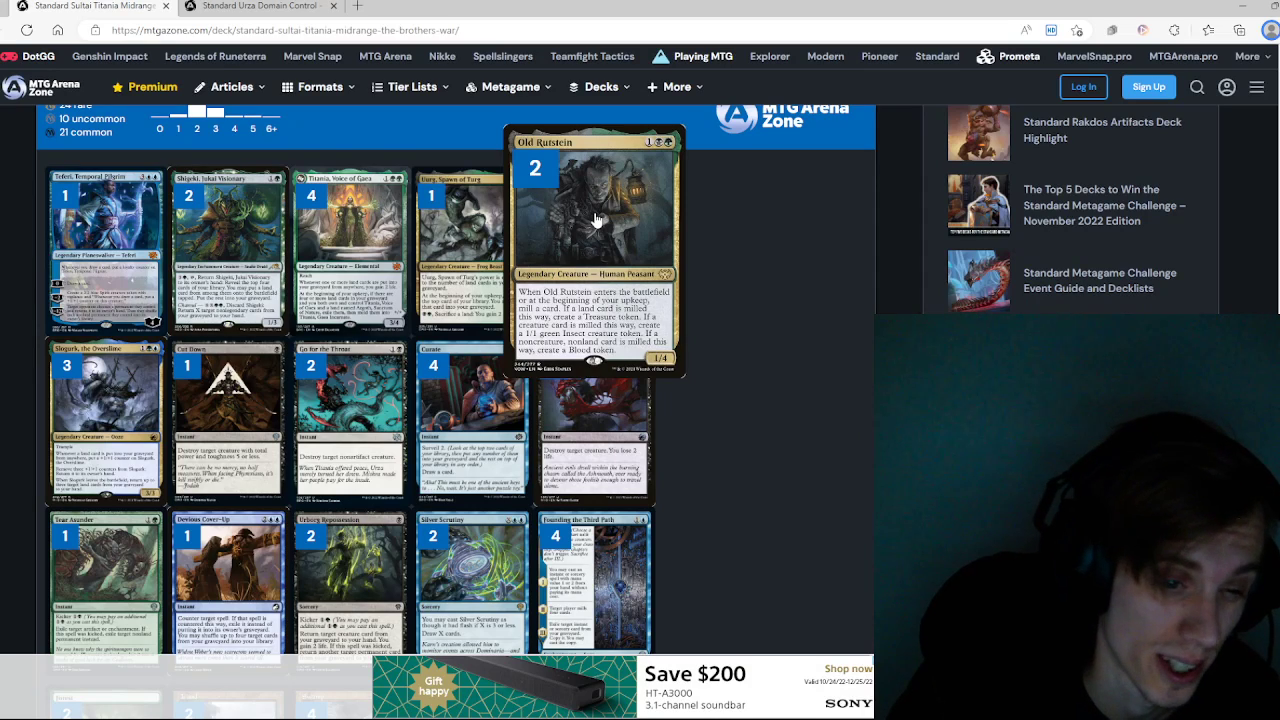
pyautogui.scroll(-3)
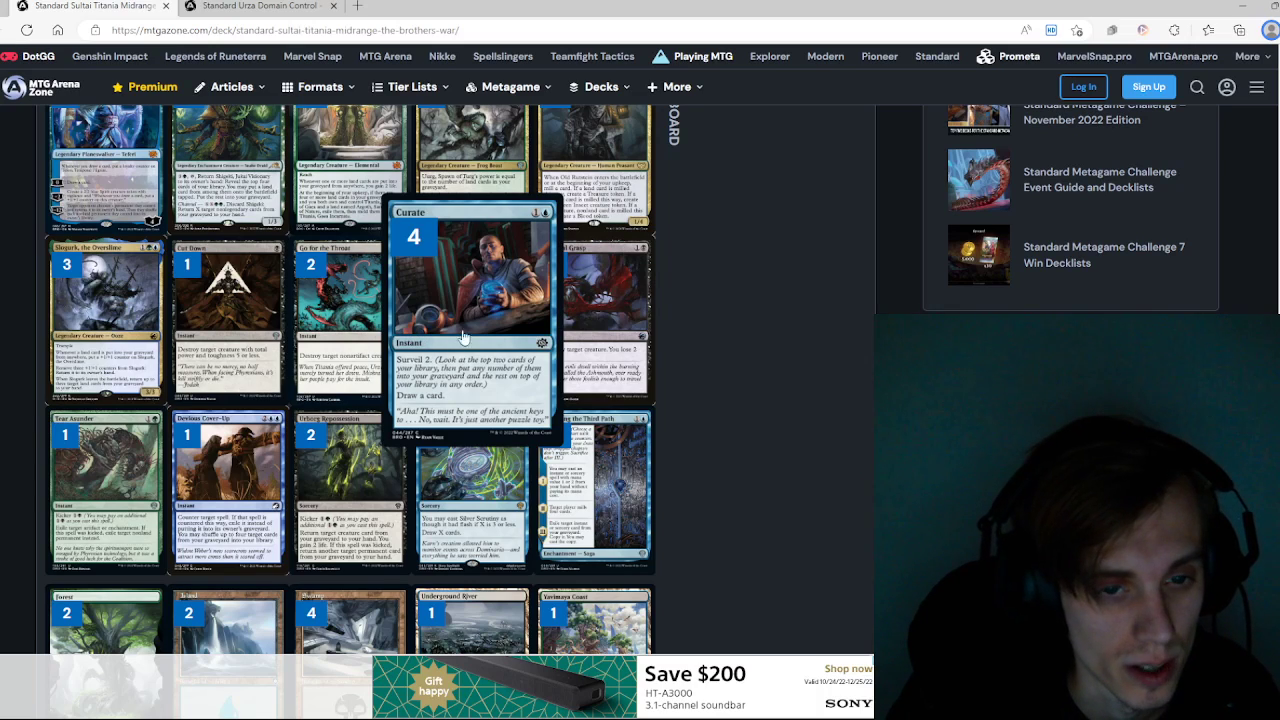
pyautogui.moveTo(478, 326)
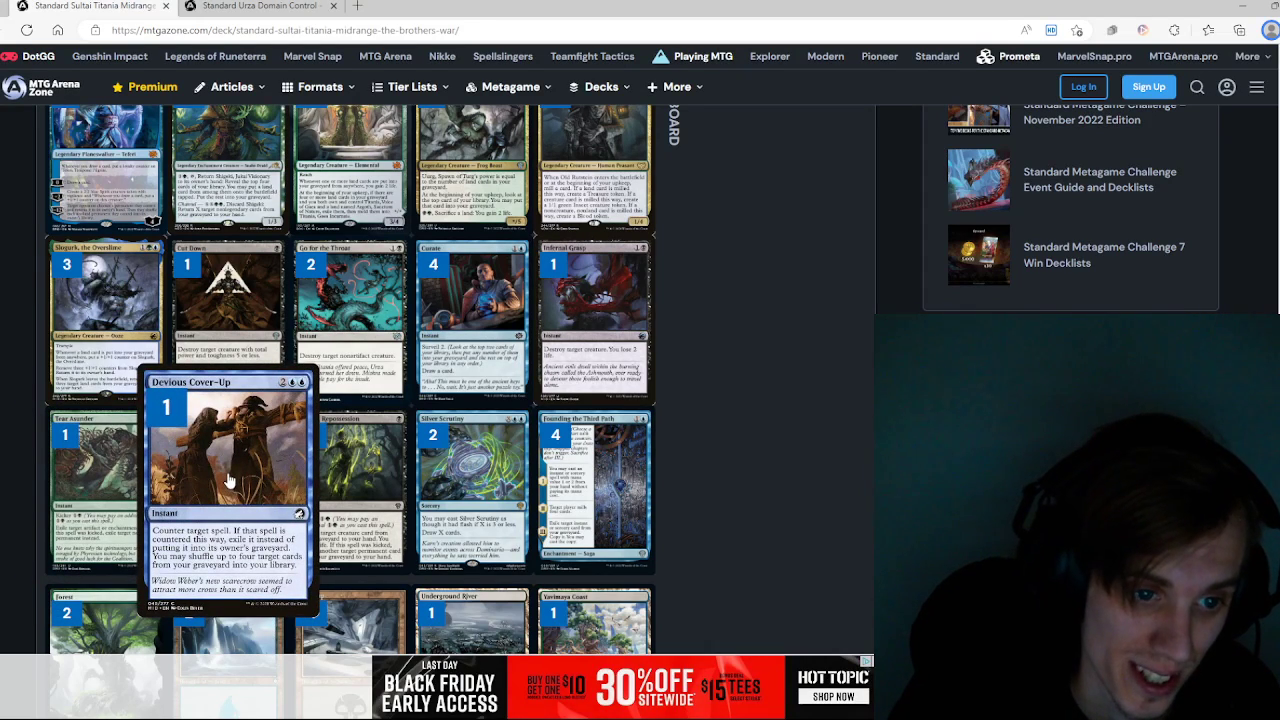
pyautogui.moveTo(350, 465)
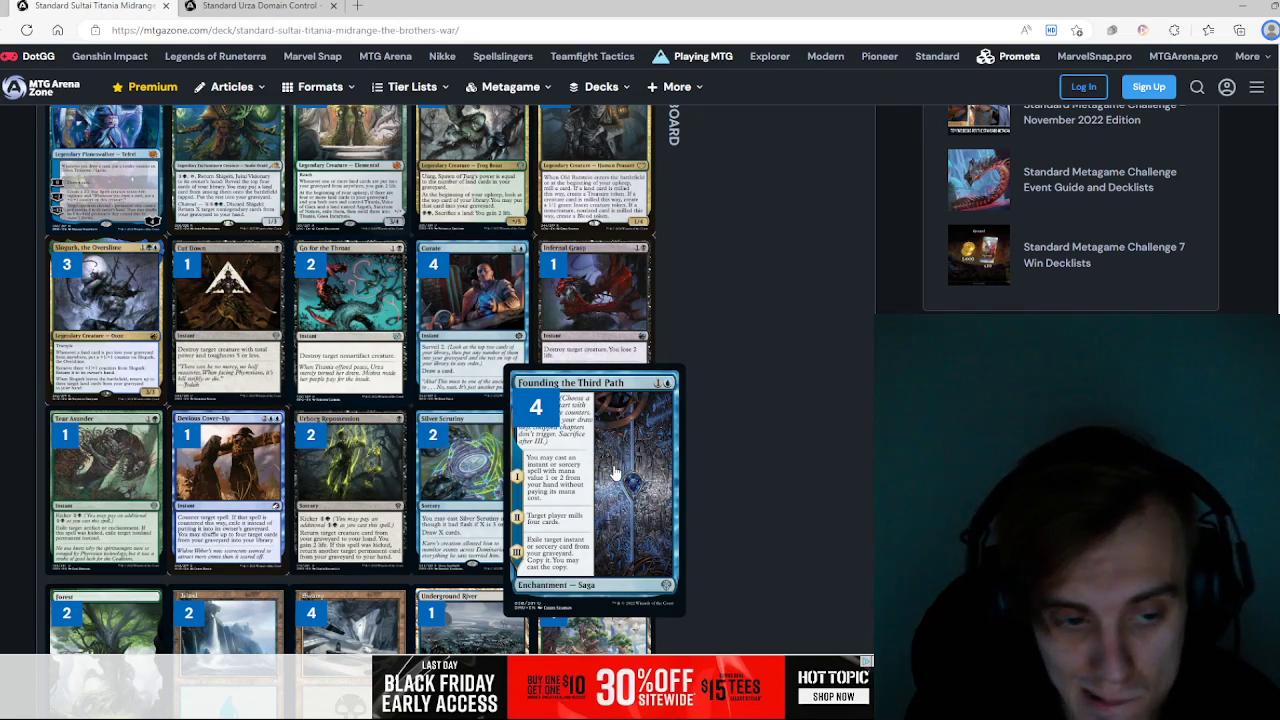
pyautogui.moveTo(728, 488)
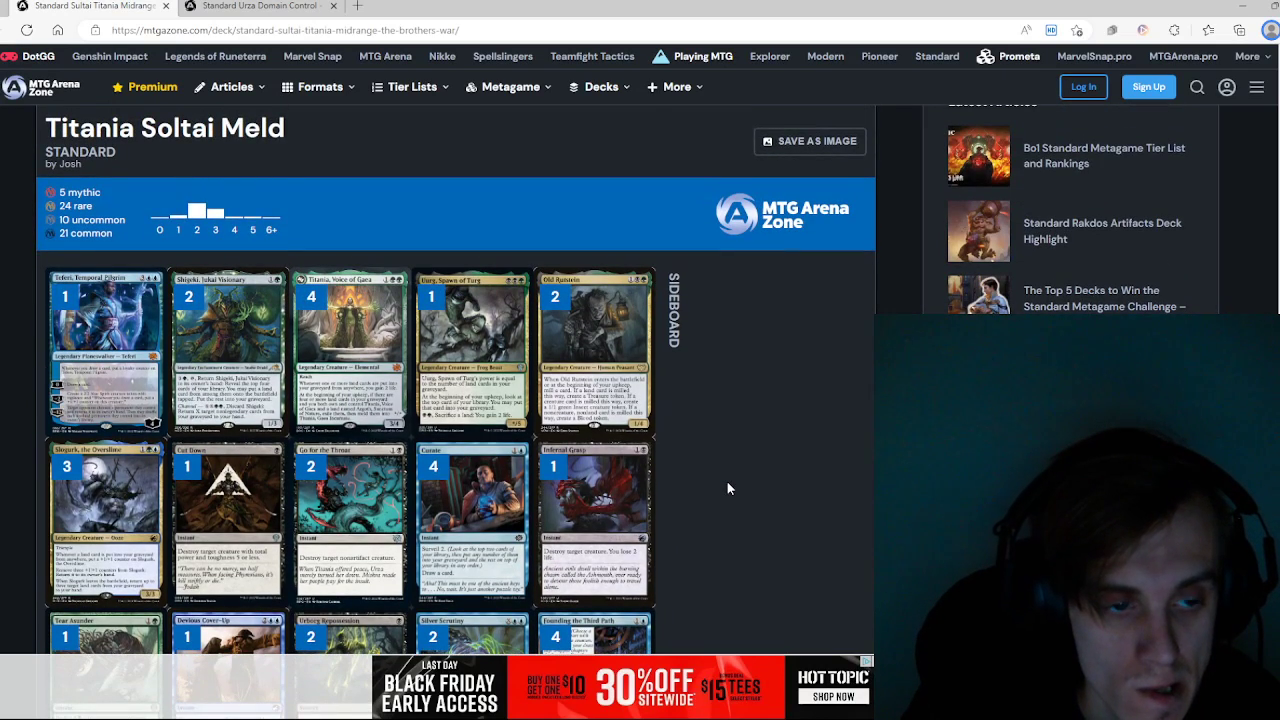
pyautogui.scroll(-3)
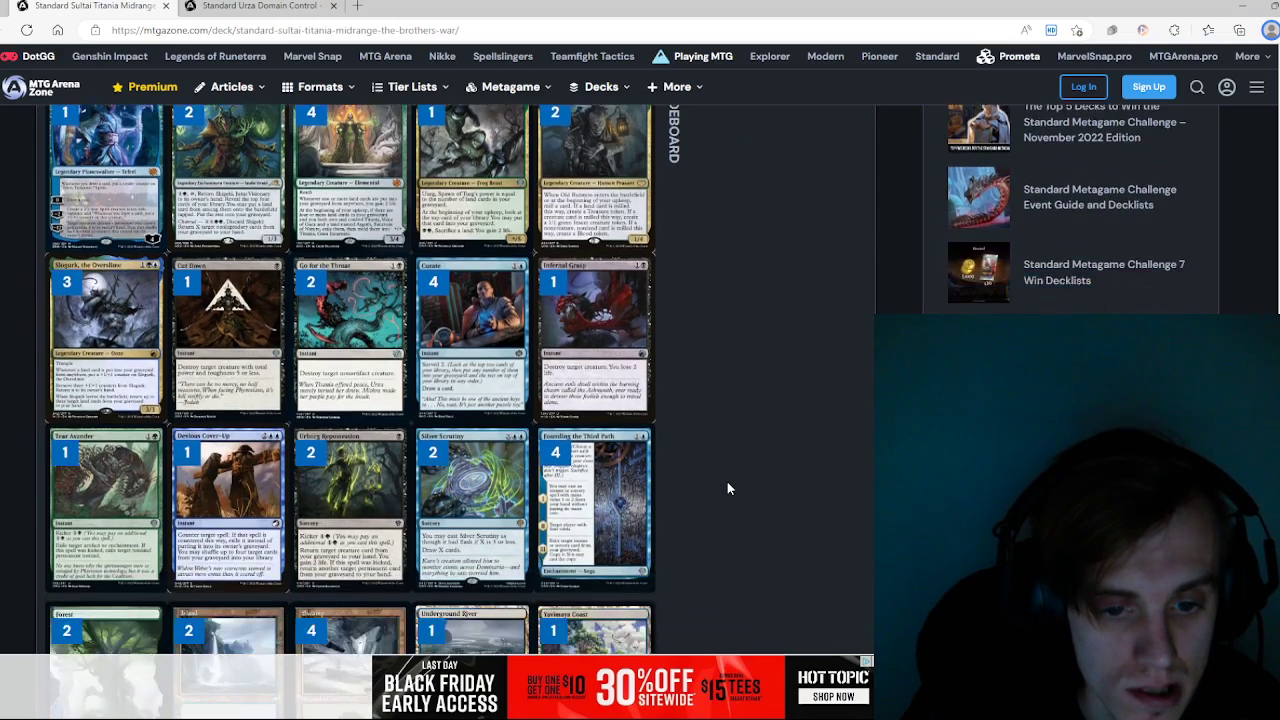
pyautogui.scroll(-3)
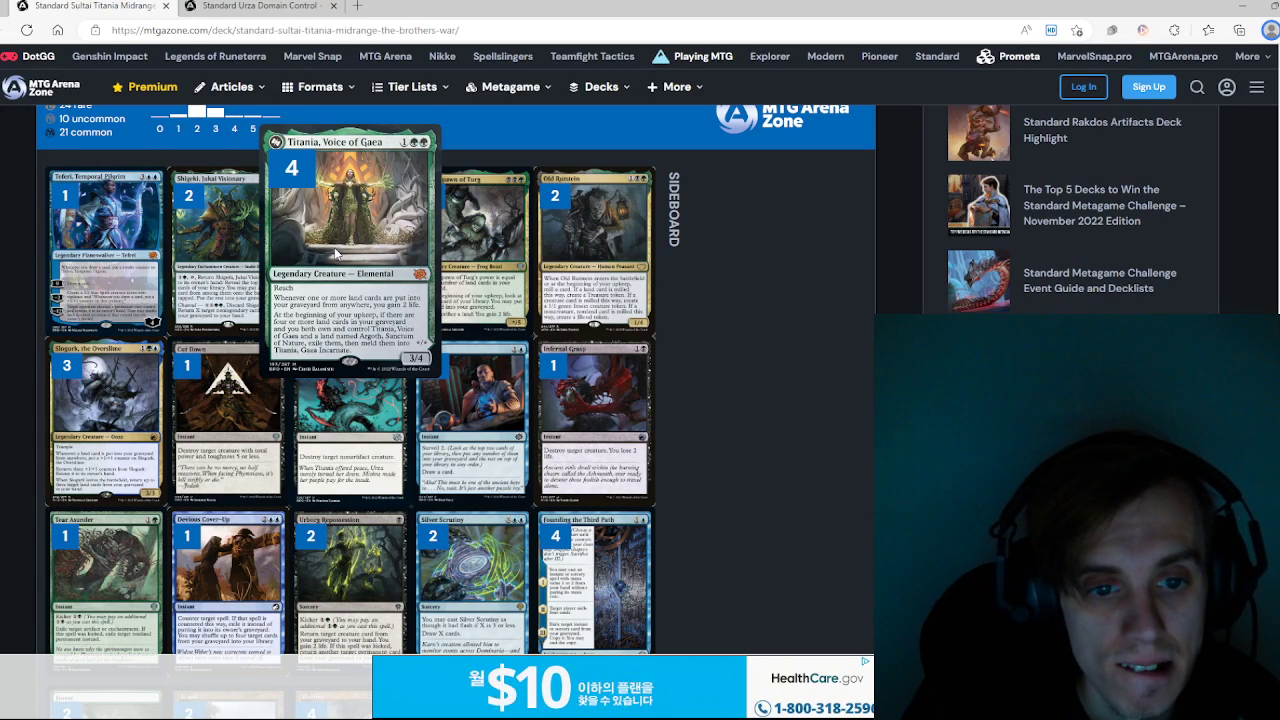
pyautogui.scroll(-3)
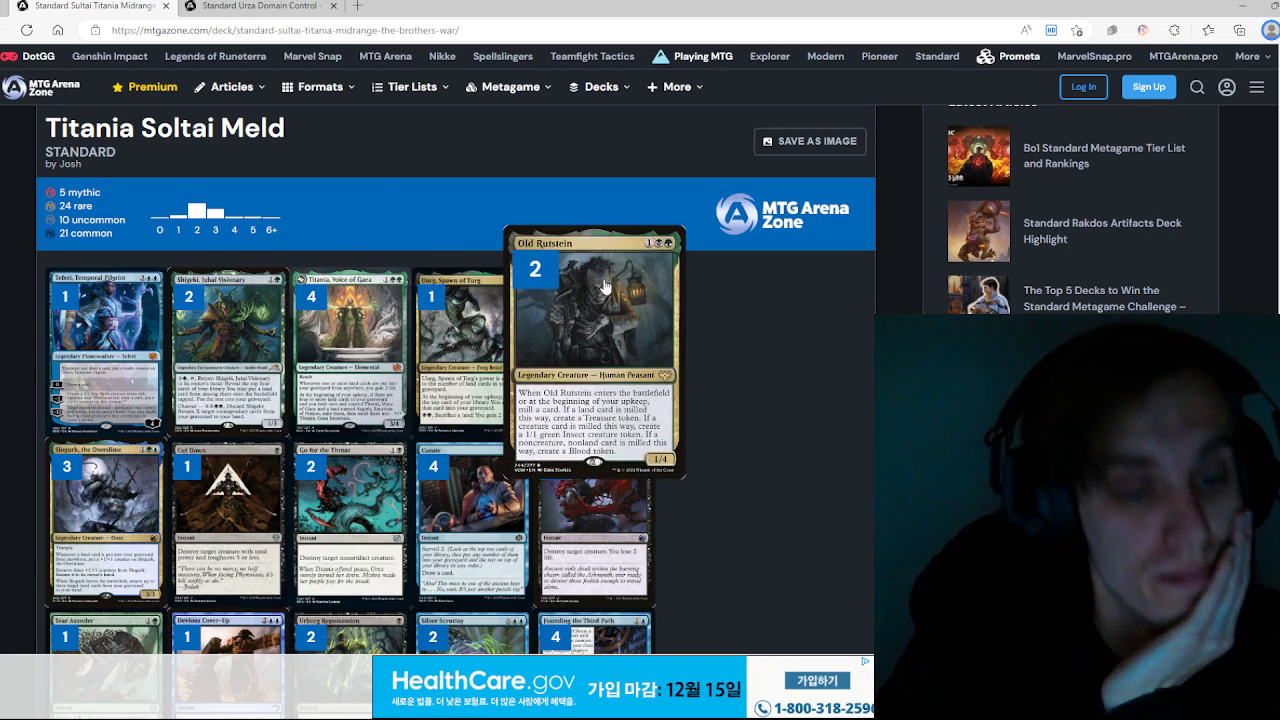
pyautogui.scroll(-3)
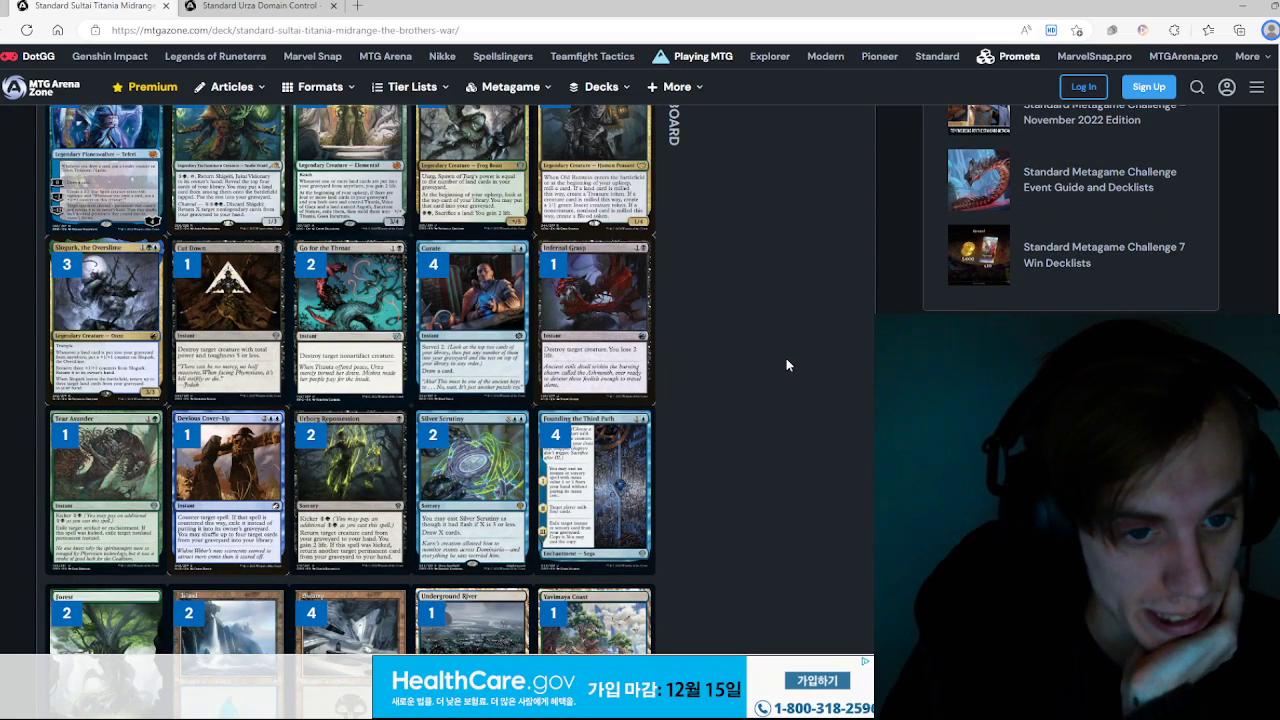
pyautogui.scroll(-3)
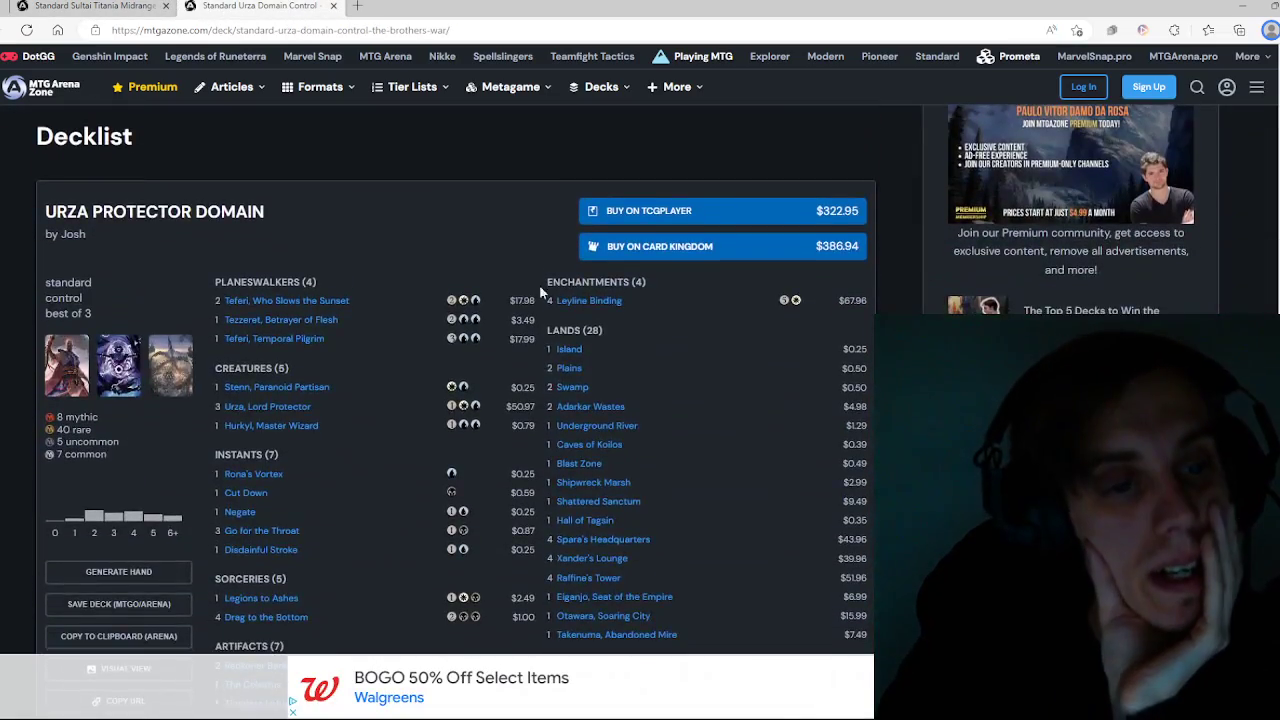
# Step: Switch the Urza Protector Domain decklist to Visual View card images
pyautogui.click(118, 668)
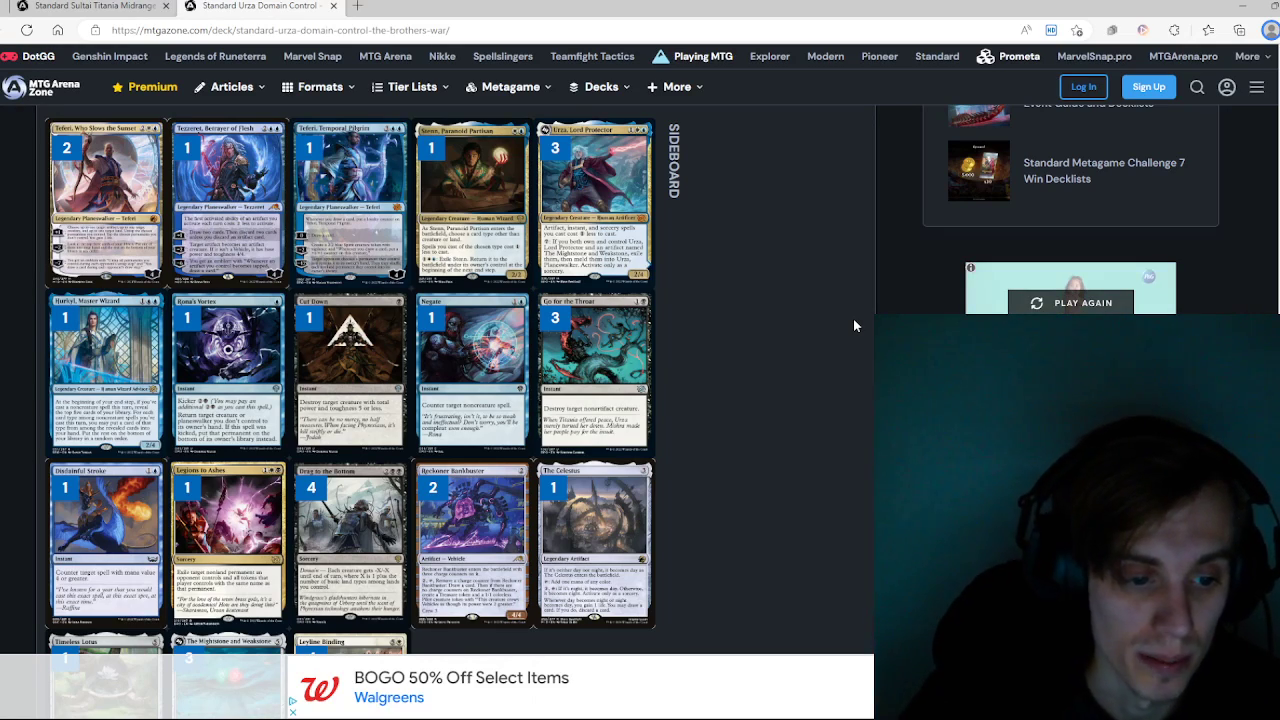
pyautogui.moveTo(686, 260)
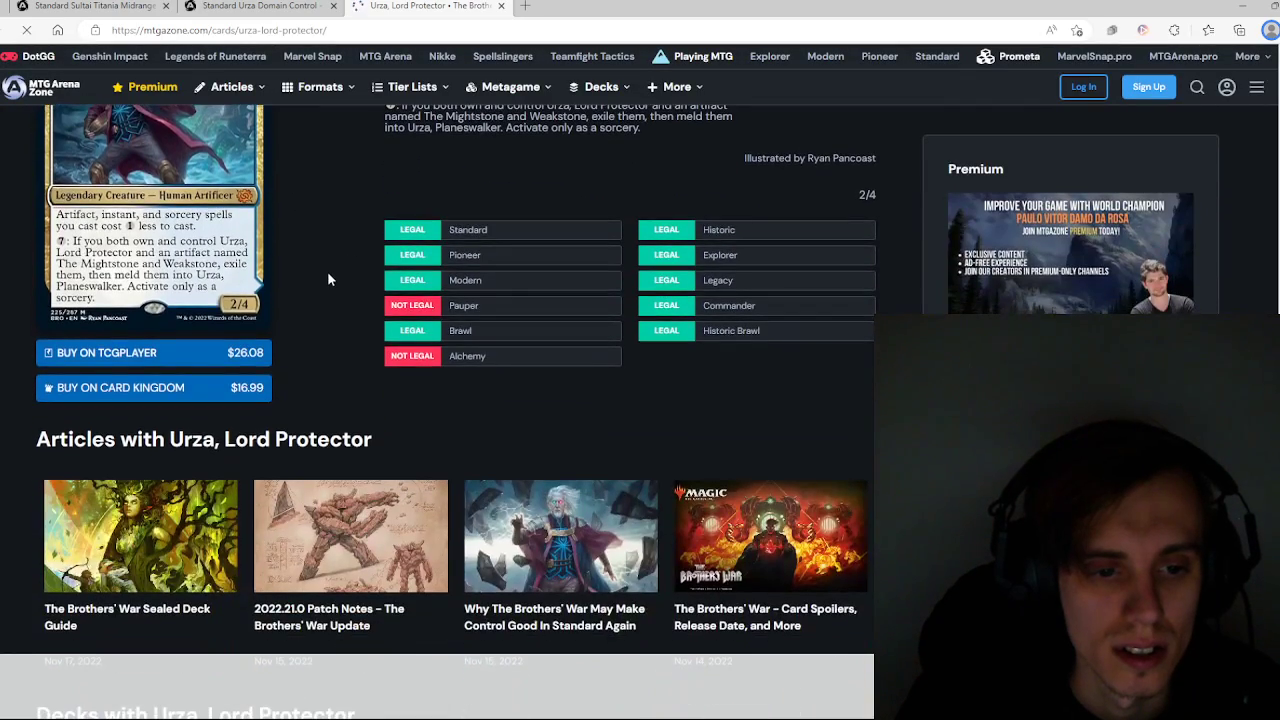
pyautogui.scroll(-3)
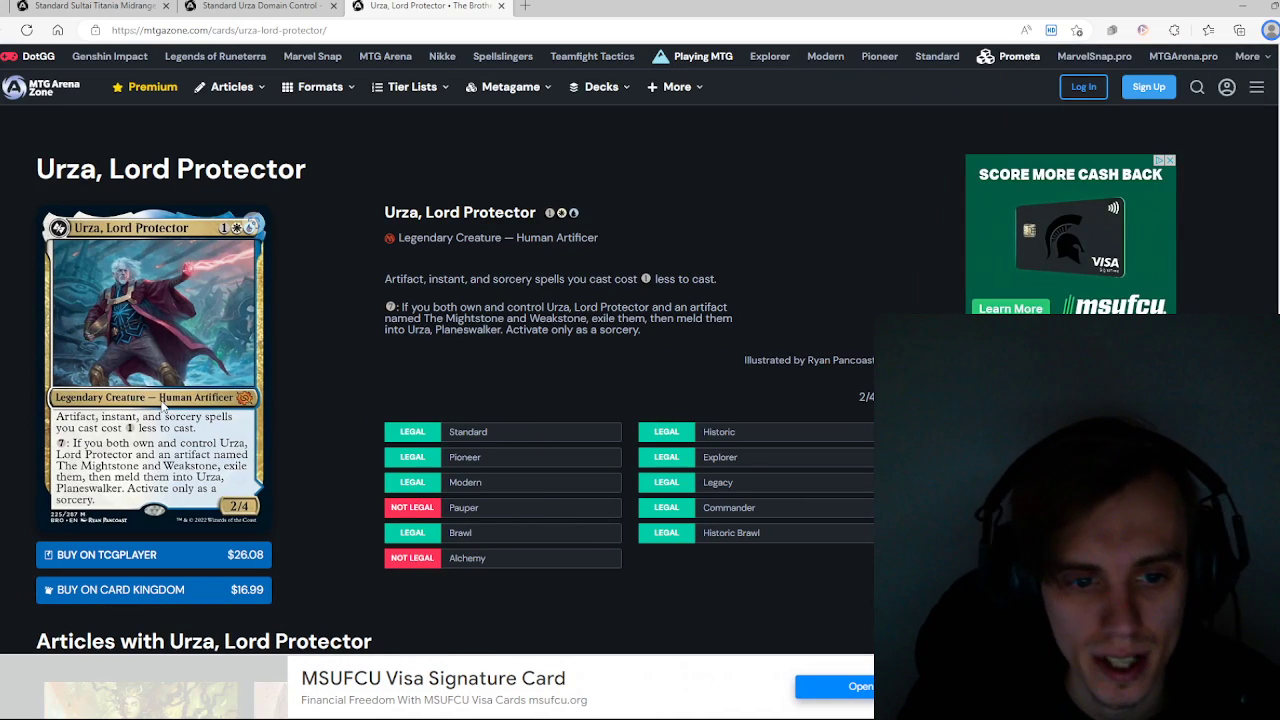
pyautogui.scroll(-3)
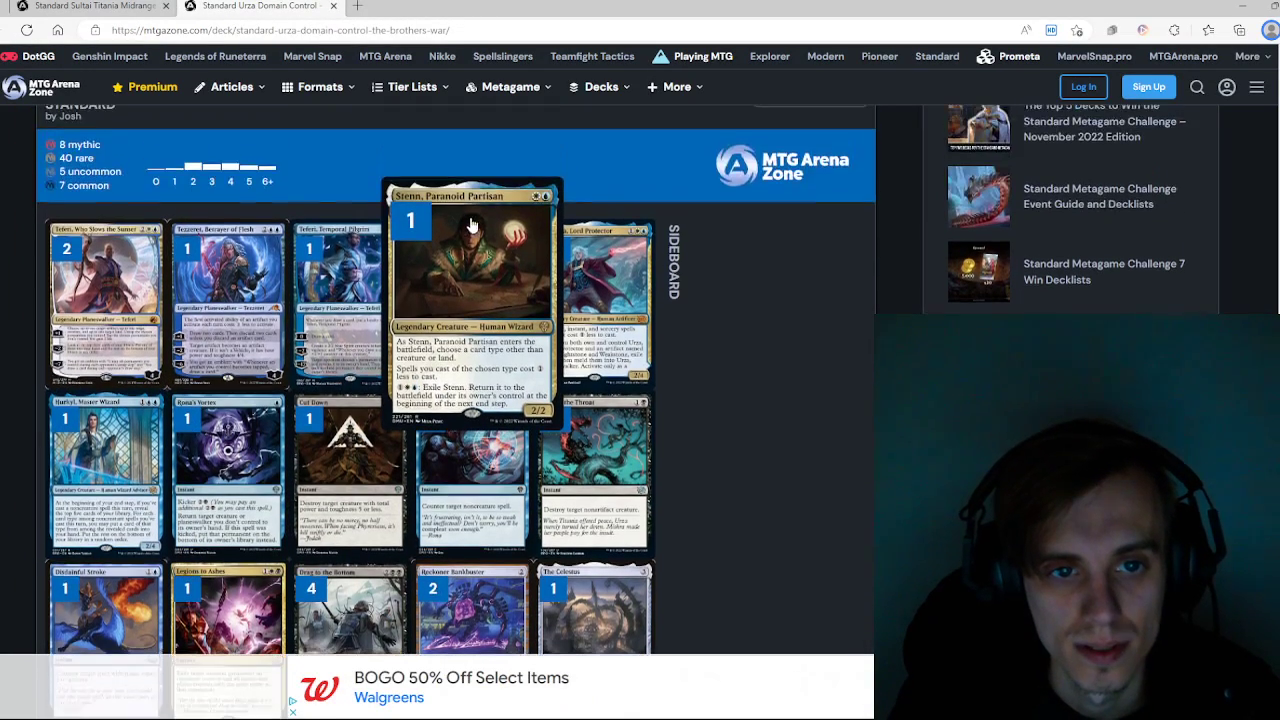
pyautogui.moveTo(858, 502)
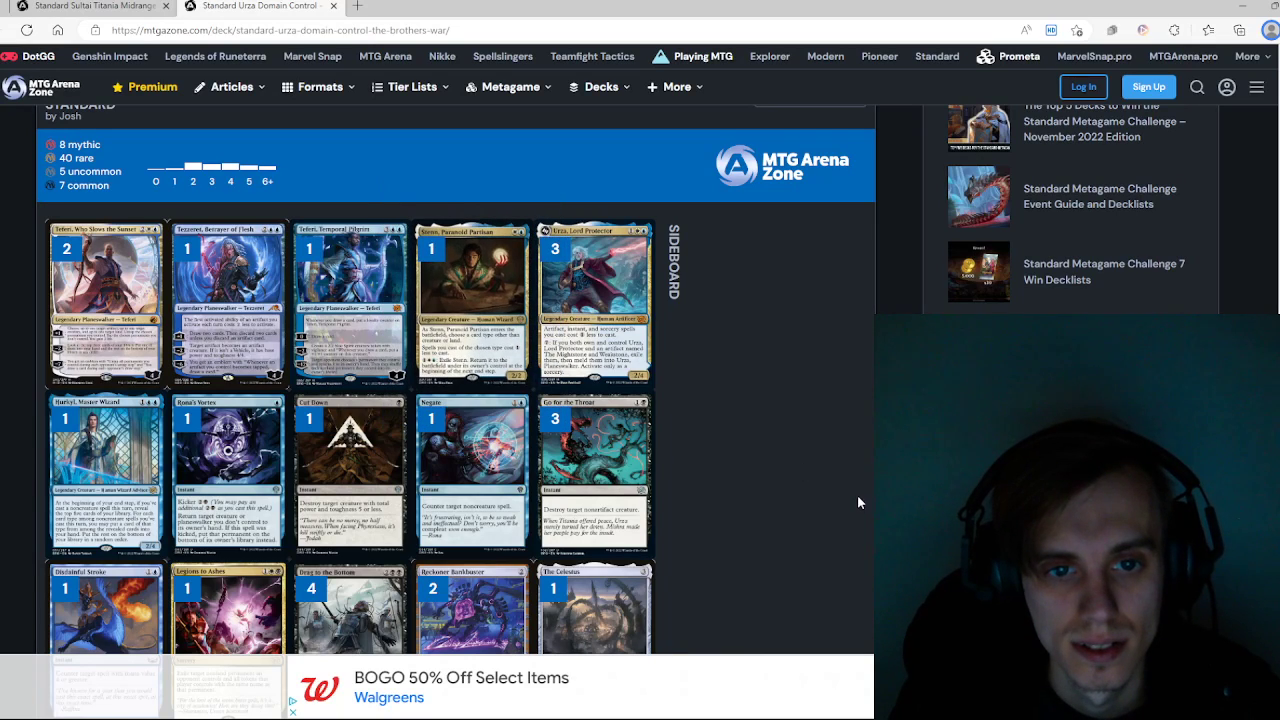
pyautogui.scroll(-3)
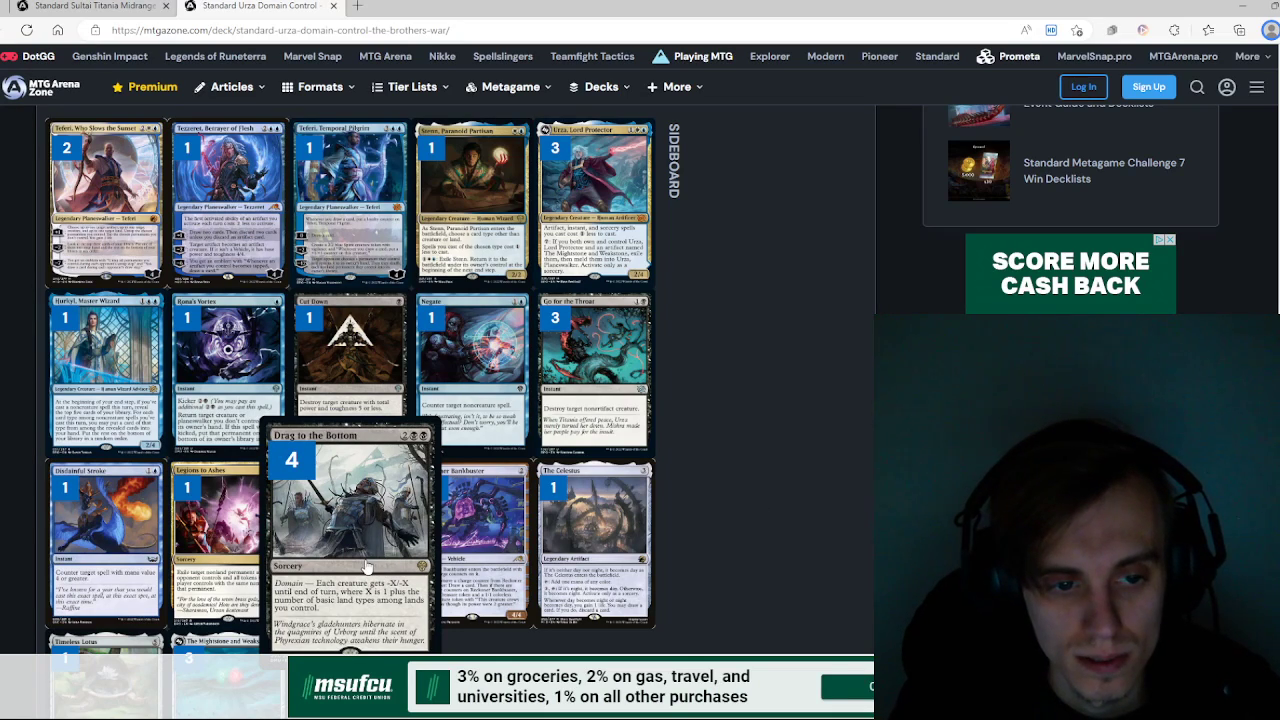
pyautogui.scroll(-3)
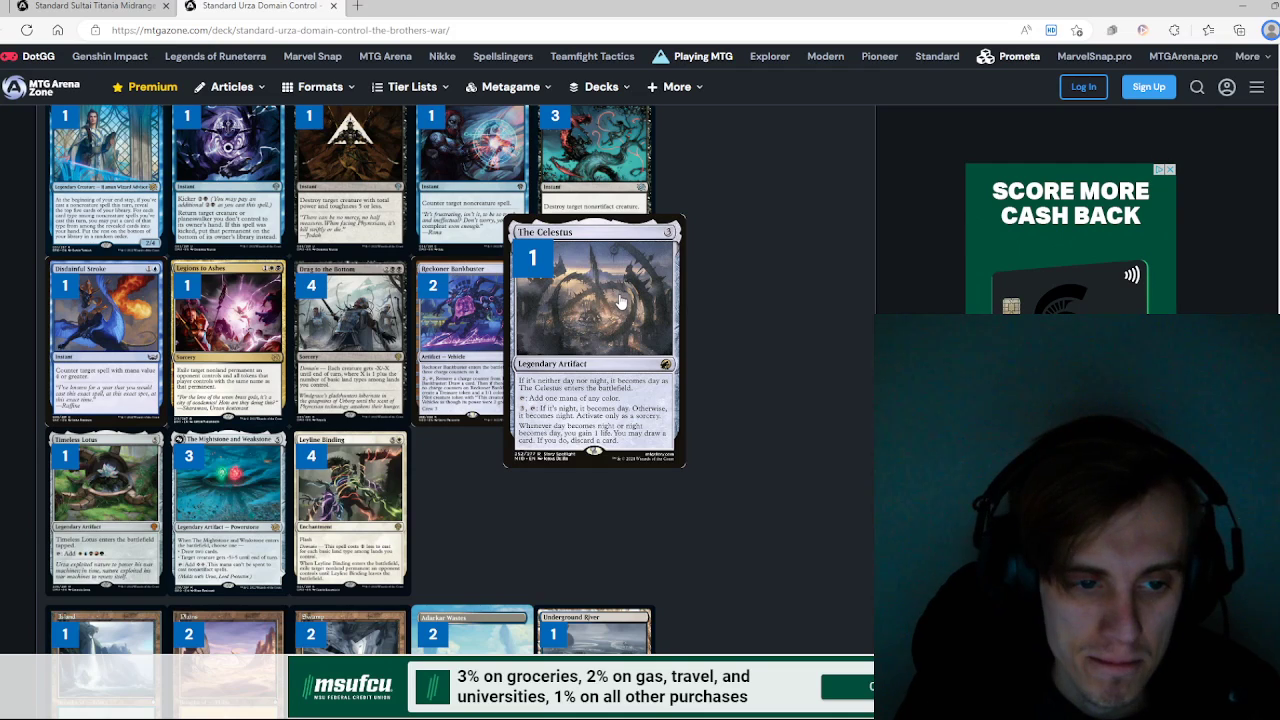
pyautogui.moveTo(588, 514)
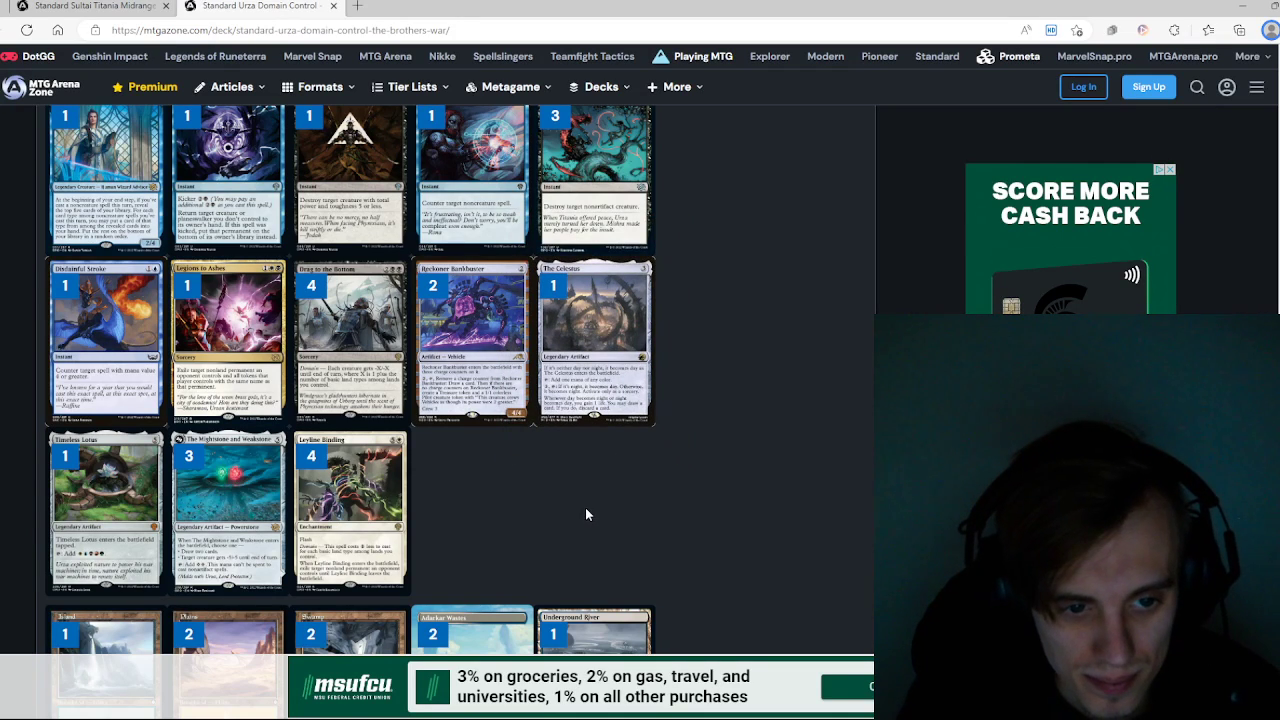
pyautogui.scroll(-3)
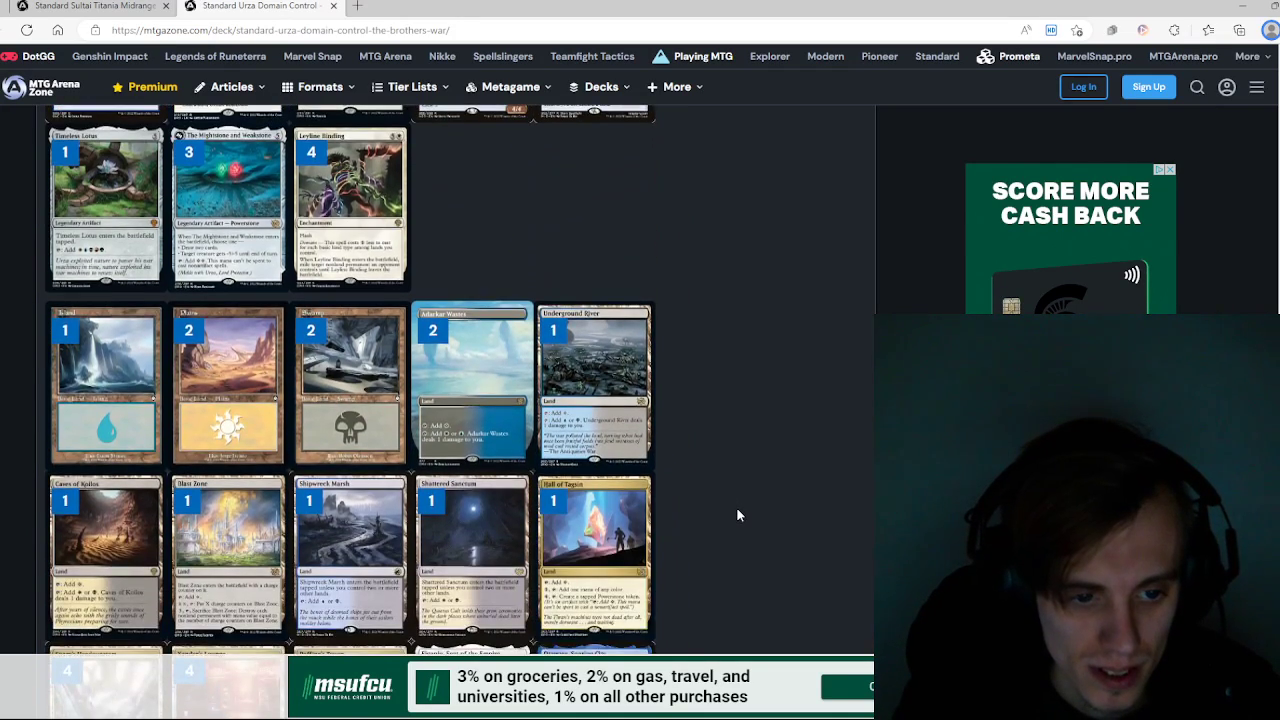
pyautogui.scroll(-3)
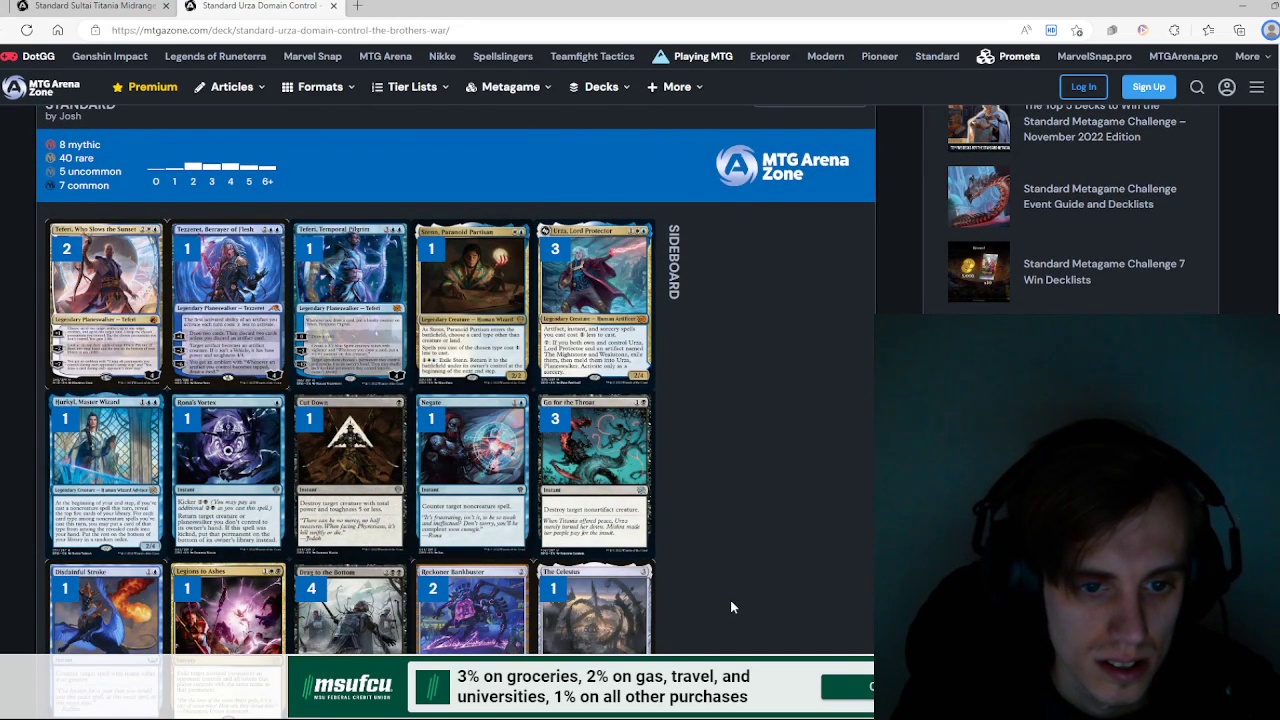
pyautogui.scroll(-3)
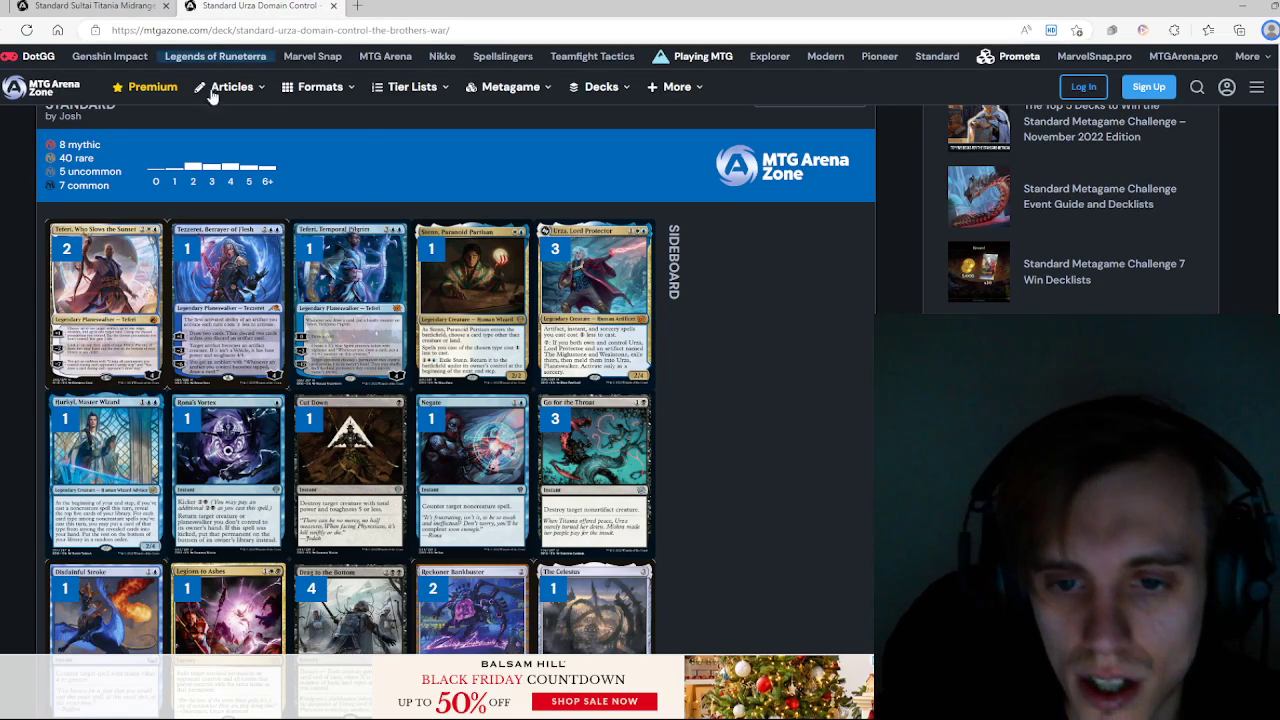
# Step: Copy the Urza Protector Domain decklist to the clipboard in Arena format
pyautogui.scroll(-3)
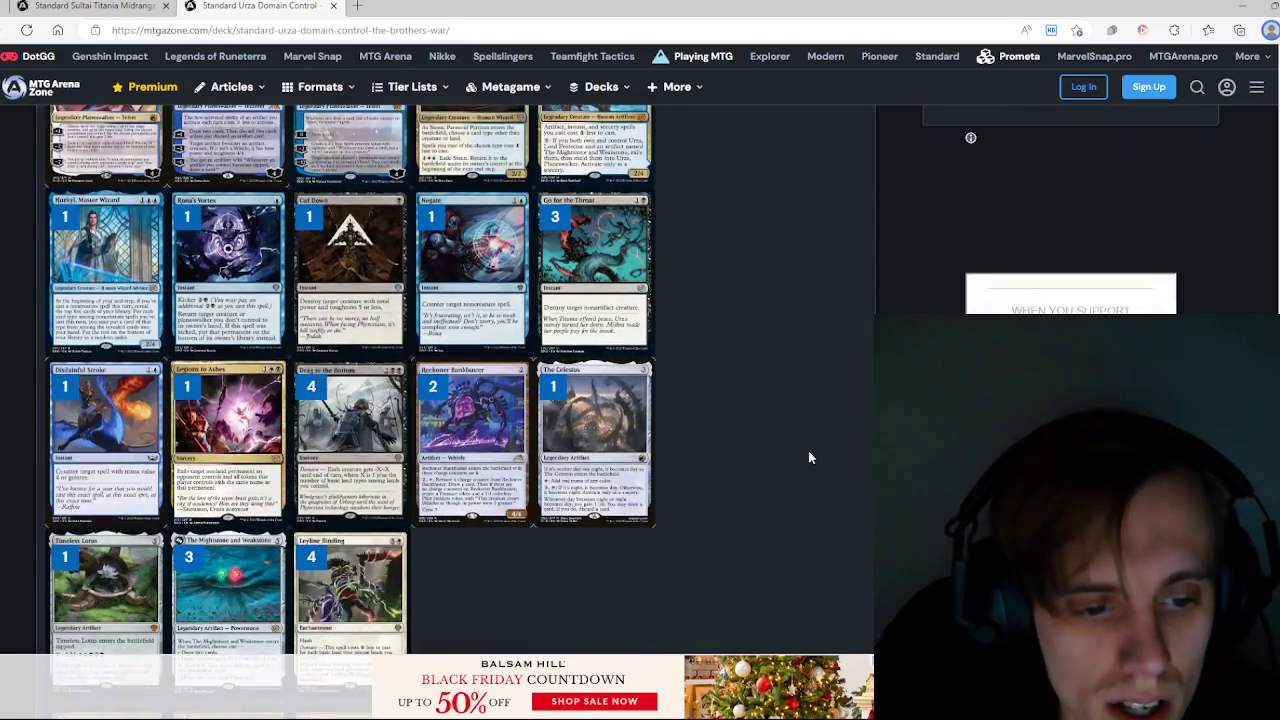
pyautogui.scroll(3)
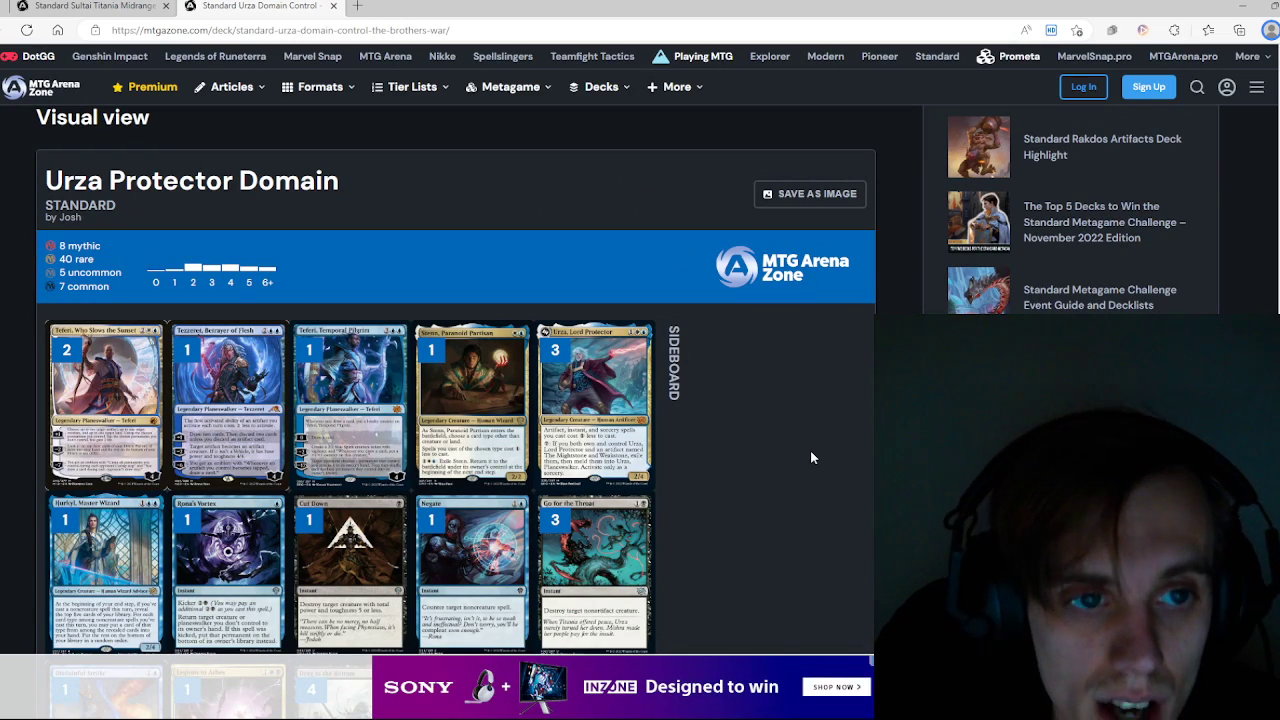
pyautogui.scroll(-3)
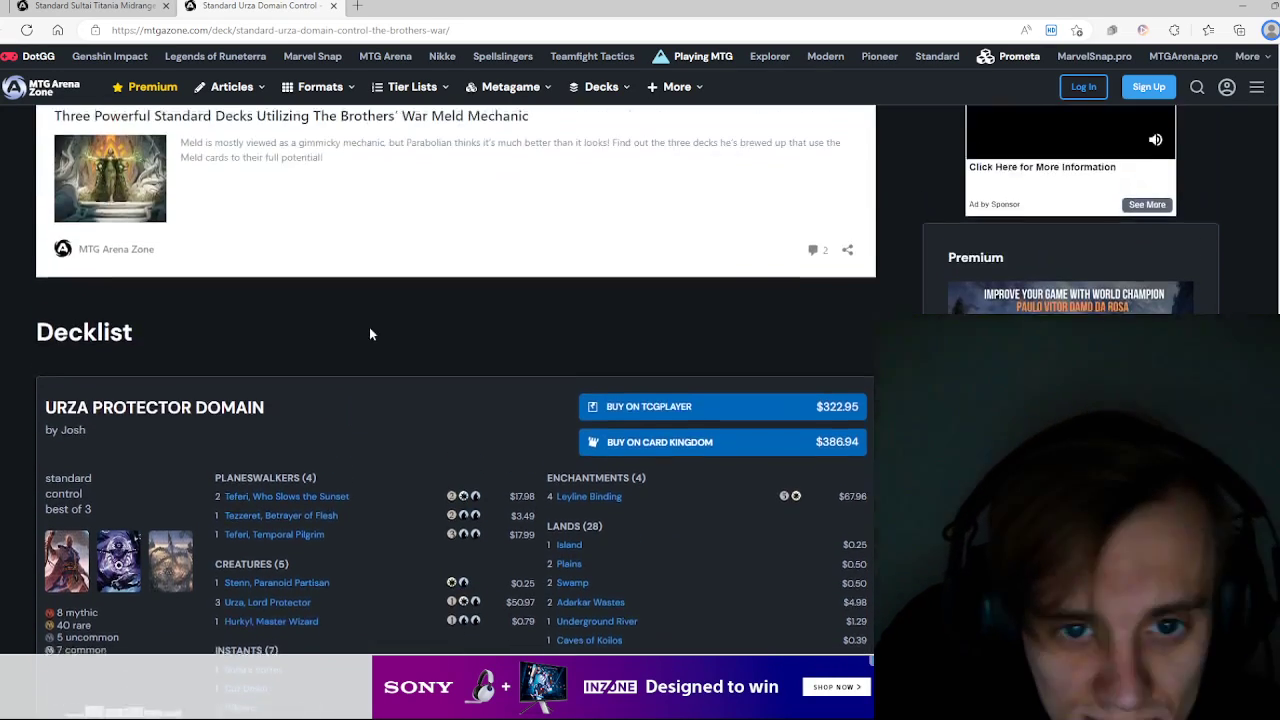
pyautogui.scroll(-3)
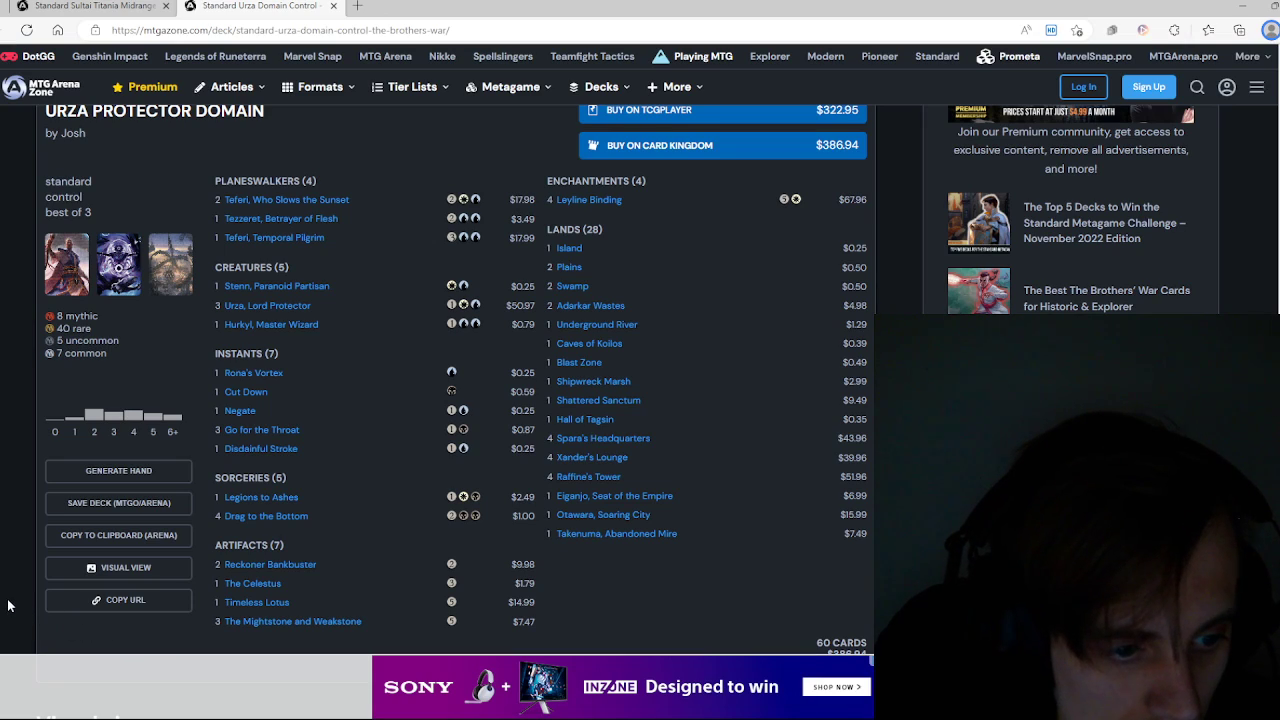
pyautogui.moveTo(30, 520)
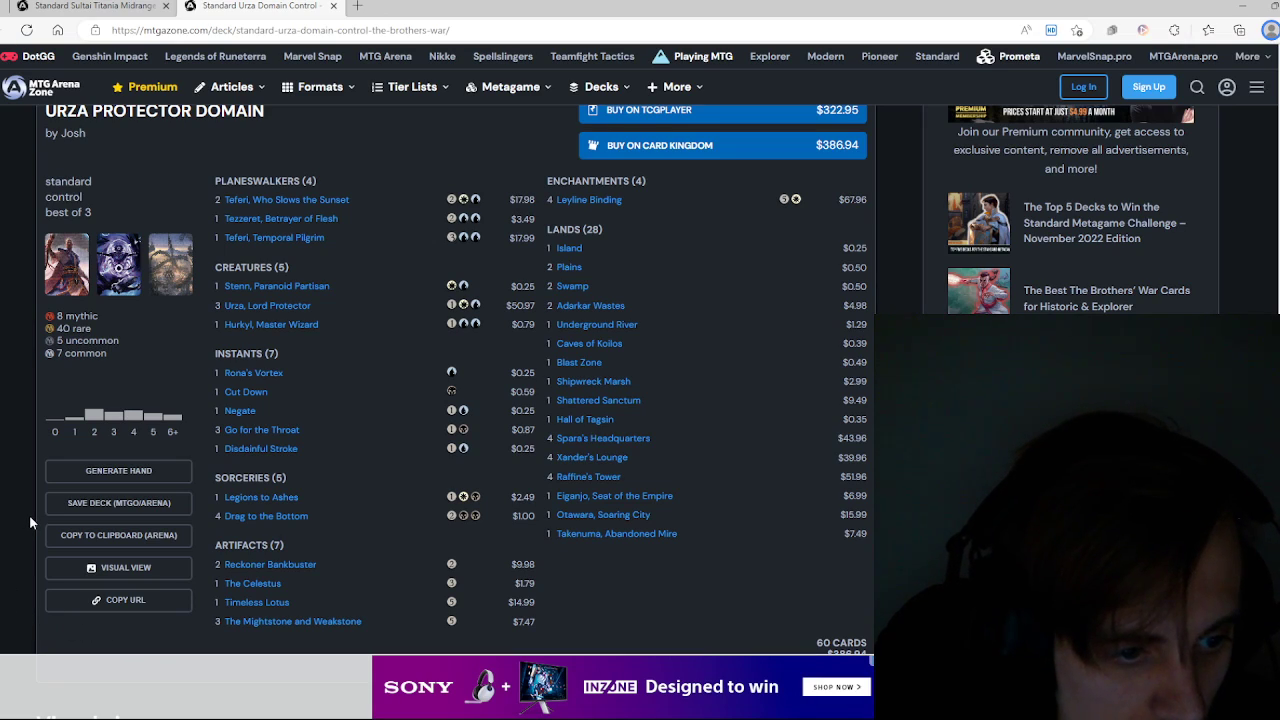
pyautogui.click(118, 535)
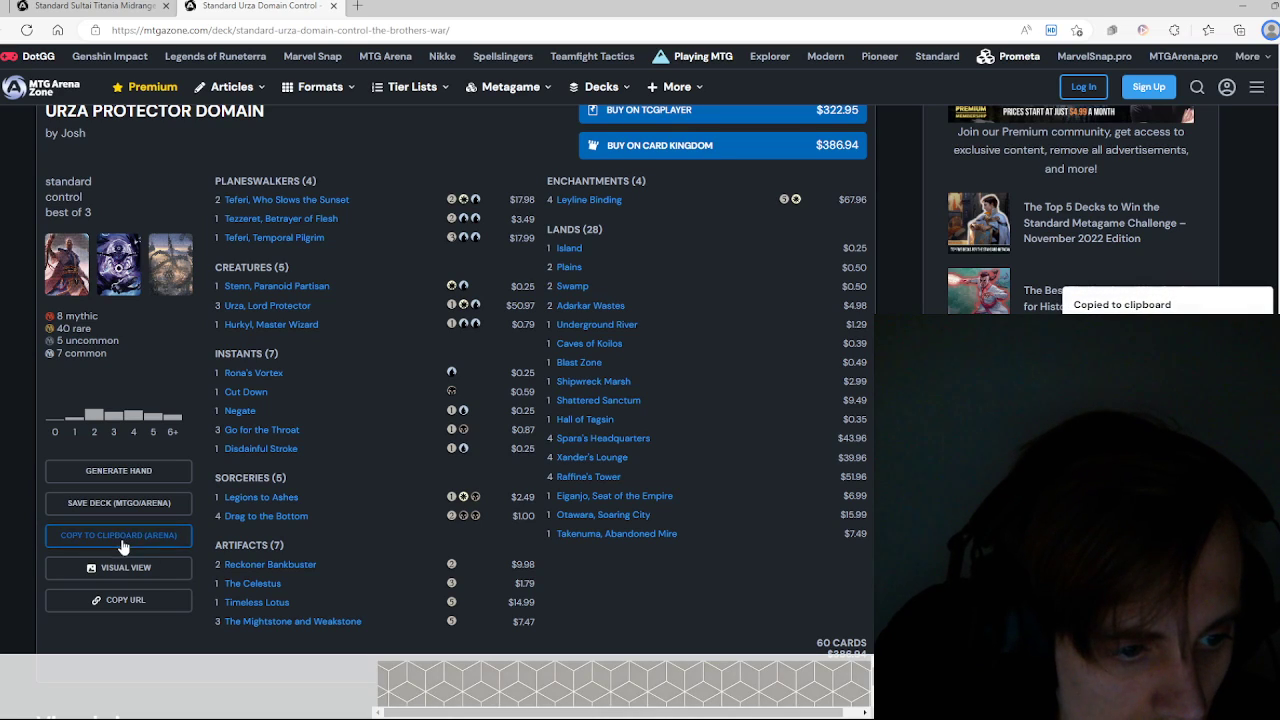
pyautogui.click(118, 535)
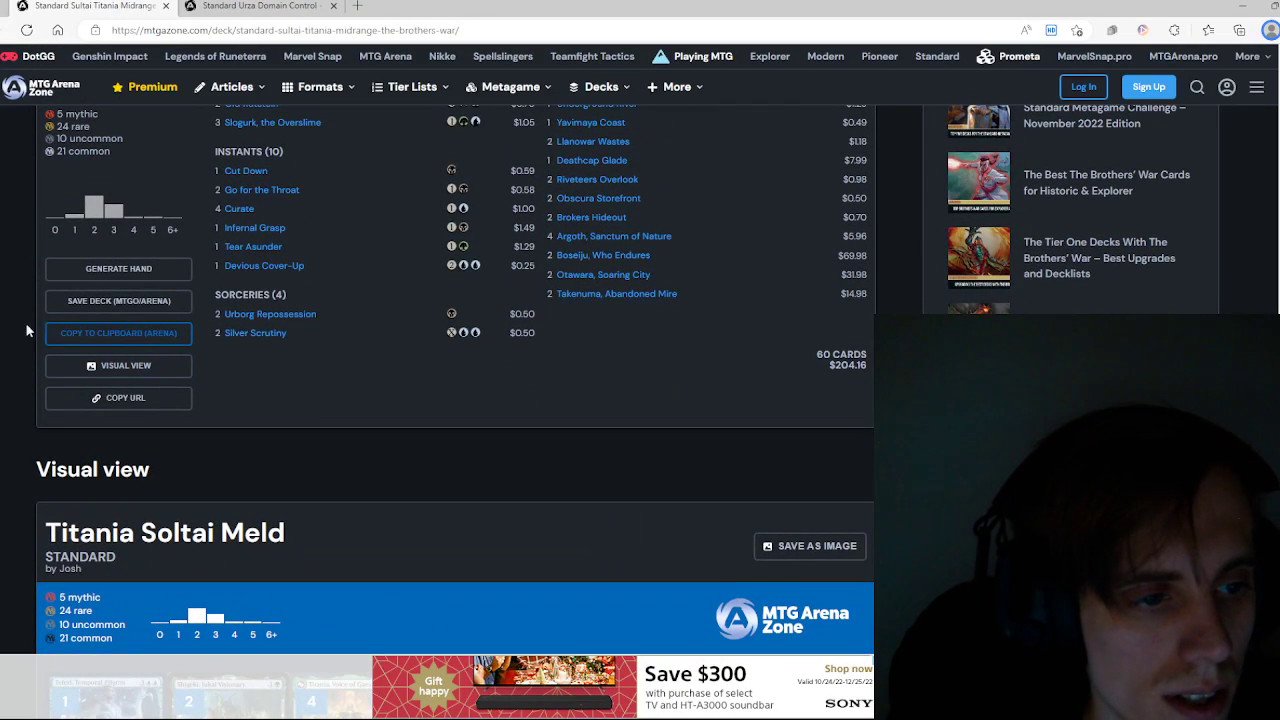
pyautogui.moveTo(362, 322)
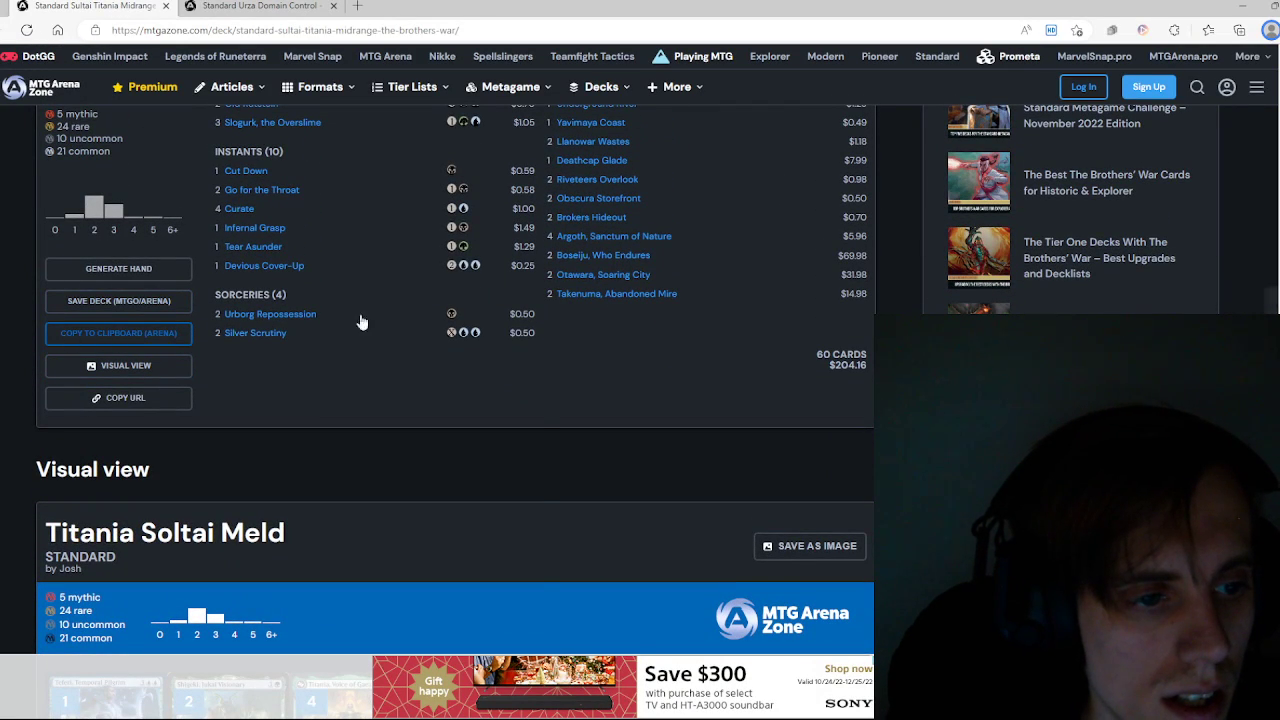
# Step: Switch to the Standard Sultai Titania Midrange tab
pyautogui.click(118, 333)
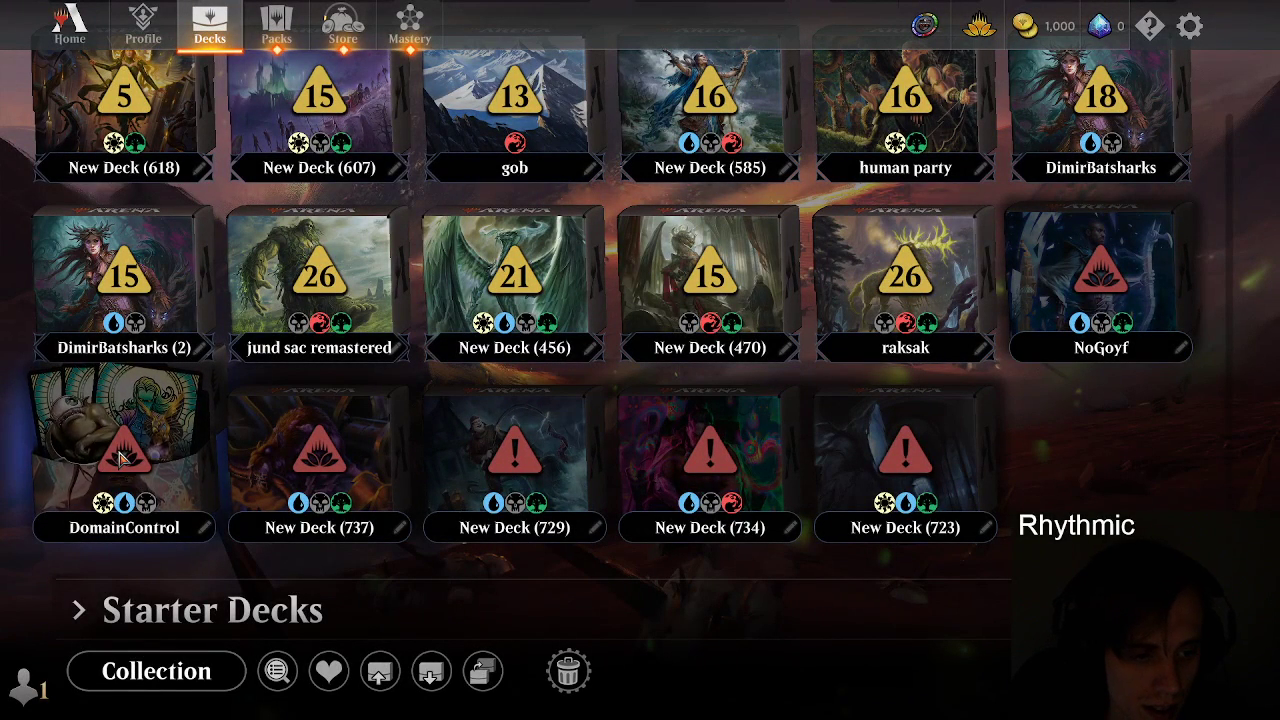
pyautogui.moveTo(1085, 216)
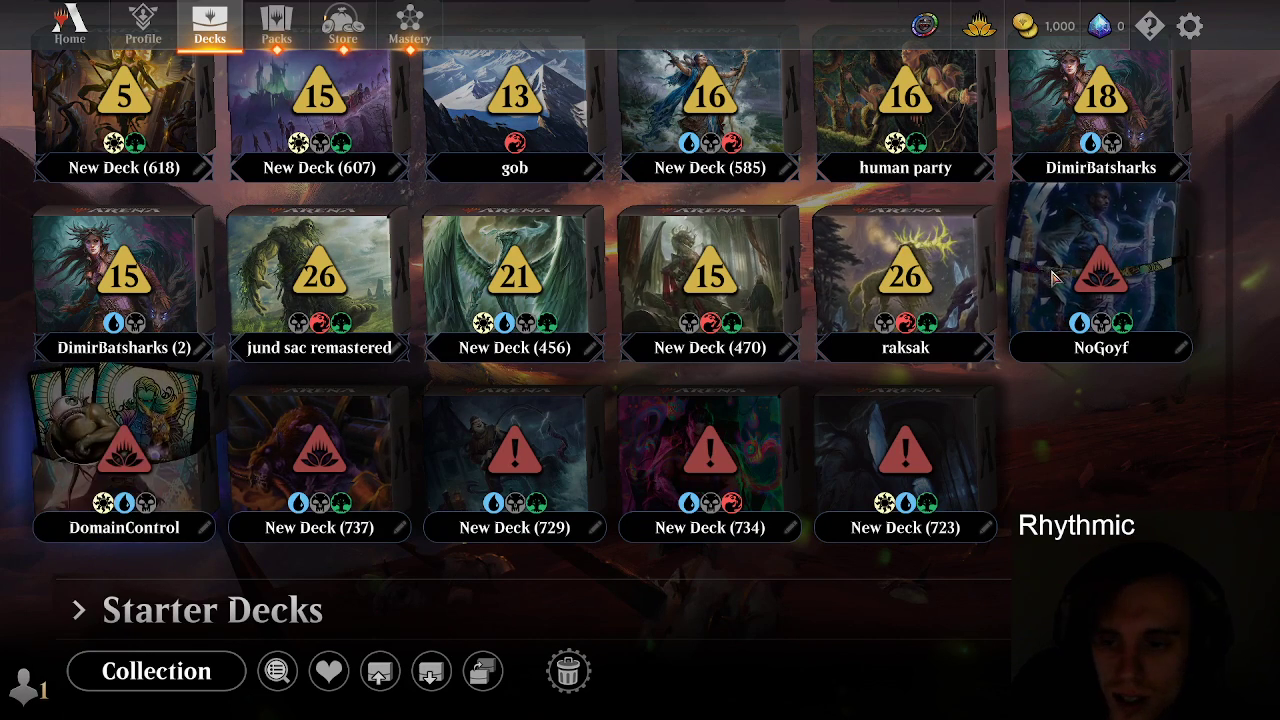
pyautogui.moveTo(1100, 270)
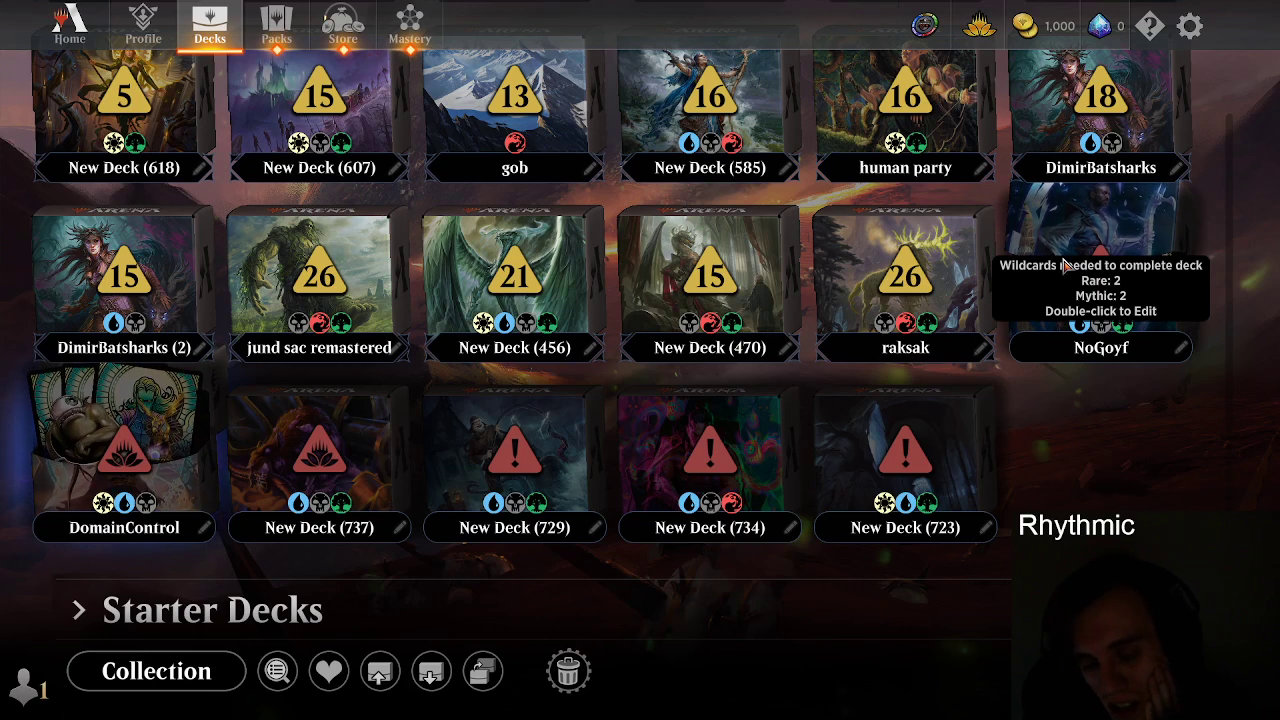
pyautogui.moveTo(1100, 237)
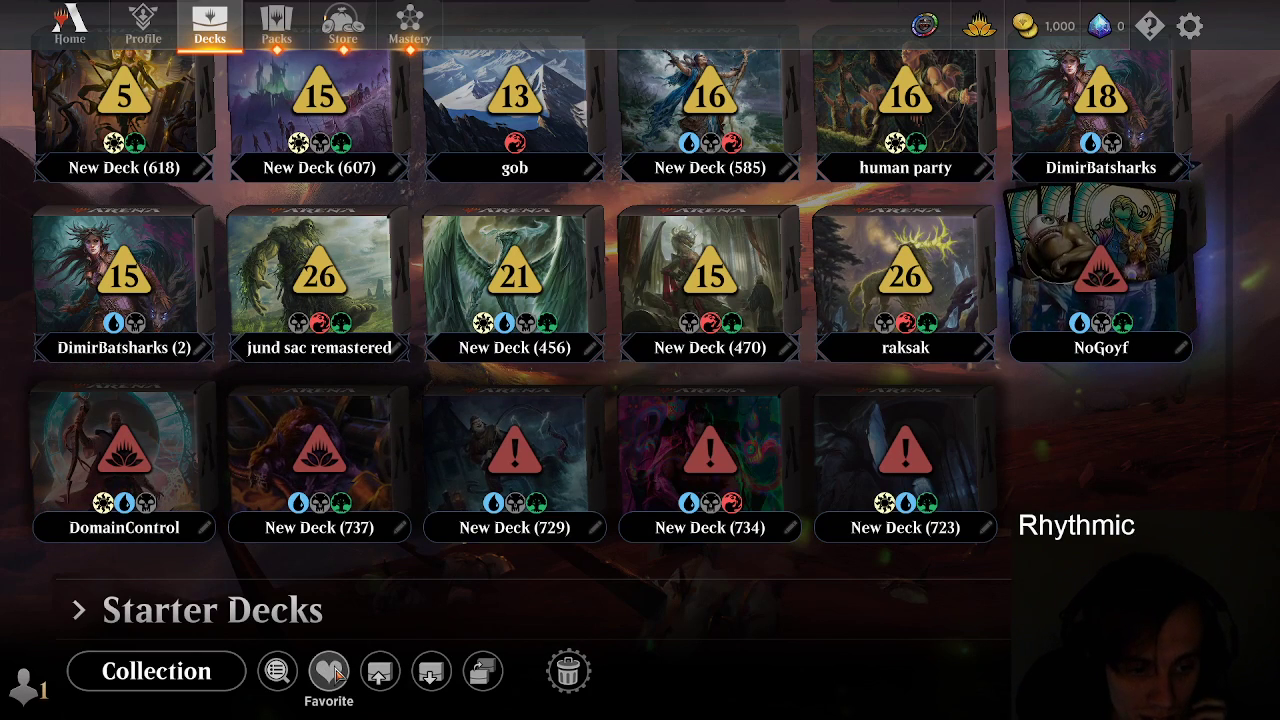
pyautogui.moveTo(282, 460)
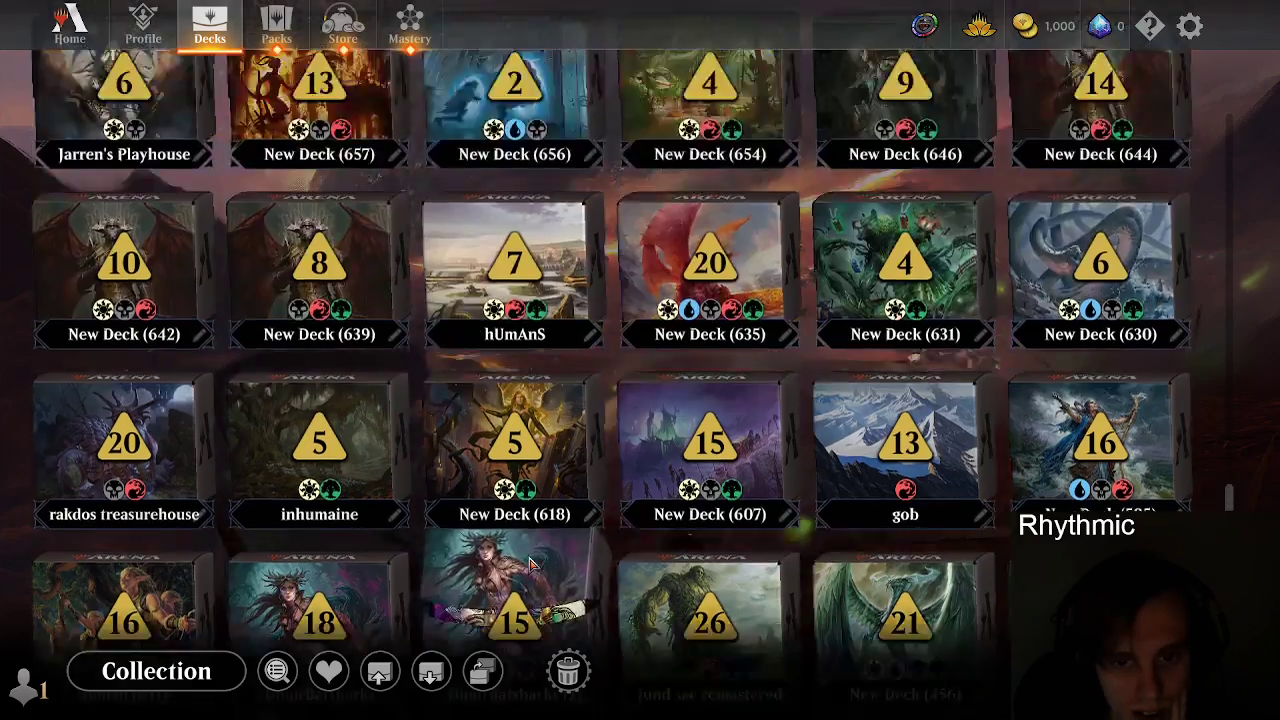
pyautogui.scroll(-3)
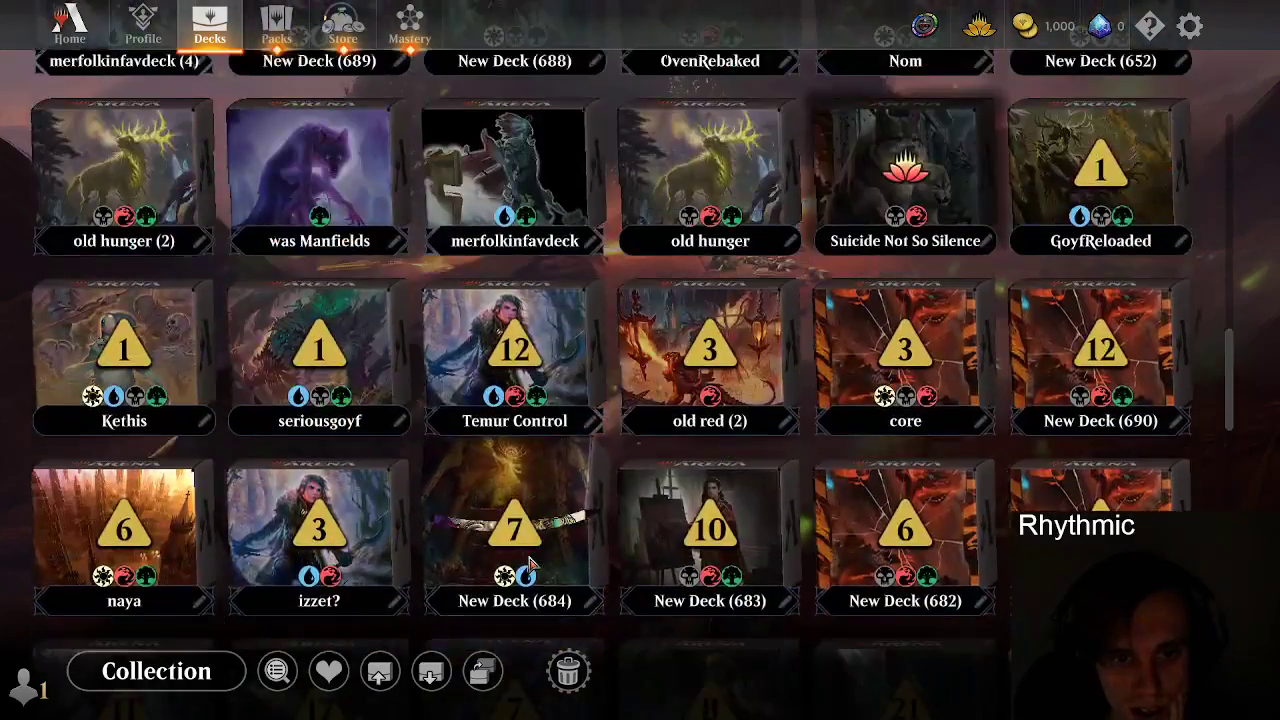